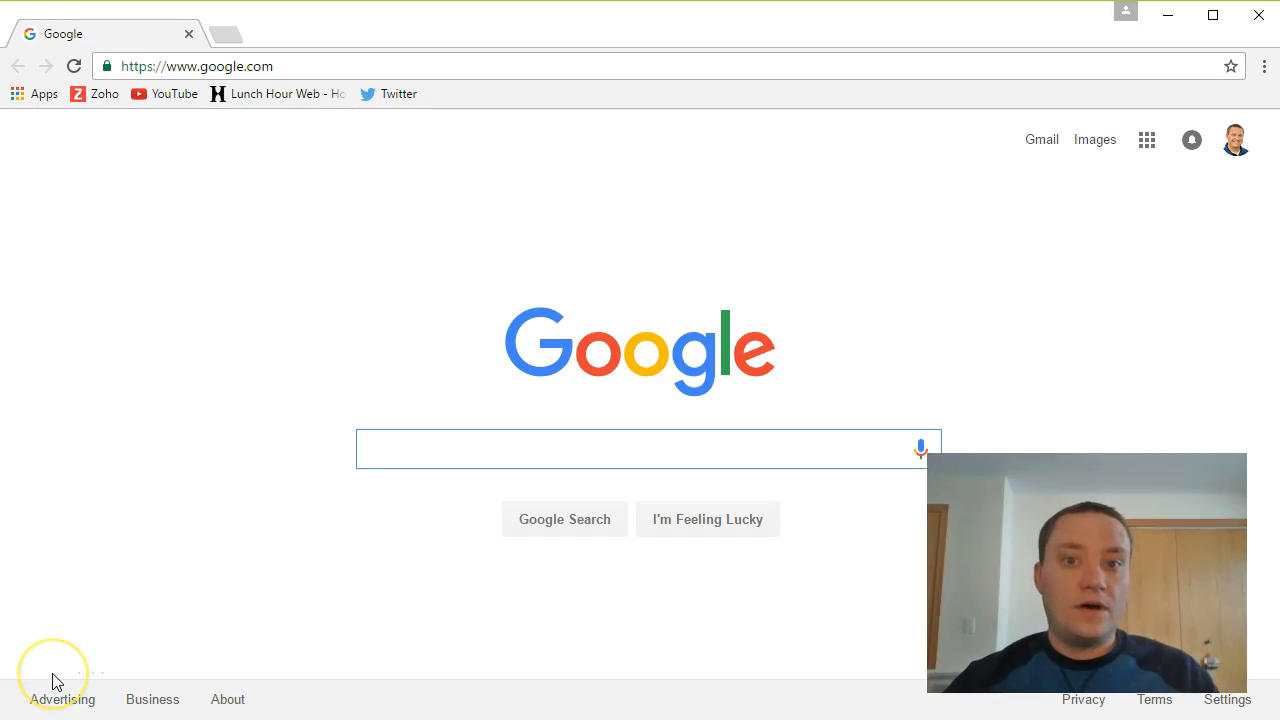
Run a Google search for "buffer" from the search box
{"action": "left_click", "coordinate": [648, 448]}
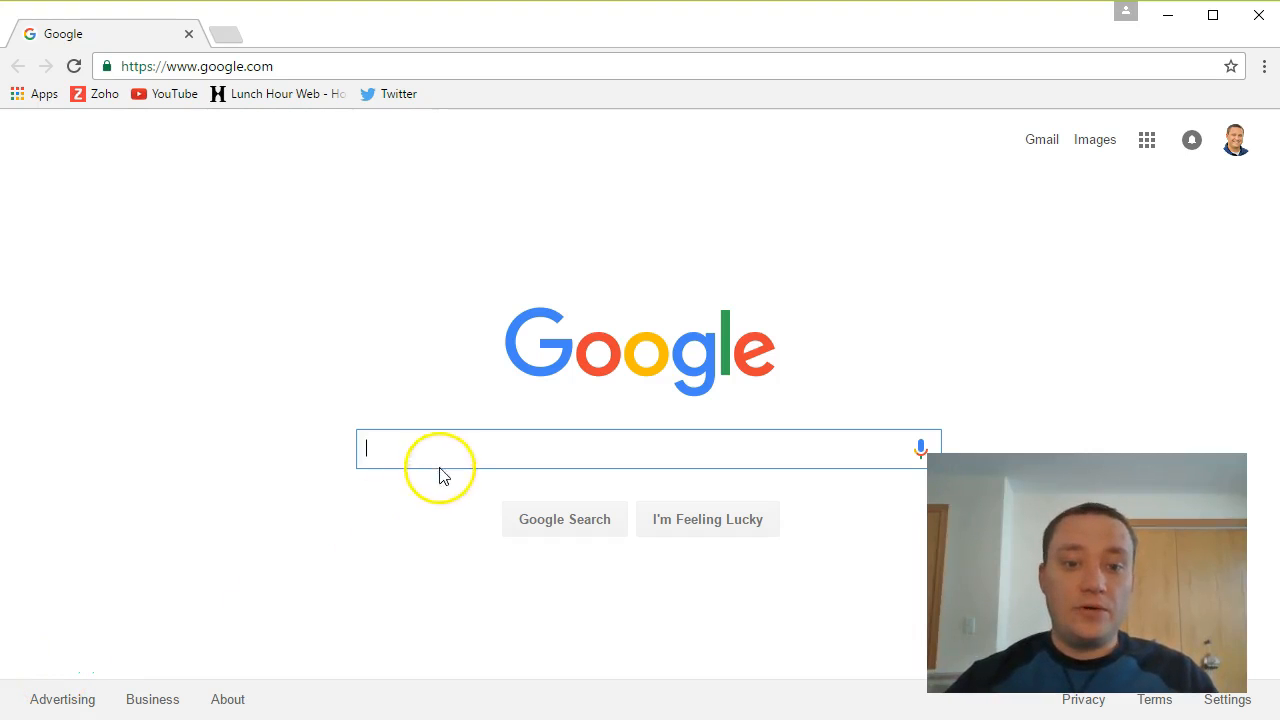
{"action": "type", "text": "bugge"}
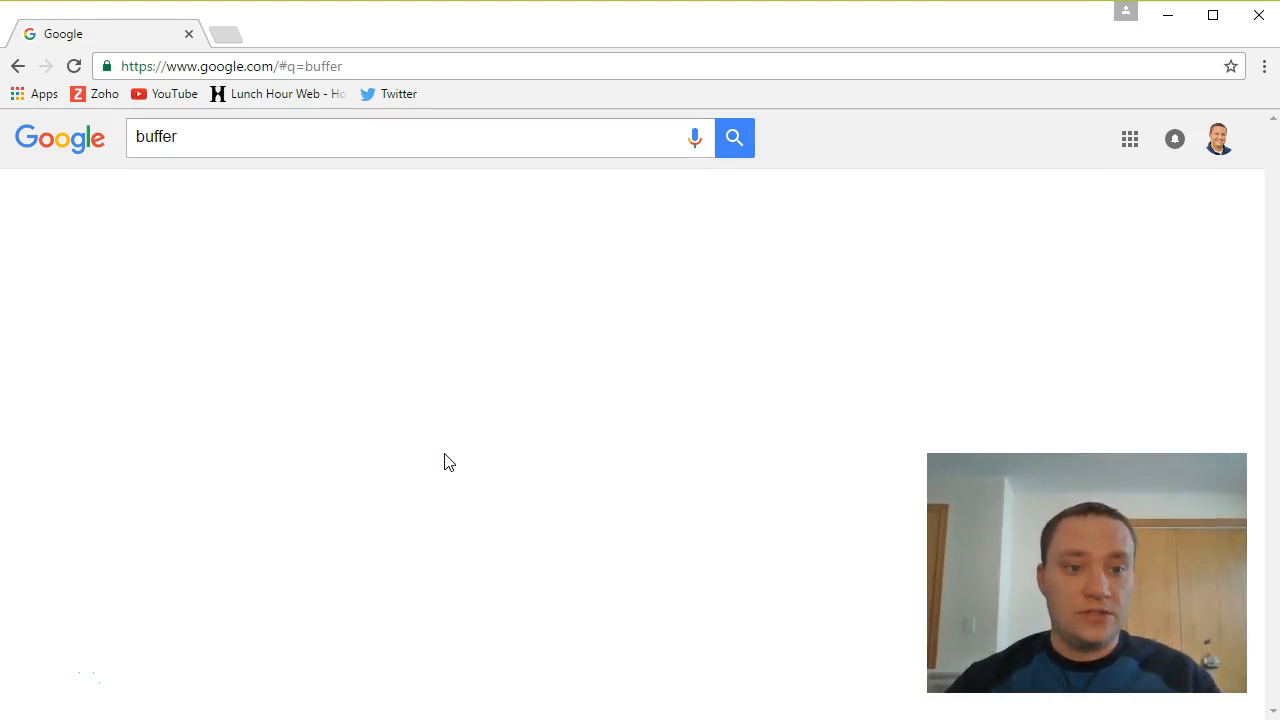
{"action": "left_click", "coordinate": [734, 136]}
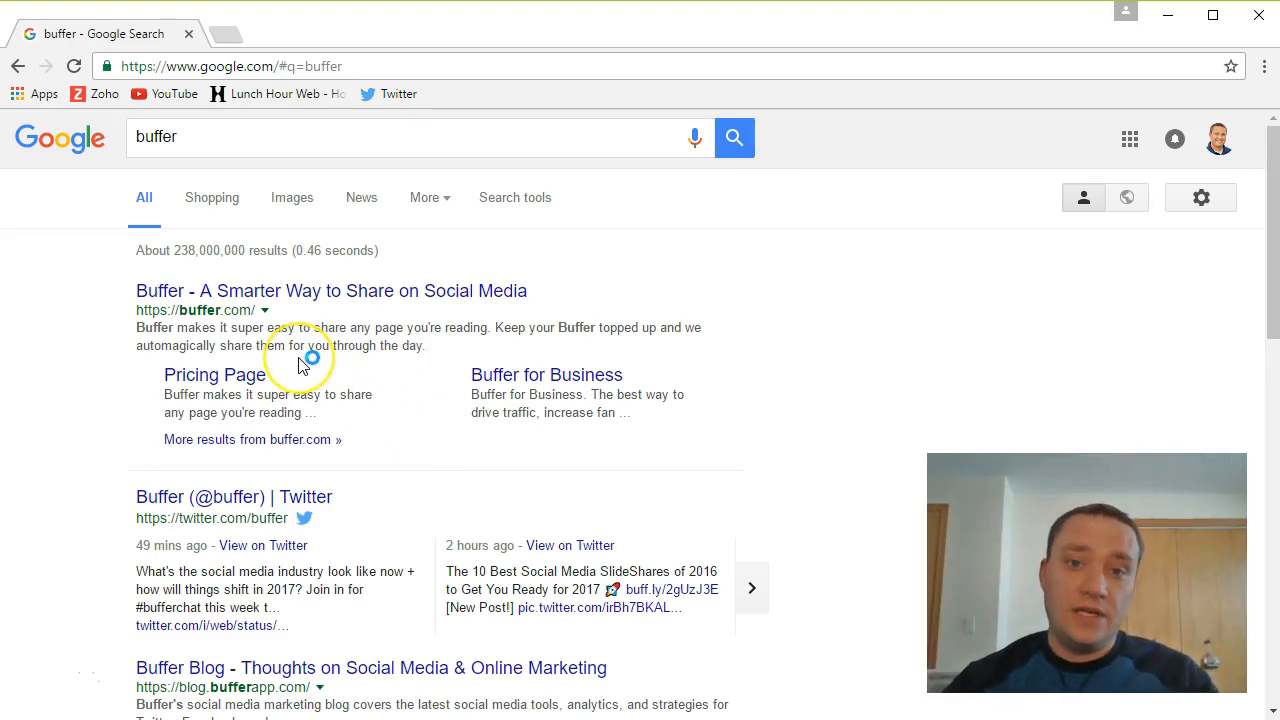
{"action": "mouse_move", "coordinate": [304, 362]}
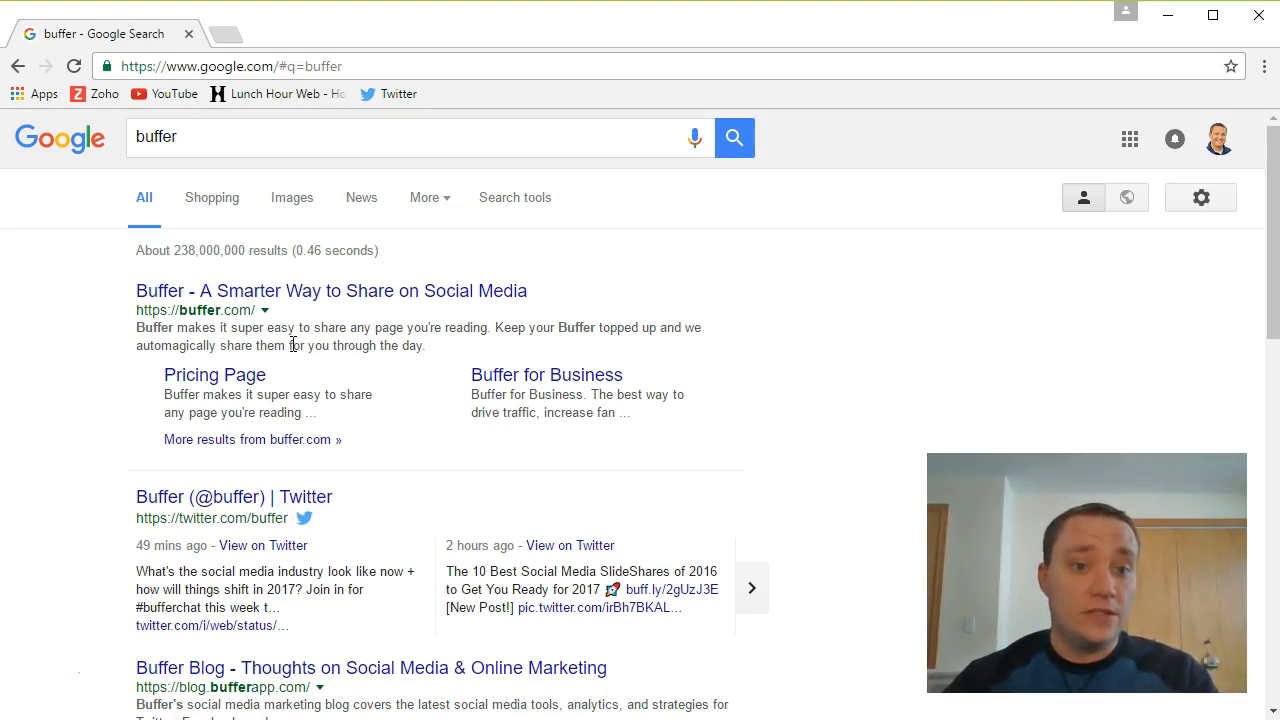
Open buffer.com from the 'Buffer - A Smarter Way to Share on Social Media' result
{"action": "left_click", "coordinate": [332, 292]}
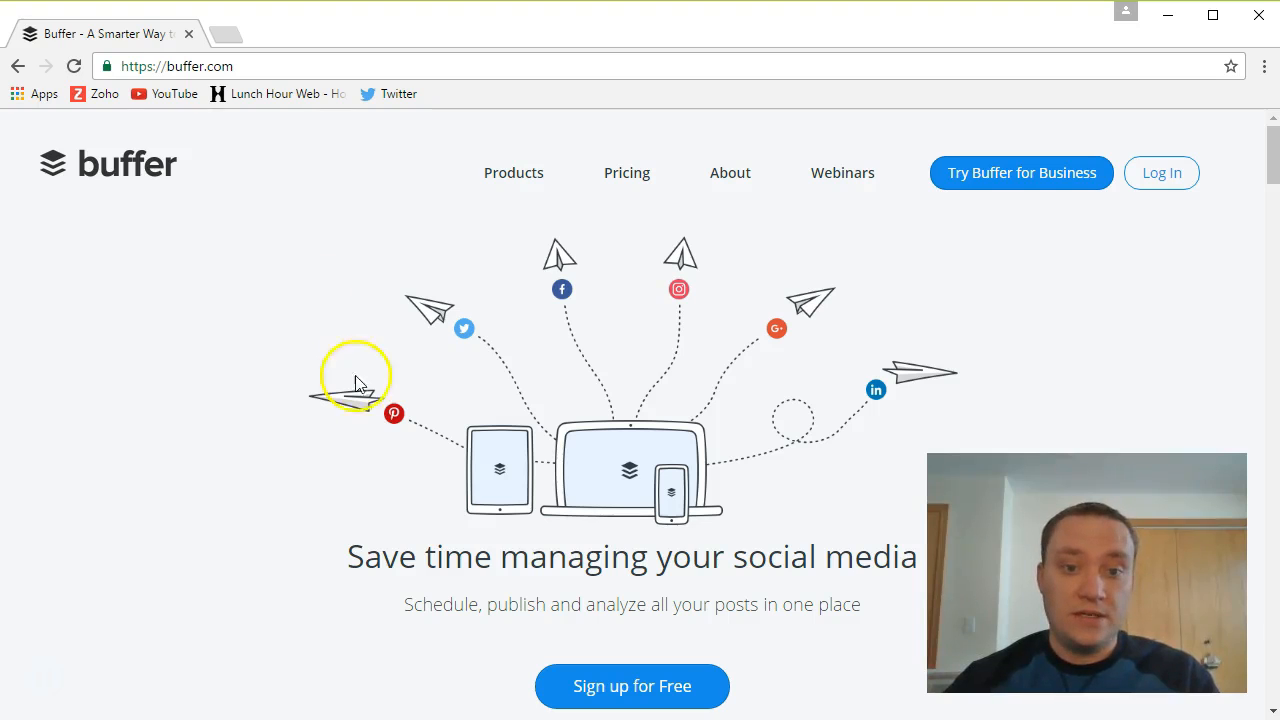
{"action": "mouse_move", "coordinate": [658, 298]}
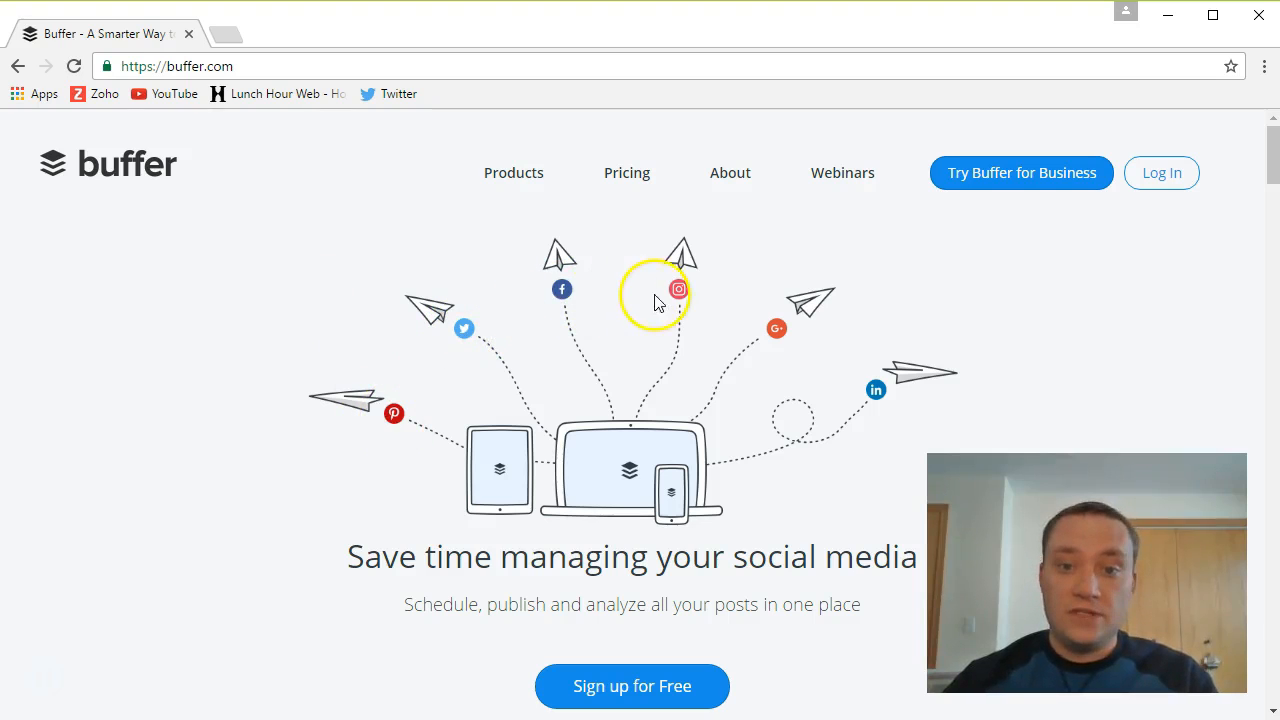
{"action": "mouse_move", "coordinate": [876, 404]}
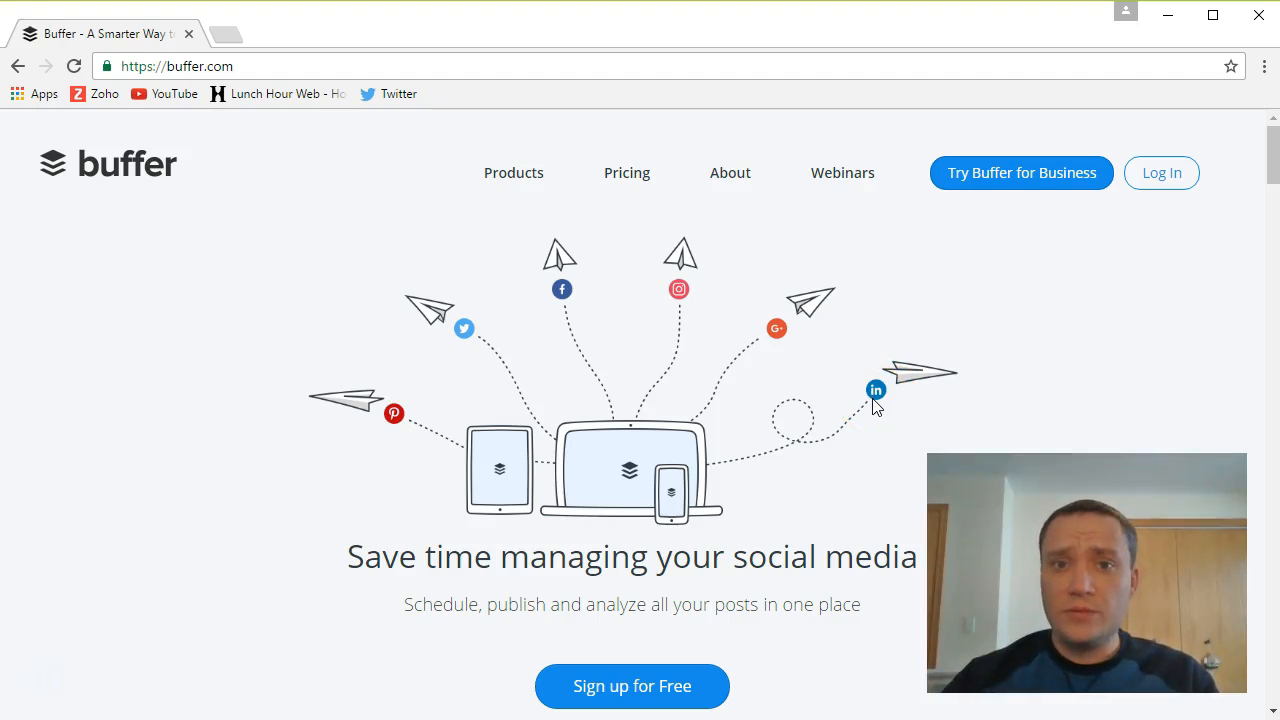
{"action": "mouse_move", "coordinate": [632, 396]}
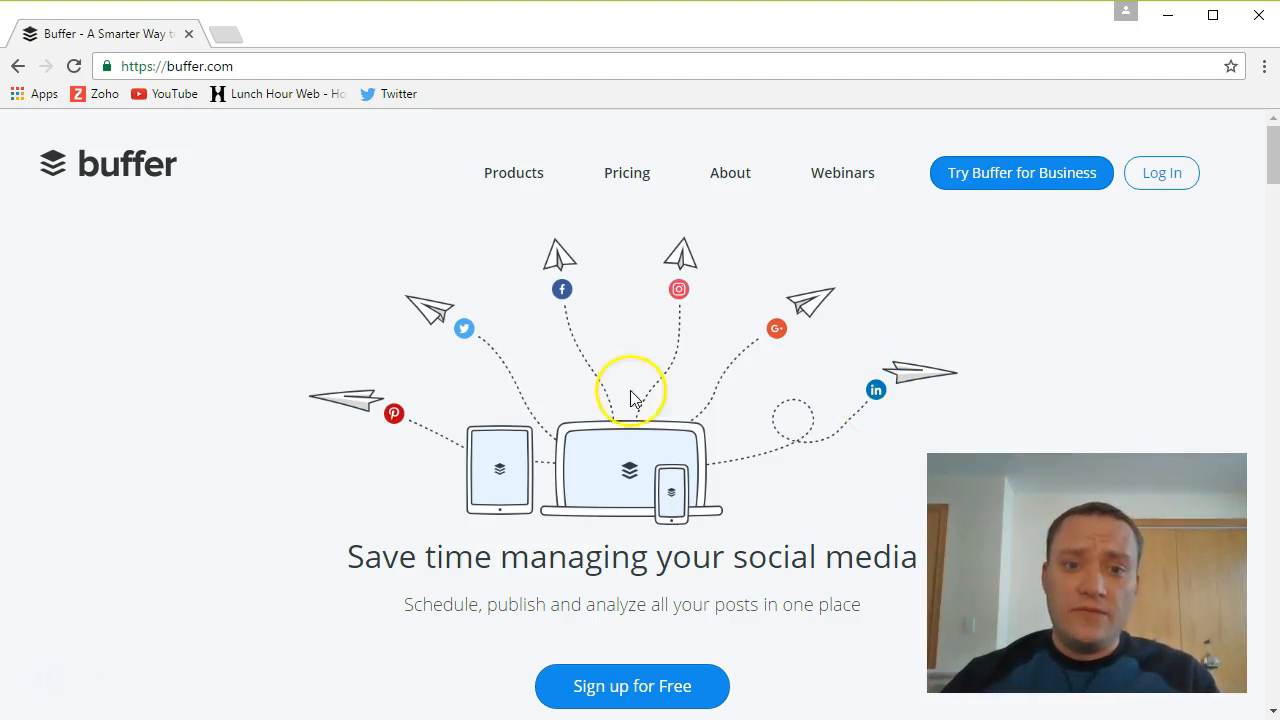
{"action": "mouse_move", "coordinate": [470, 324]}
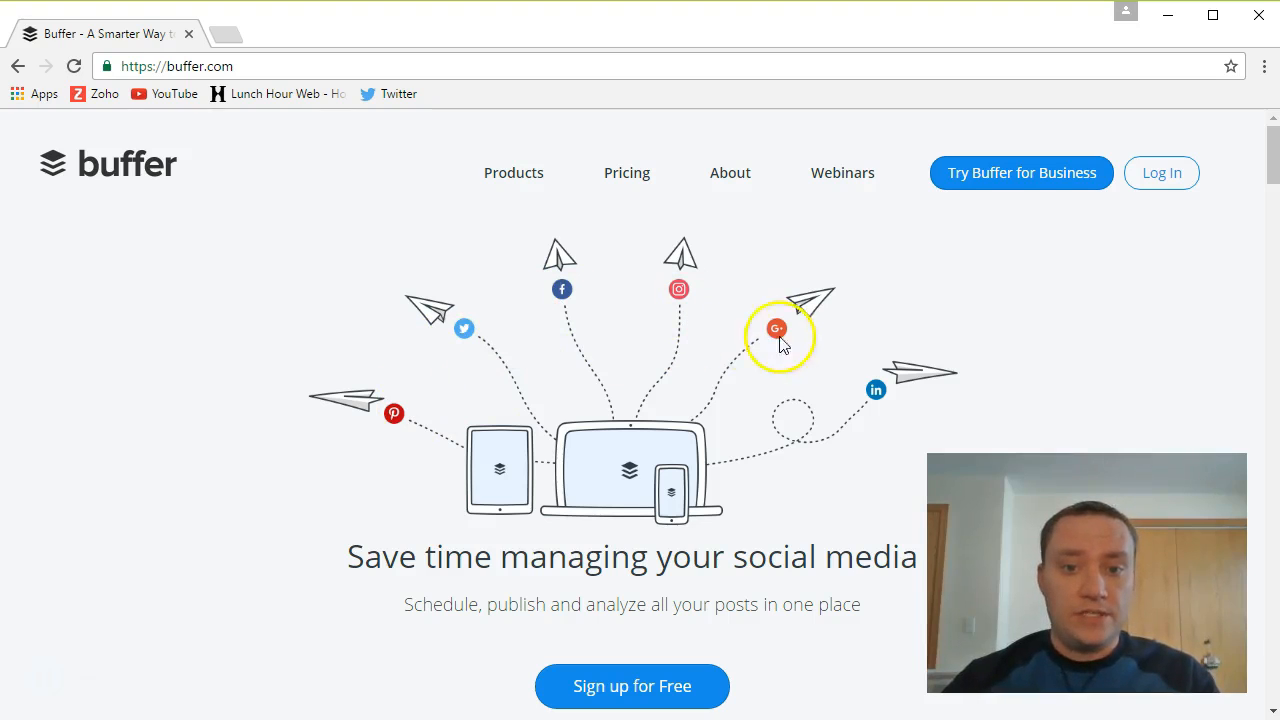
{"action": "mouse_move", "coordinate": [684, 368]}
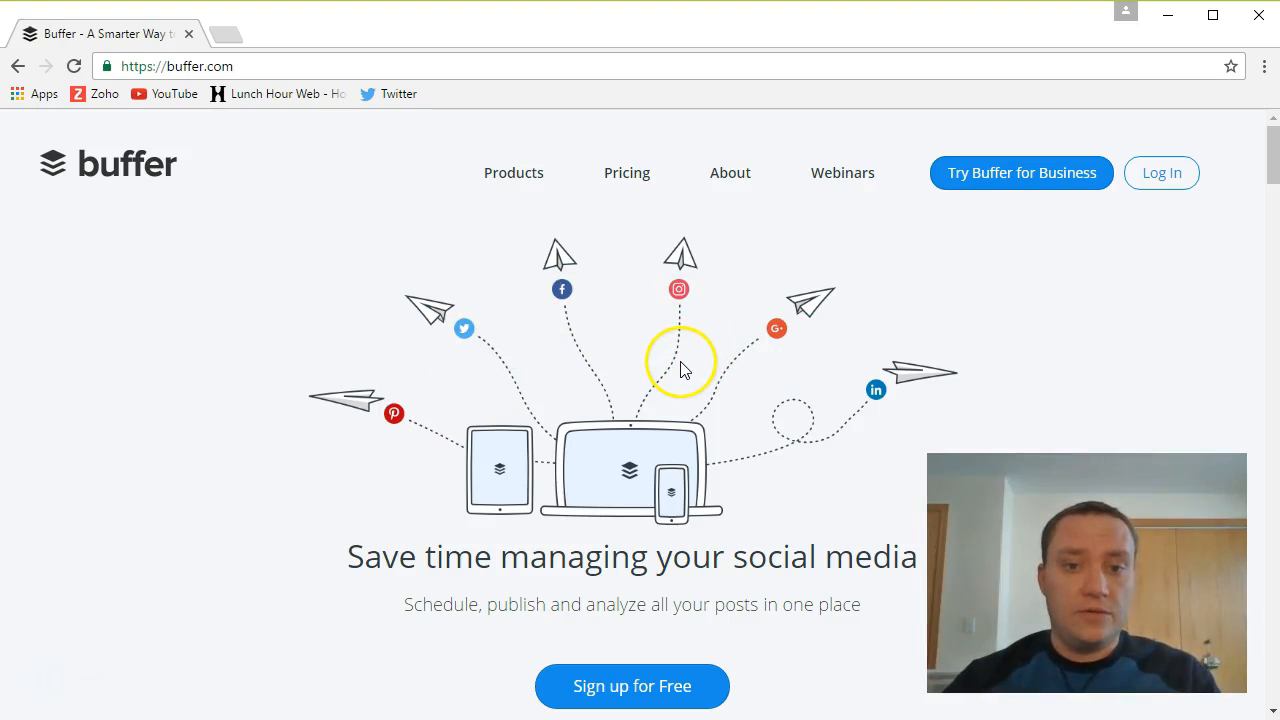
{"action": "mouse_move", "coordinate": [390, 384]}
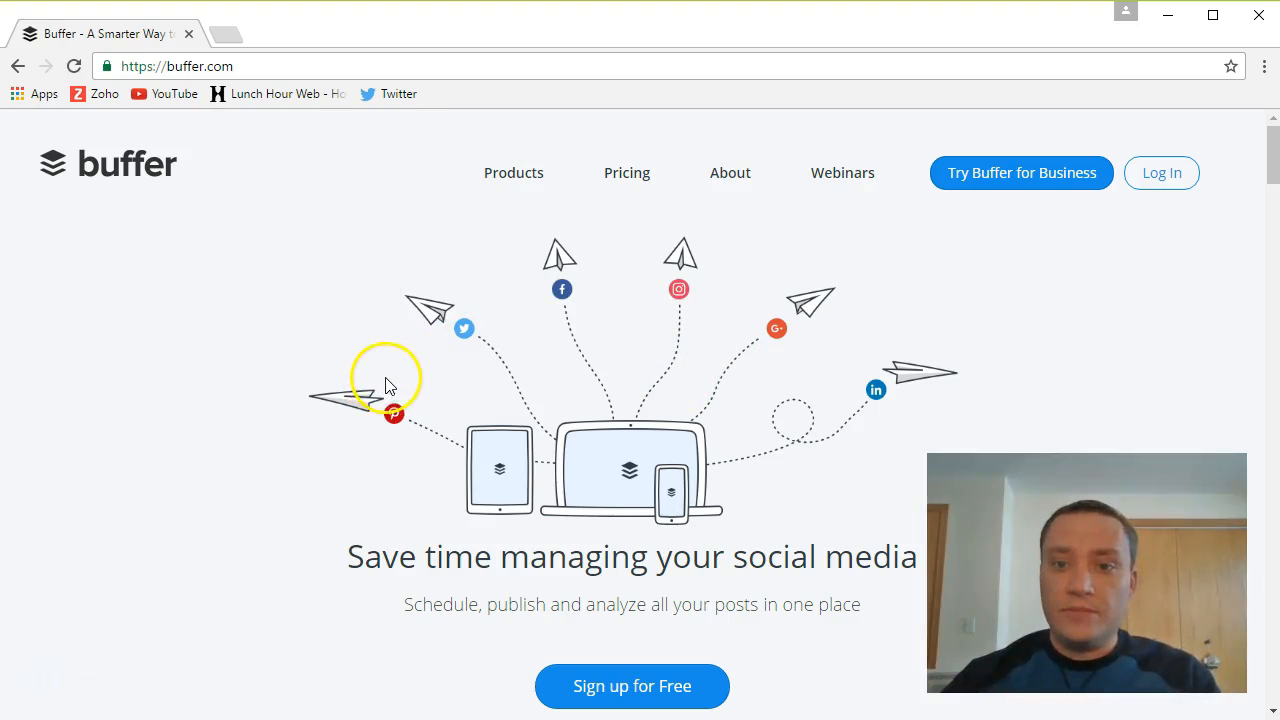
{"action": "mouse_move", "coordinate": [444, 368]}
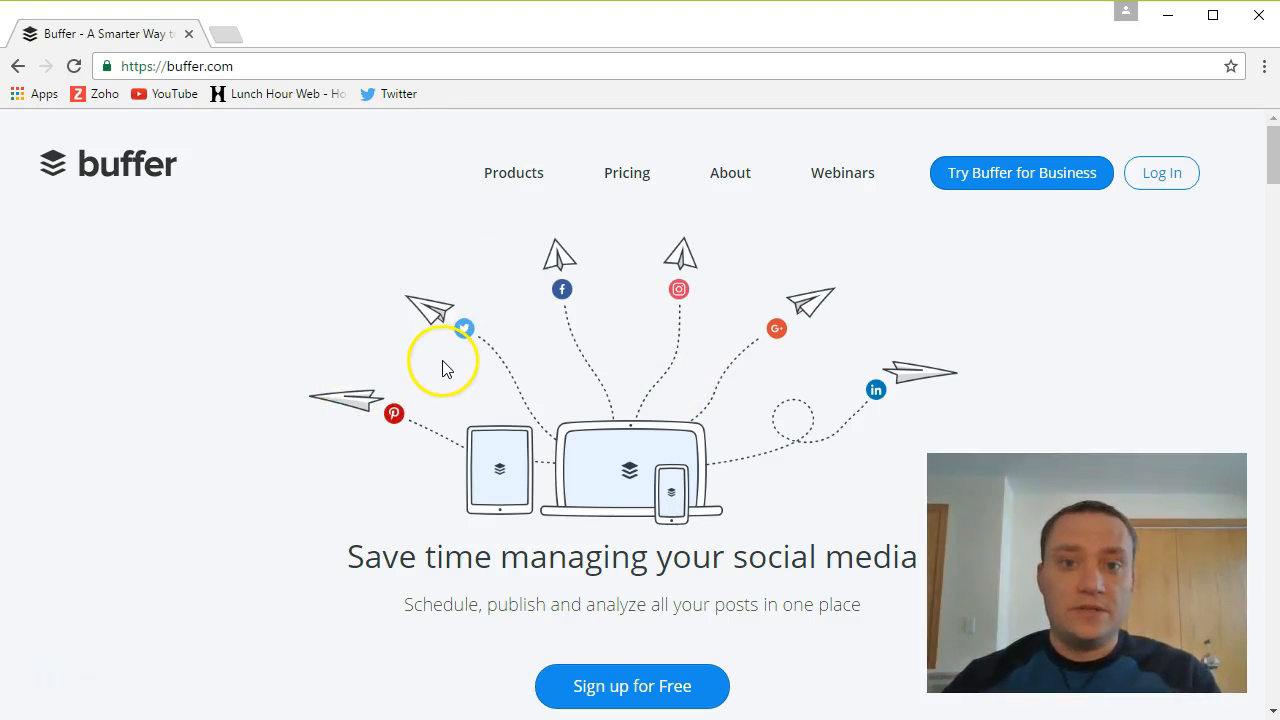
{"action": "mouse_move", "coordinate": [416, 284]}
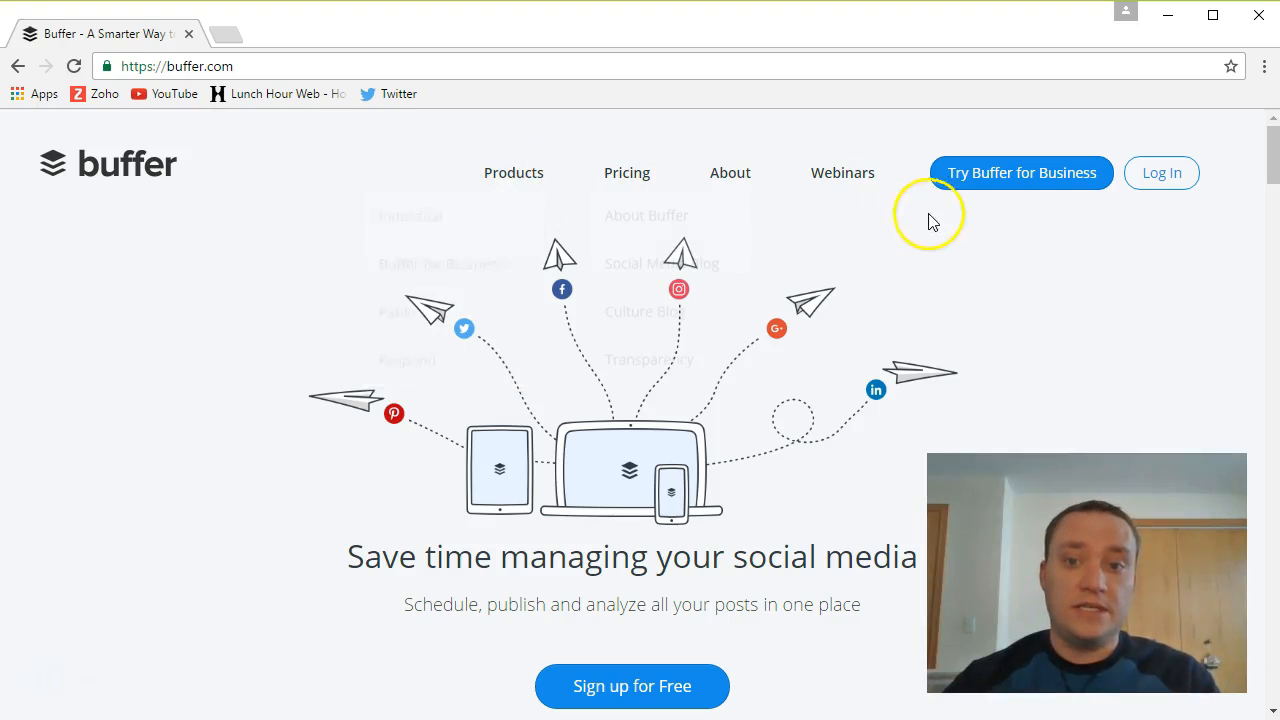
{"action": "mouse_move", "coordinate": [940, 320]}
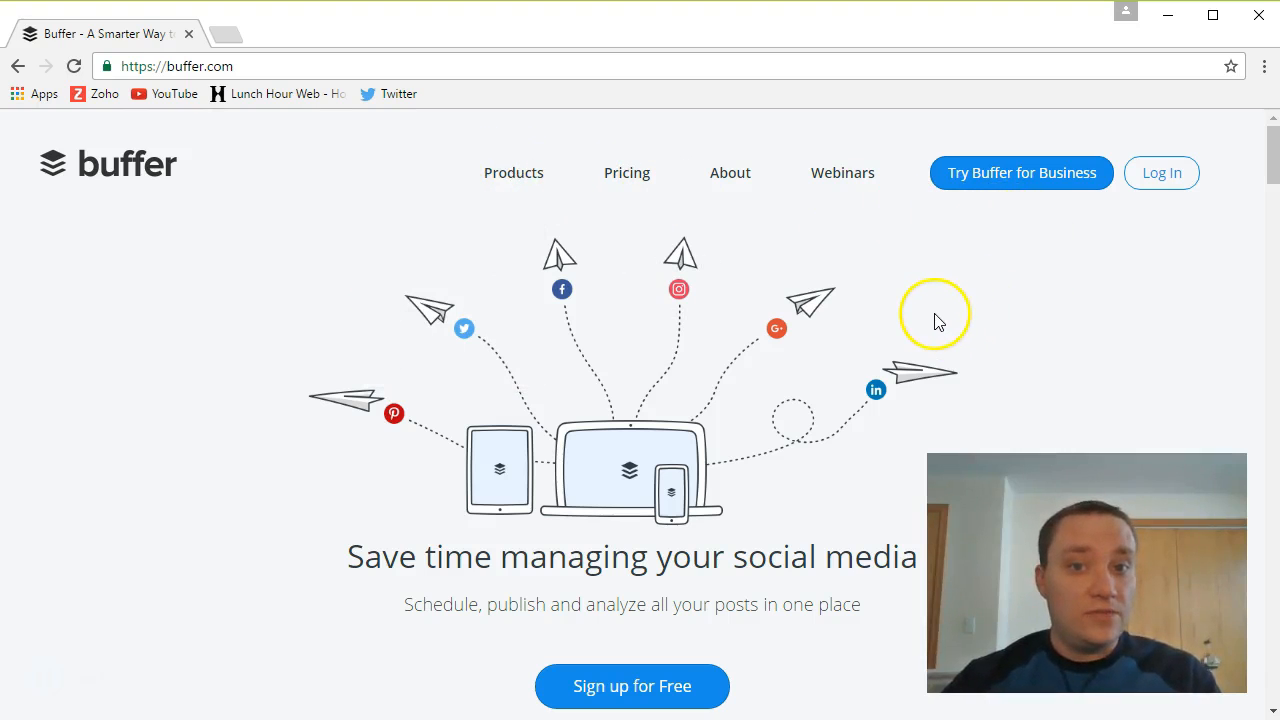
{"action": "mouse_move", "coordinate": [478, 330]}
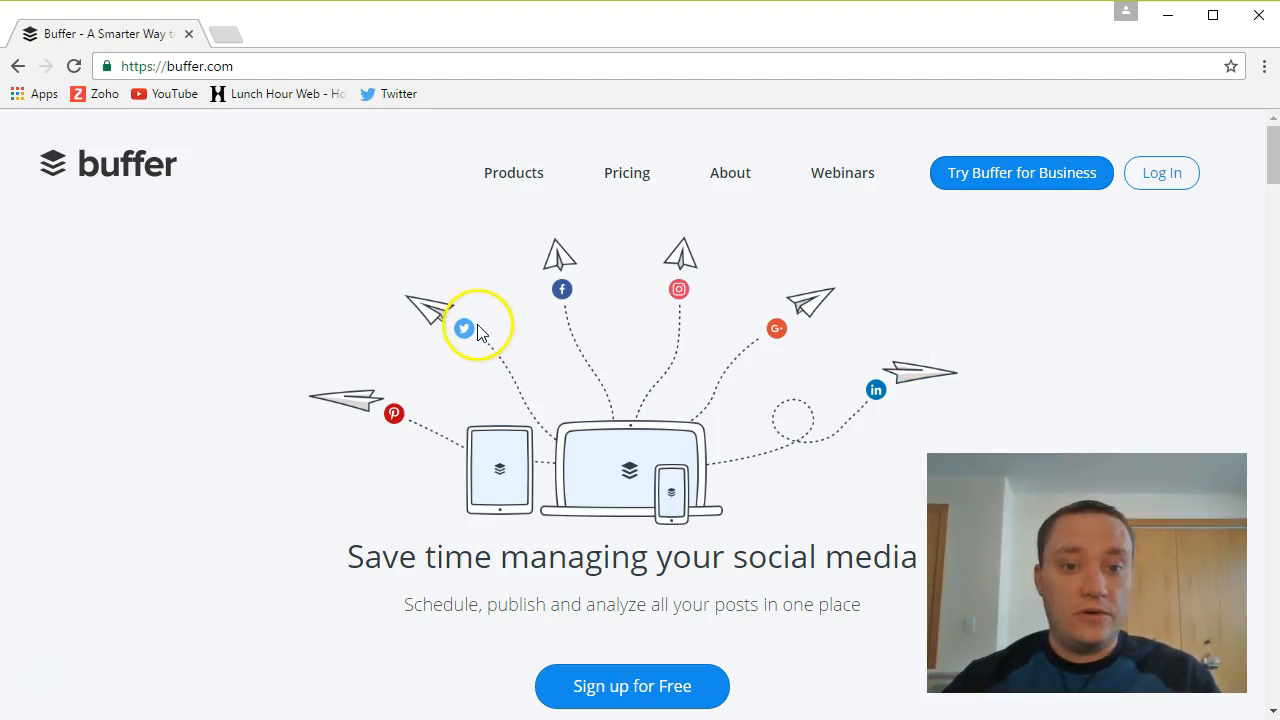
{"action": "mouse_move", "coordinate": [732, 360]}
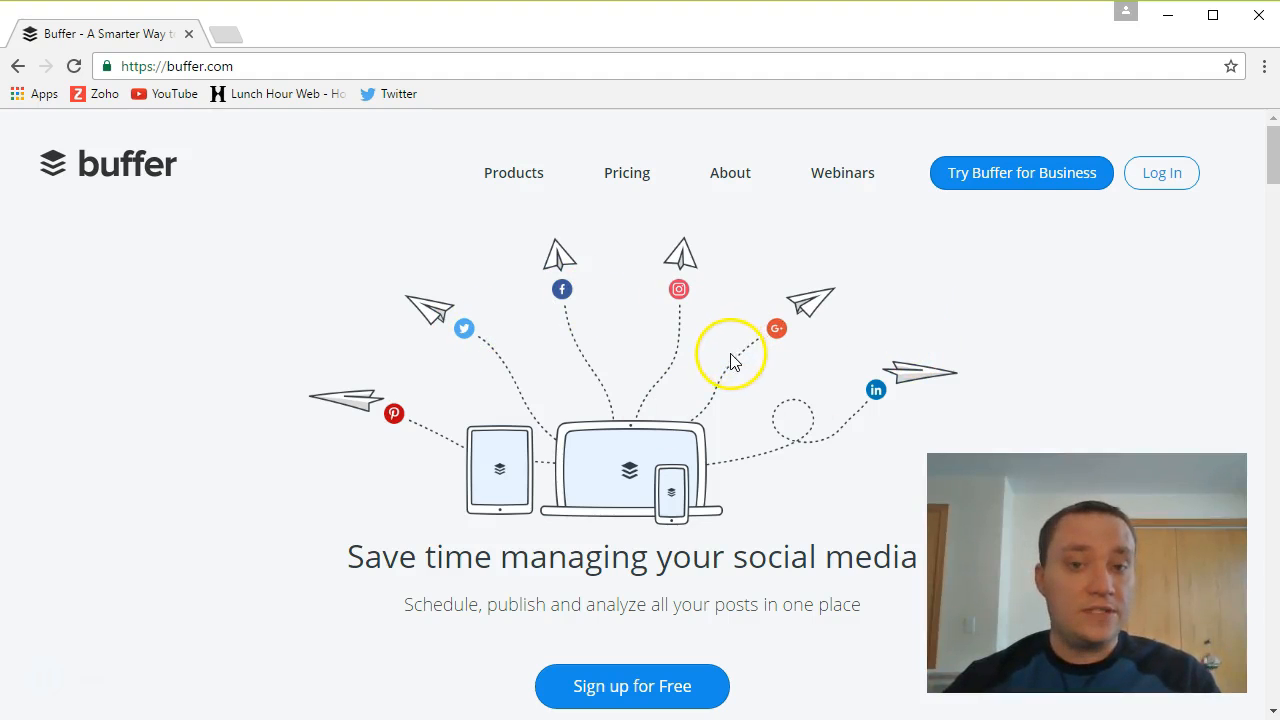
{"action": "mouse_move", "coordinate": [716, 378]}
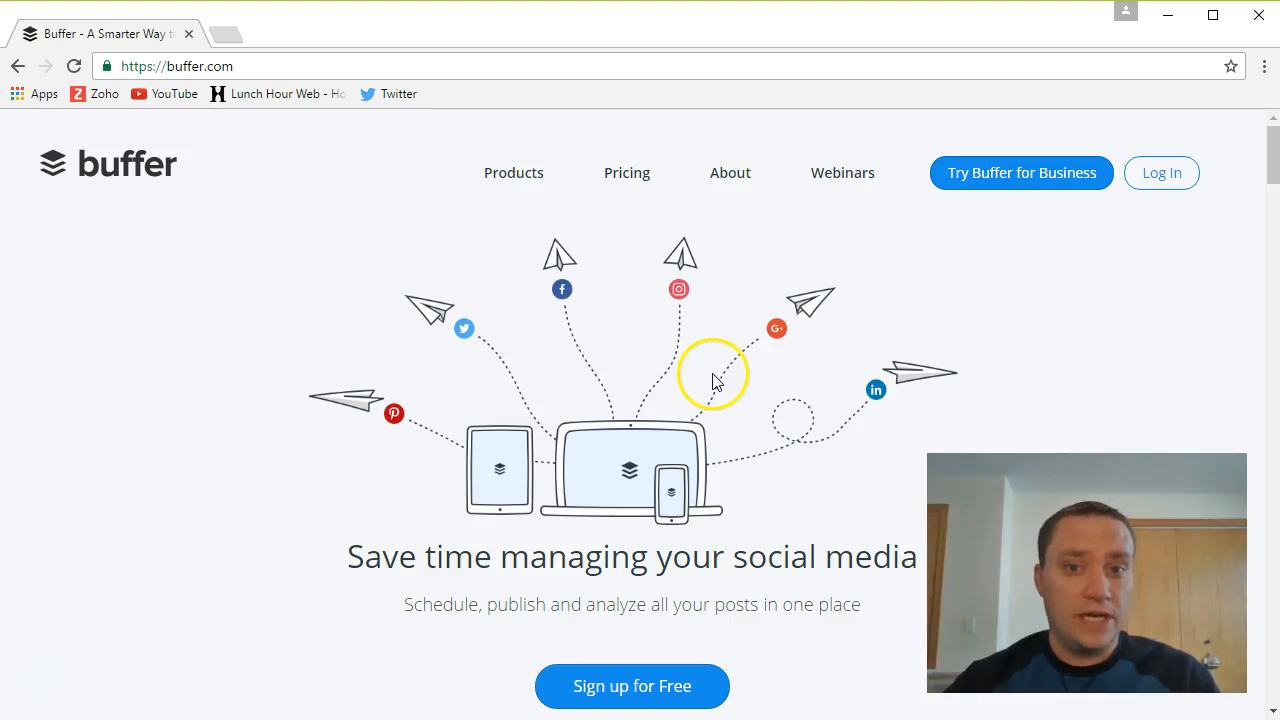
{"action": "mouse_move", "coordinate": [716, 384]}
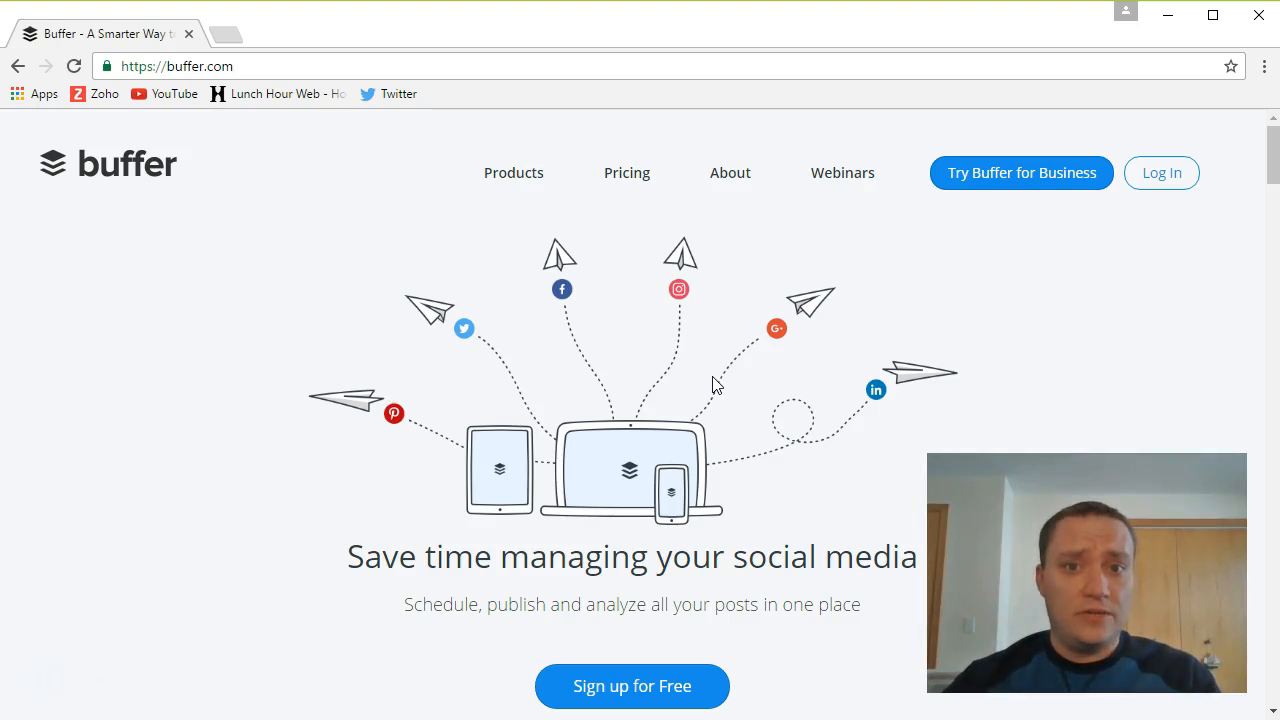
{"action": "mouse_move", "coordinate": [564, 318]}
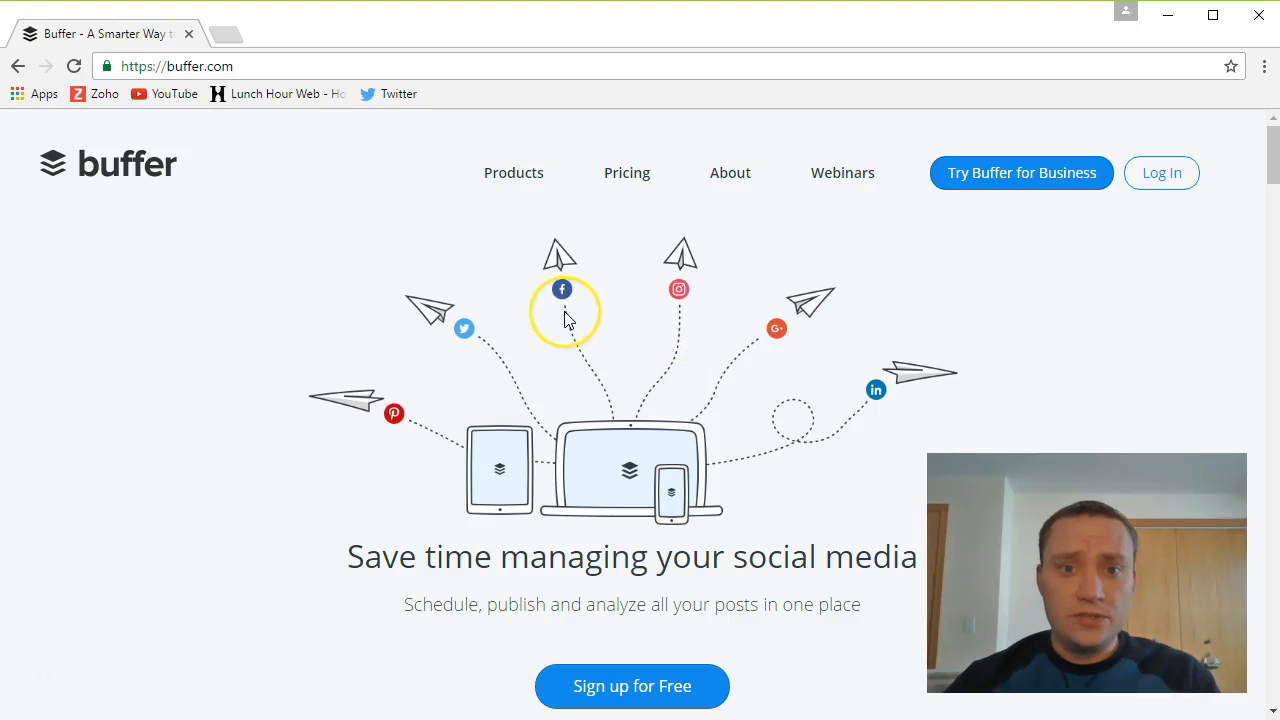
{"action": "mouse_move", "coordinate": [536, 310]}
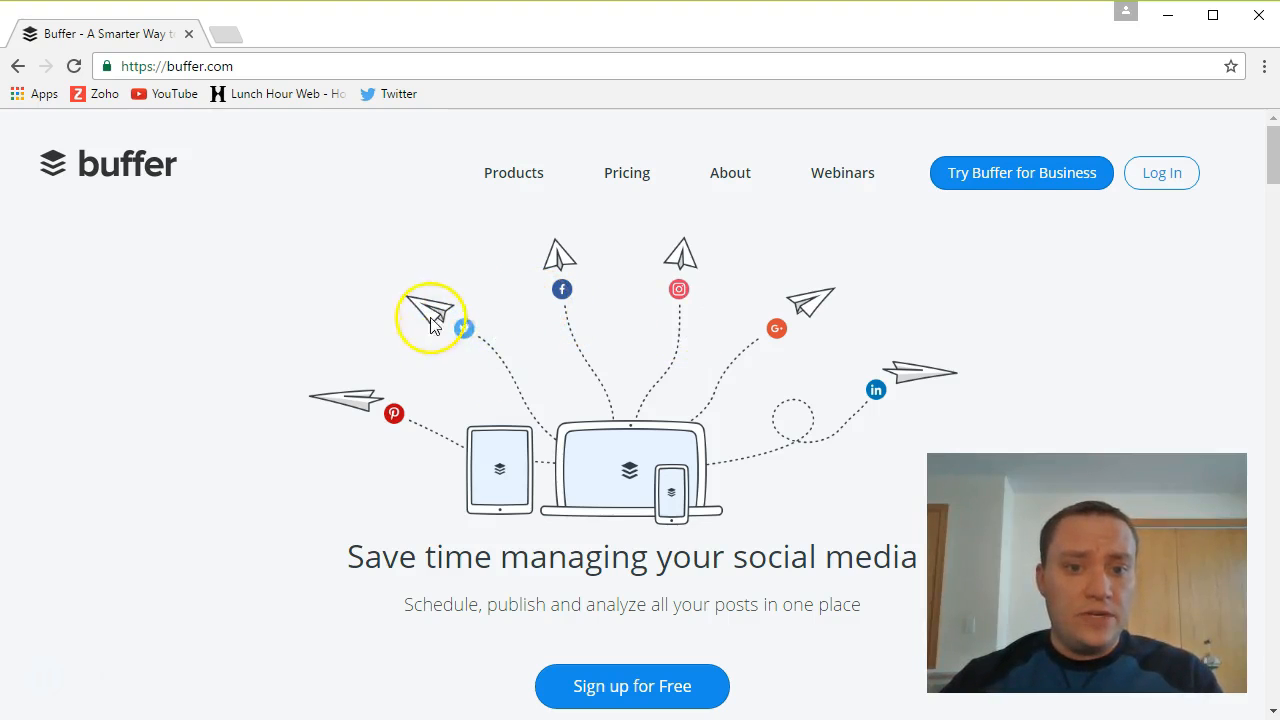
{"action": "mouse_move", "coordinate": [552, 270]}
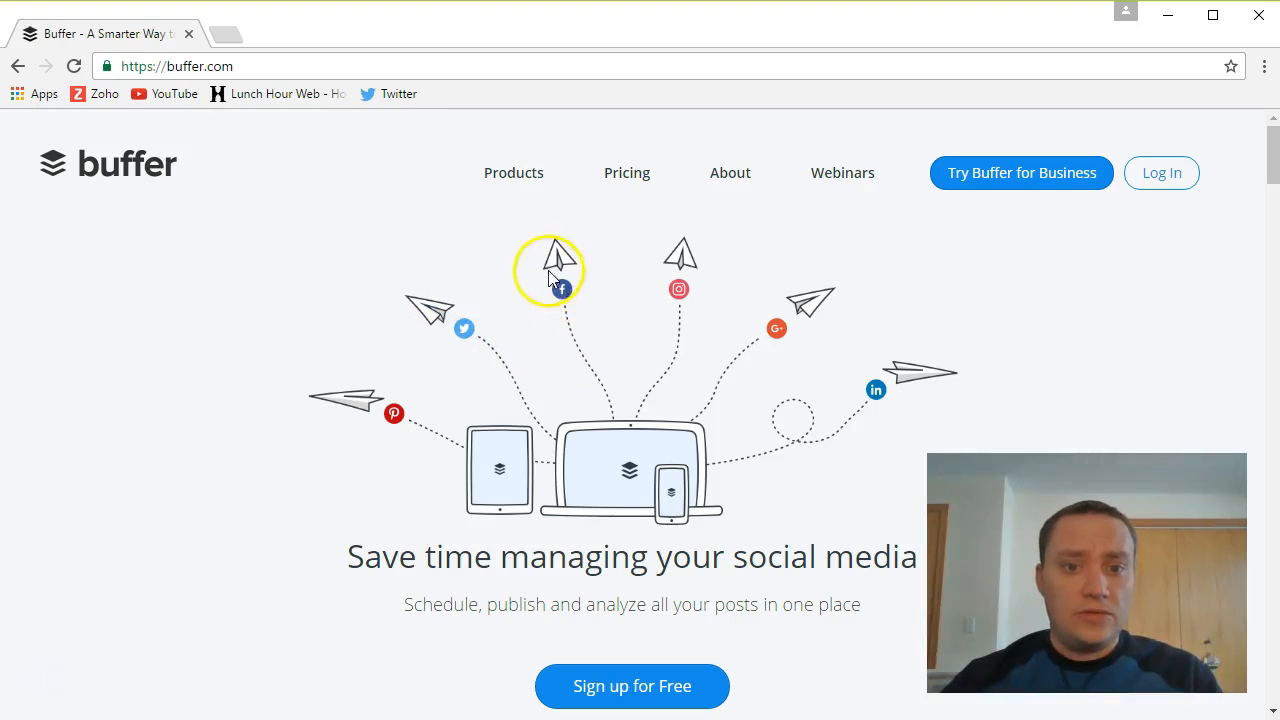
{"action": "mouse_move", "coordinate": [598, 330]}
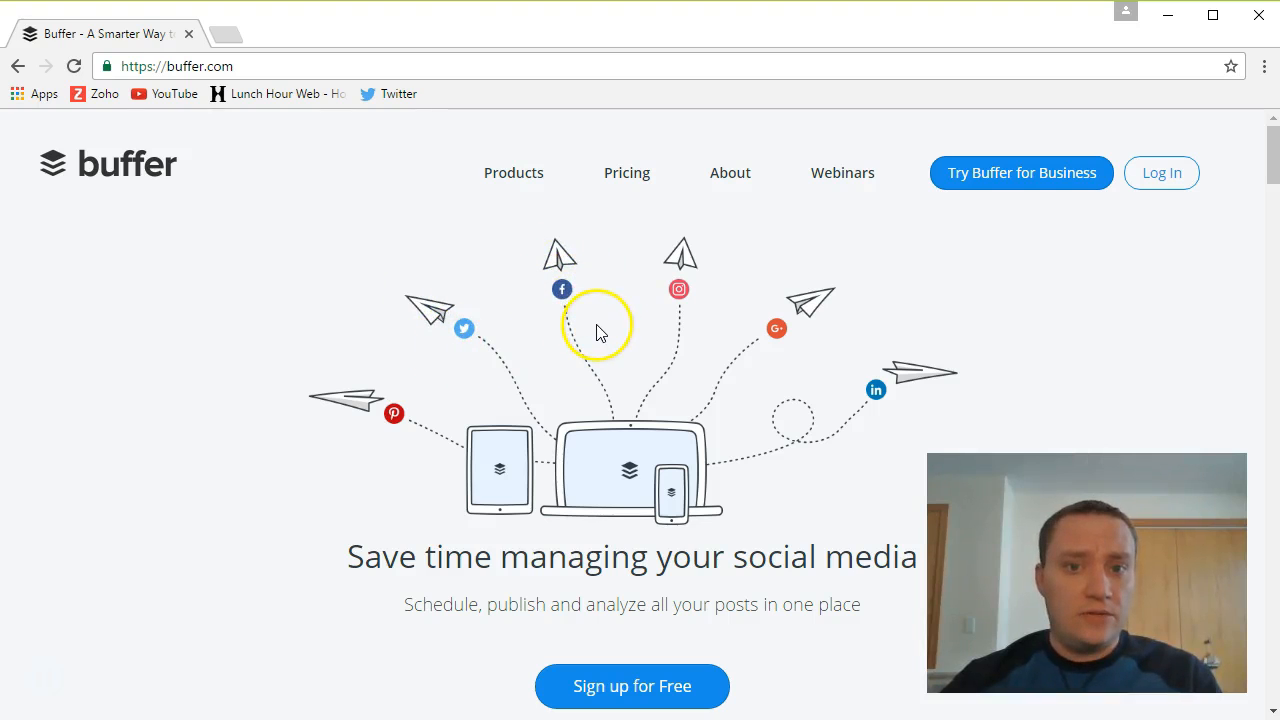
{"action": "mouse_move", "coordinate": [596, 330]}
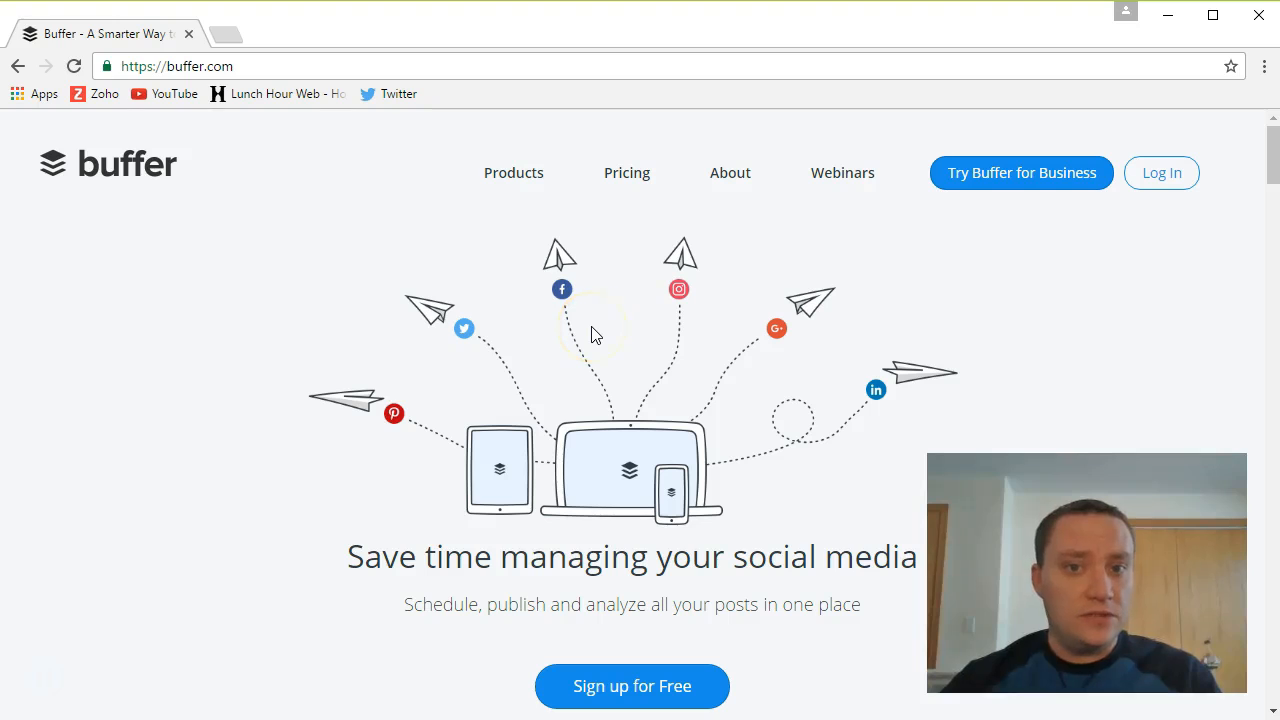
{"action": "mouse_move", "coordinate": [592, 336]}
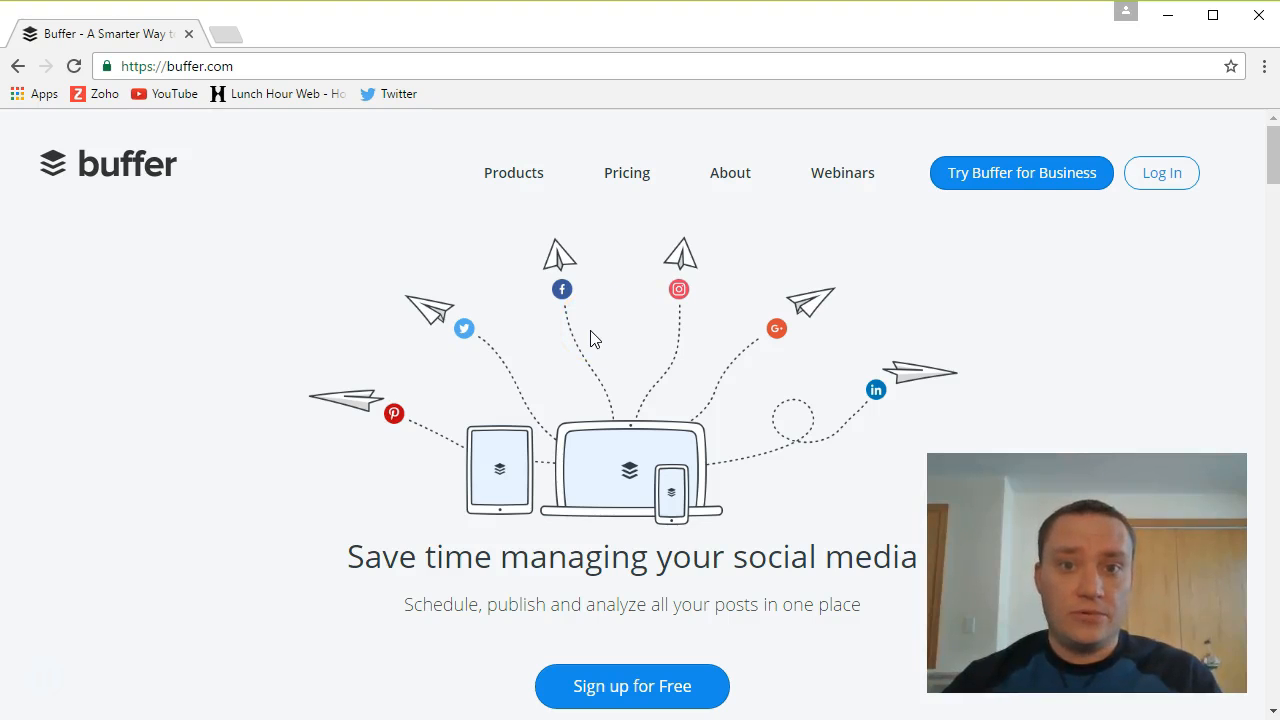
{"action": "mouse_move", "coordinate": [530, 338]}
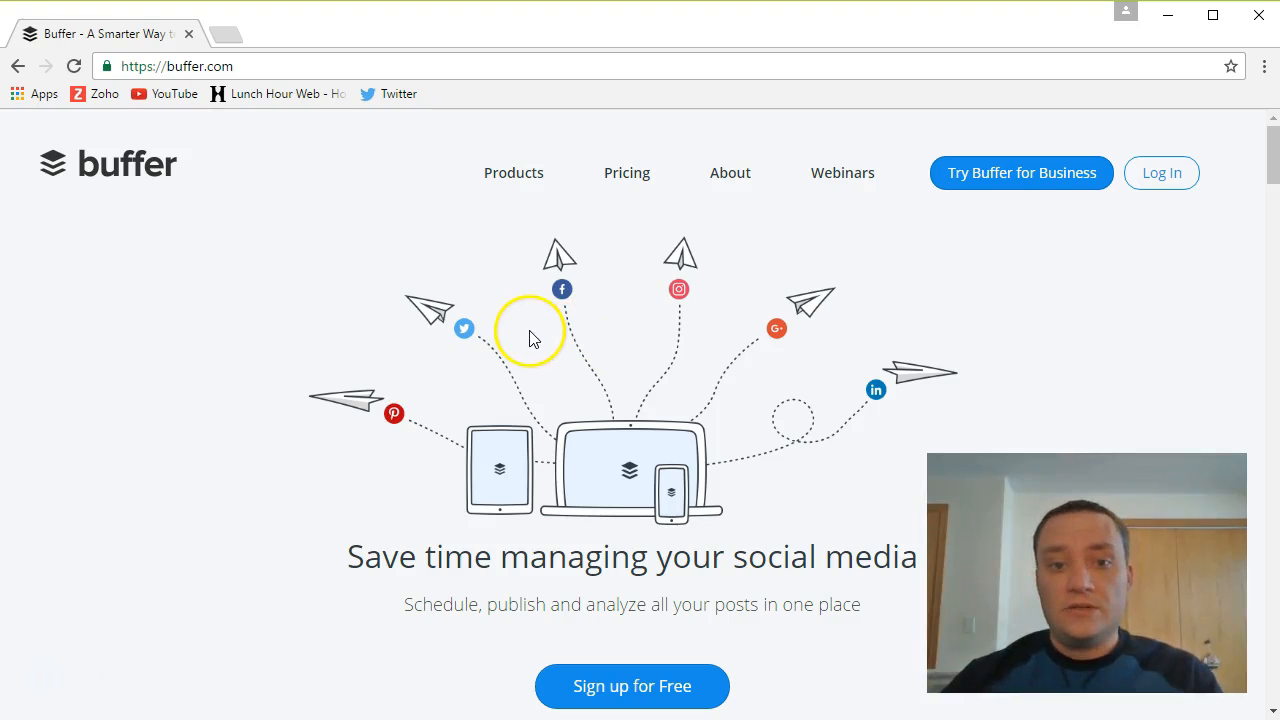
{"action": "mouse_move", "coordinate": [632, 686]}
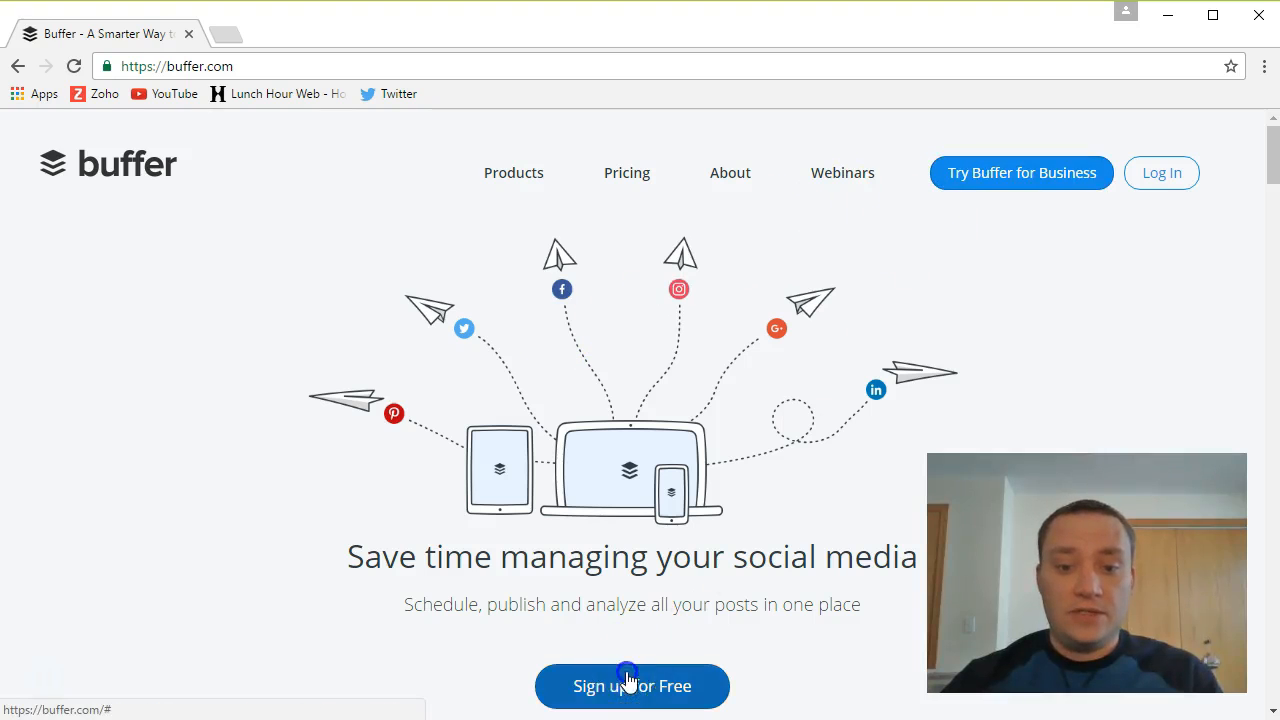
{"action": "left_click", "coordinate": [632, 686]}
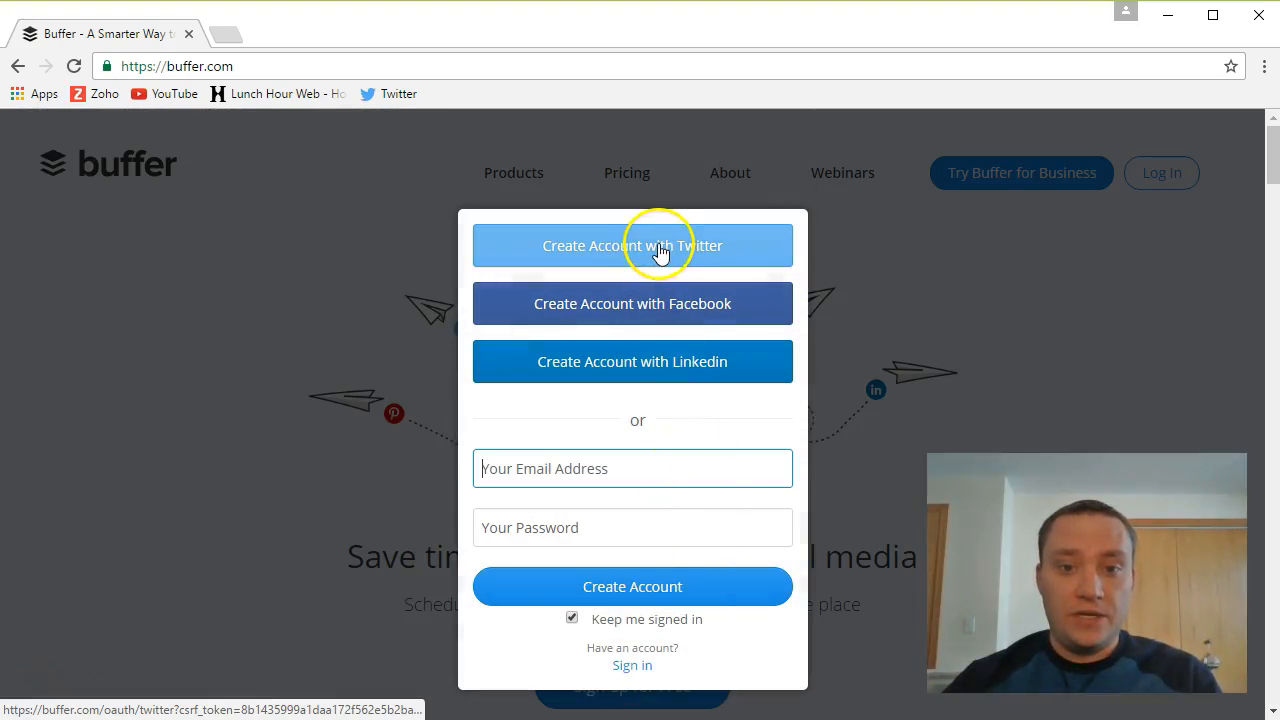
{"action": "mouse_move", "coordinate": [648, 338]}
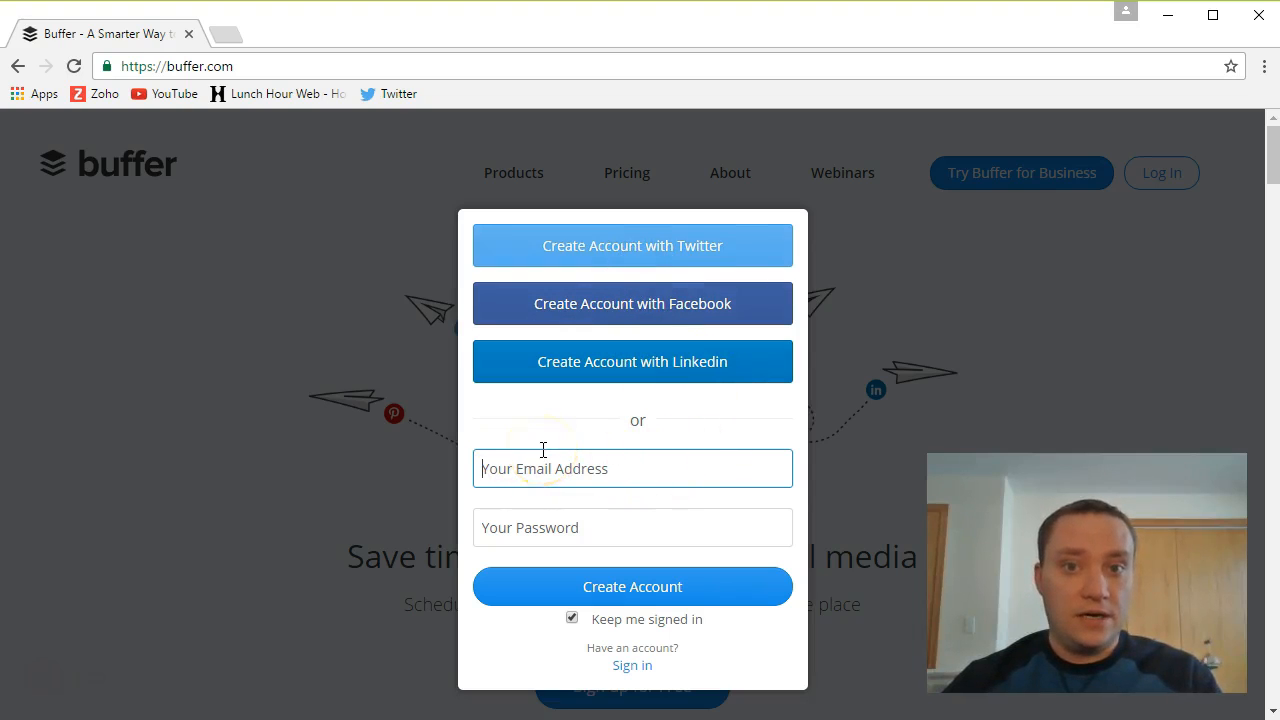
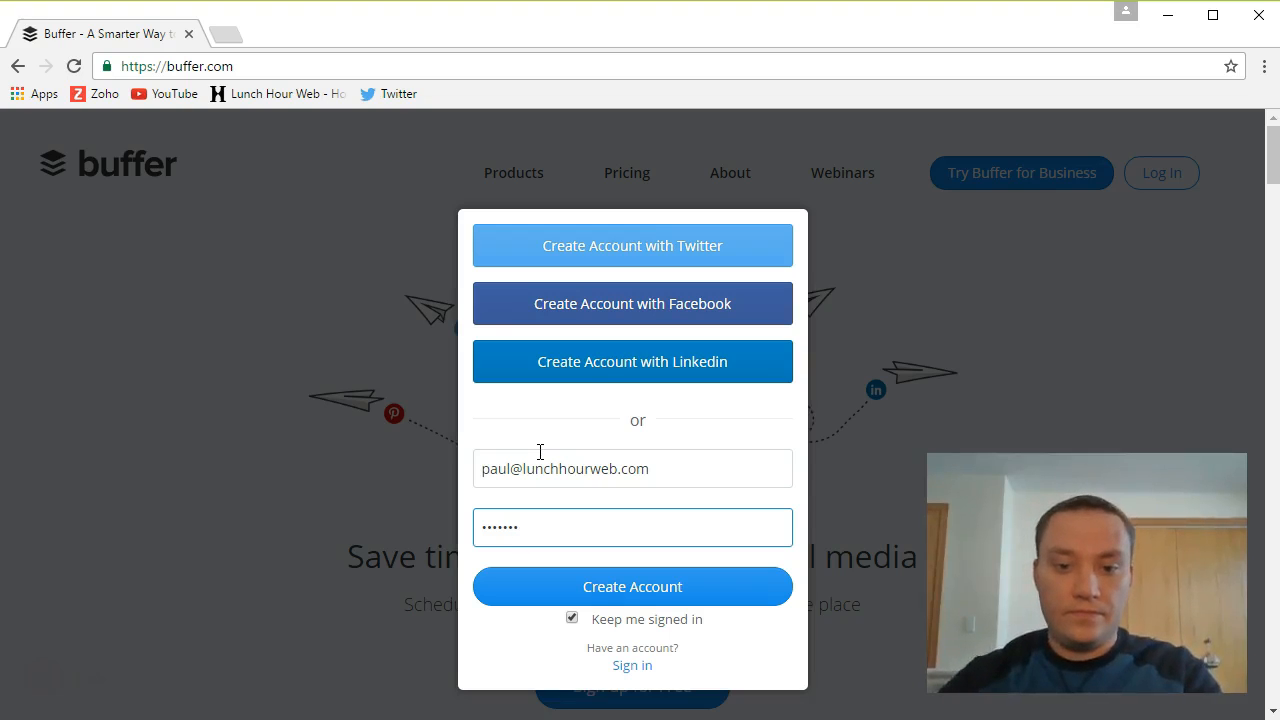
{"action": "left_click", "coordinate": [632, 586]}
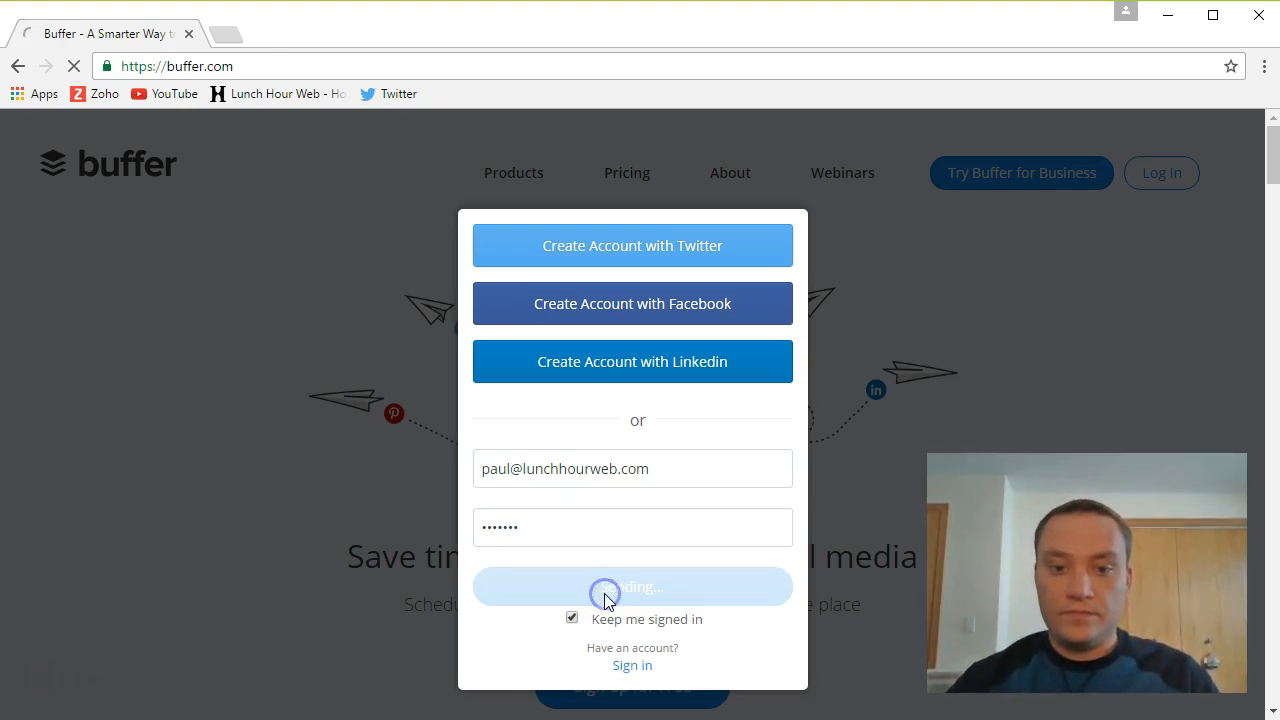
{"action": "left_click", "coordinate": [632, 586]}
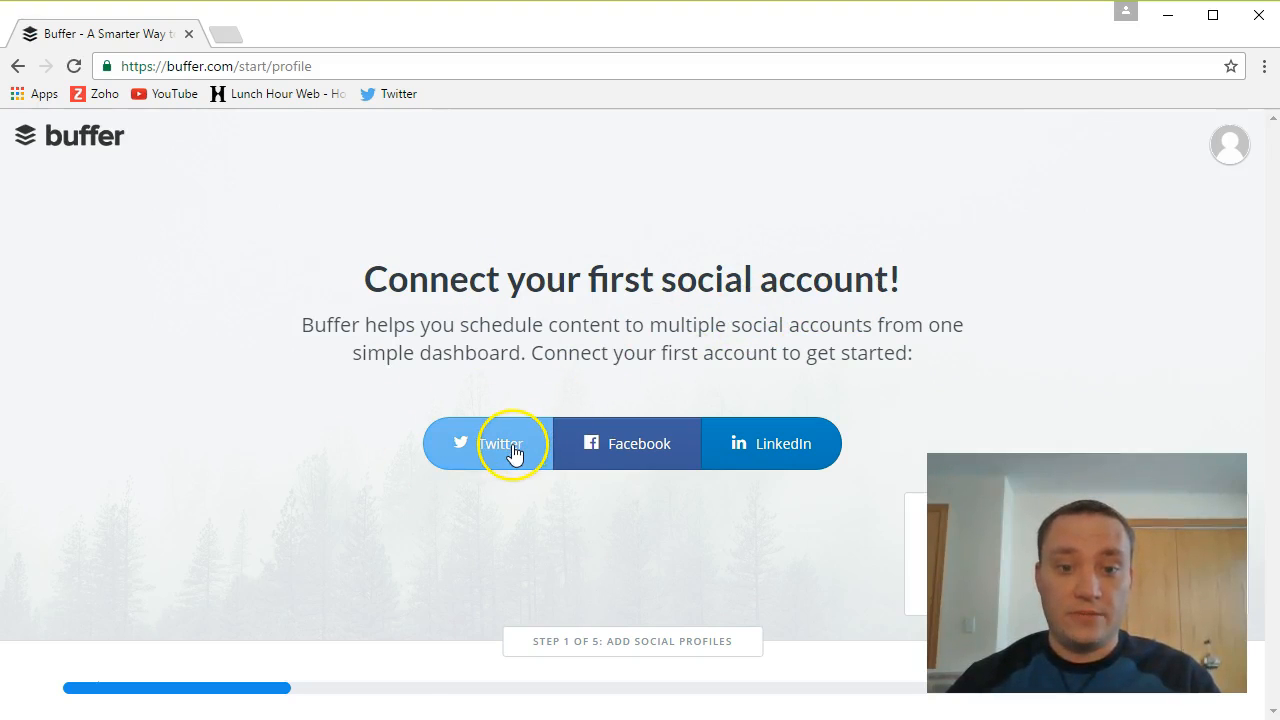
Choose Twitter as the first social account to connect to Buffer
{"action": "left_click", "coordinate": [488, 444]}
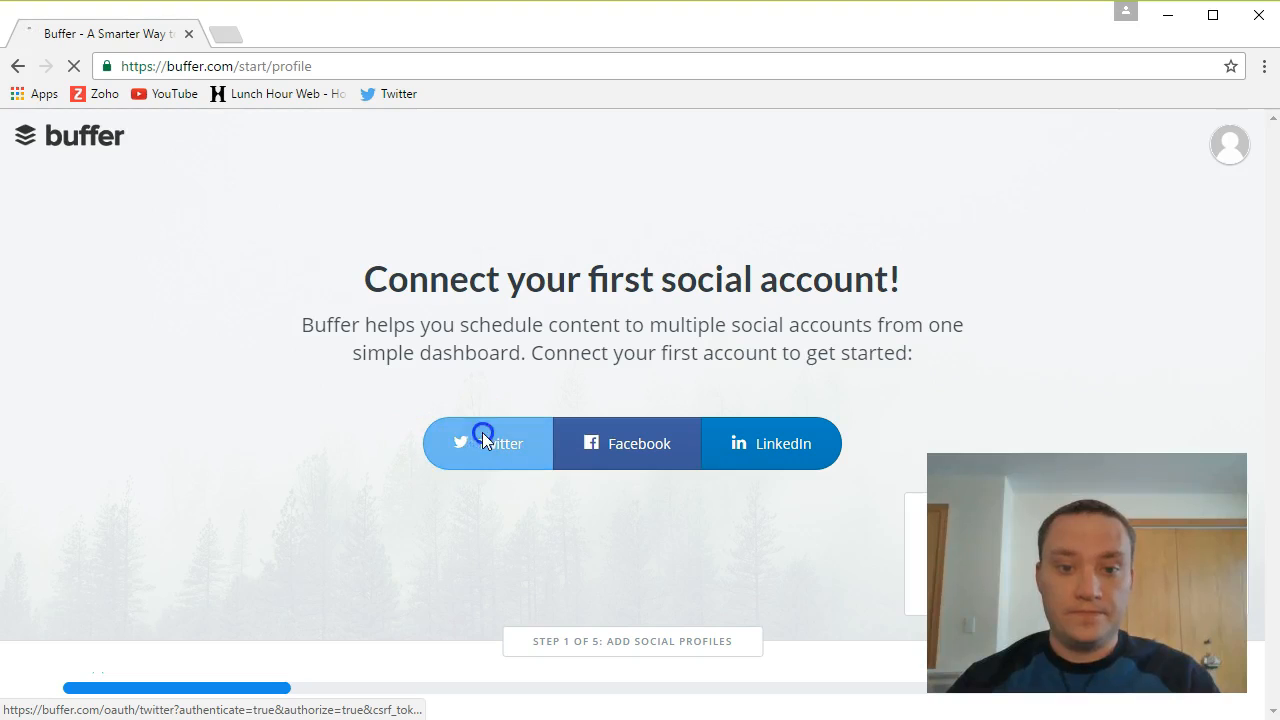
{"action": "left_click", "coordinate": [488, 444]}
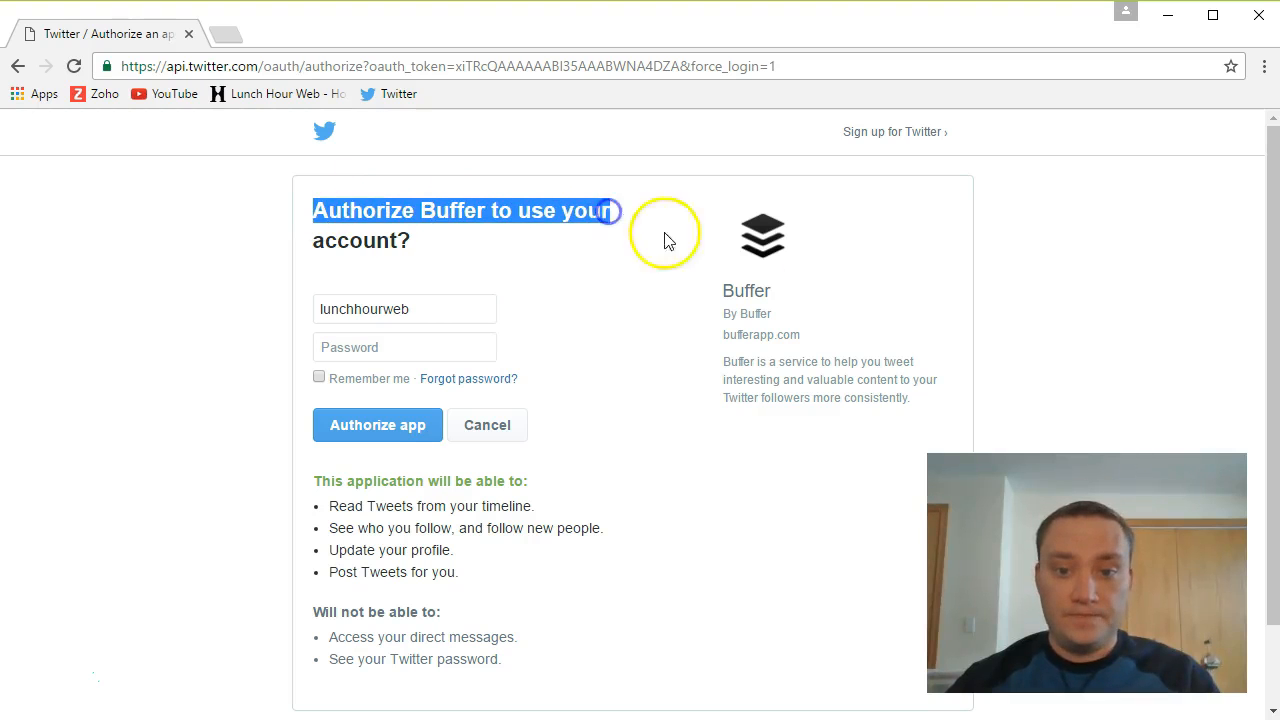
{"action": "mouse_move", "coordinate": [752, 276]}
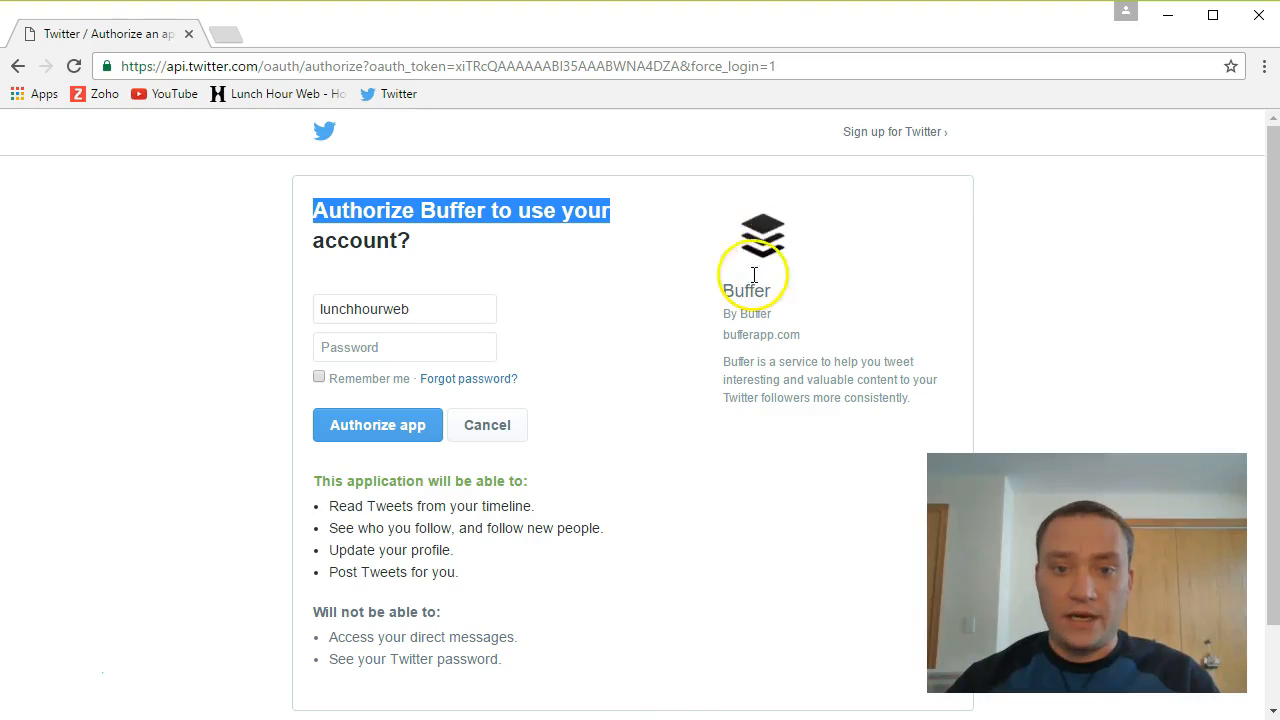
{"action": "mouse_move", "coordinate": [788, 260]}
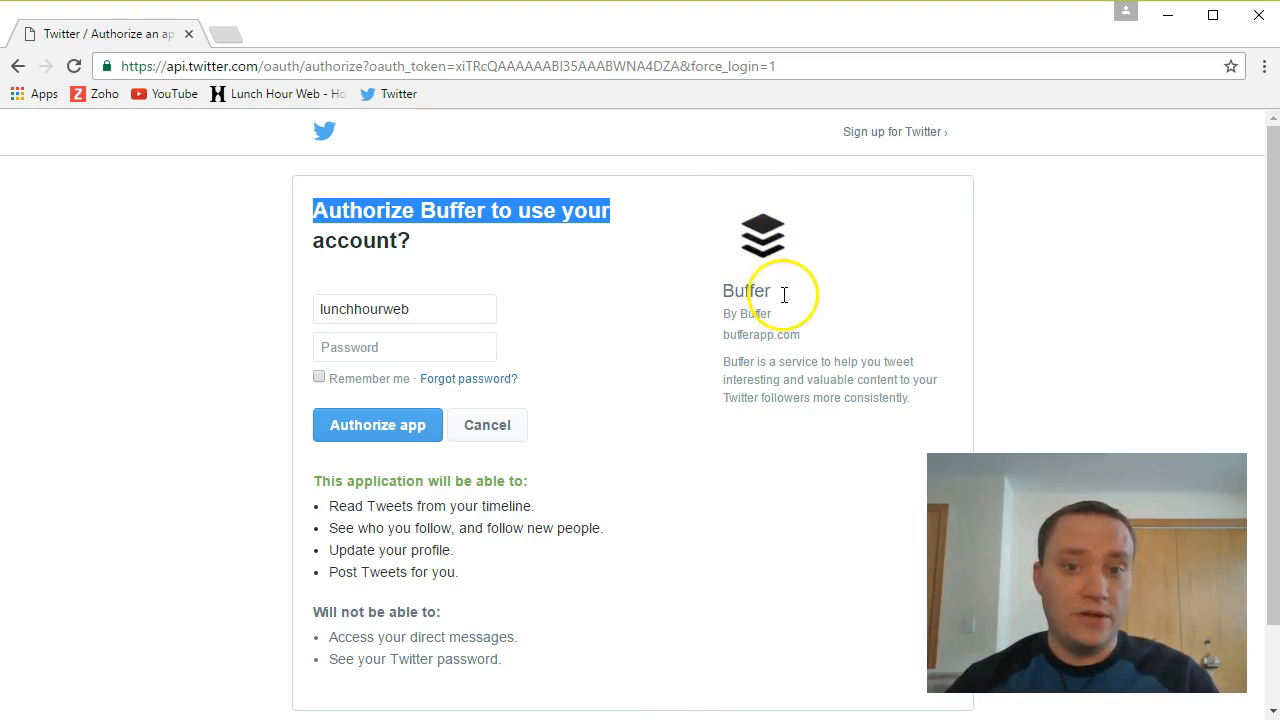
{"action": "mouse_move", "coordinate": [700, 322]}
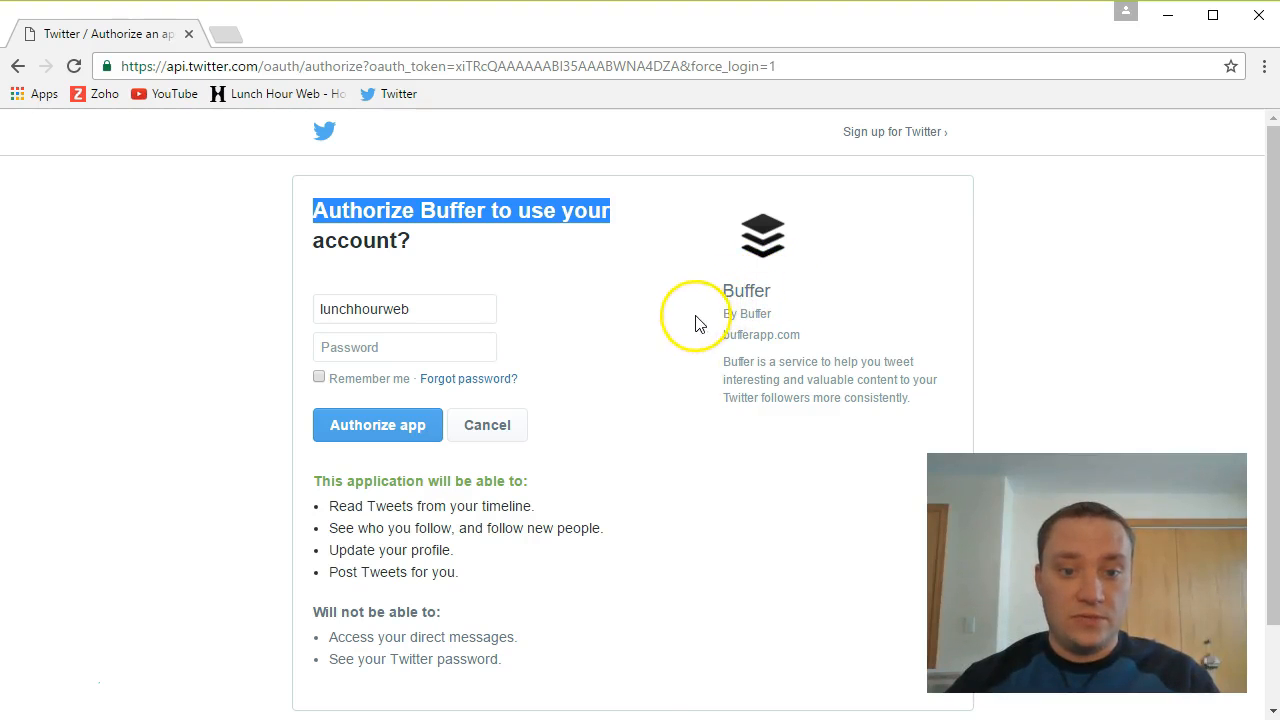
{"action": "mouse_move", "coordinate": [616, 370]}
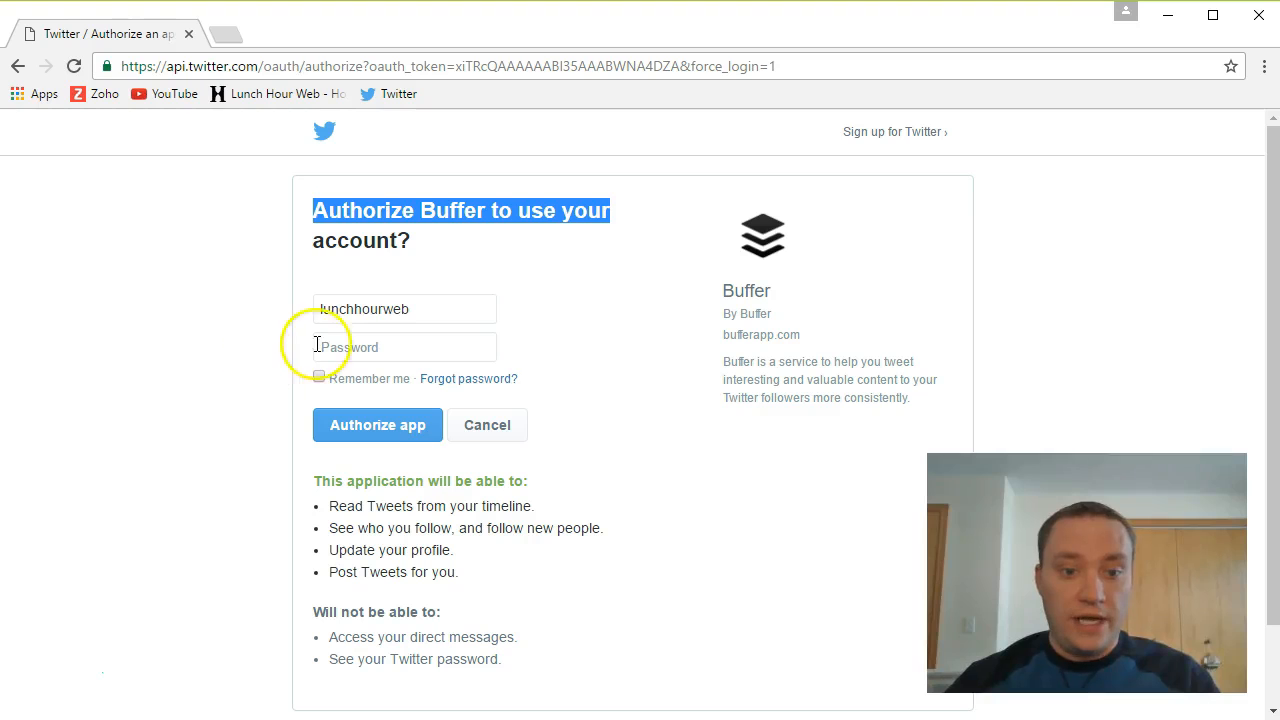
{"action": "mouse_move", "coordinate": [564, 376]}
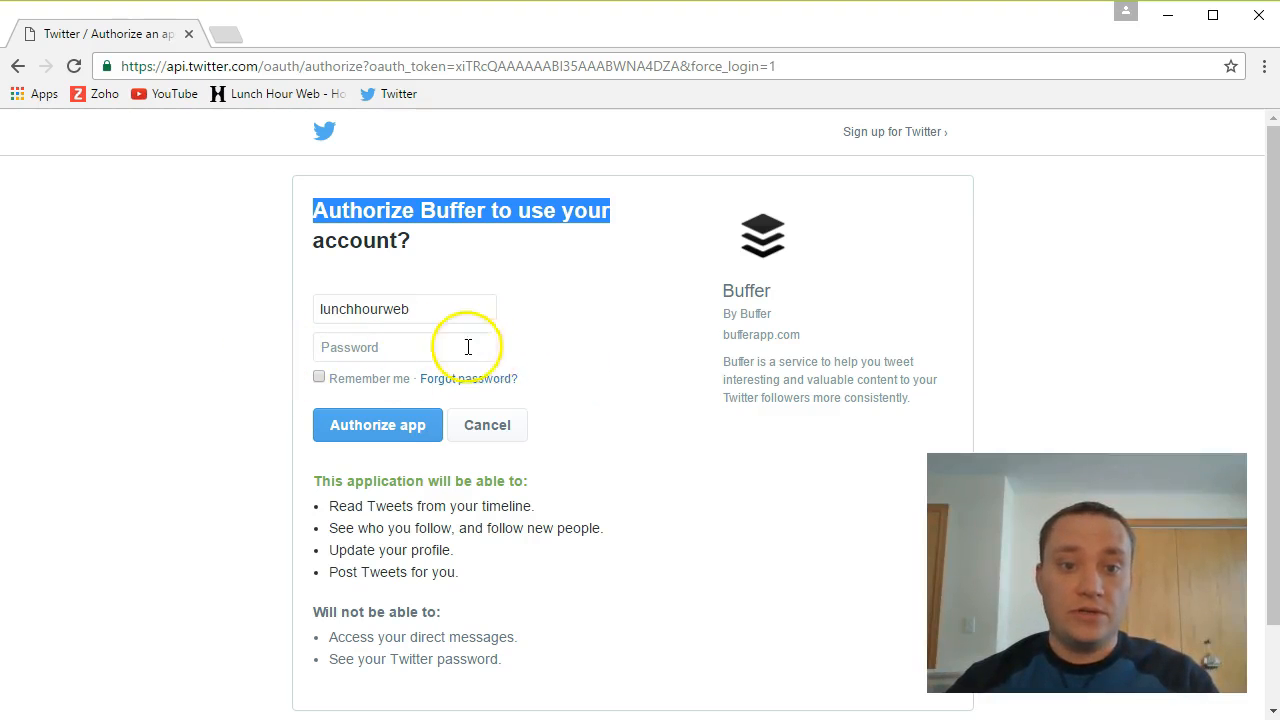
{"action": "mouse_move", "coordinate": [518, 398]}
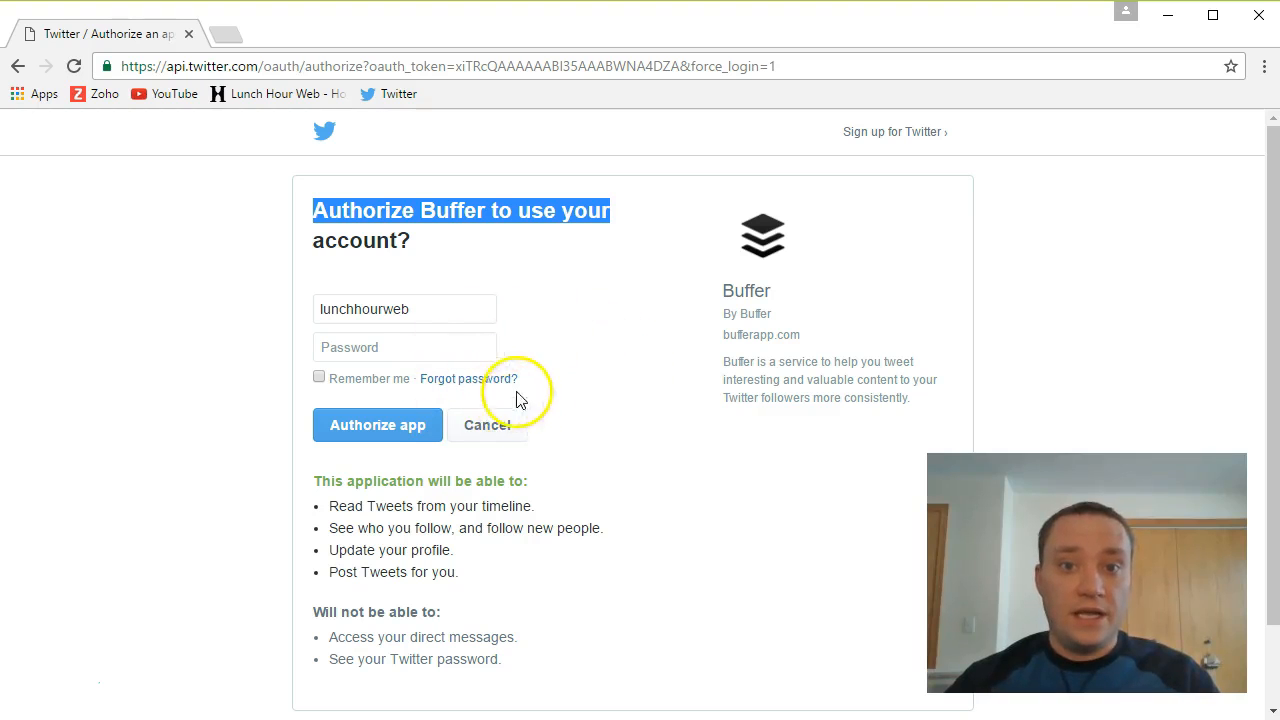
{"action": "mouse_move", "coordinate": [124, 682]}
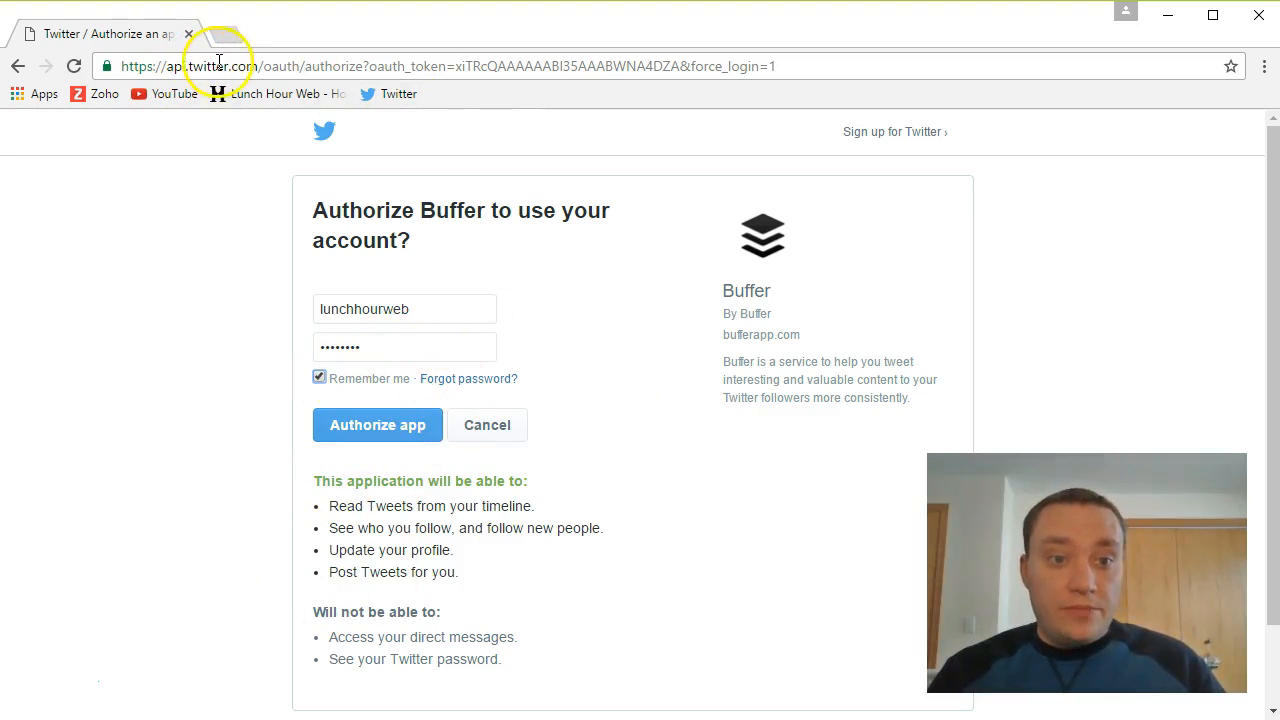
Enter the Twitter password and review the permissions Buffer is requesting
{"action": "left_click", "coordinate": [404, 346]}
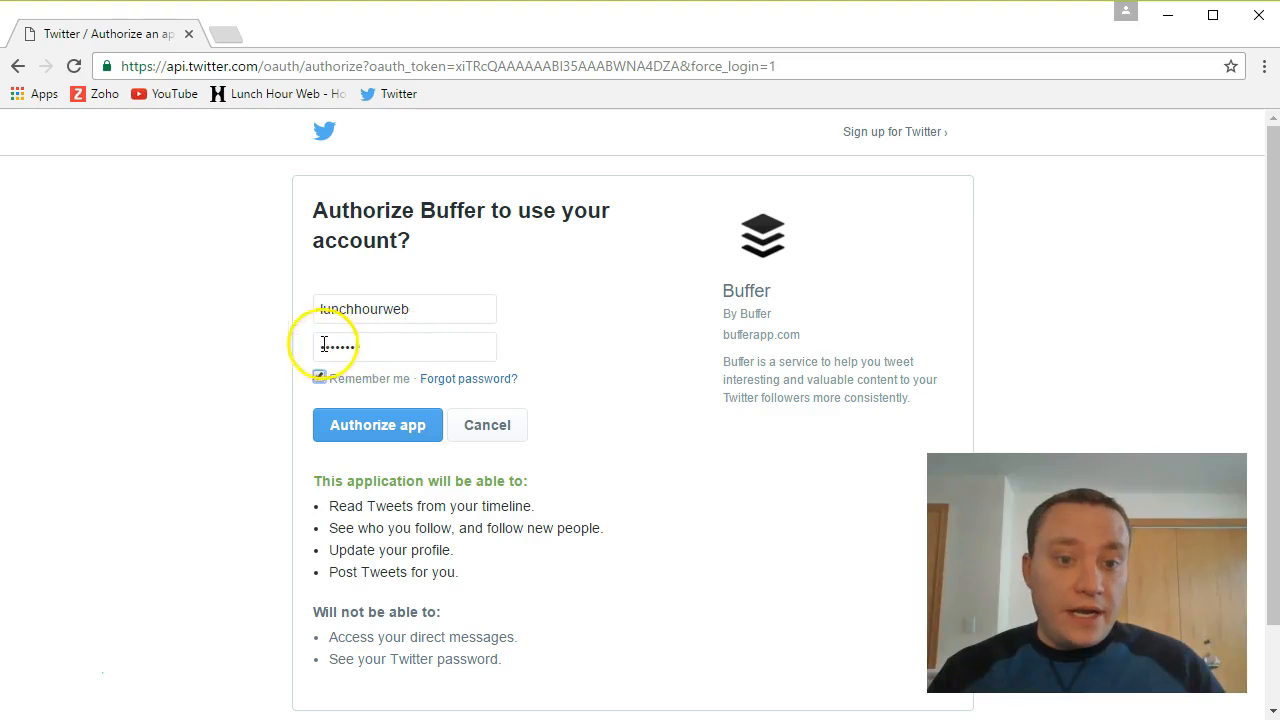
{"action": "type", "text": "password"}
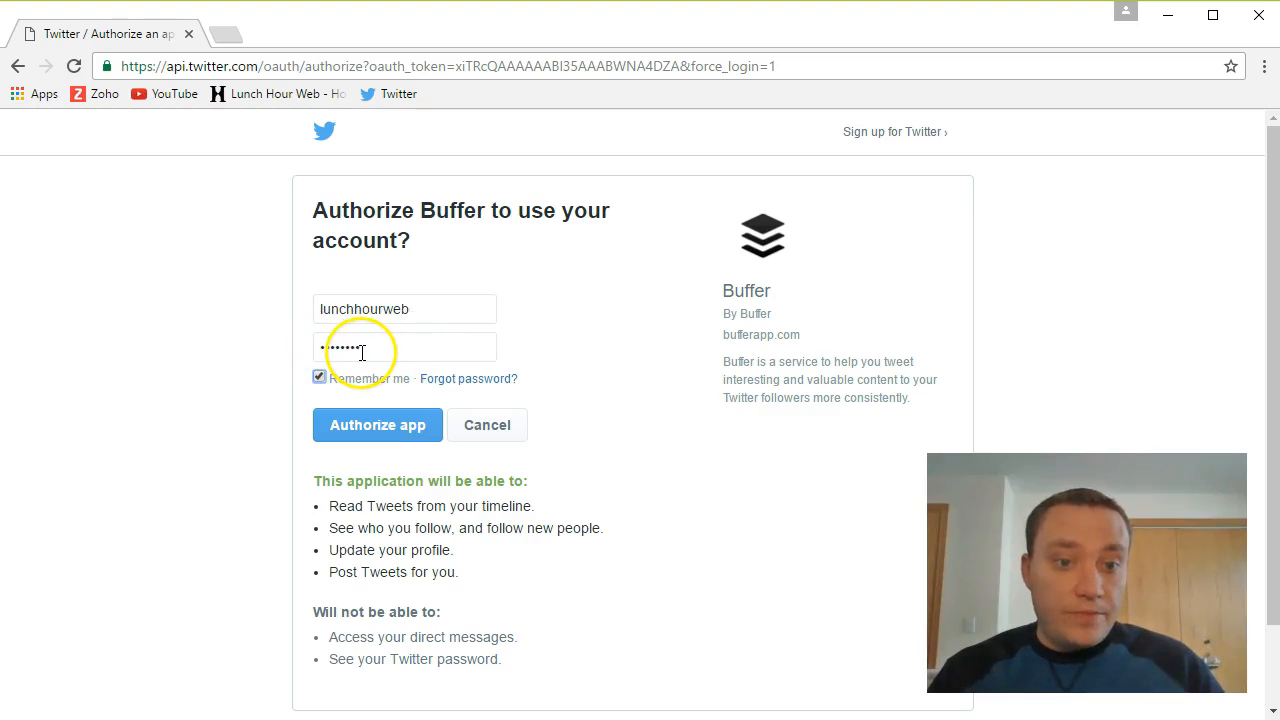
{"action": "mouse_move", "coordinate": [446, 240]}
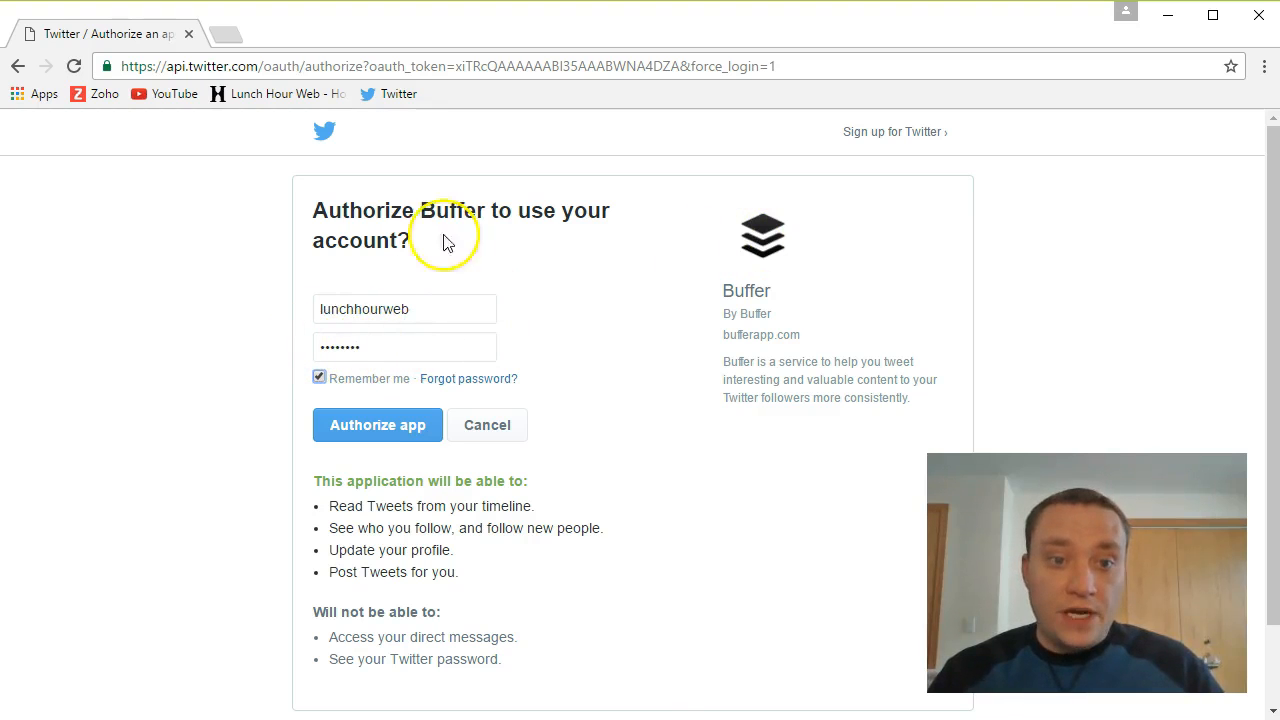
{"action": "mouse_move", "coordinate": [404, 248]}
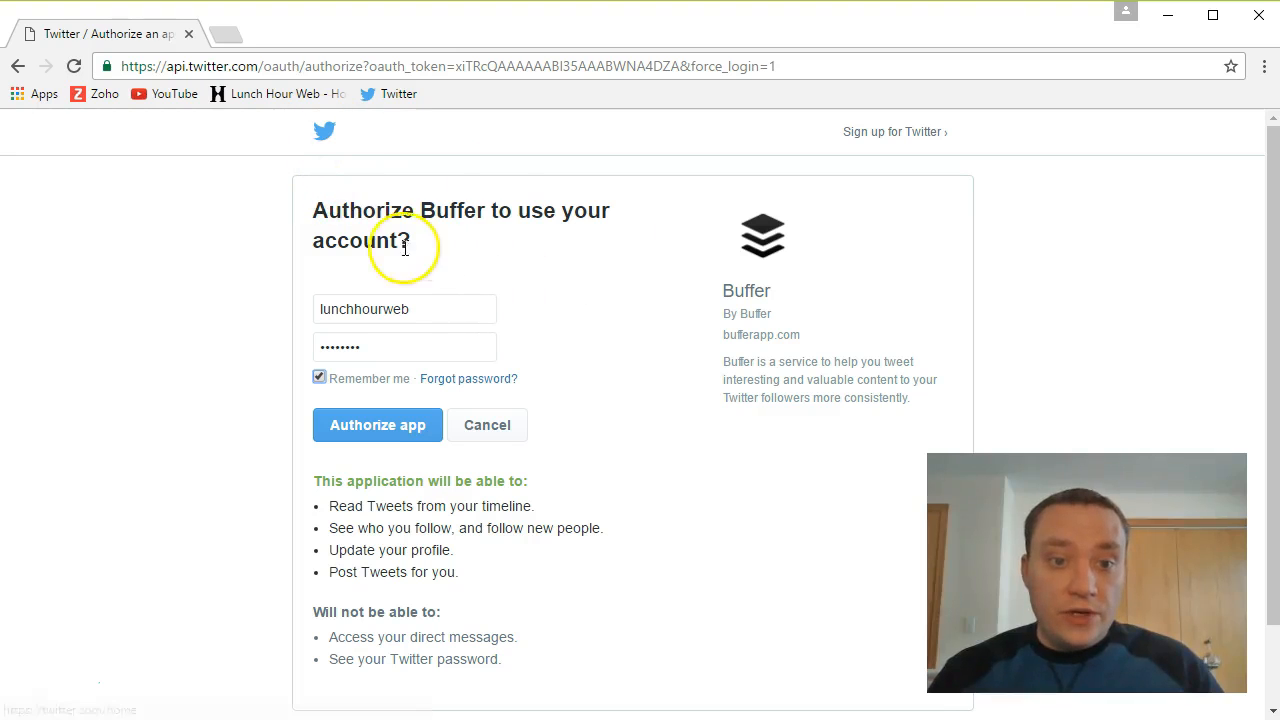
{"action": "mouse_move", "coordinate": [676, 362]}
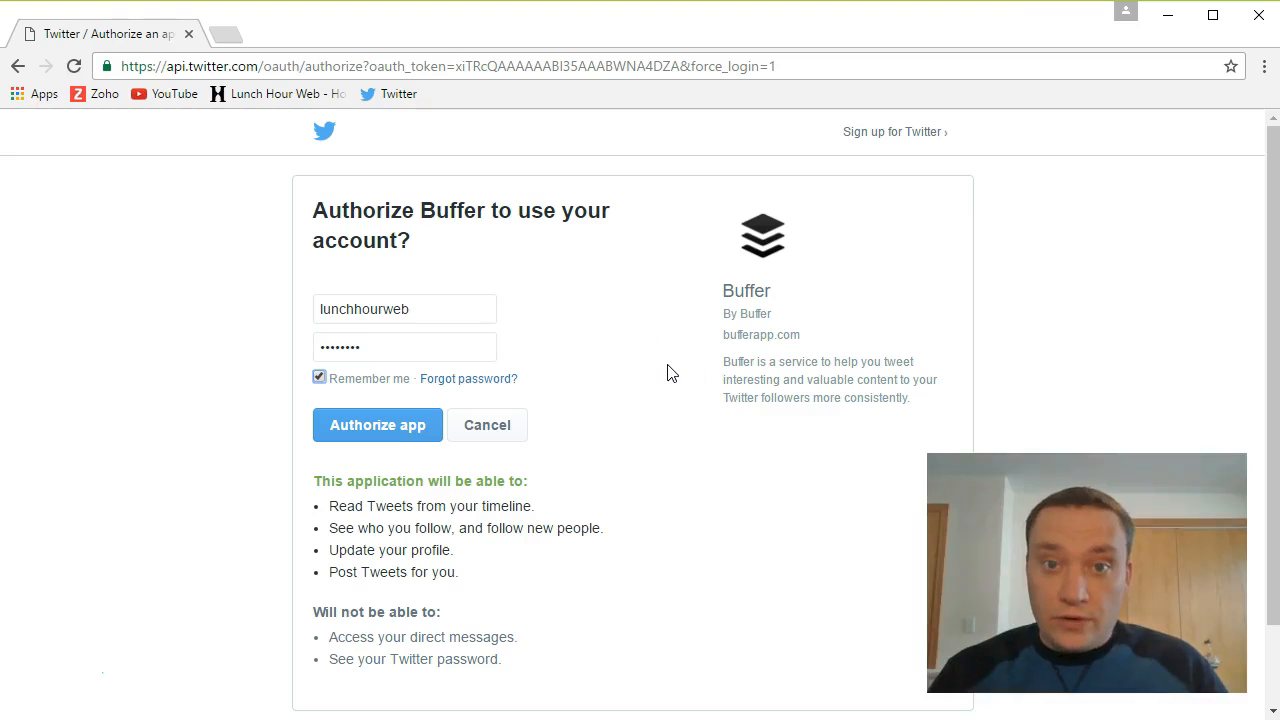
{"action": "scroll", "scroll_direction": "down", "scroll_amount": 3}
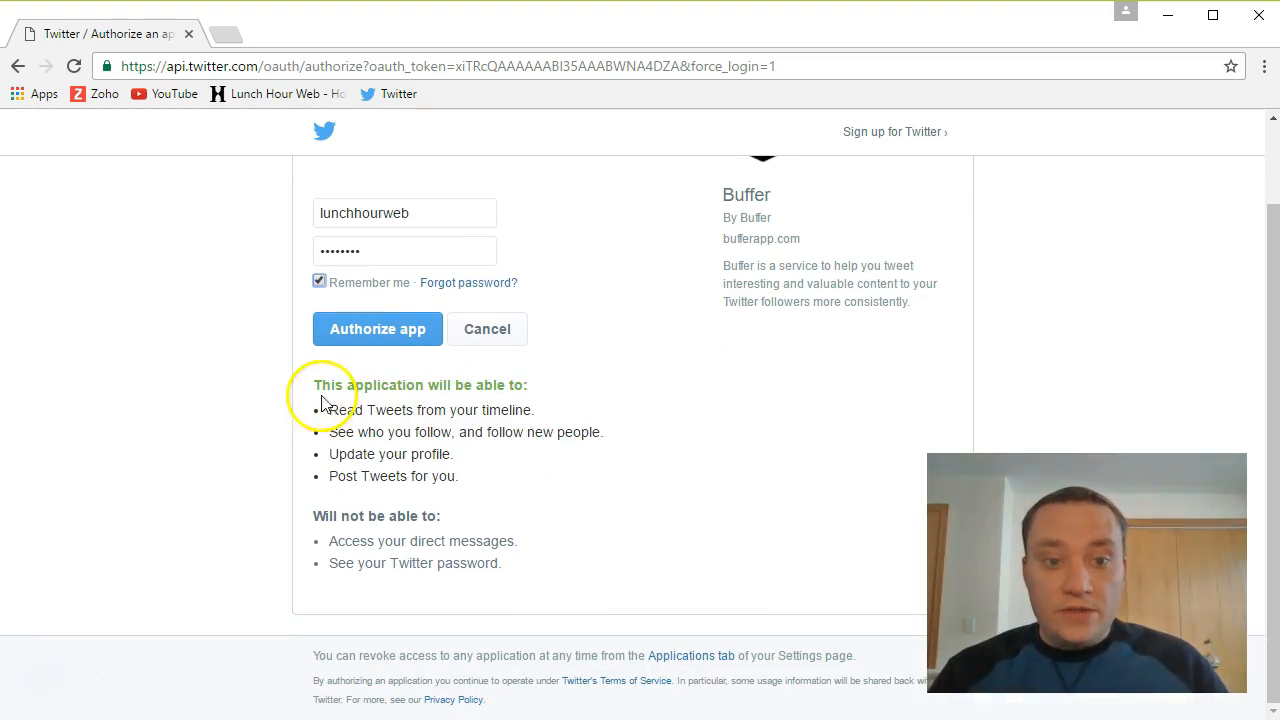
{"action": "mouse_move", "coordinate": [372, 384]}
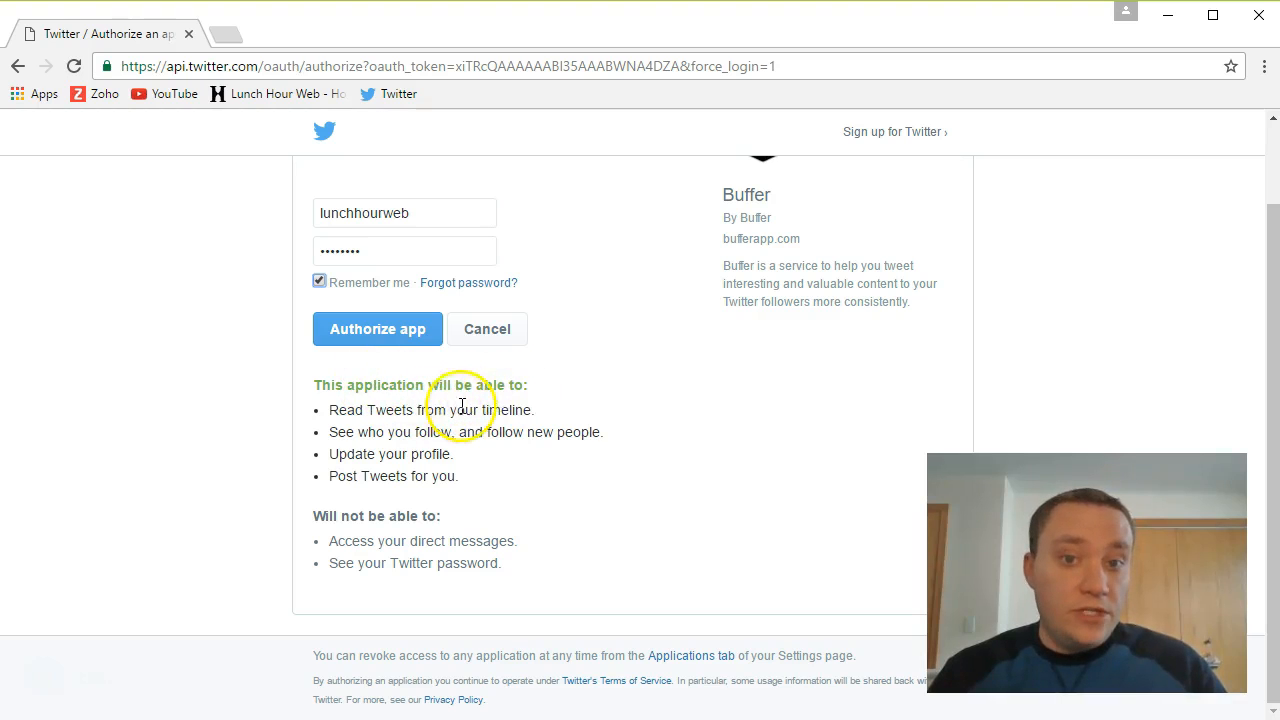
{"action": "mouse_move", "coordinate": [424, 436]}
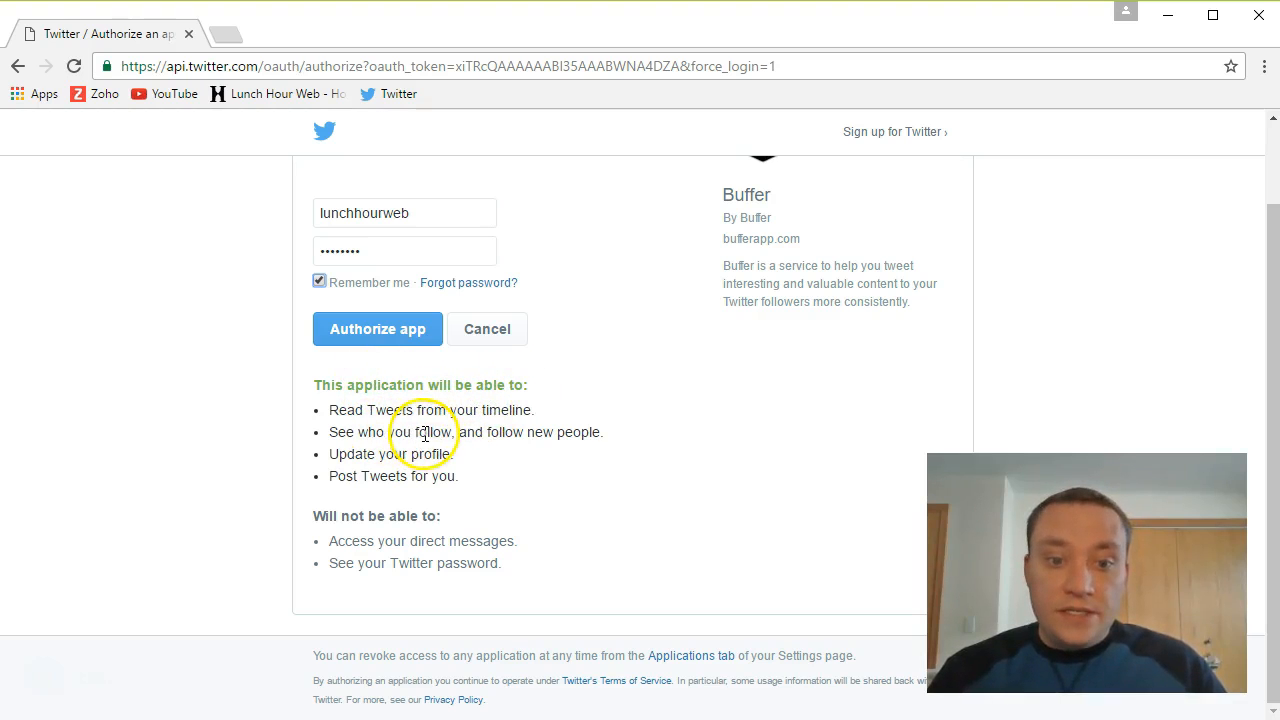
{"action": "mouse_move", "coordinate": [568, 432]}
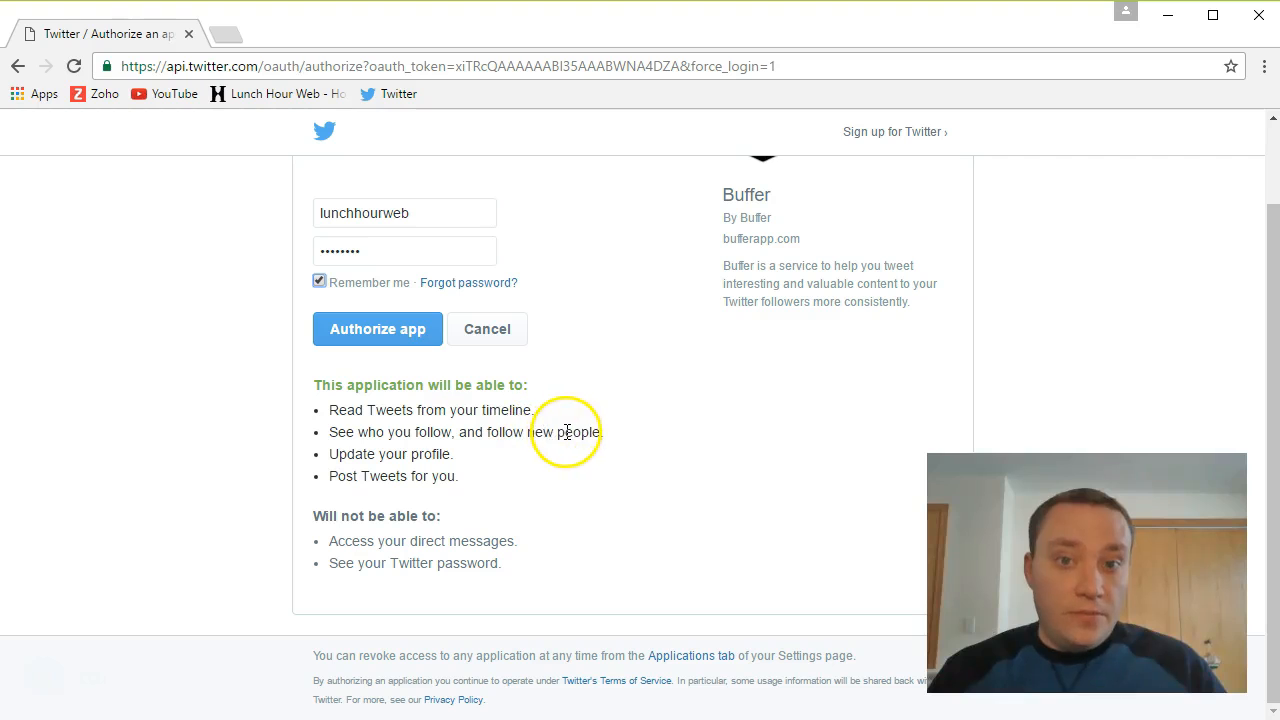
{"action": "mouse_move", "coordinate": [420, 458]}
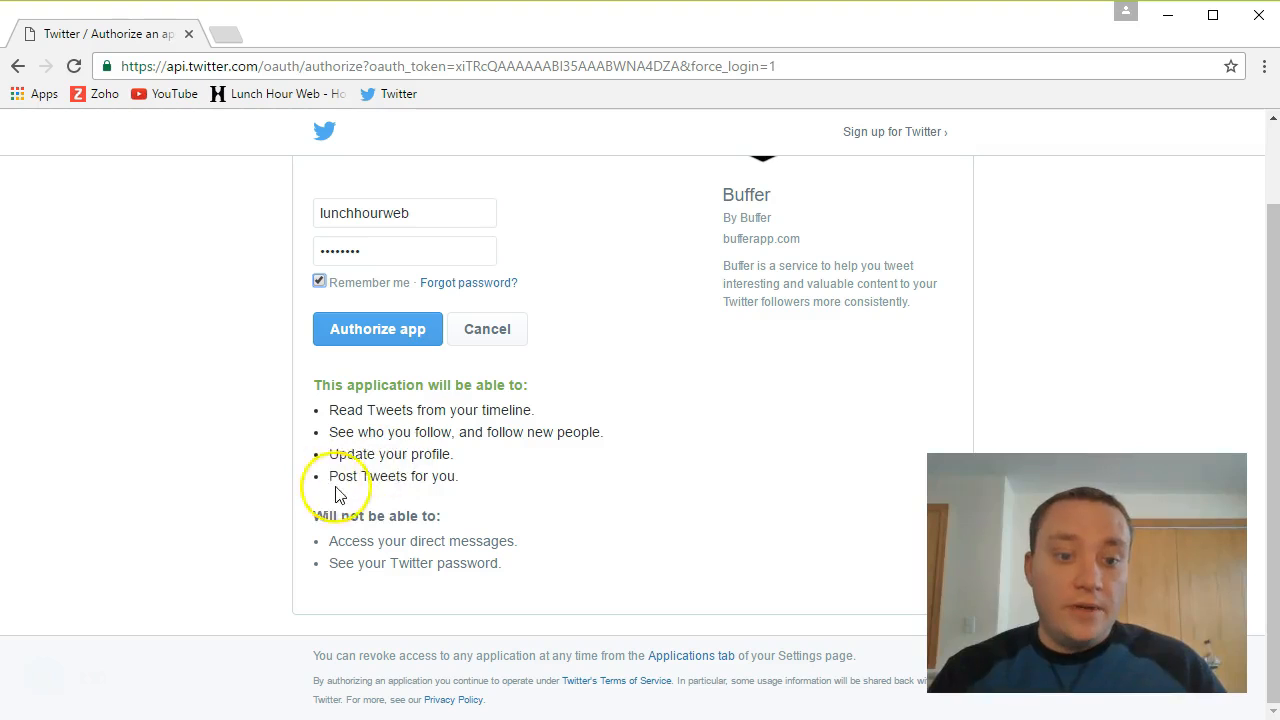
{"action": "mouse_move", "coordinate": [456, 480]}
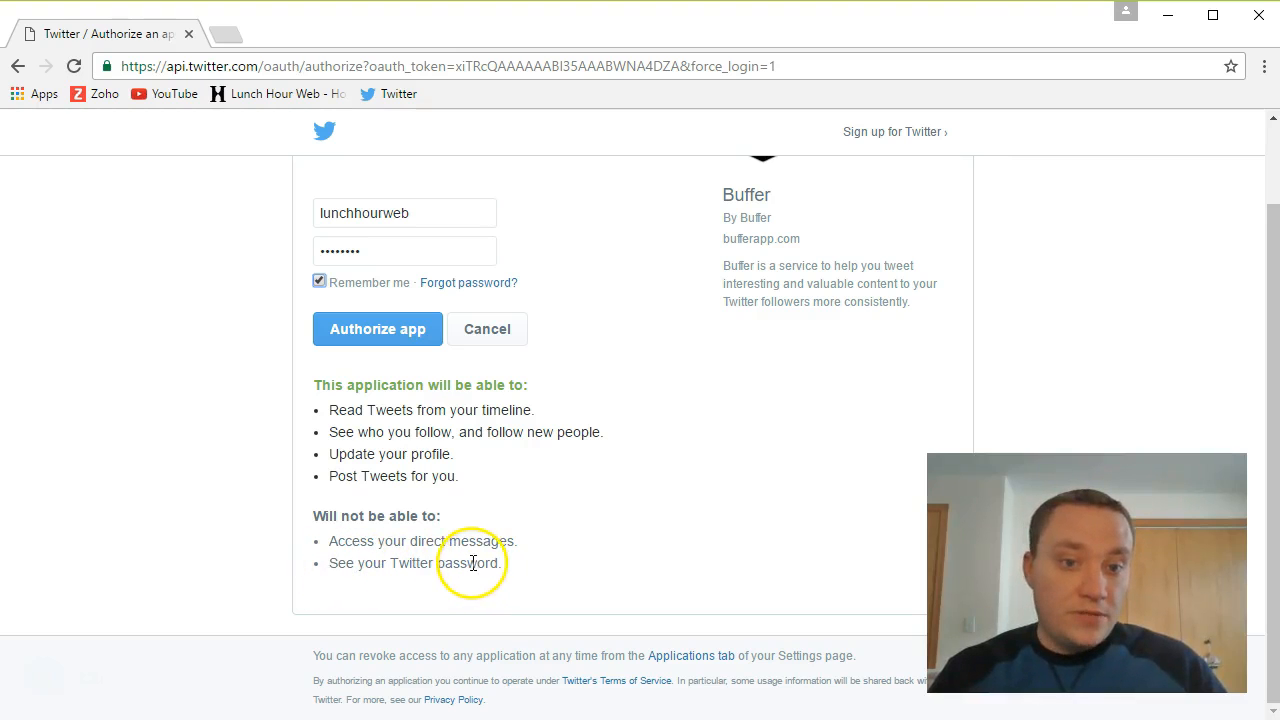
{"action": "scroll", "scroll_direction": "up", "scroll_amount": 3}
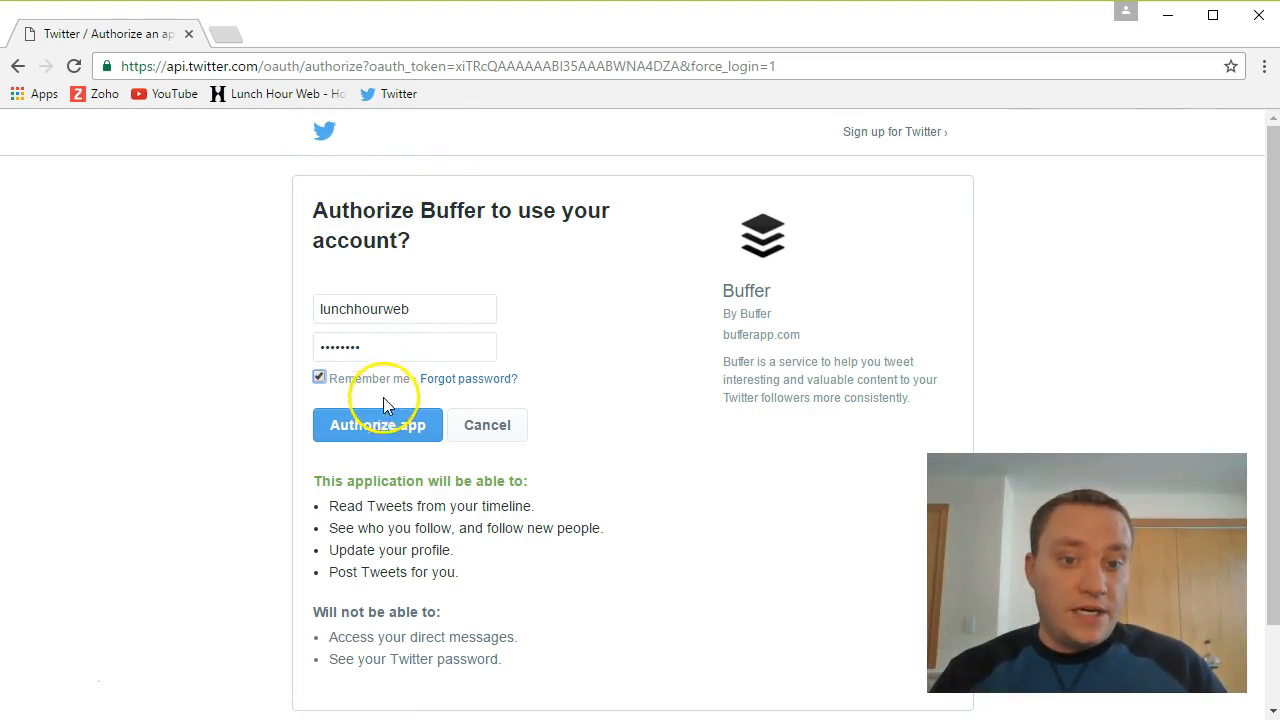
{"action": "left_click", "coordinate": [376, 424]}
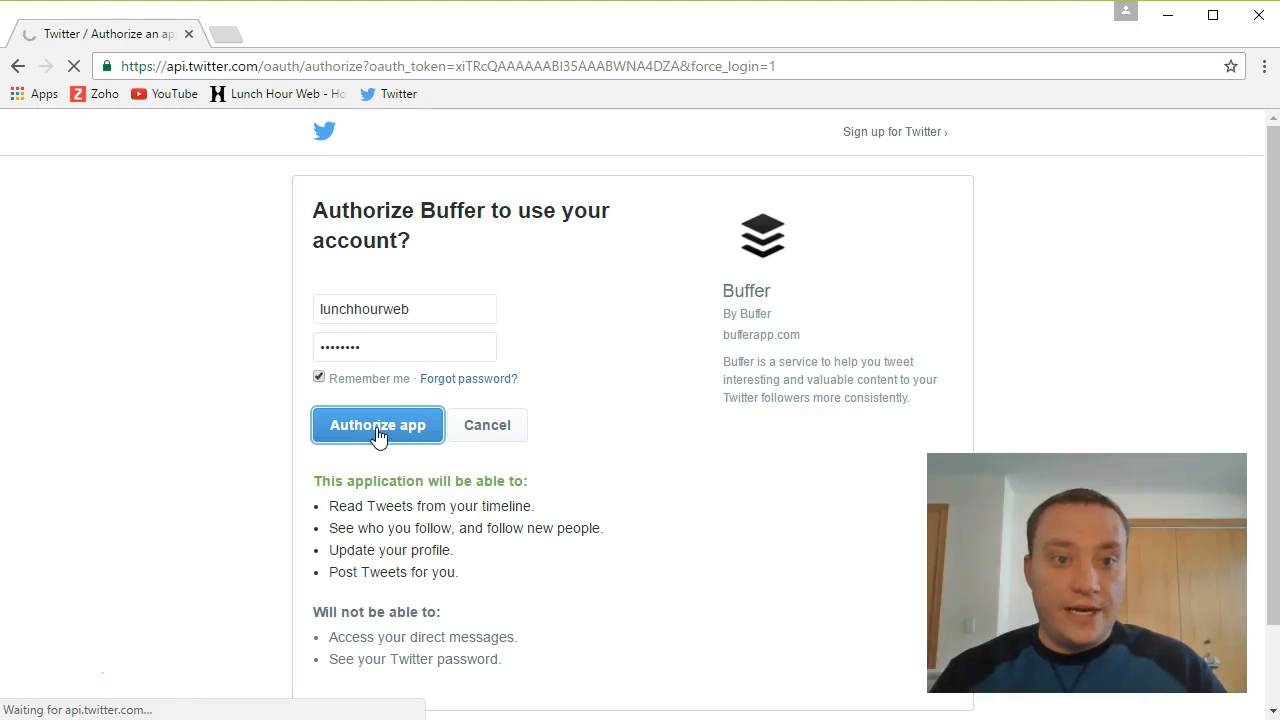
{"action": "left_click", "coordinate": [376, 424]}
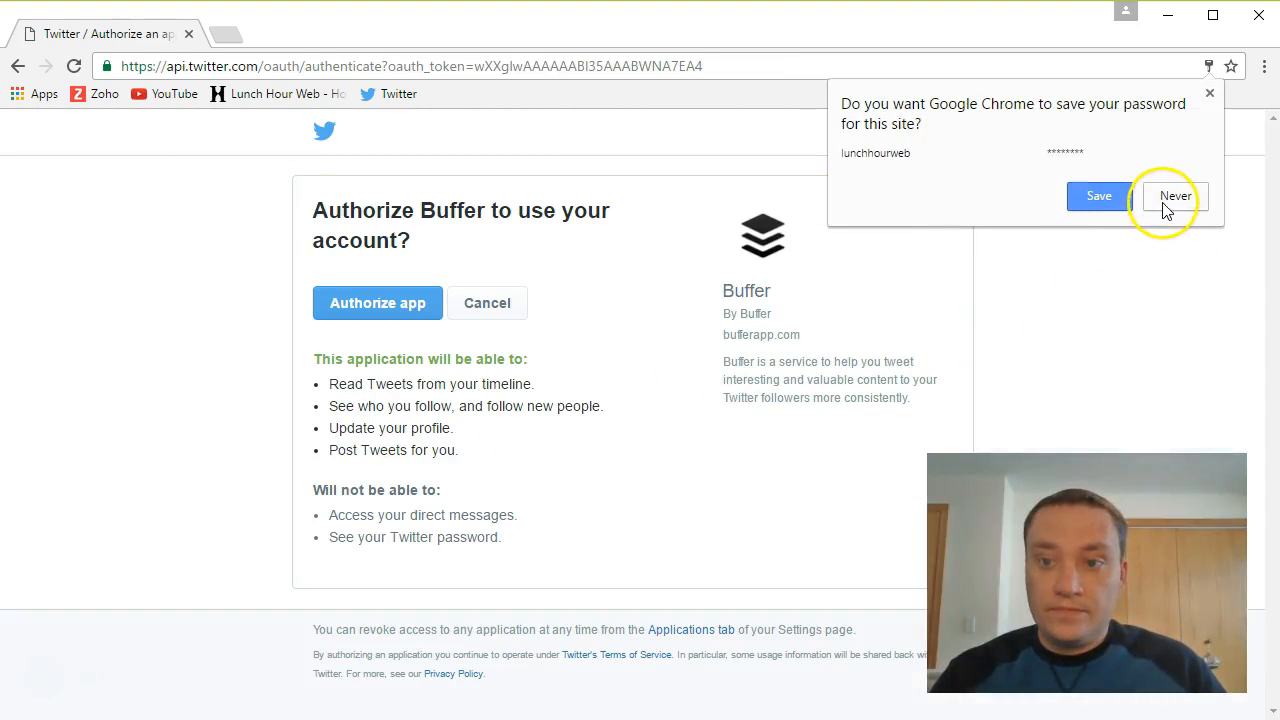
{"action": "left_click", "coordinate": [1174, 196]}
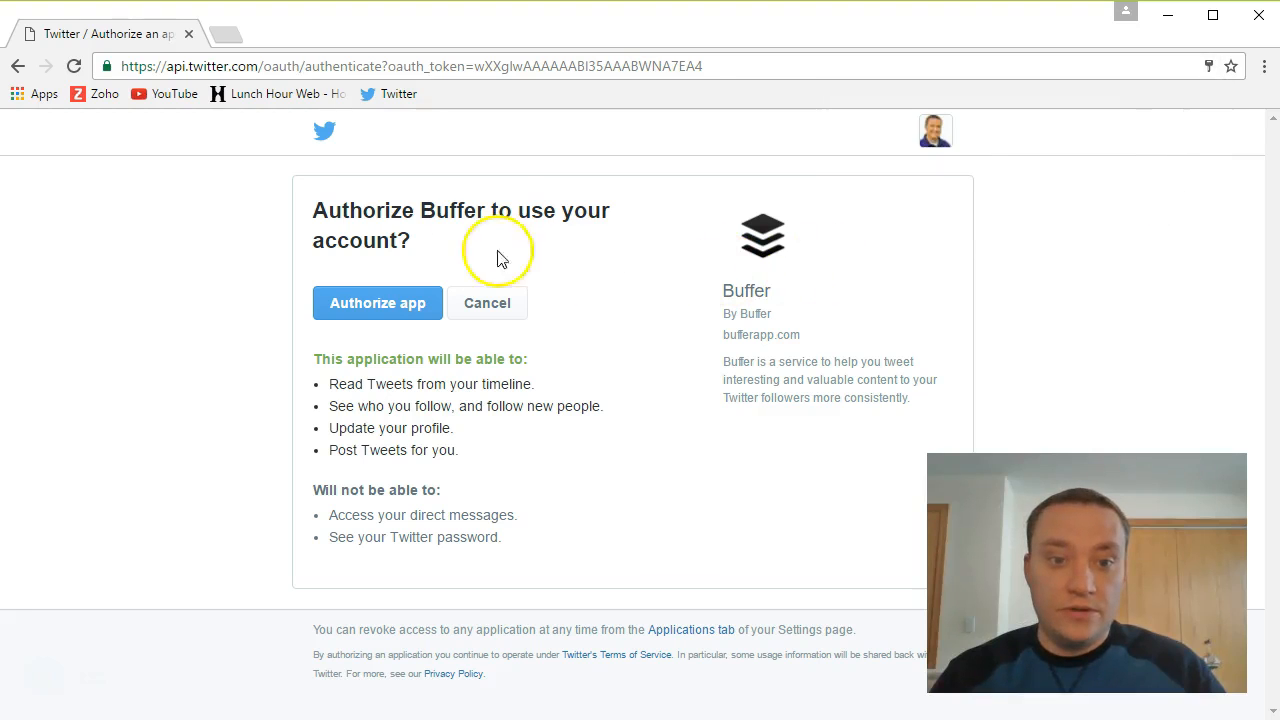
{"action": "mouse_move", "coordinate": [584, 388]}
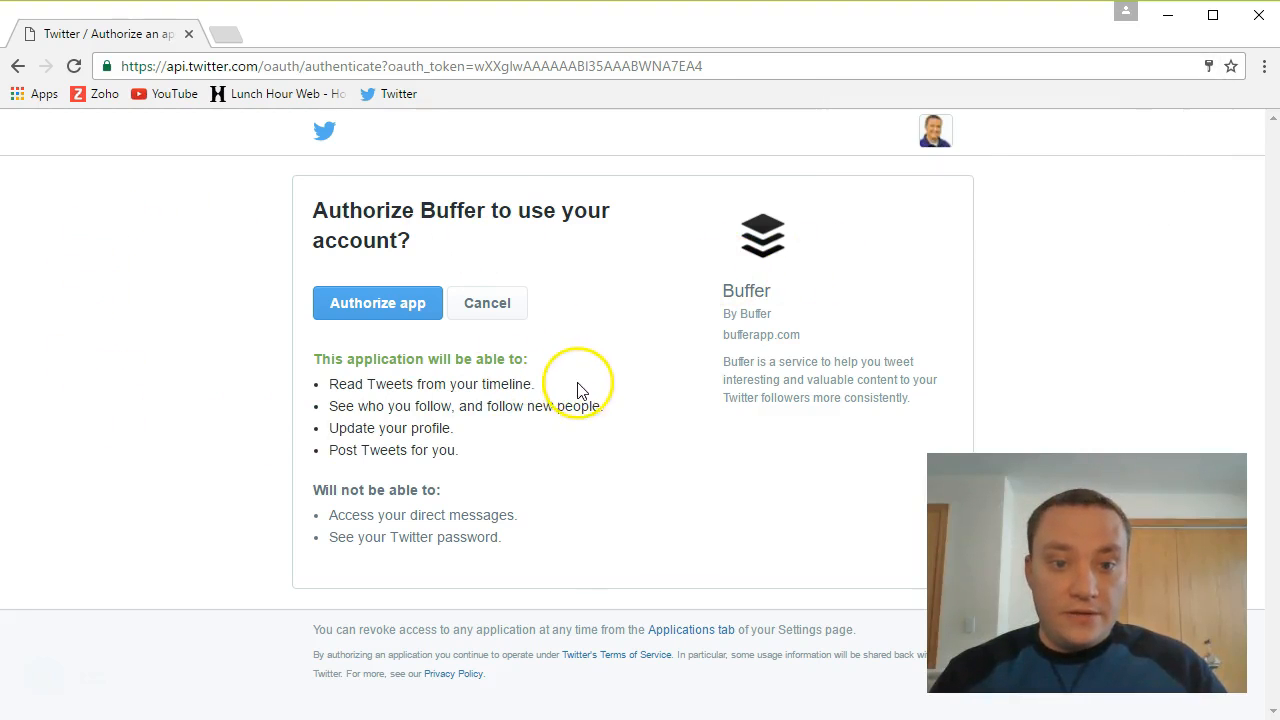
{"action": "mouse_move", "coordinate": [376, 304]}
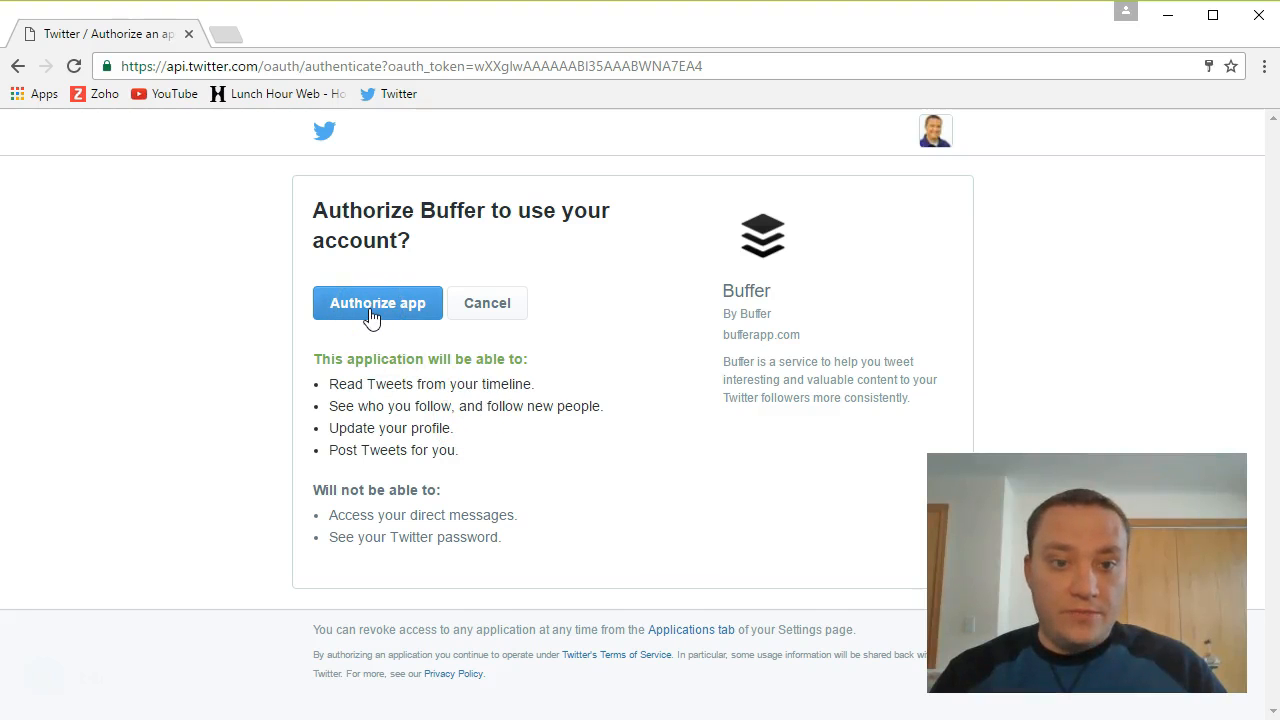
{"action": "left_click", "coordinate": [376, 304]}
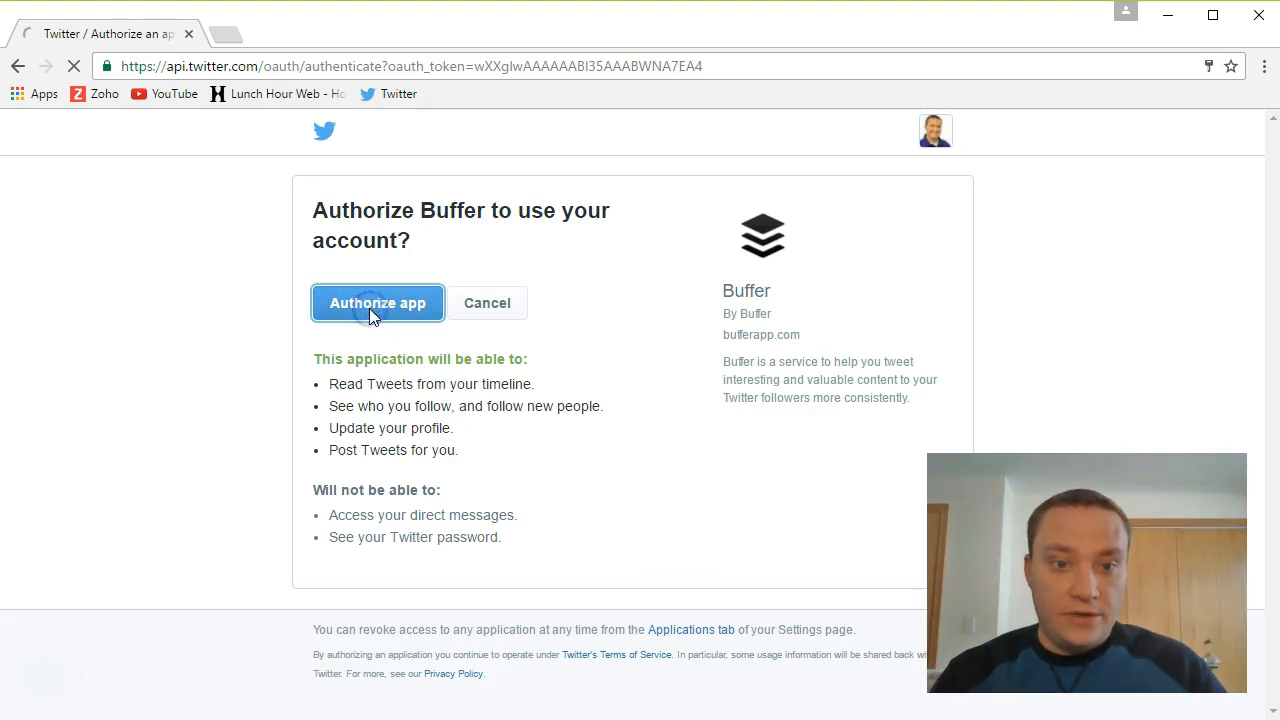
{"action": "left_click", "coordinate": [376, 304]}
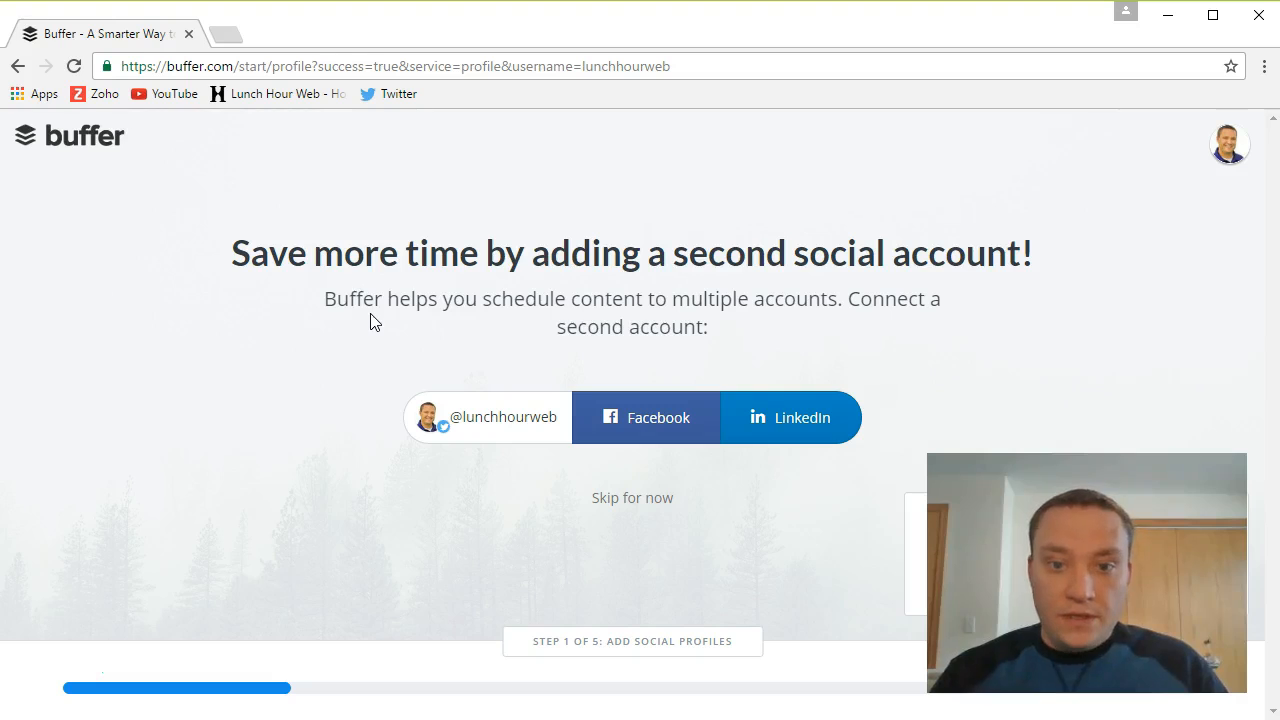
{"action": "mouse_move", "coordinate": [784, 268]}
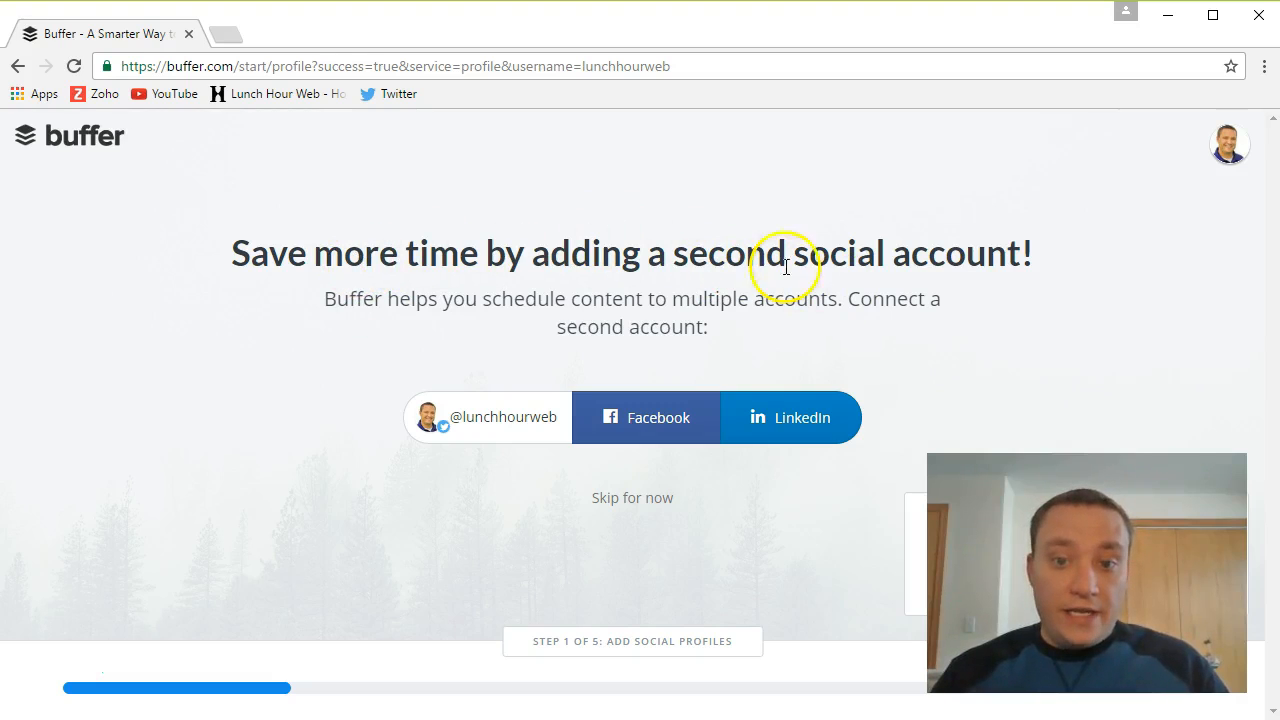
{"action": "mouse_move", "coordinate": [658, 496]}
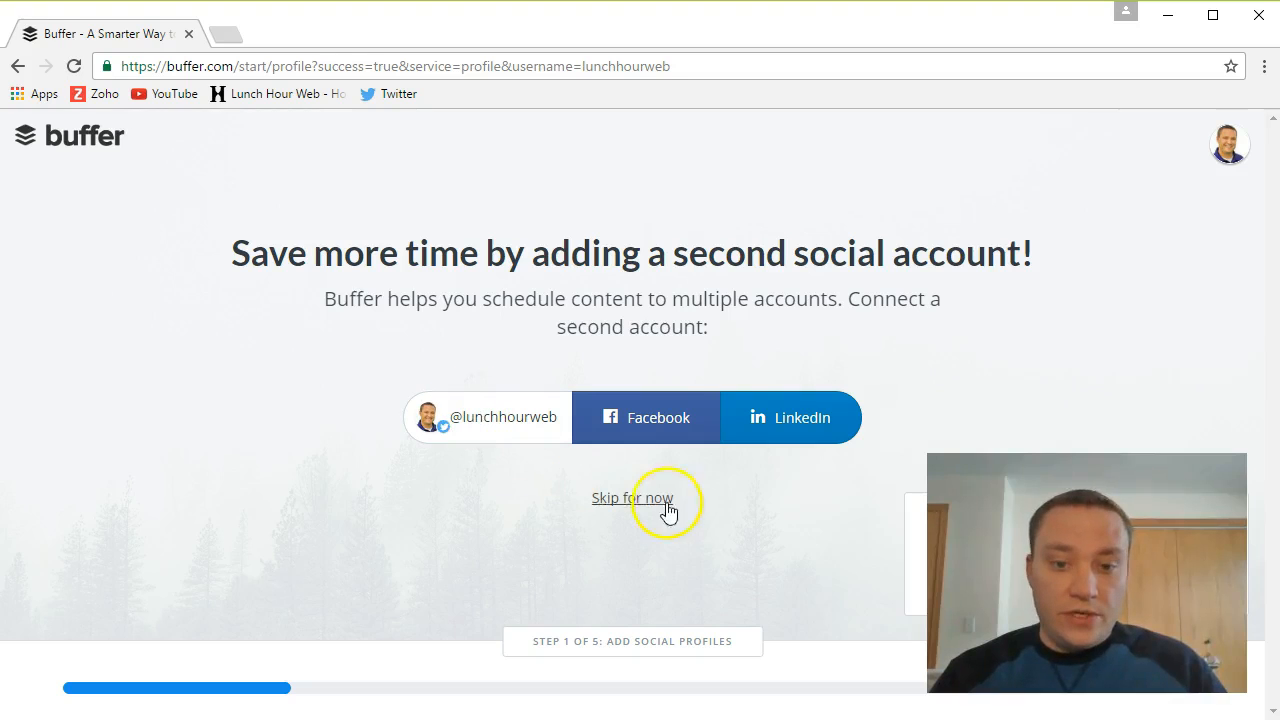
Skip adding a second social account to reach the timezone step
{"action": "left_click", "coordinate": [632, 498]}
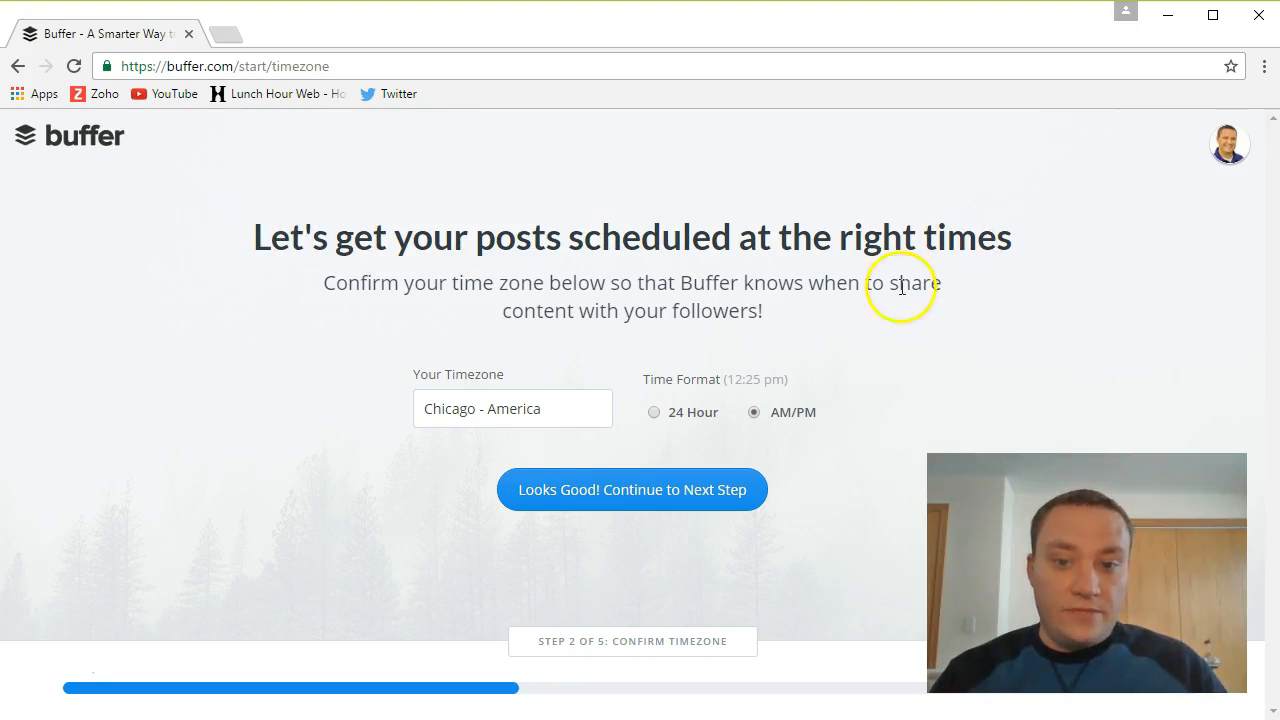
Confirm the Chicago - America timezone and continue to the scheduling options
{"action": "left_click", "coordinate": [512, 408]}
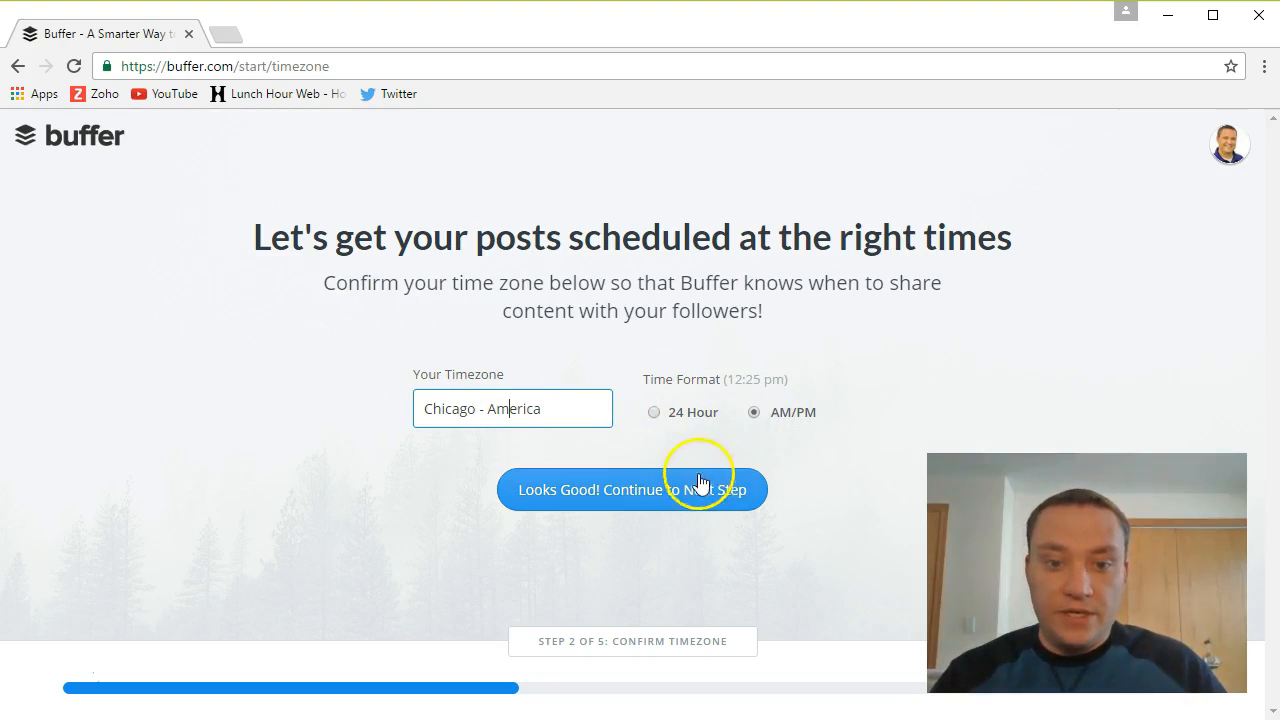
{"action": "left_click", "coordinate": [632, 488]}
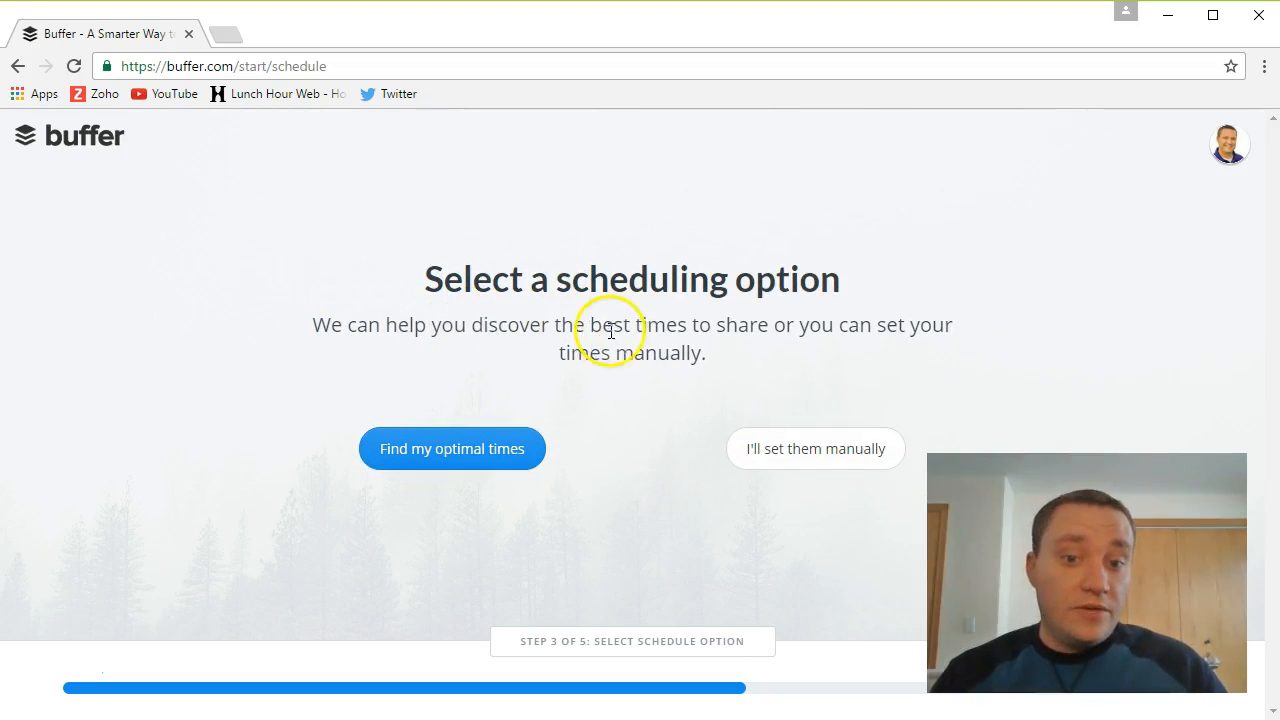
{"action": "mouse_move", "coordinate": [628, 344]}
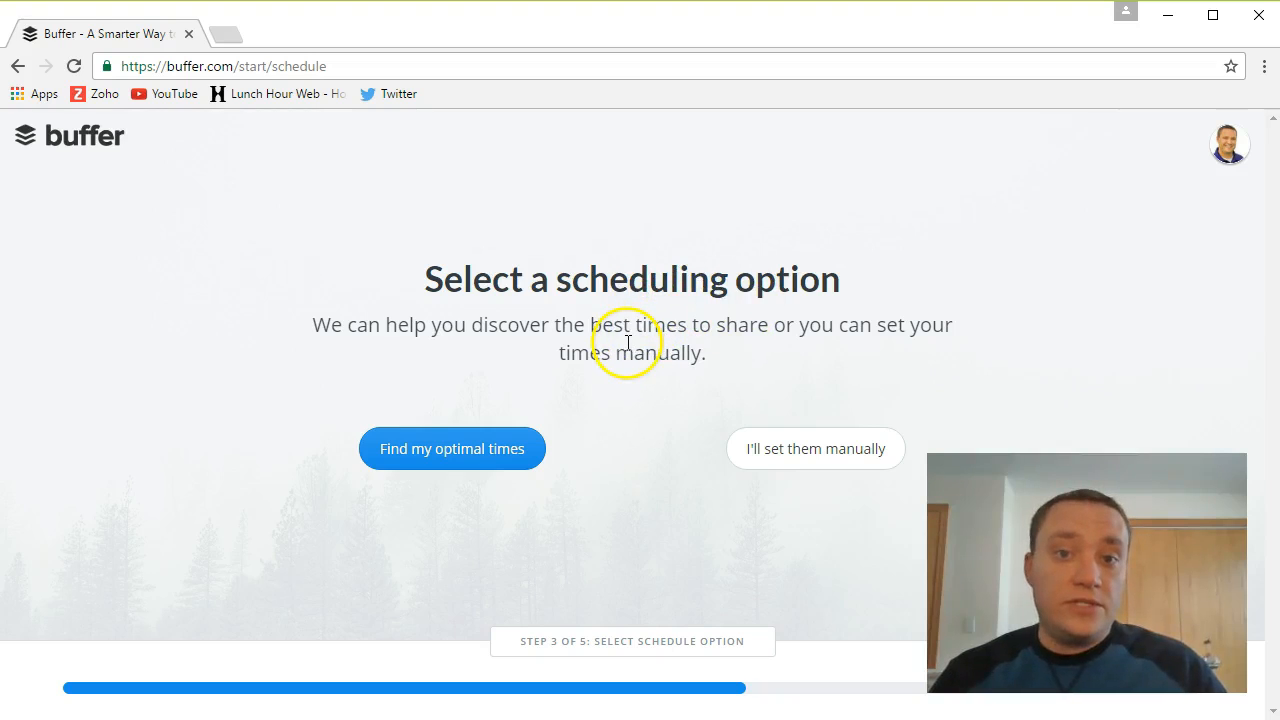
{"action": "mouse_move", "coordinate": [810, 458]}
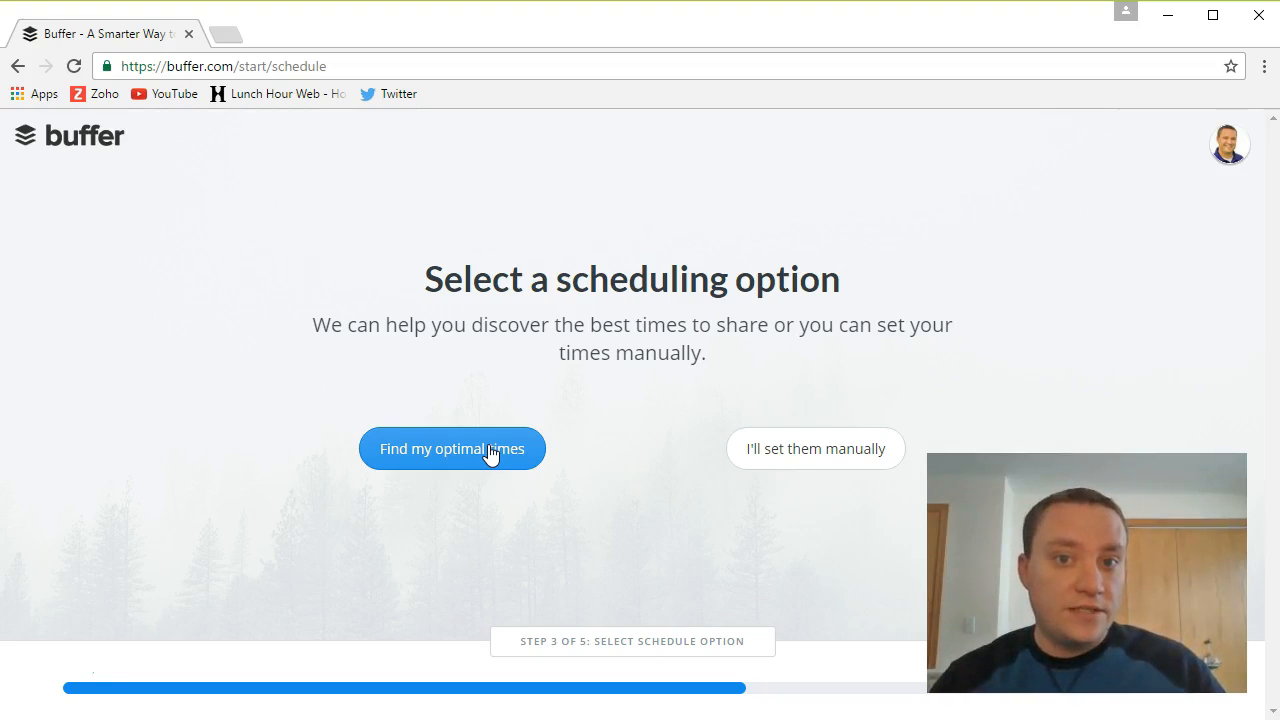
{"action": "mouse_move", "coordinate": [390, 500]}
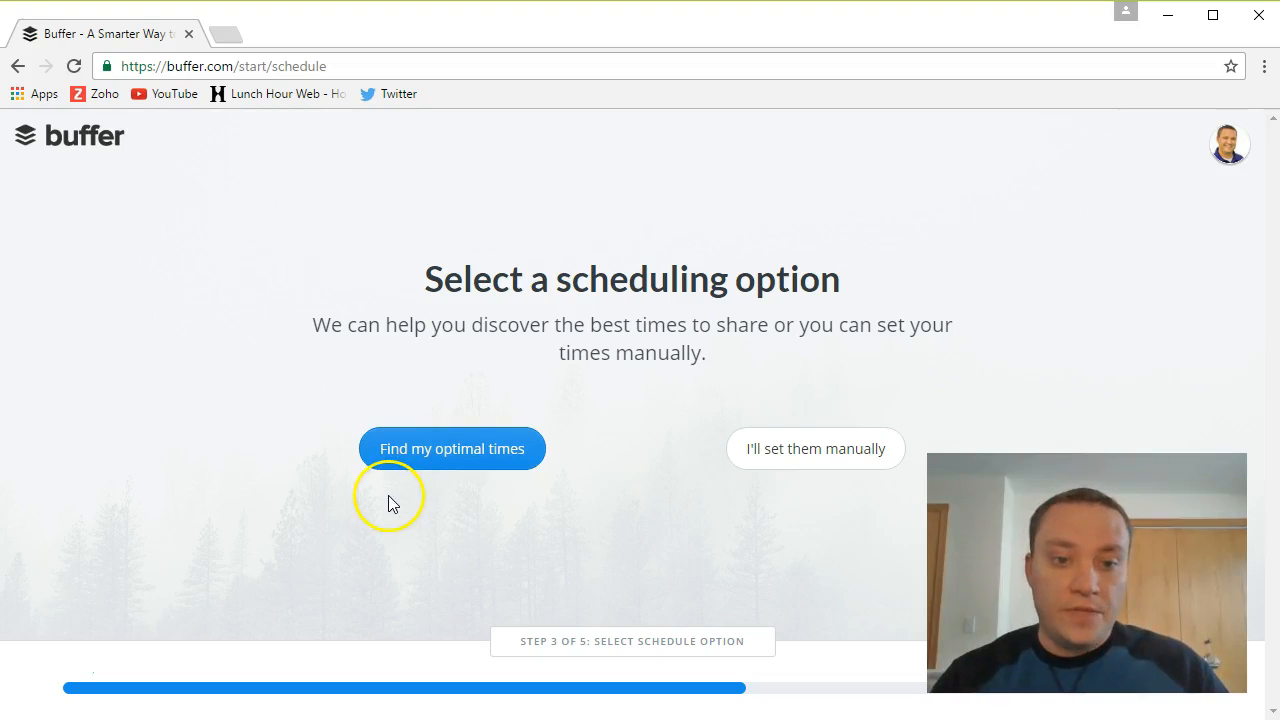
{"action": "left_click", "coordinate": [452, 448]}
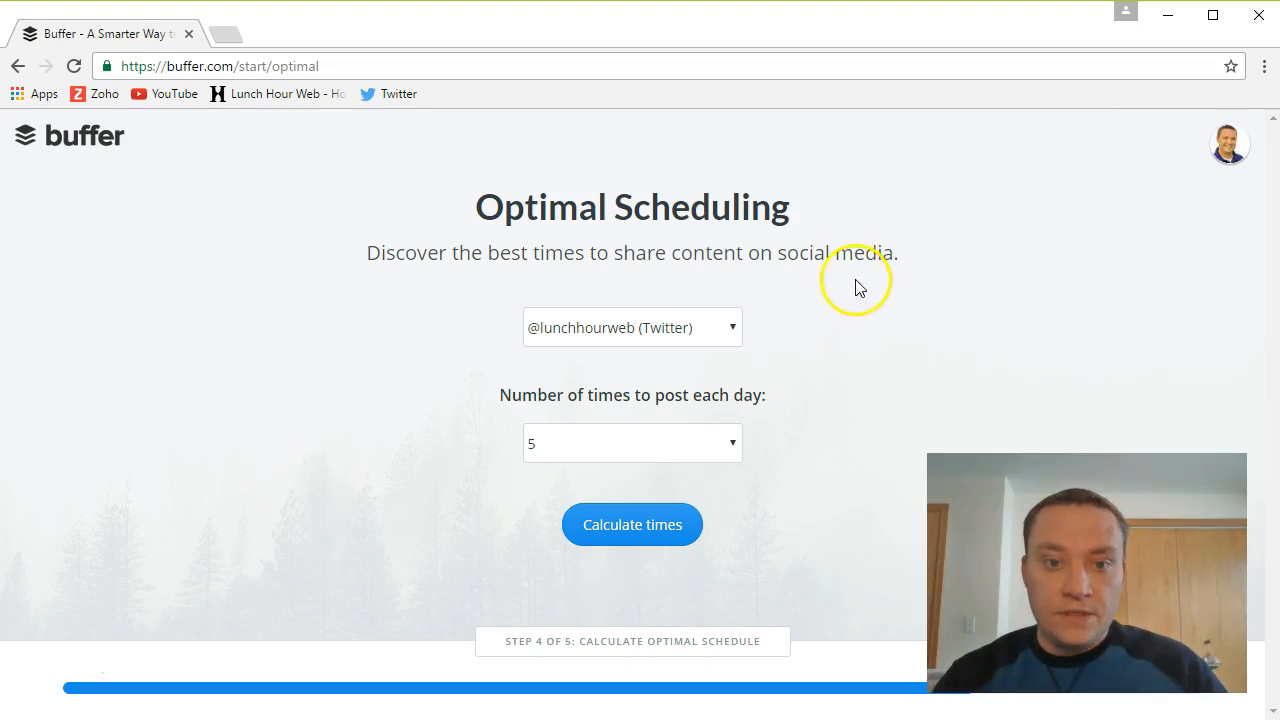
{"action": "mouse_move", "coordinate": [896, 330]}
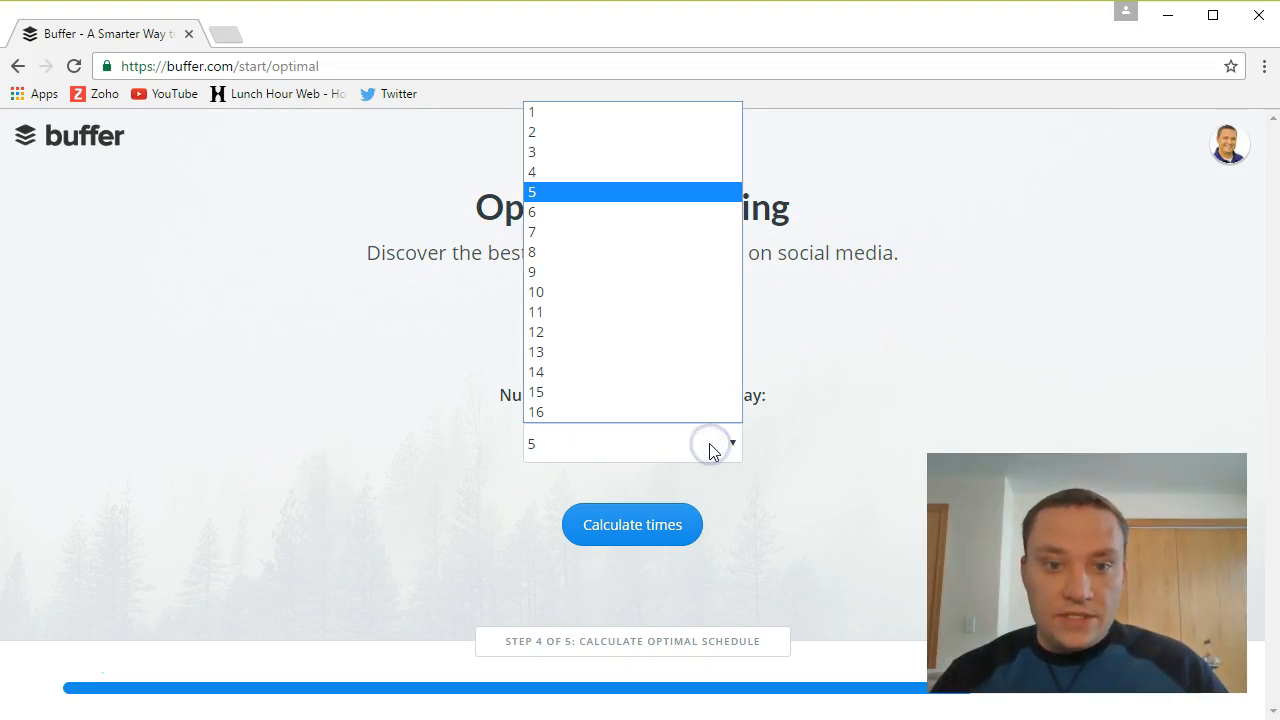
Keep 5 posts per day and calculate the optimal America/Chicago posting times
{"action": "left_click", "coordinate": [532, 192]}
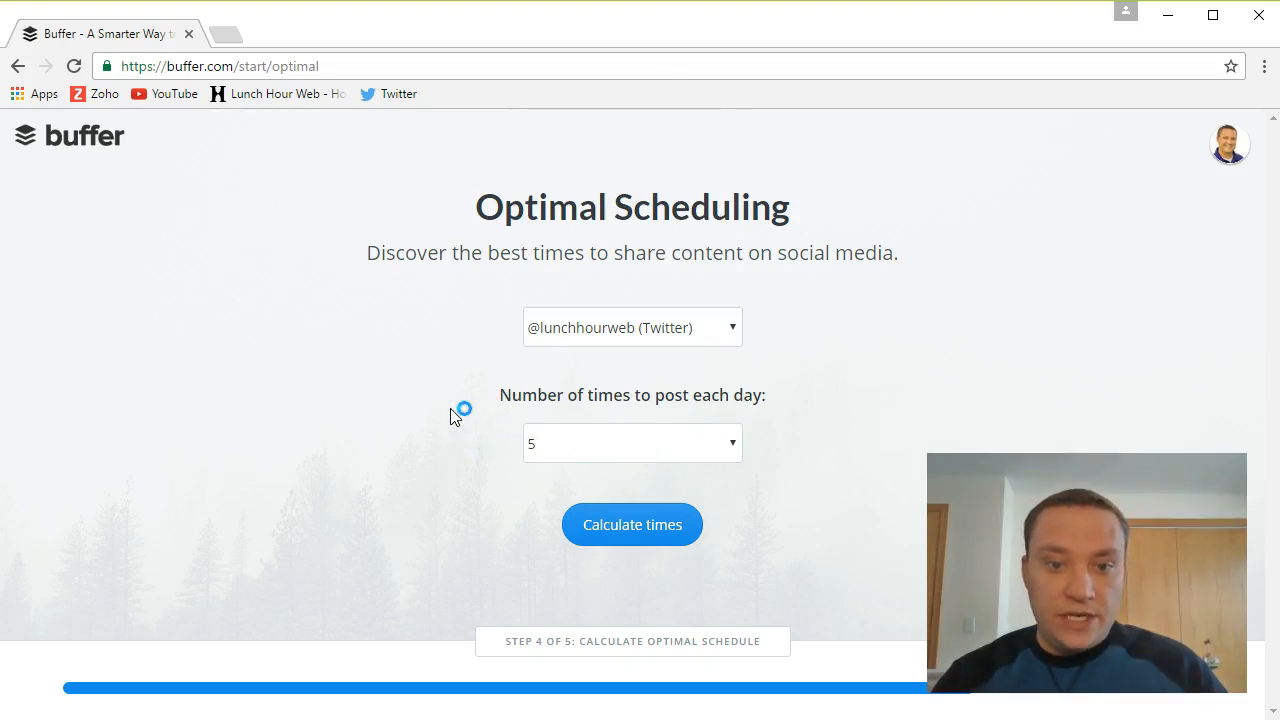
{"action": "mouse_move", "coordinate": [684, 412]}
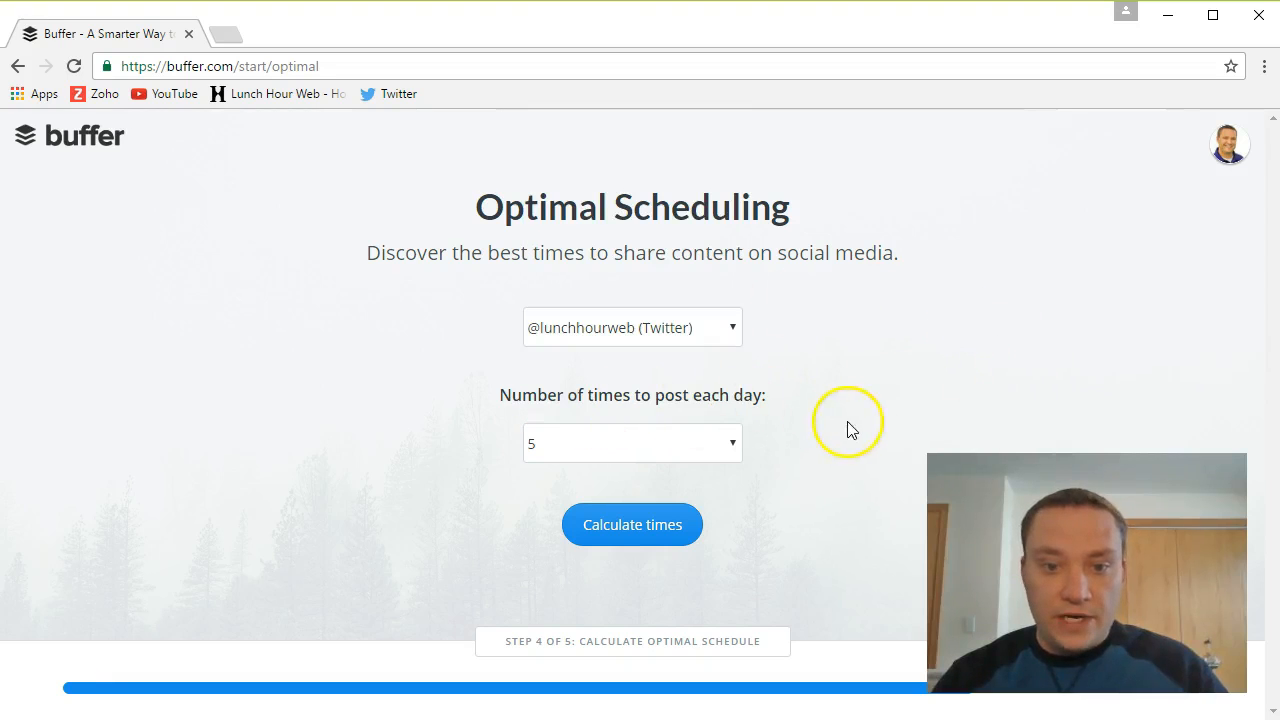
{"action": "mouse_move", "coordinate": [632, 524]}
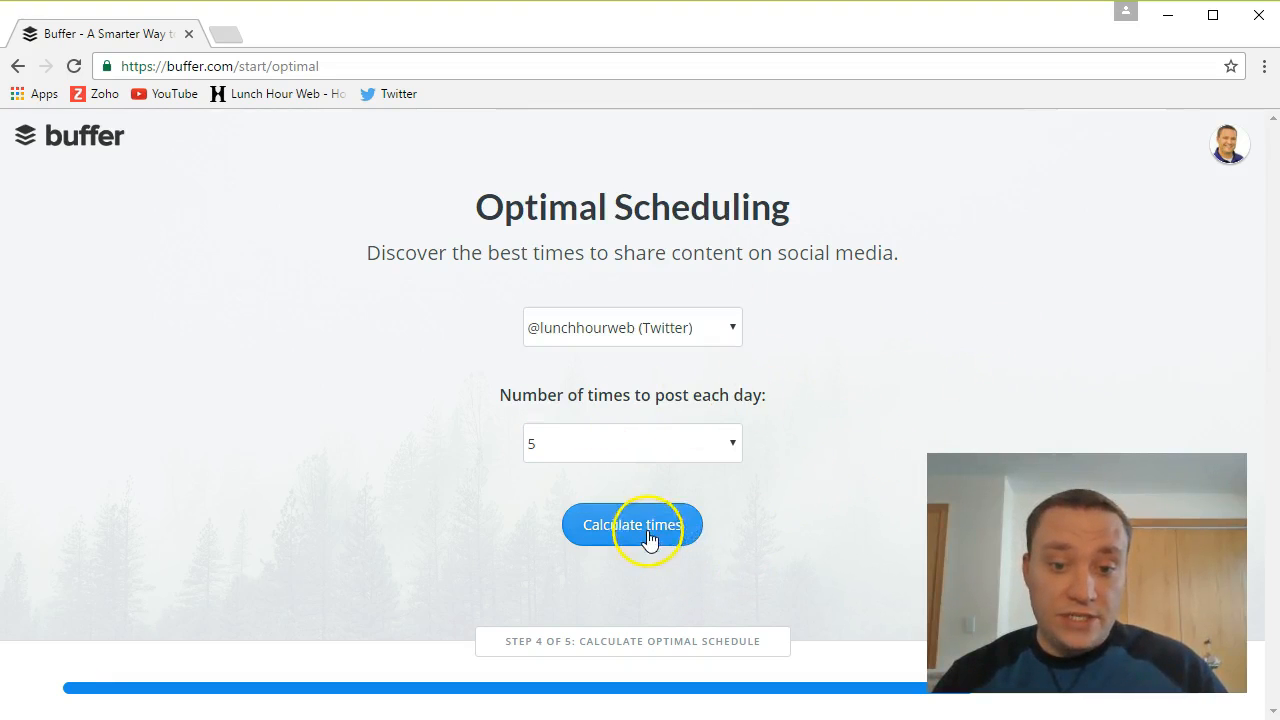
{"action": "left_click", "coordinate": [632, 524]}
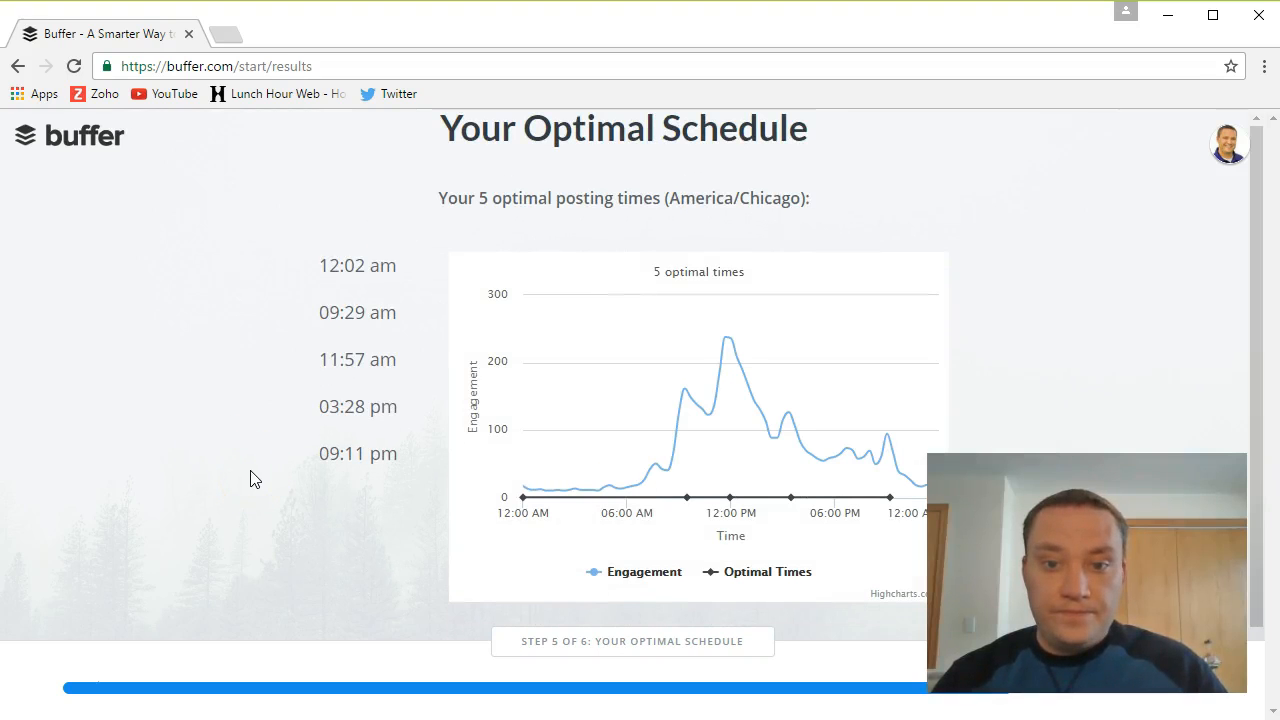
{"action": "mouse_move", "coordinate": [464, 244]}
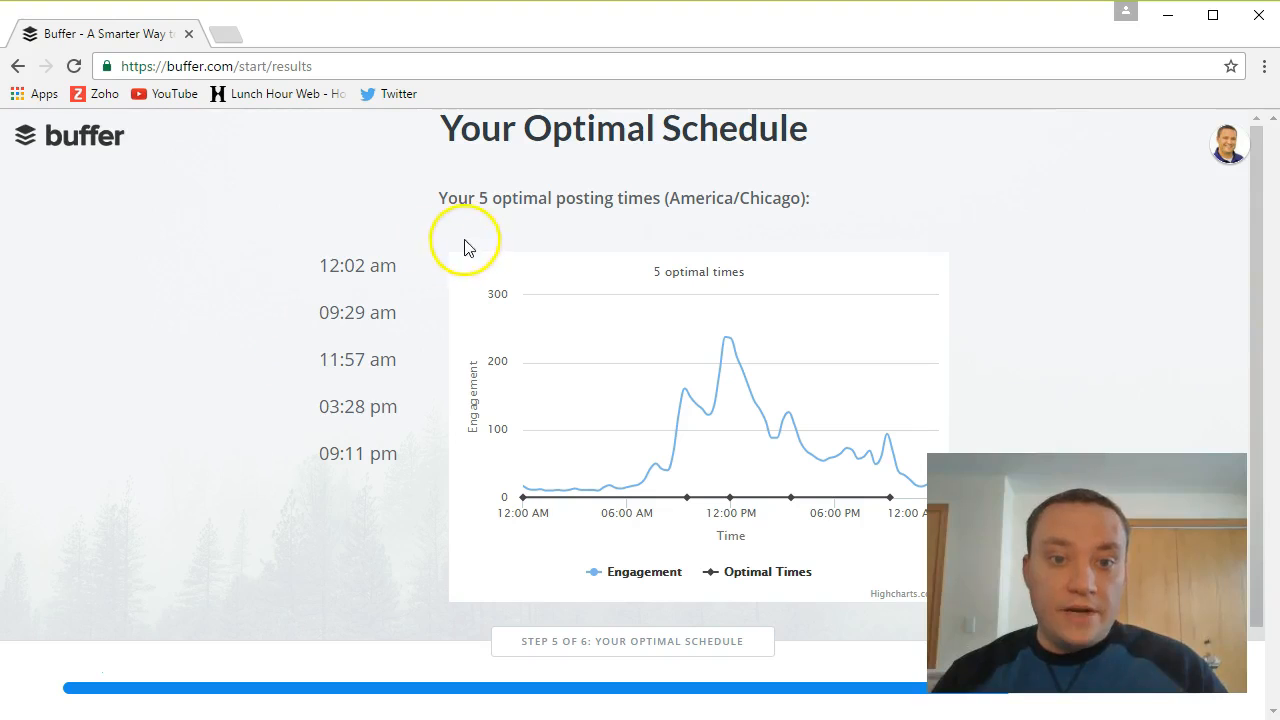
{"action": "mouse_move", "coordinate": [680, 270]}
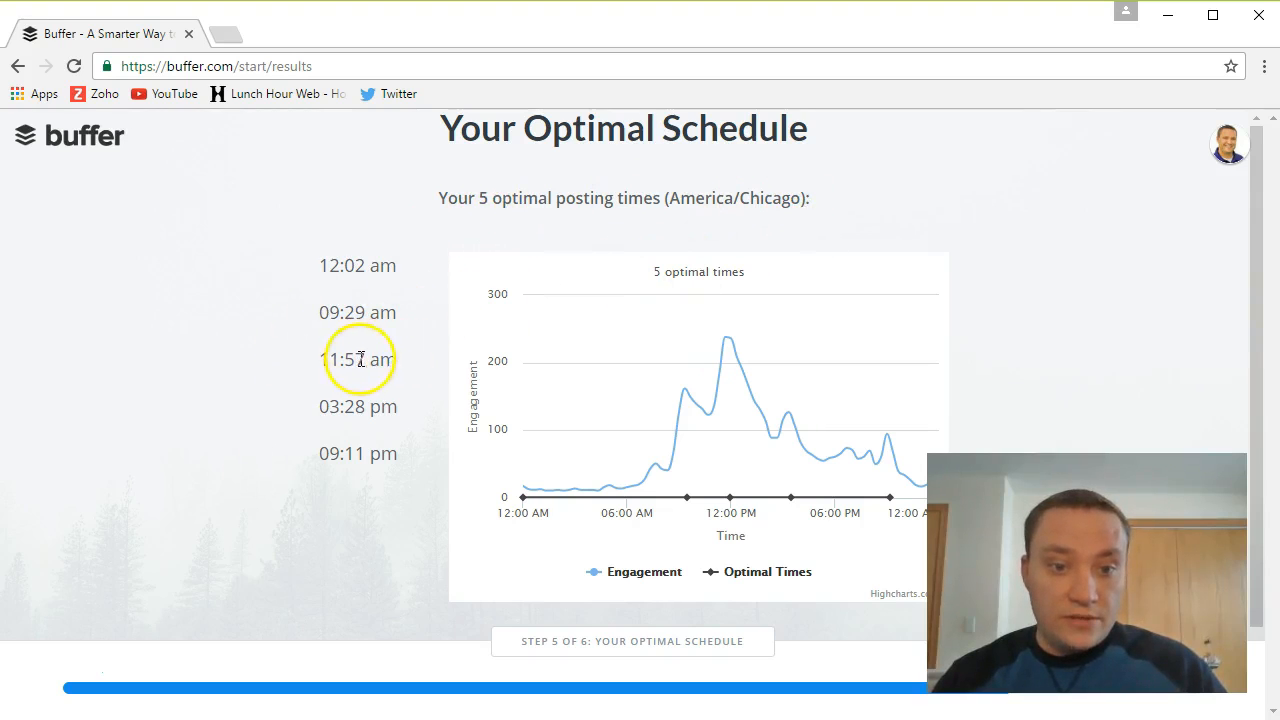
{"action": "mouse_move", "coordinate": [420, 364]}
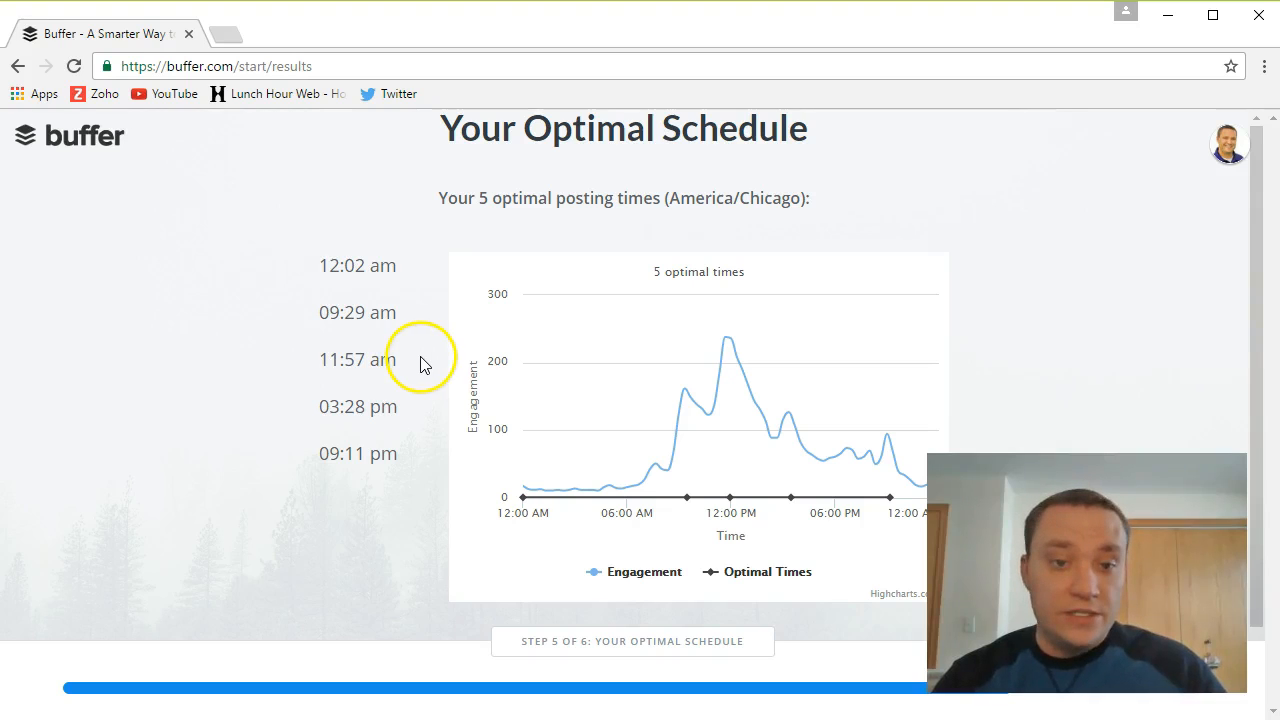
{"action": "mouse_move", "coordinate": [364, 450]}
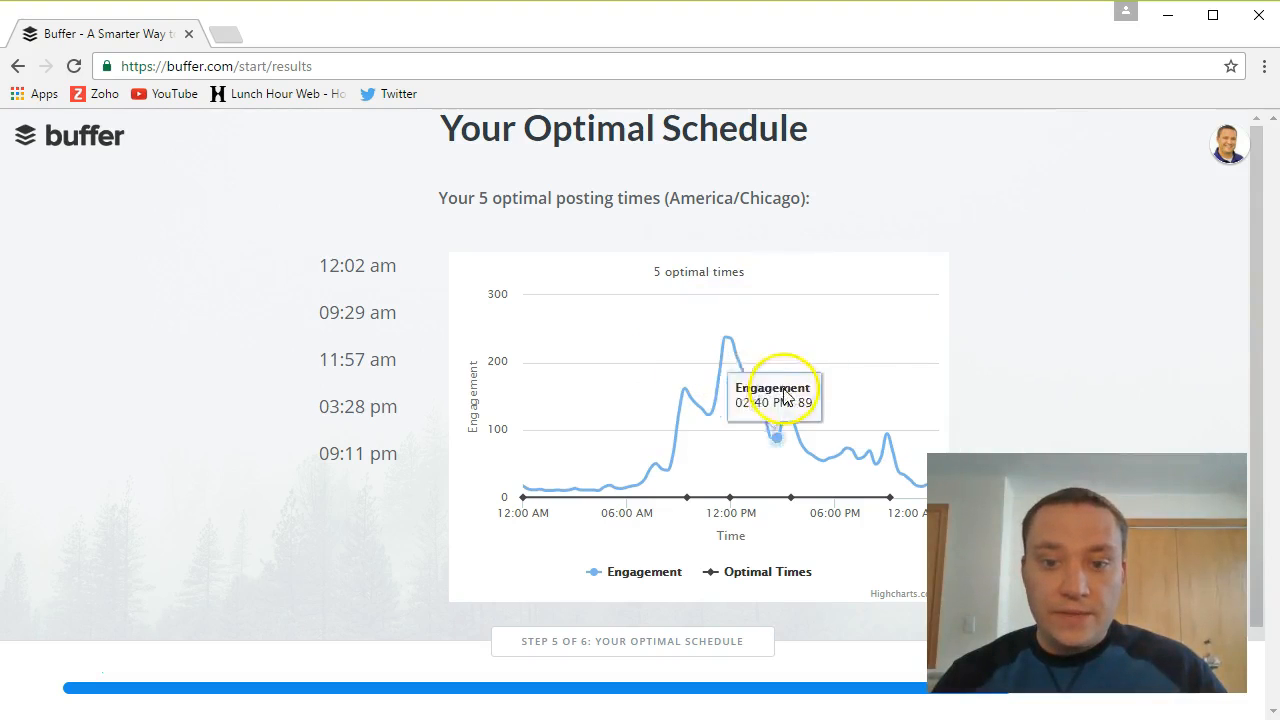
{"action": "mouse_move", "coordinate": [724, 340]}
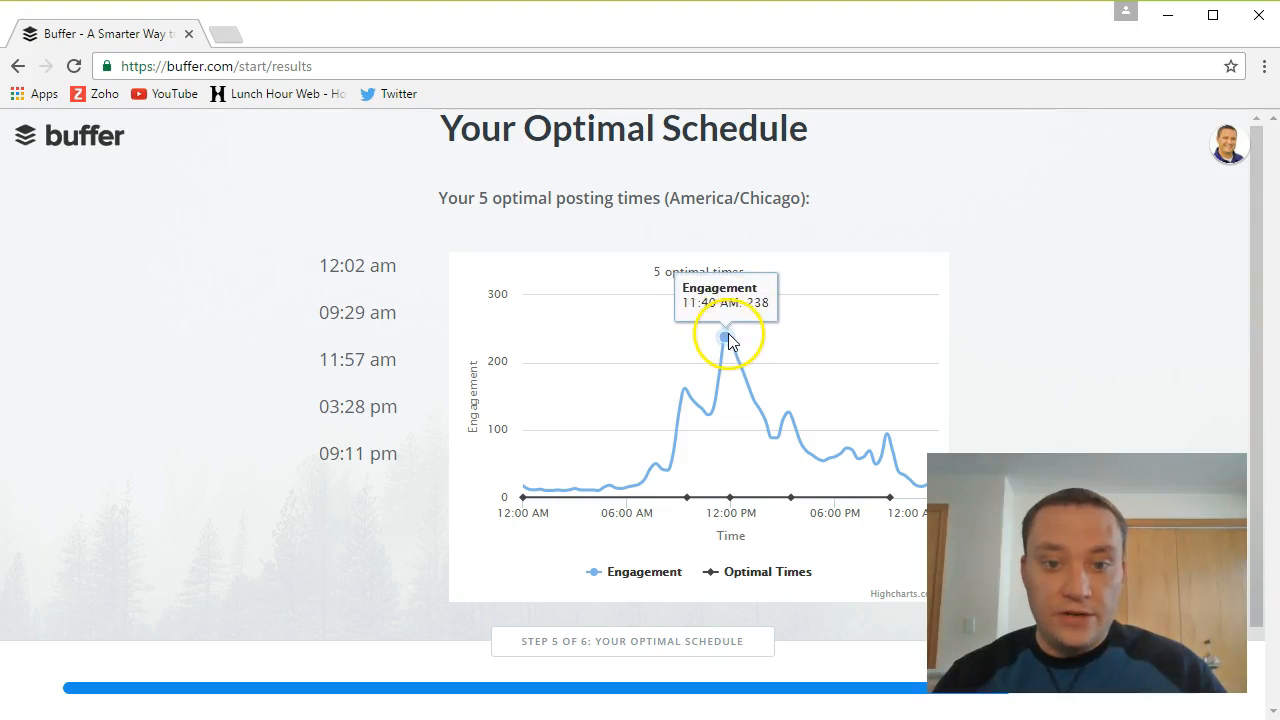
Accept Buffer's five calculated posting times with 'Looks good! Continue'
{"action": "scroll", "scroll_direction": "down", "scroll_amount": 3}
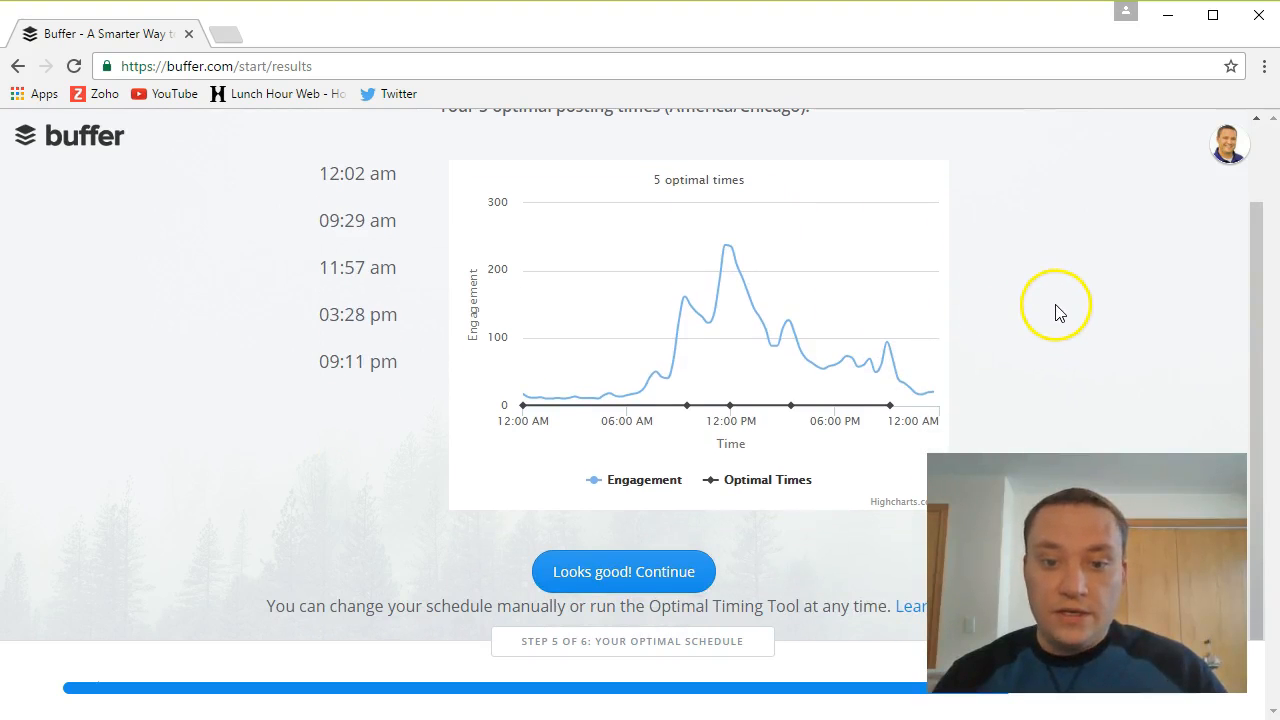
{"action": "mouse_move", "coordinate": [560, 596]}
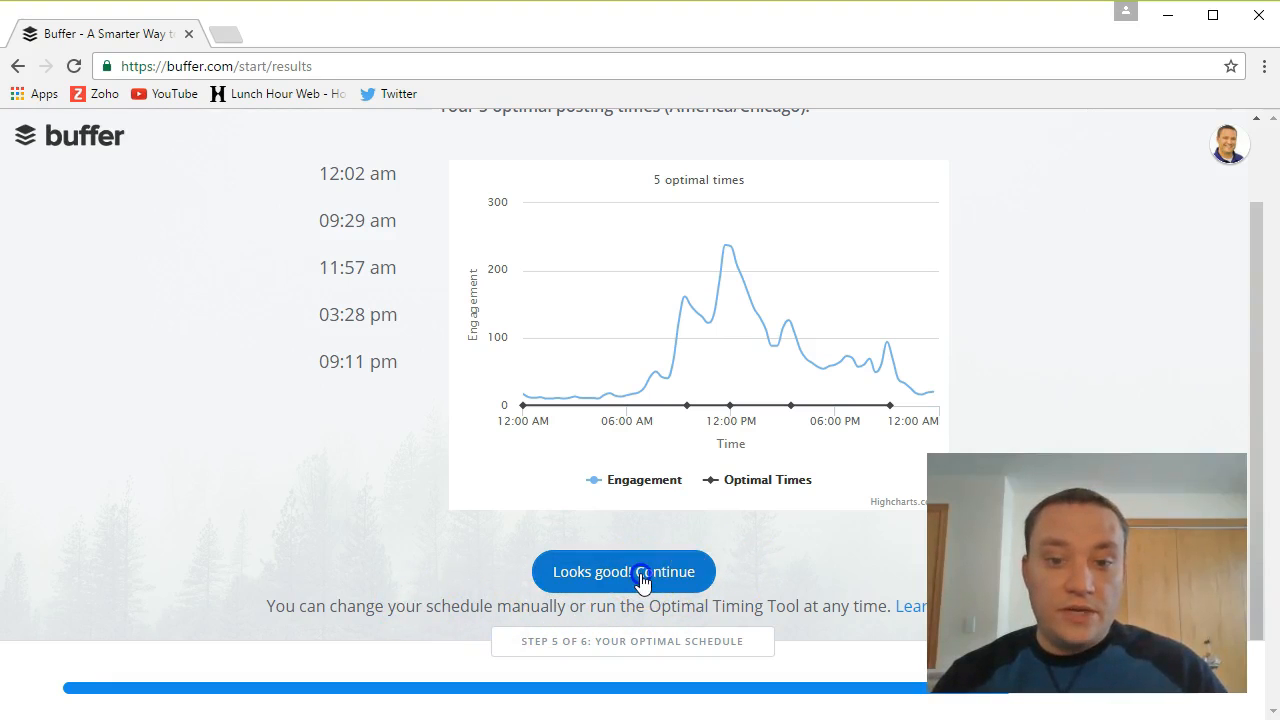
{"action": "left_click", "coordinate": [622, 572]}
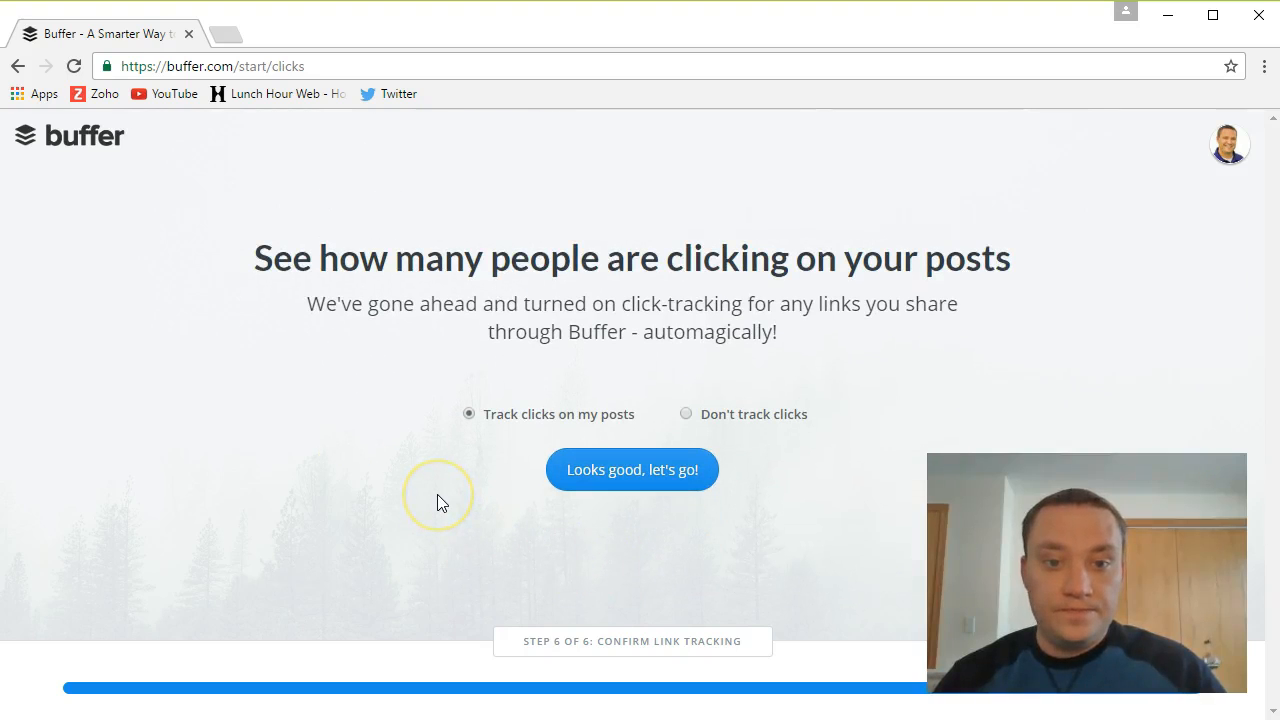
{"action": "mouse_move", "coordinate": [316, 290]}
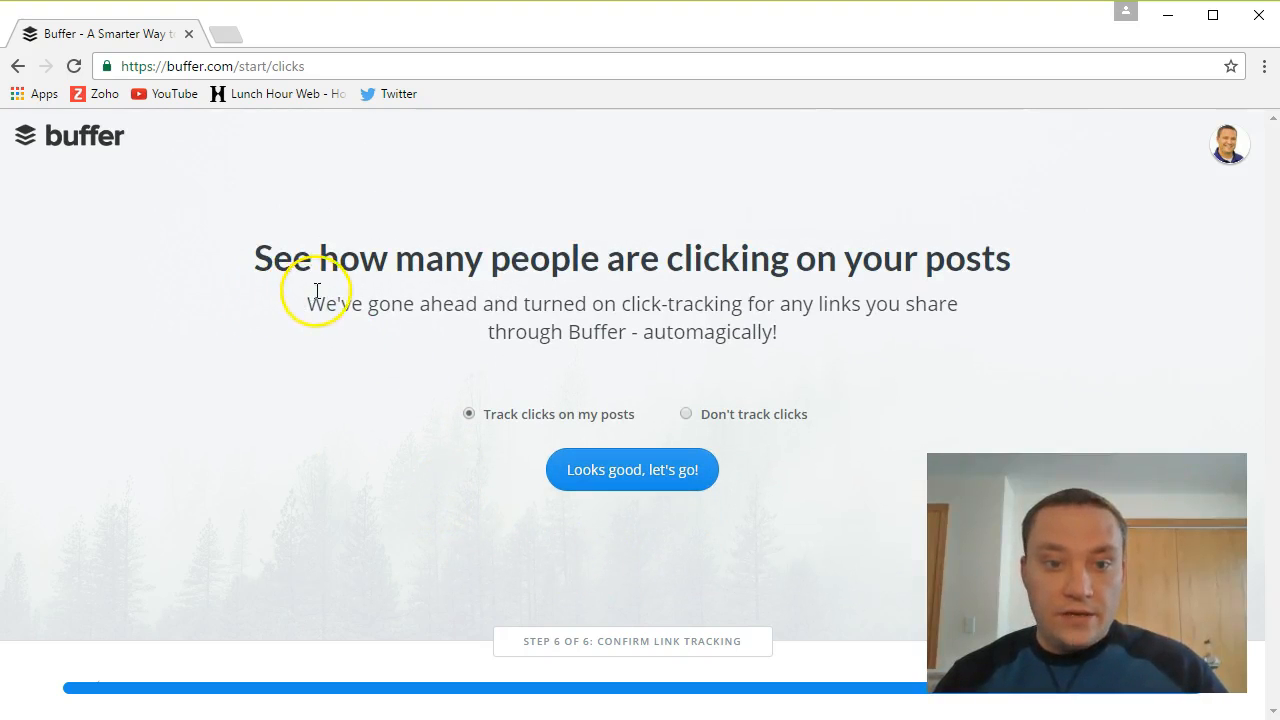
{"action": "mouse_move", "coordinate": [892, 296]}
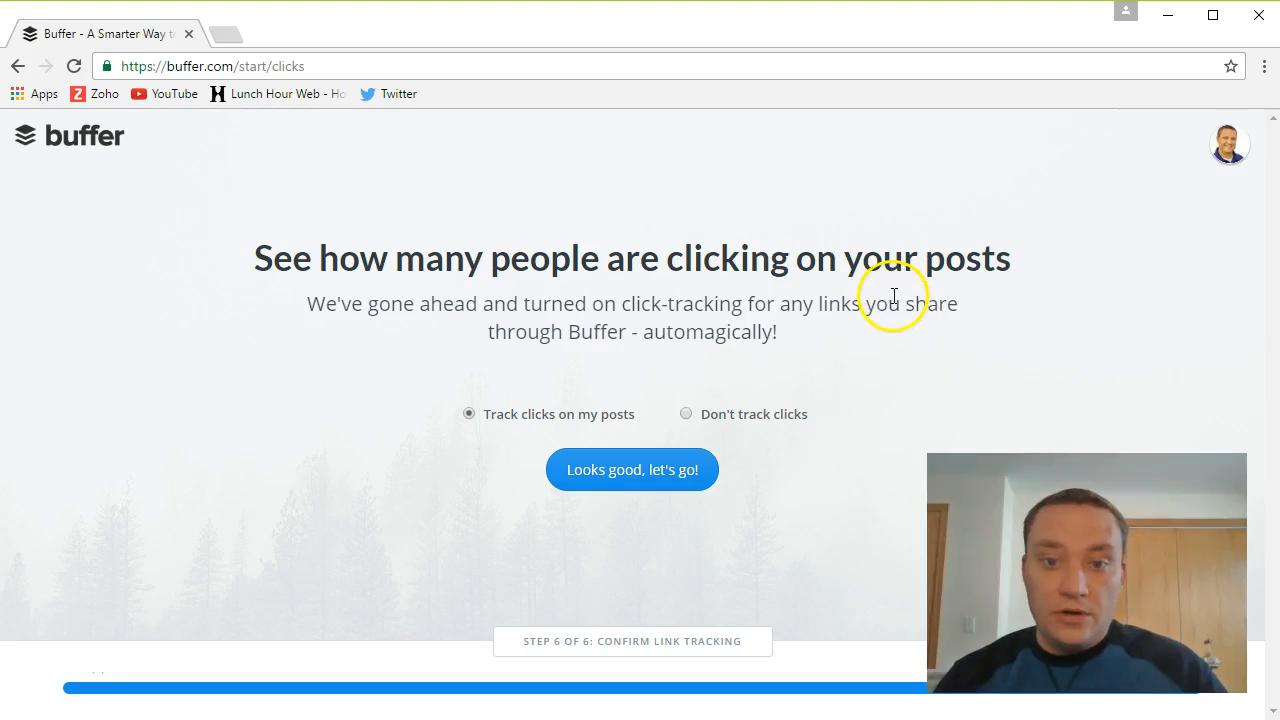
{"action": "mouse_move", "coordinate": [488, 318]}
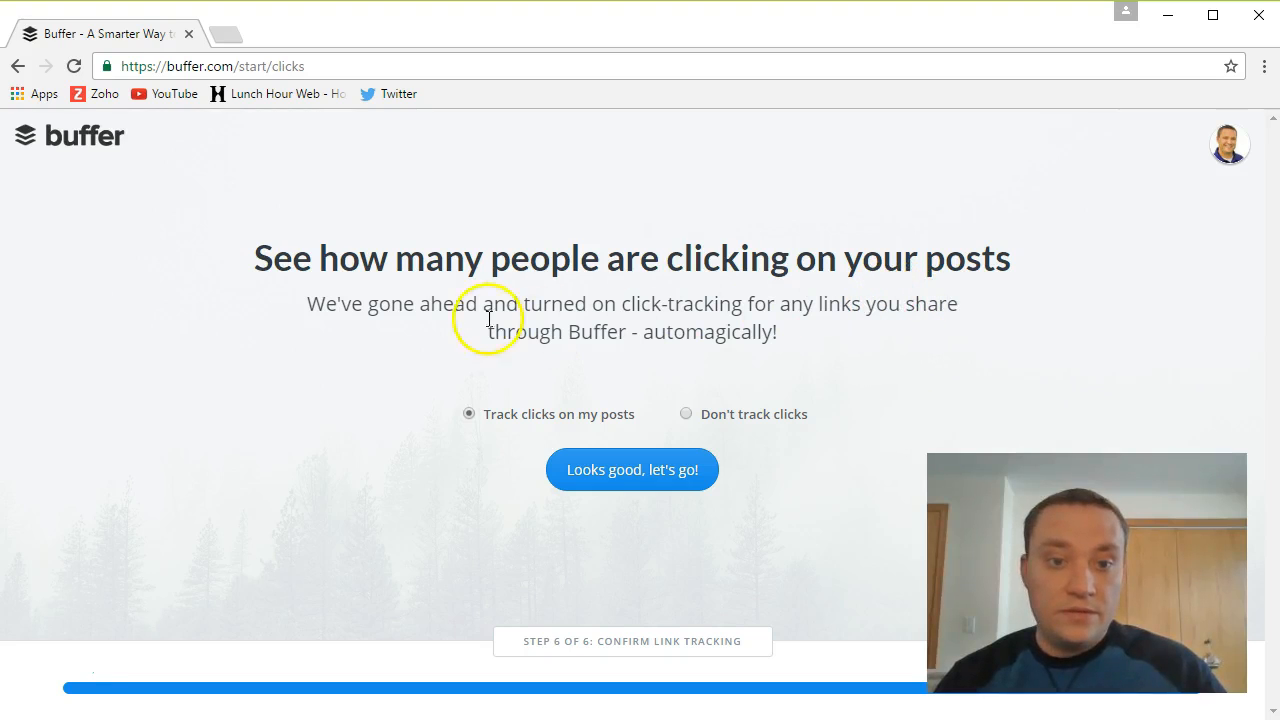
{"action": "mouse_move", "coordinate": [536, 324]}
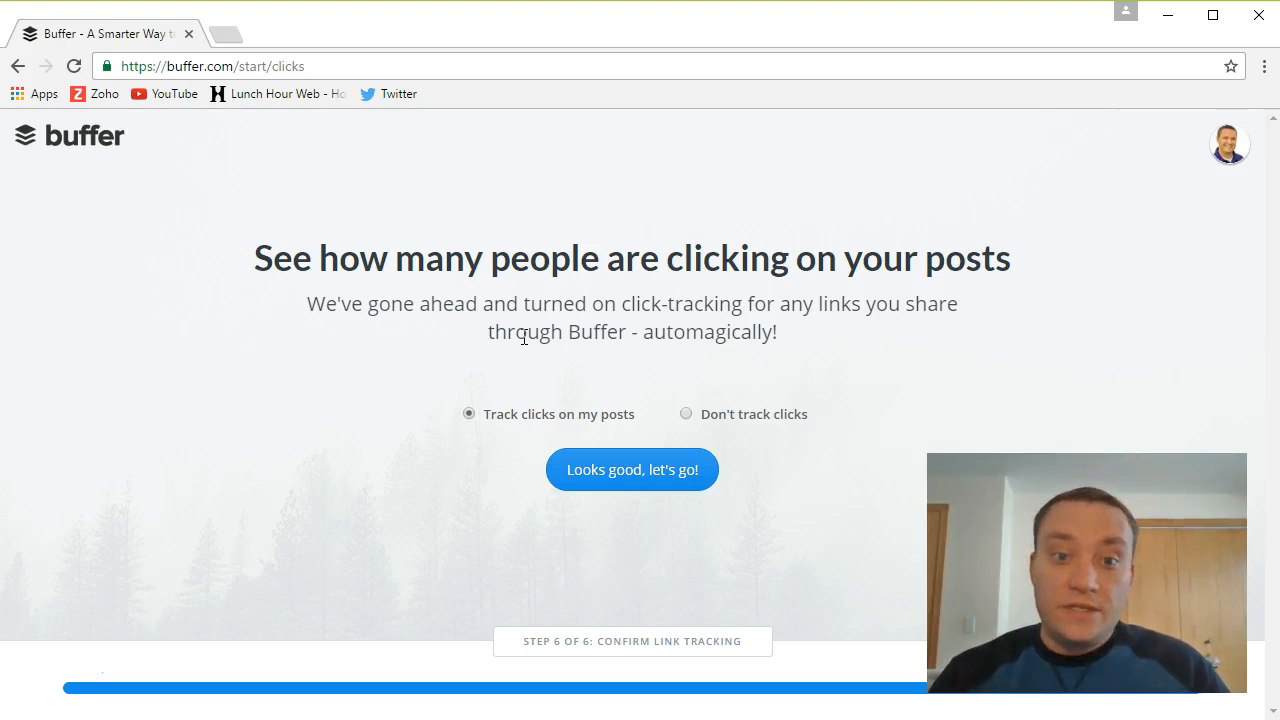
{"action": "mouse_move", "coordinate": [604, 468]}
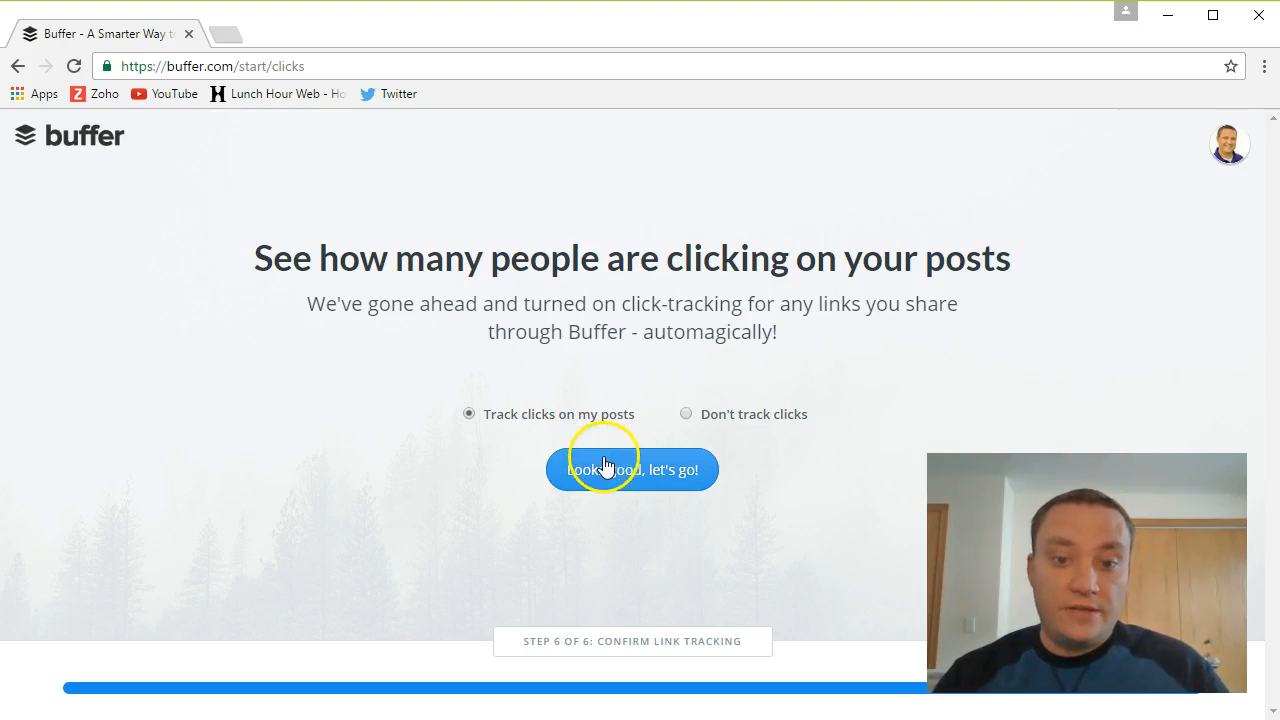
Keep 'Track clicks on my posts' on and confirm with 'Looks good, let's go!'
{"action": "left_click", "coordinate": [632, 468]}
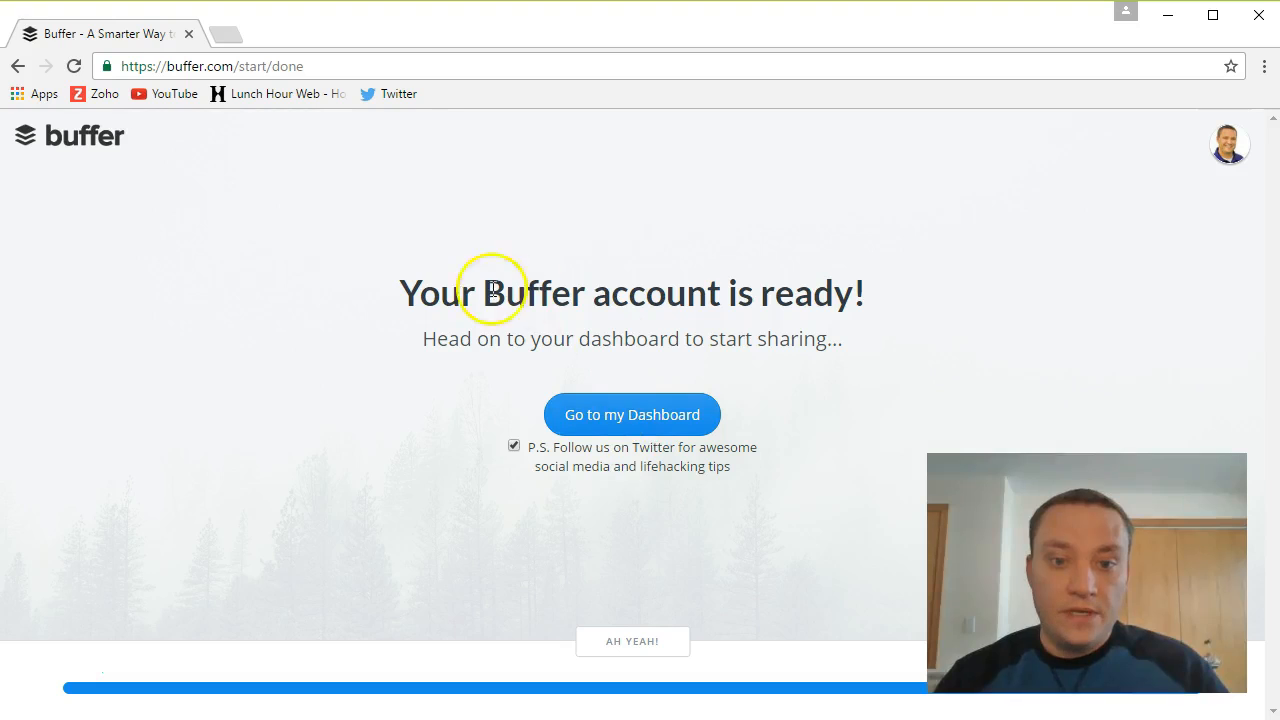
{"action": "mouse_move", "coordinate": [598, 472]}
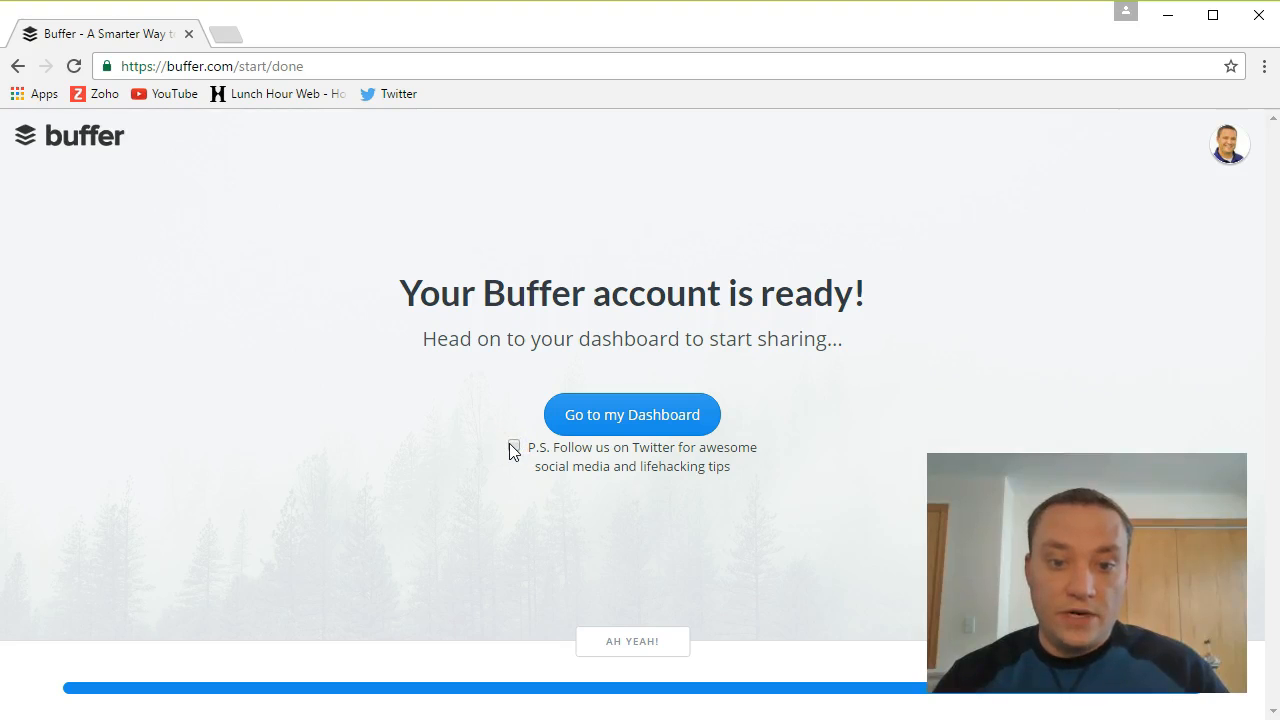
Leave 'Follow us on Twitter' ticked and go to the Buffer dashboard
{"action": "left_click", "coordinate": [512, 446]}
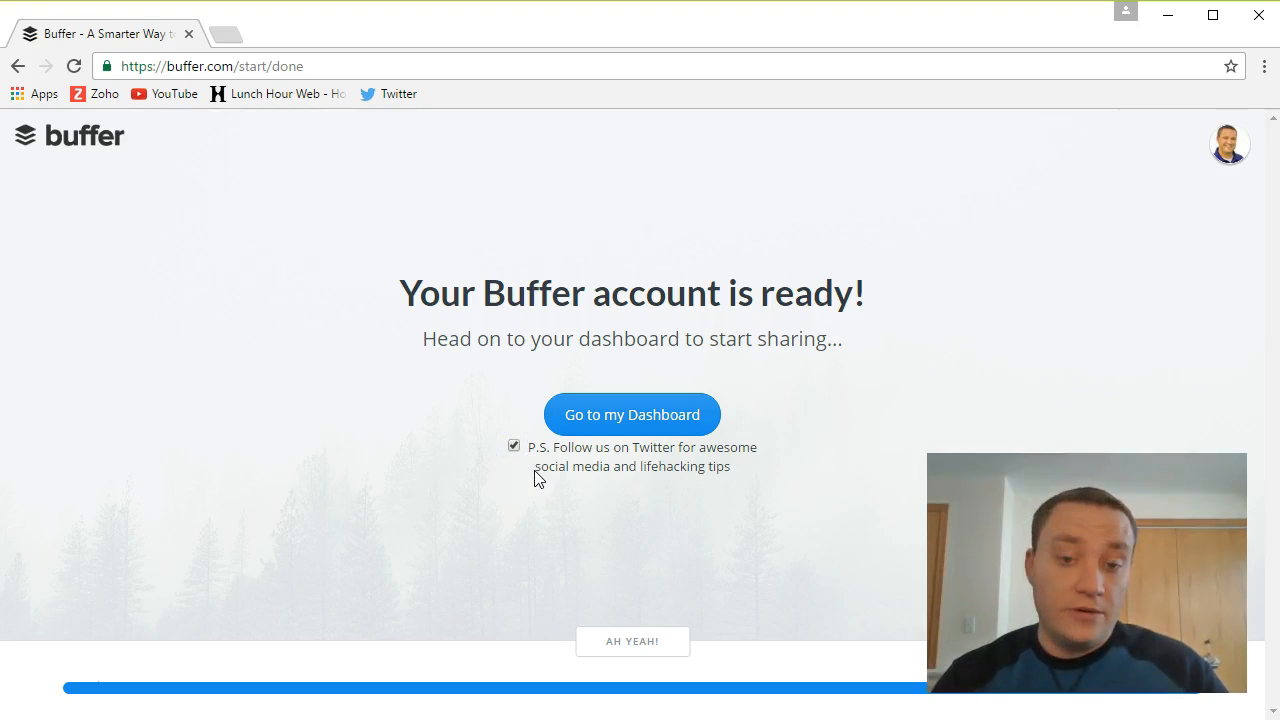
{"action": "left_click", "coordinate": [632, 414]}
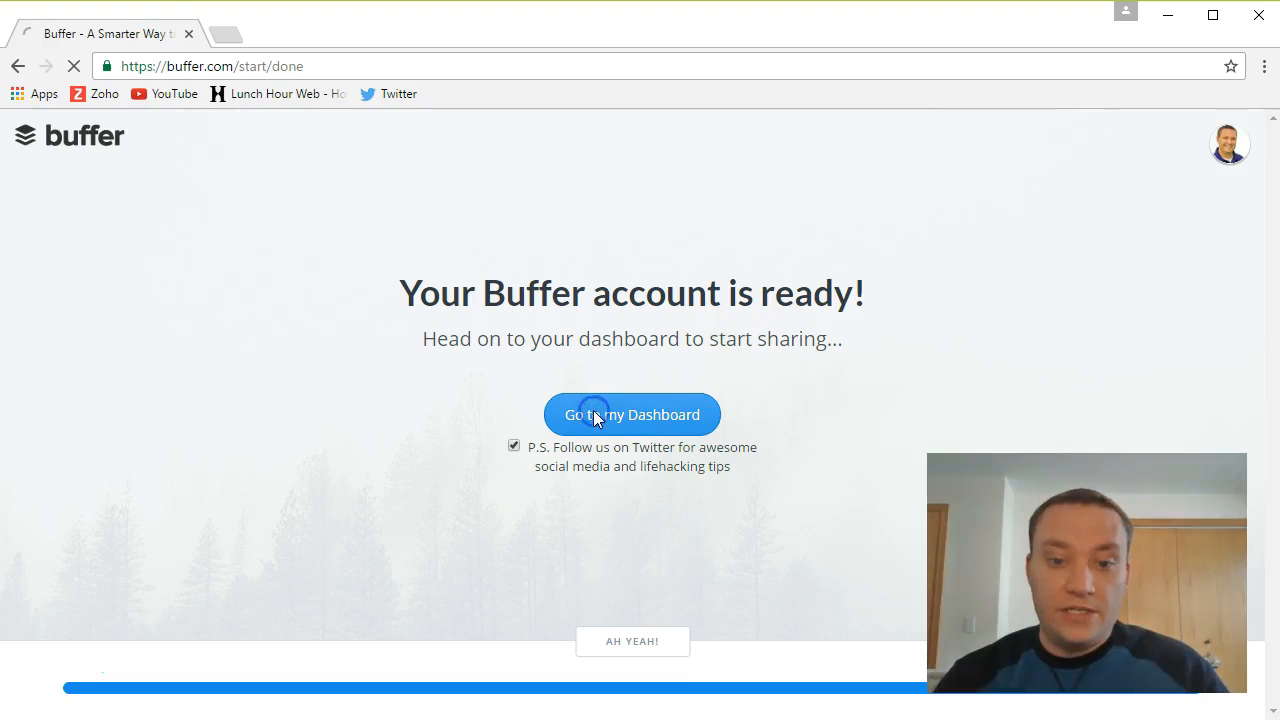
{"action": "left_click", "coordinate": [632, 414]}
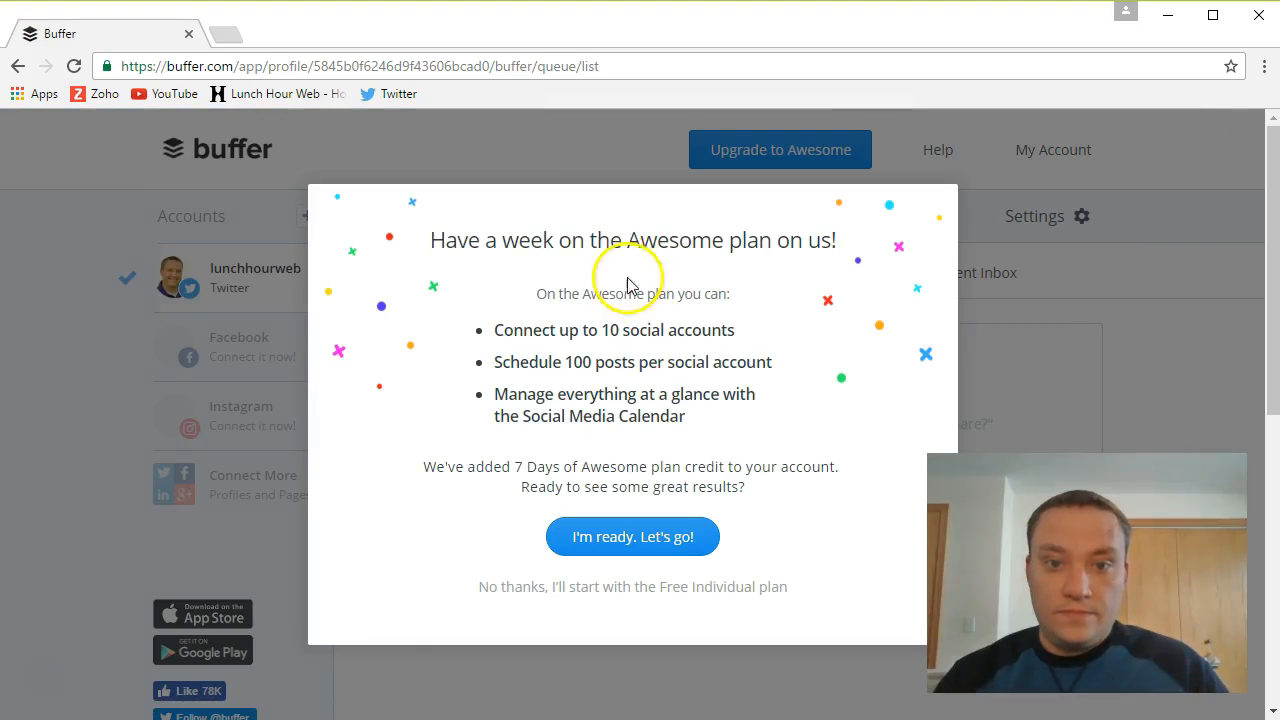
{"action": "mouse_move", "coordinate": [808, 278]}
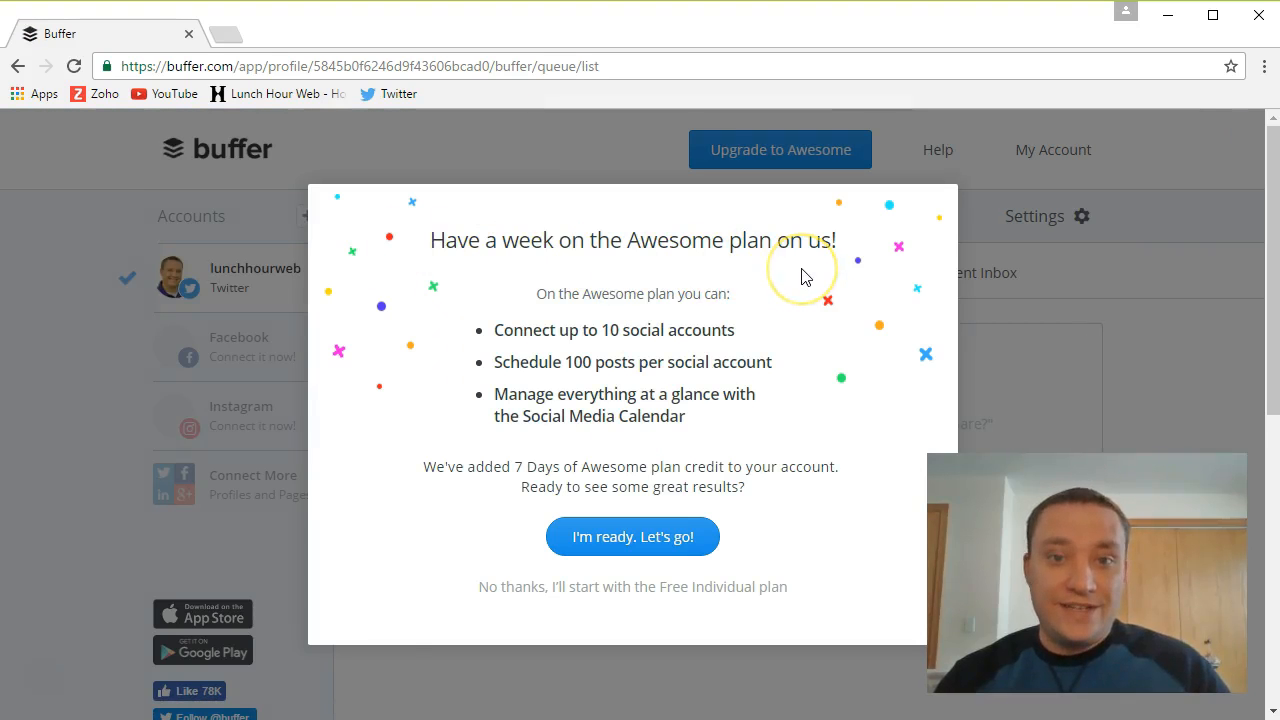
{"action": "mouse_move", "coordinate": [808, 276]}
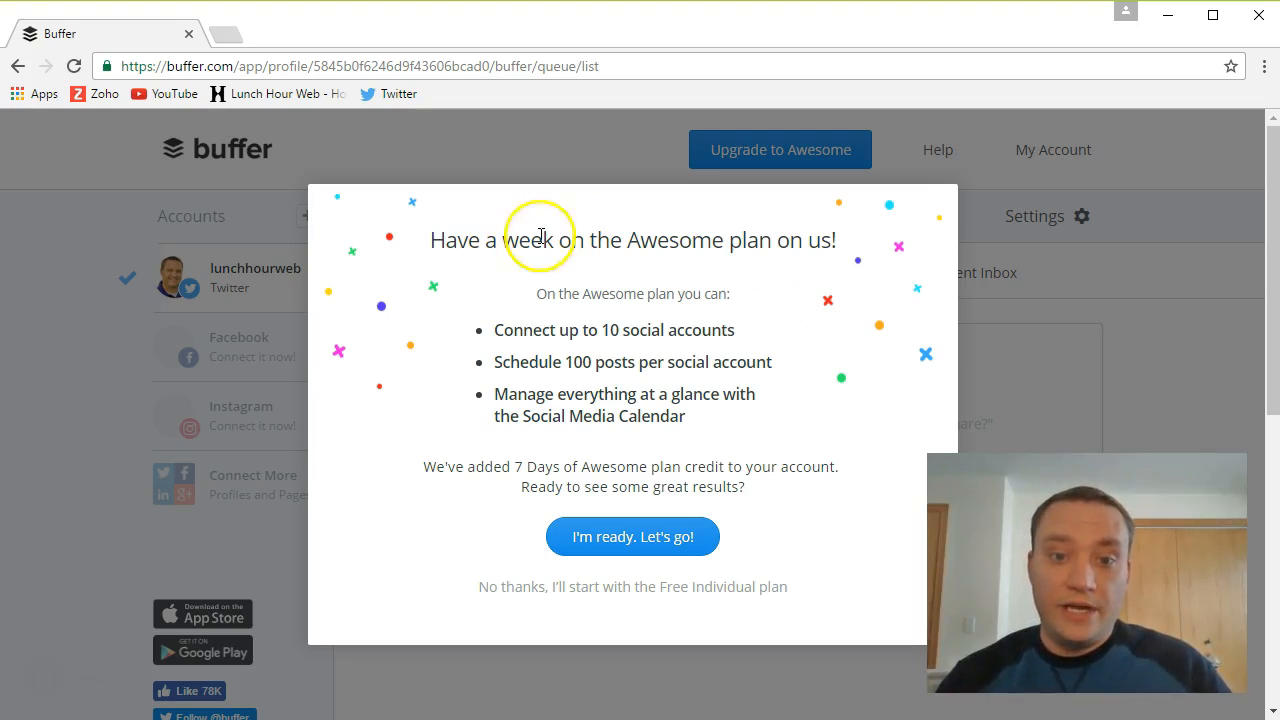
{"action": "mouse_move", "coordinate": [756, 252]}
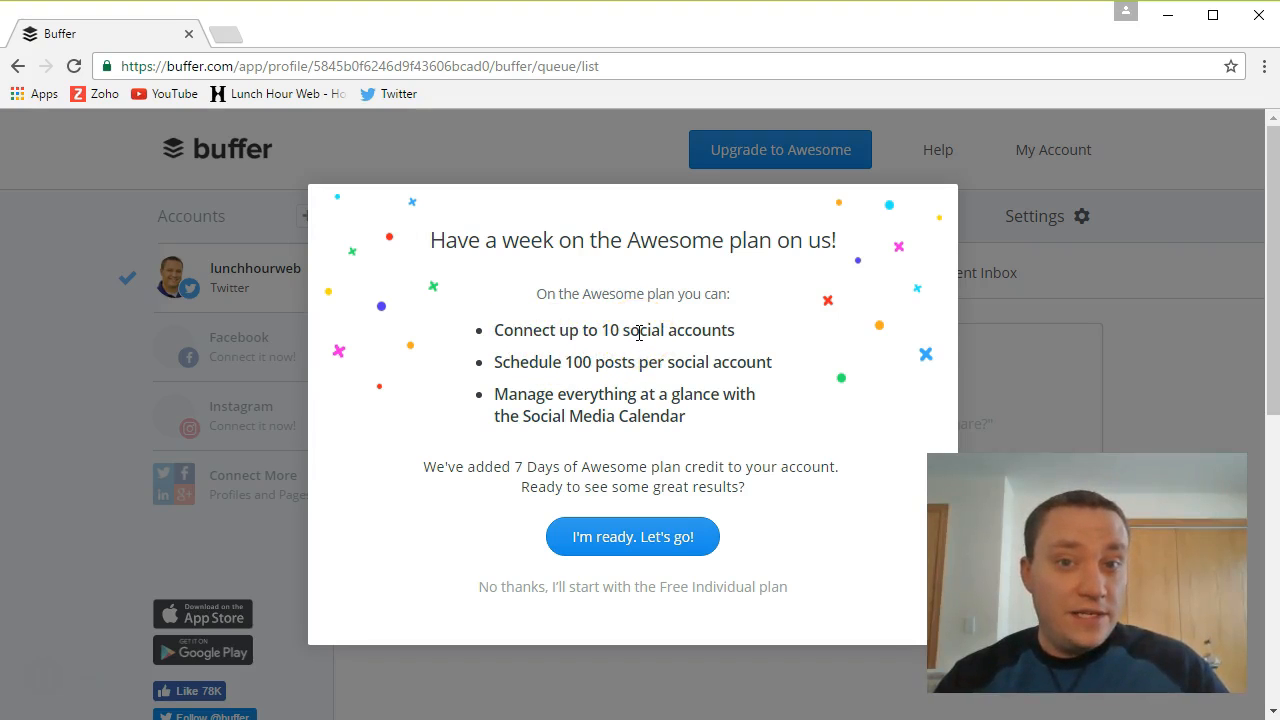
{"action": "mouse_move", "coordinate": [660, 358]}
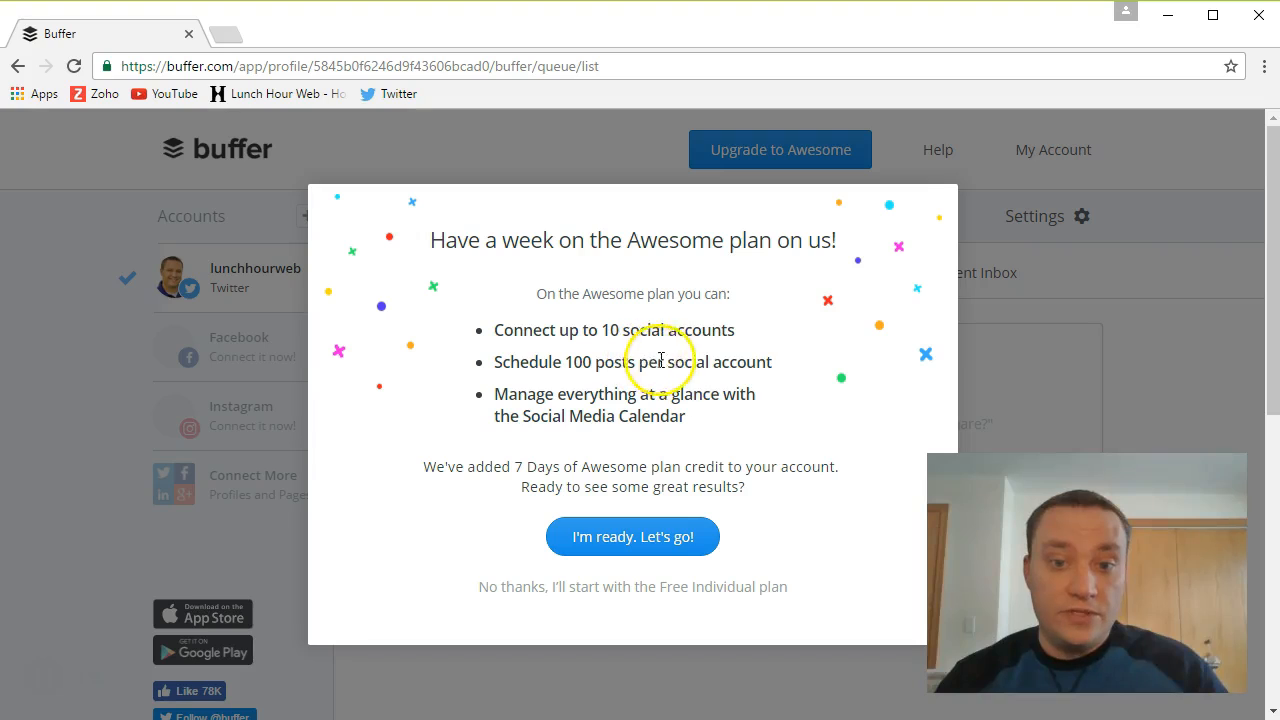
{"action": "mouse_move", "coordinate": [744, 362]}
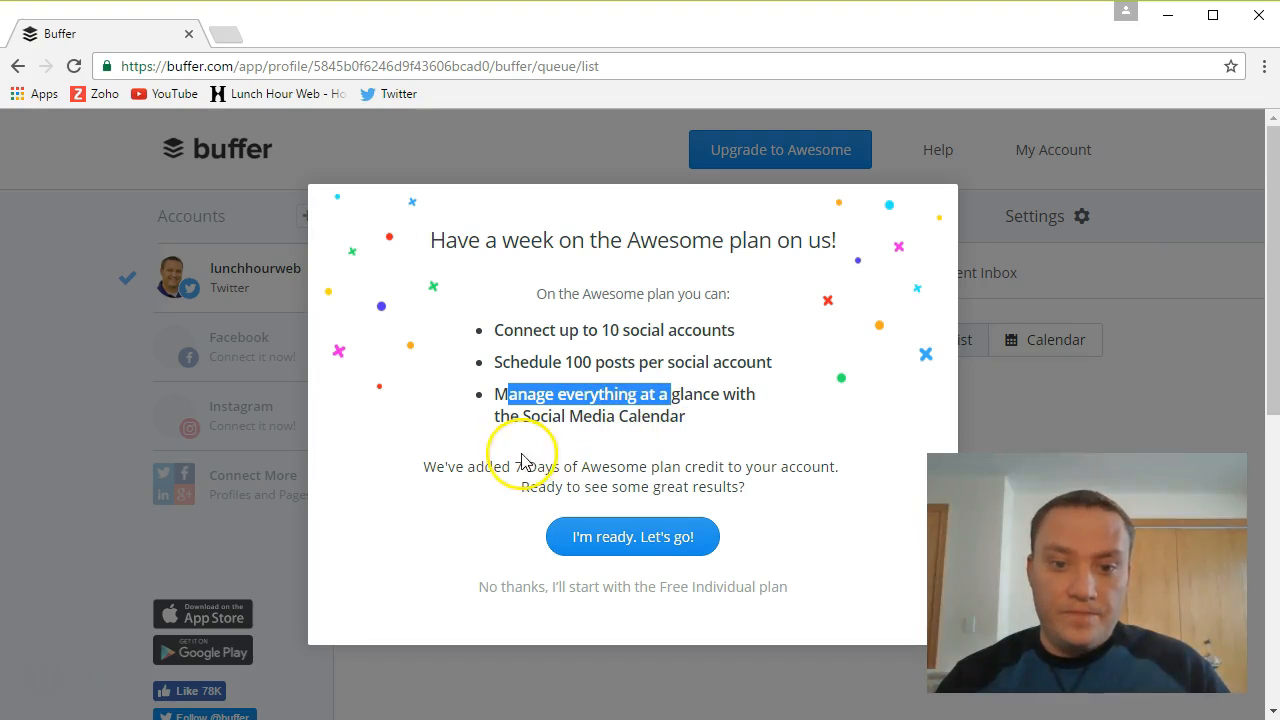
{"action": "mouse_move", "coordinate": [644, 464]}
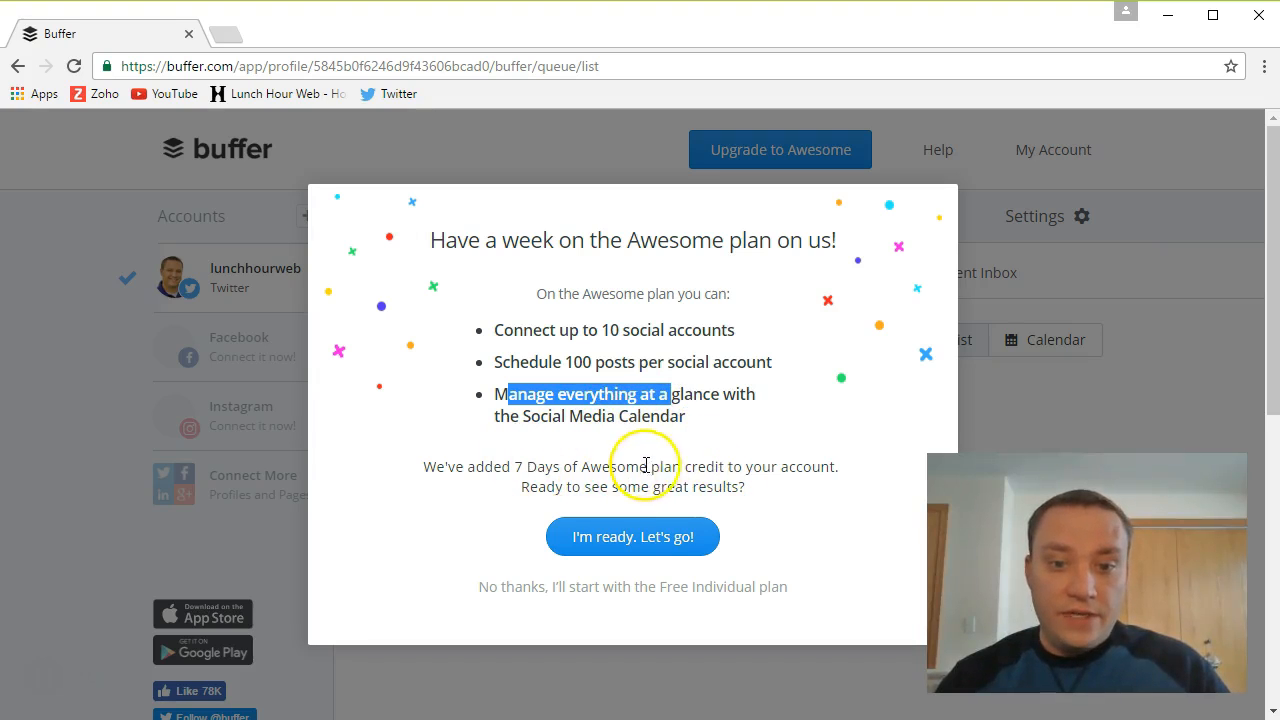
{"action": "mouse_move", "coordinate": [624, 490]}
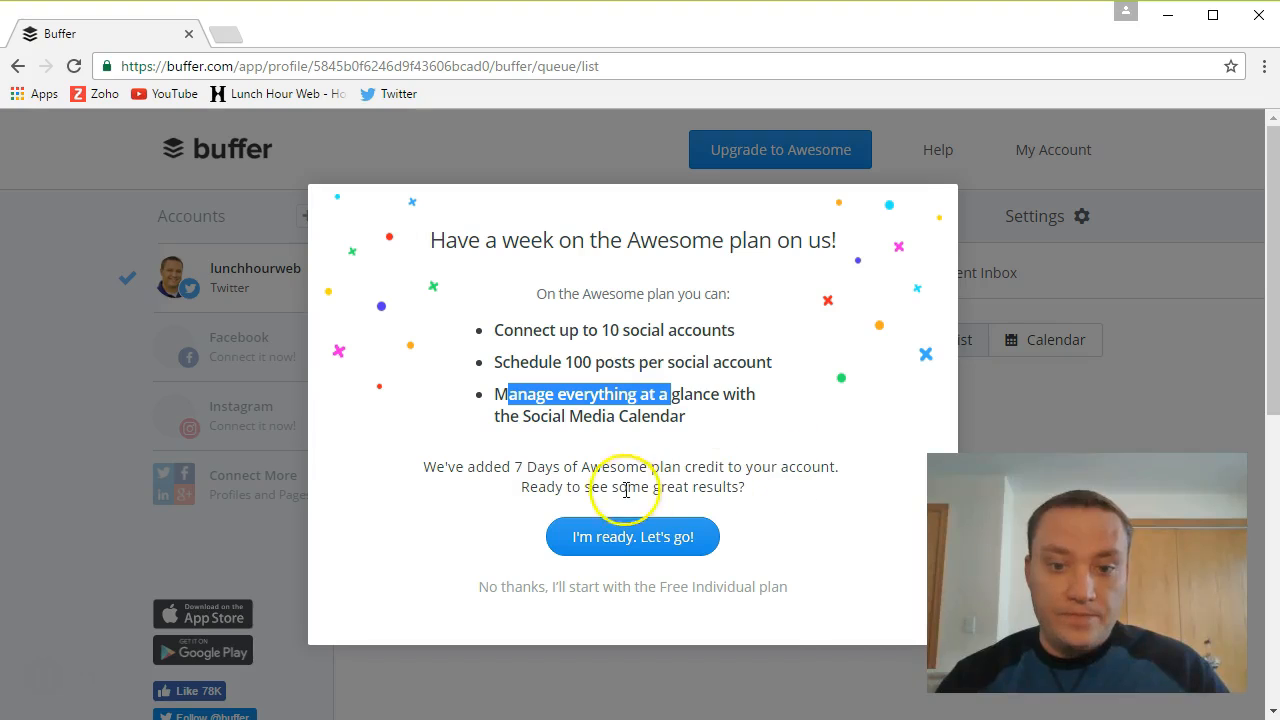
{"action": "mouse_move", "coordinate": [512, 586]}
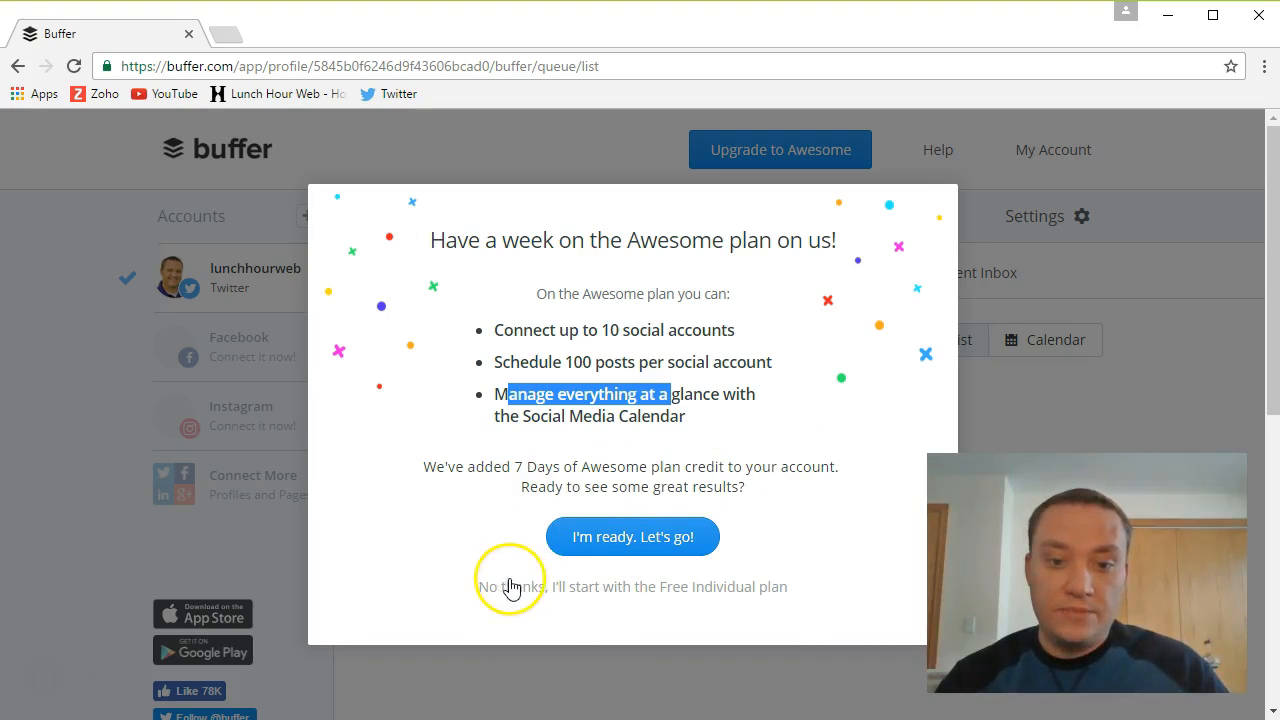
{"action": "mouse_move", "coordinate": [544, 592]}
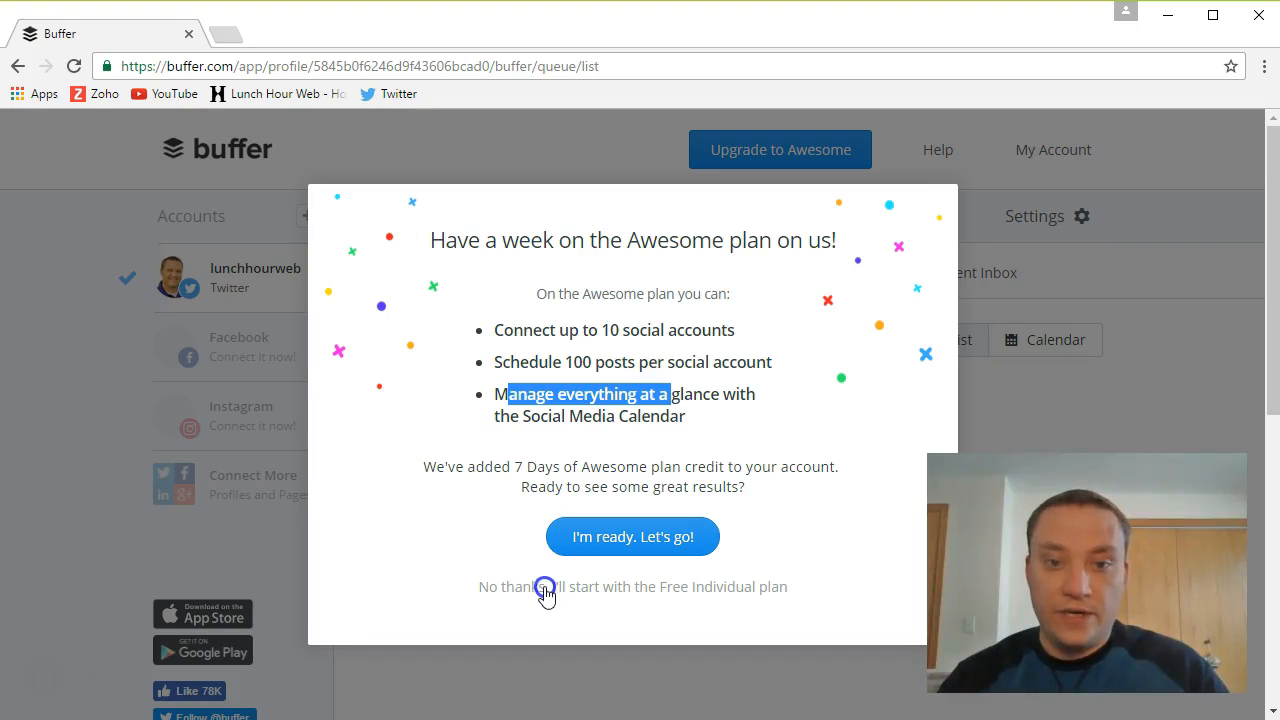
Decline the Awesome trial, choosing 'No thanks, I'll start with the Free Individual plan'
{"action": "left_click", "coordinate": [544, 588]}
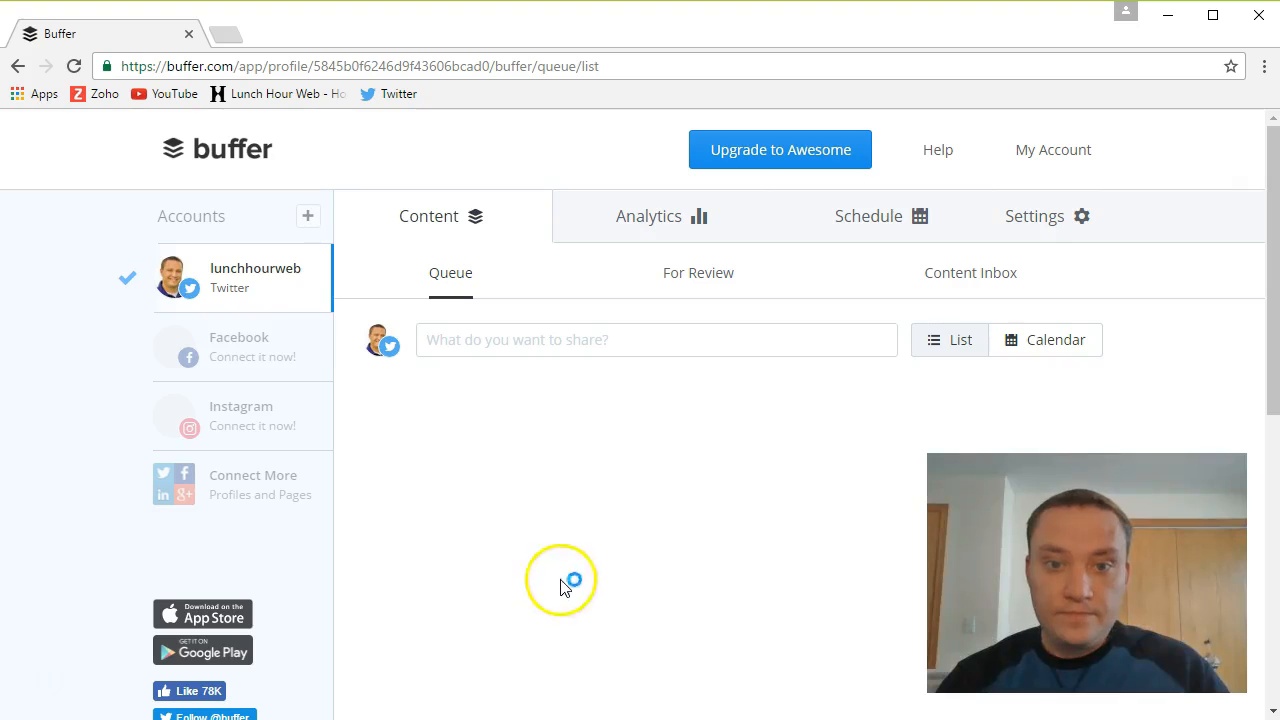
{"action": "mouse_move", "coordinate": [400, 360]}
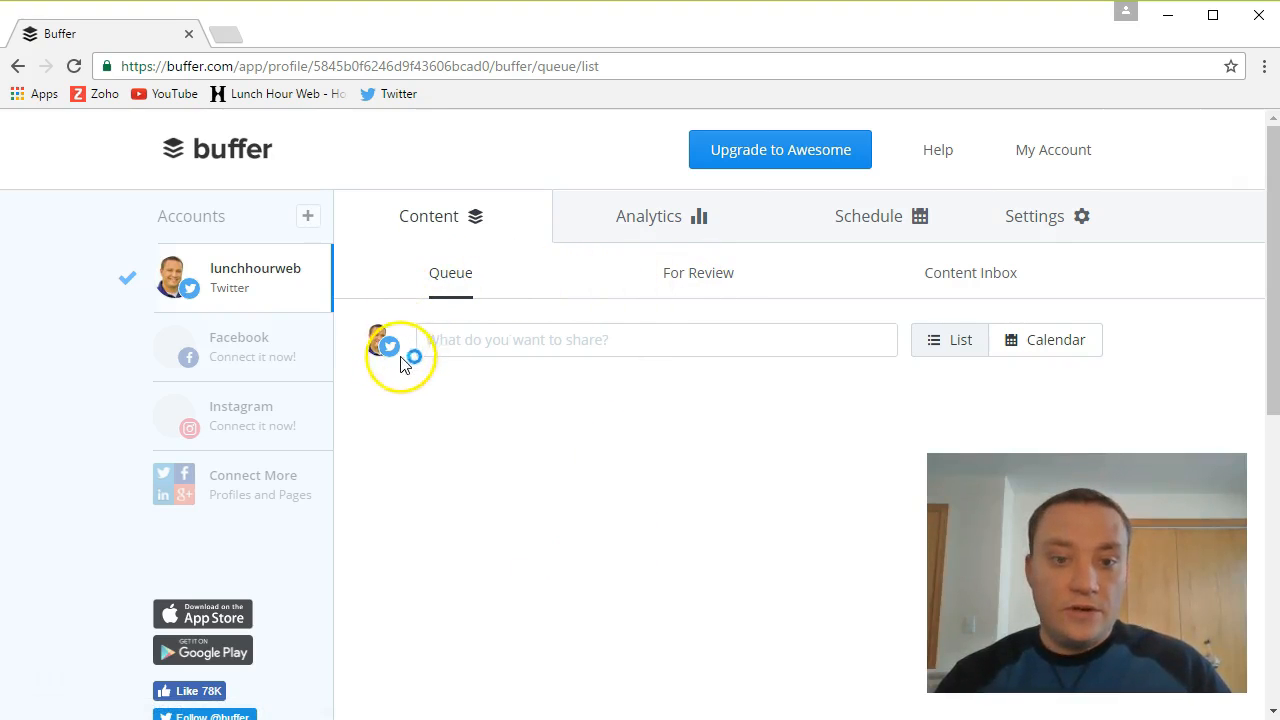
{"action": "mouse_move", "coordinate": [224, 530]}
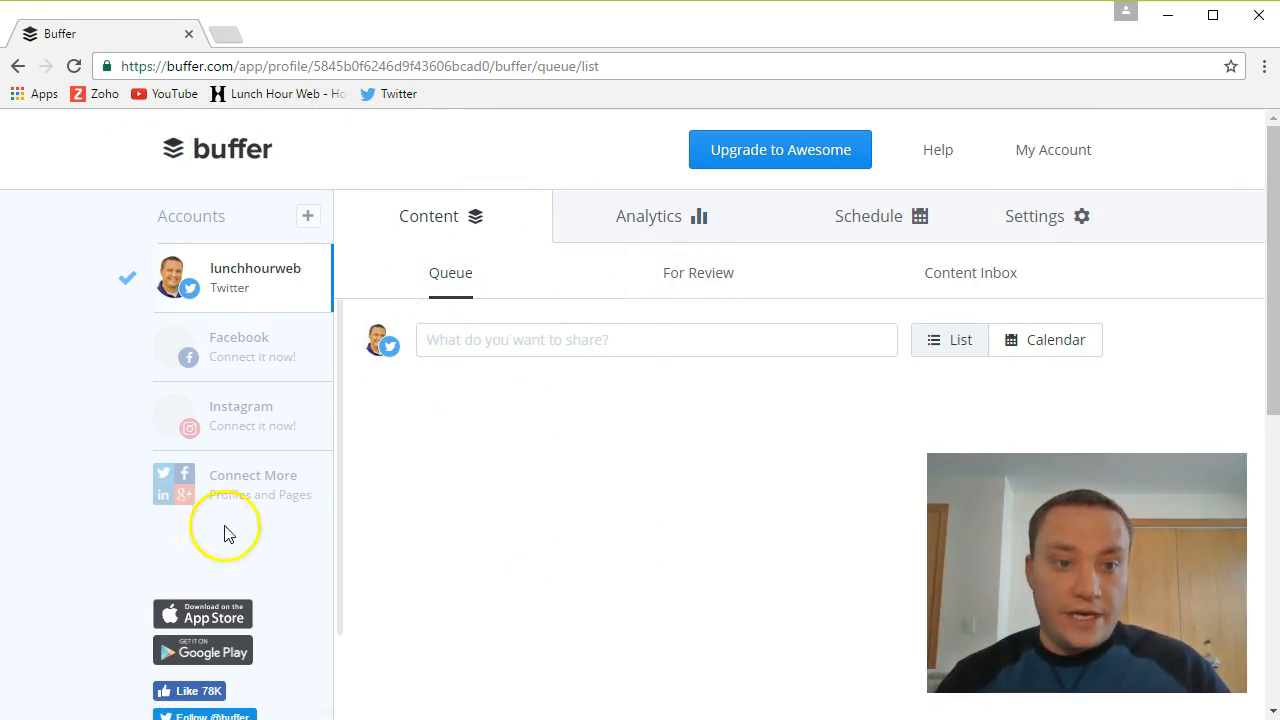
{"action": "mouse_move", "coordinate": [256, 344]}
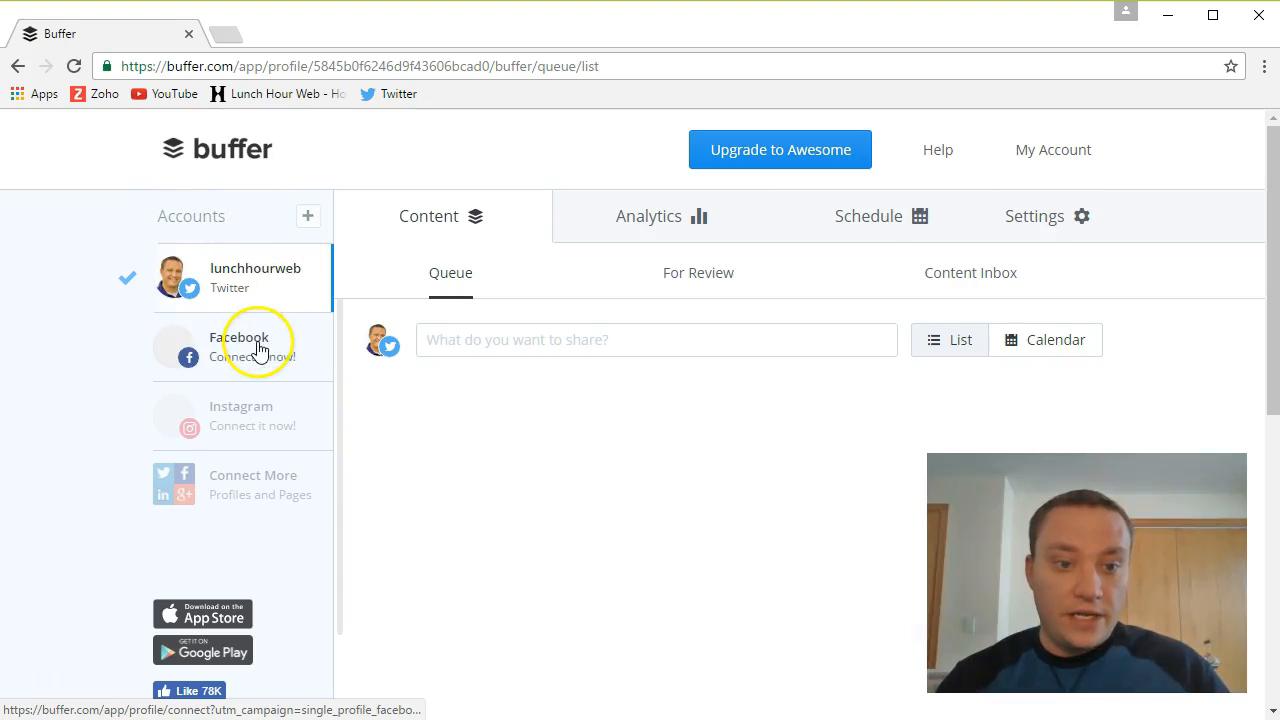
{"action": "mouse_move", "coordinate": [270, 358]}
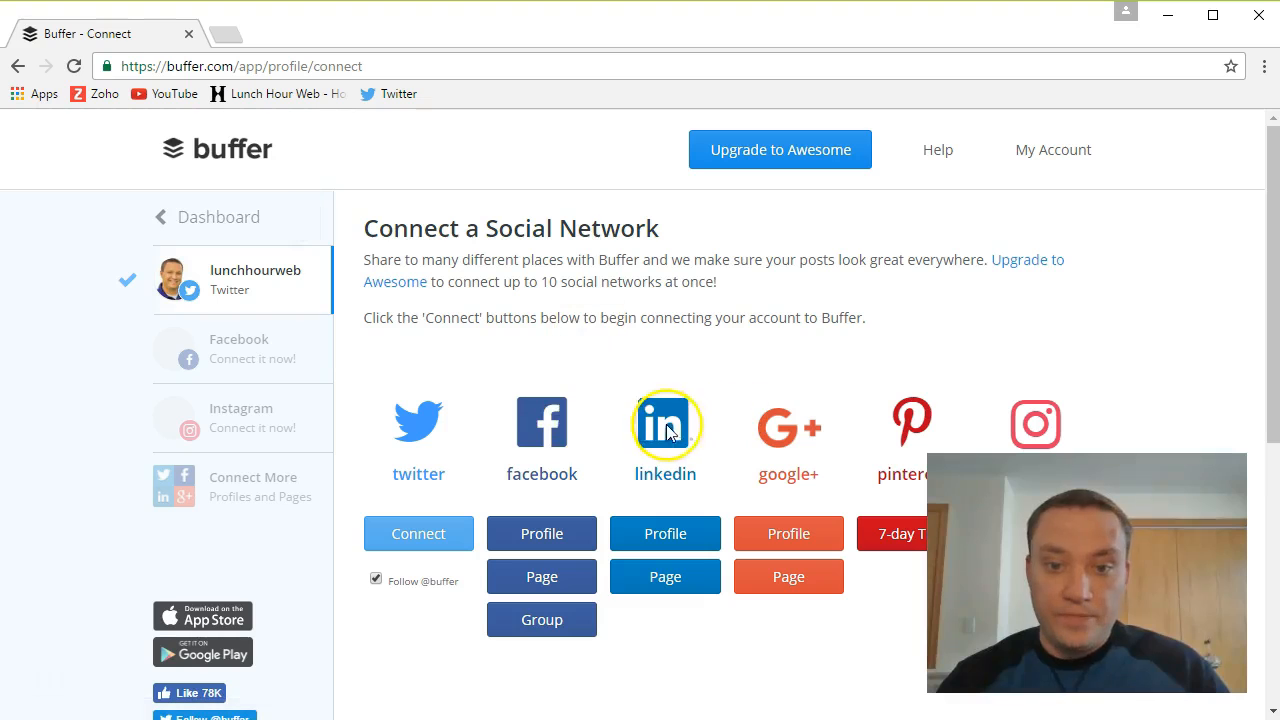
{"action": "scroll", "scroll_direction": "down", "scroll_amount": 3}
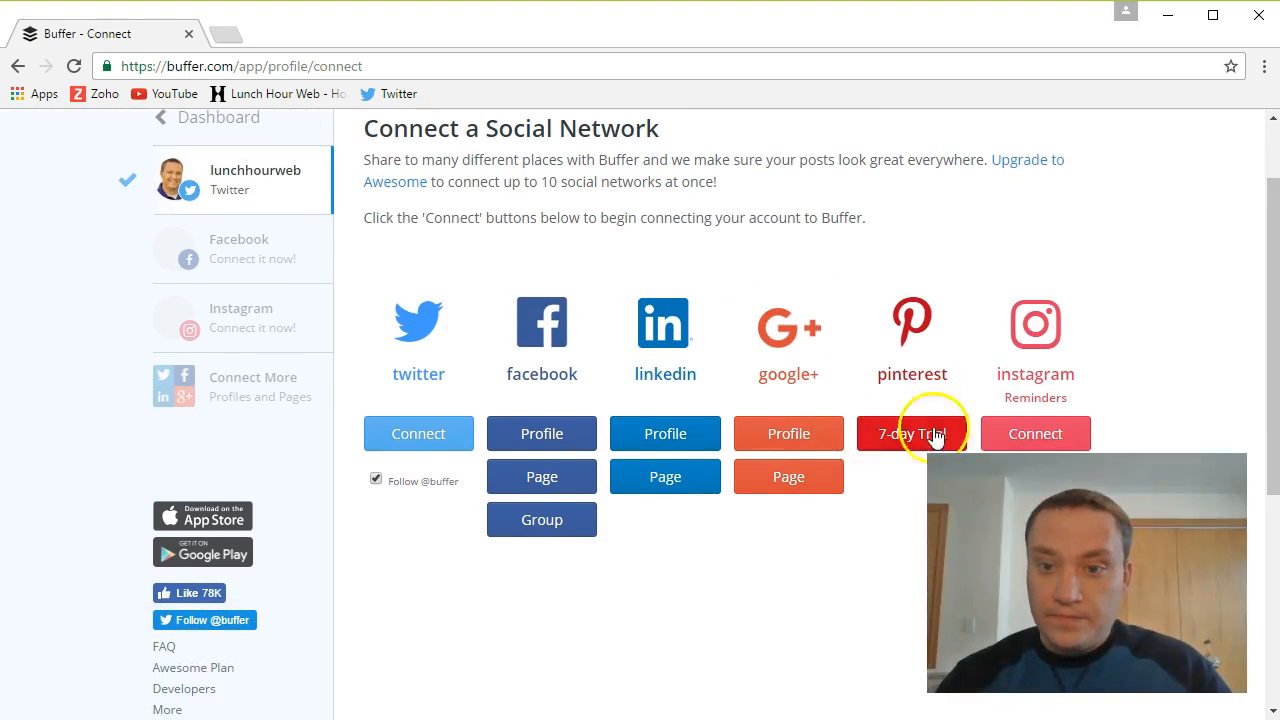
{"action": "mouse_move", "coordinate": [664, 432]}
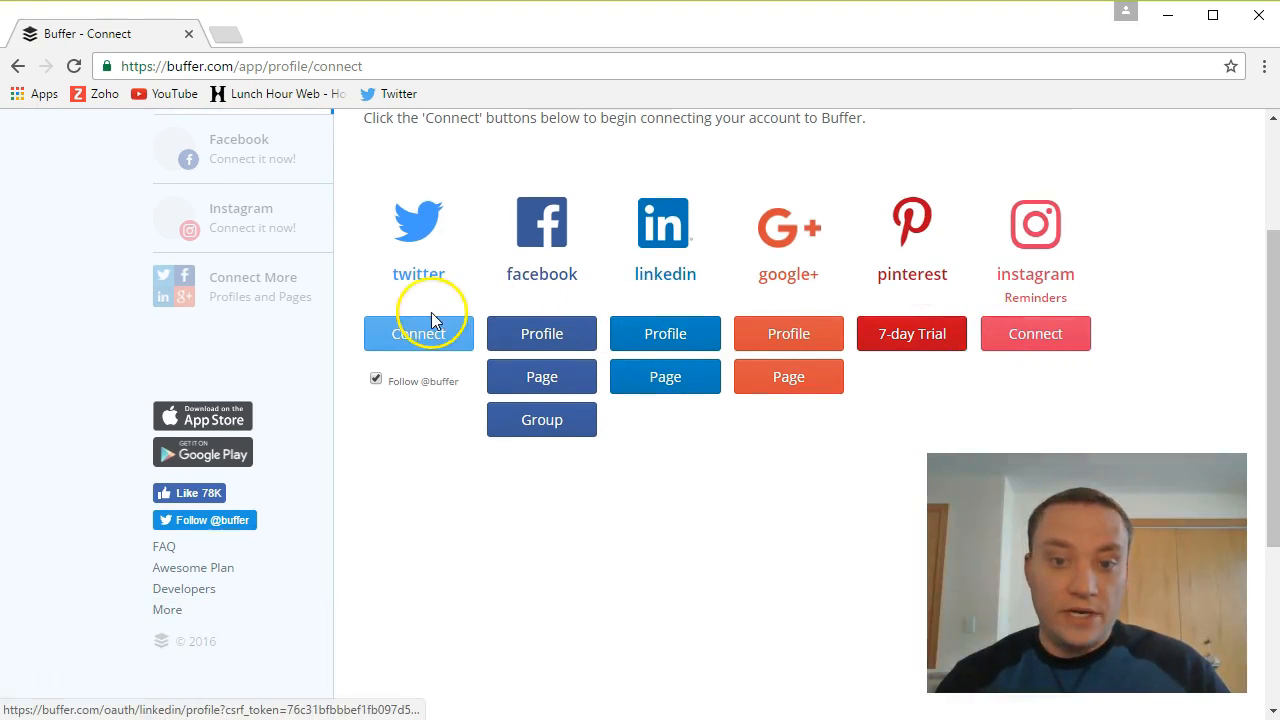
{"action": "scroll", "scroll_direction": "up", "scroll_amount": 3}
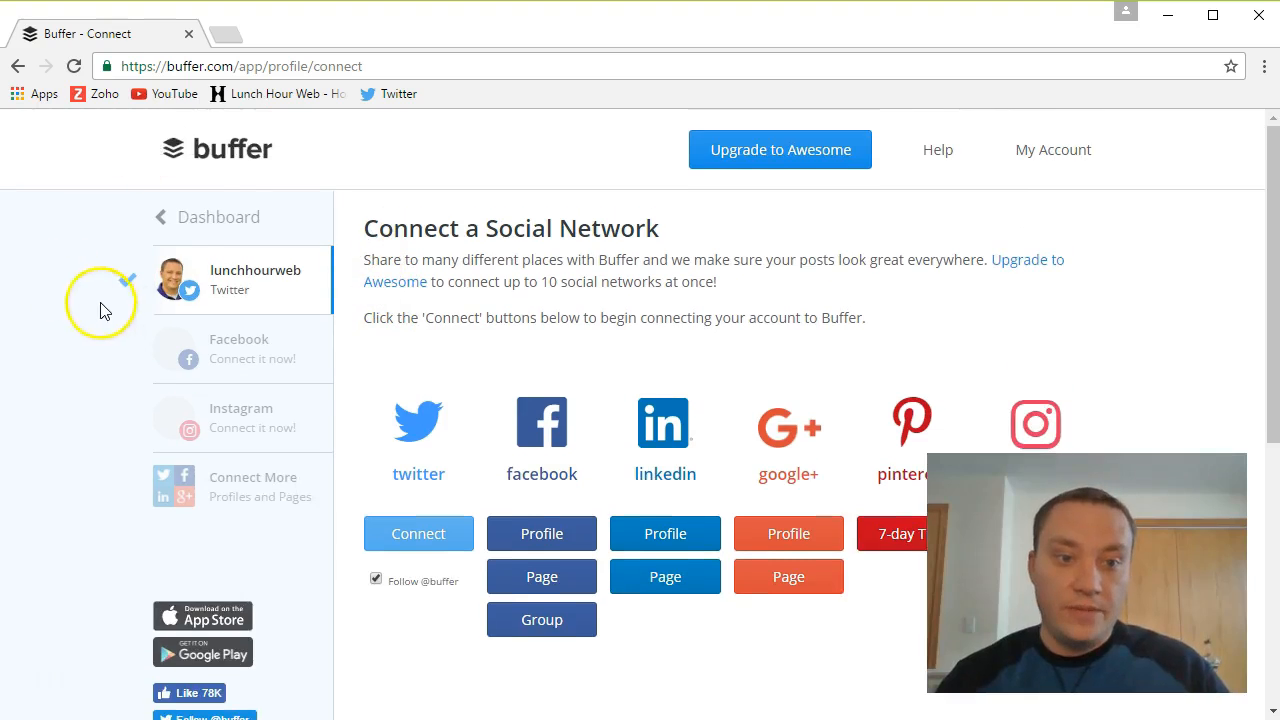
{"action": "left_click", "coordinate": [240, 278]}
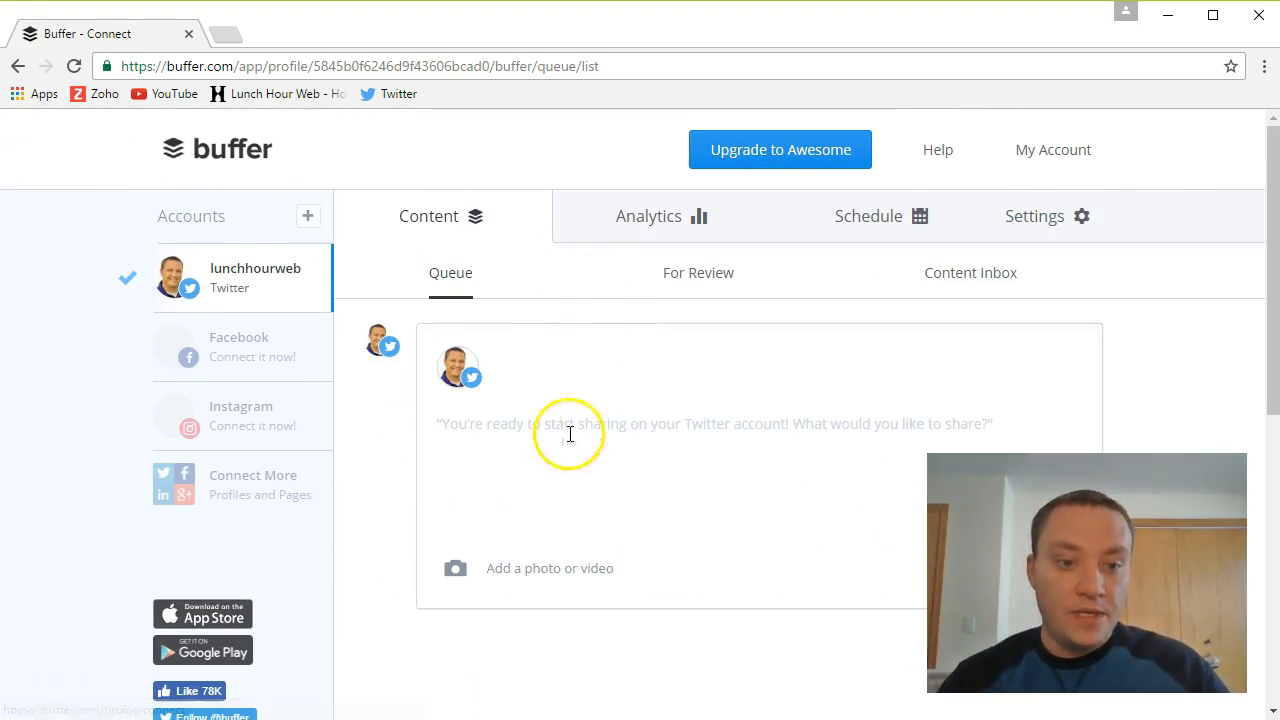
{"action": "mouse_move", "coordinate": [202, 612]}
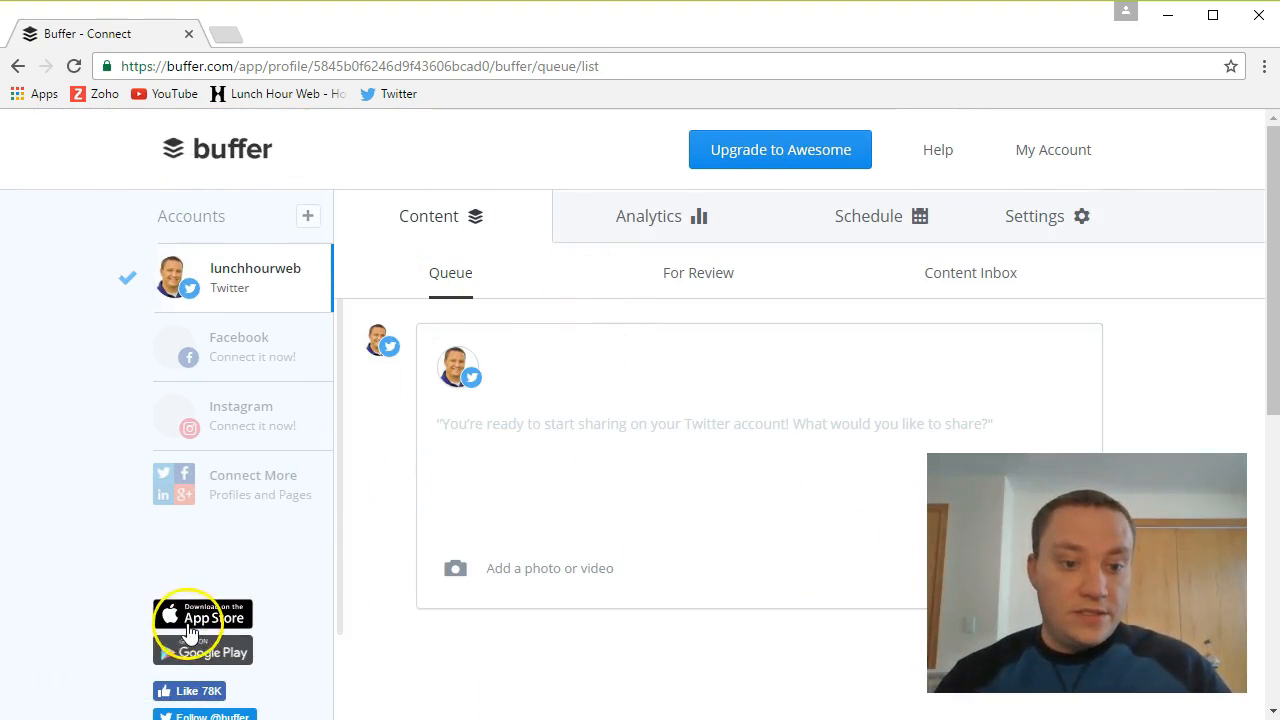
{"action": "mouse_move", "coordinate": [284, 486]}
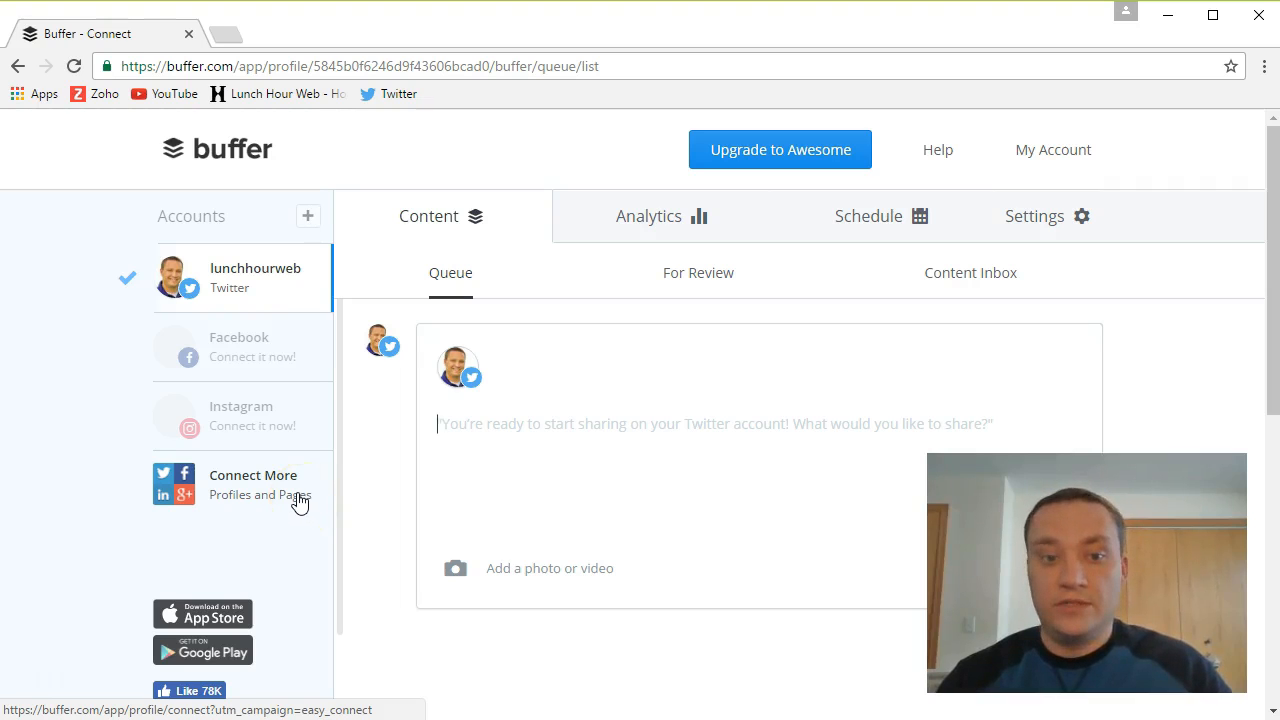
{"action": "mouse_move", "coordinate": [444, 290]}
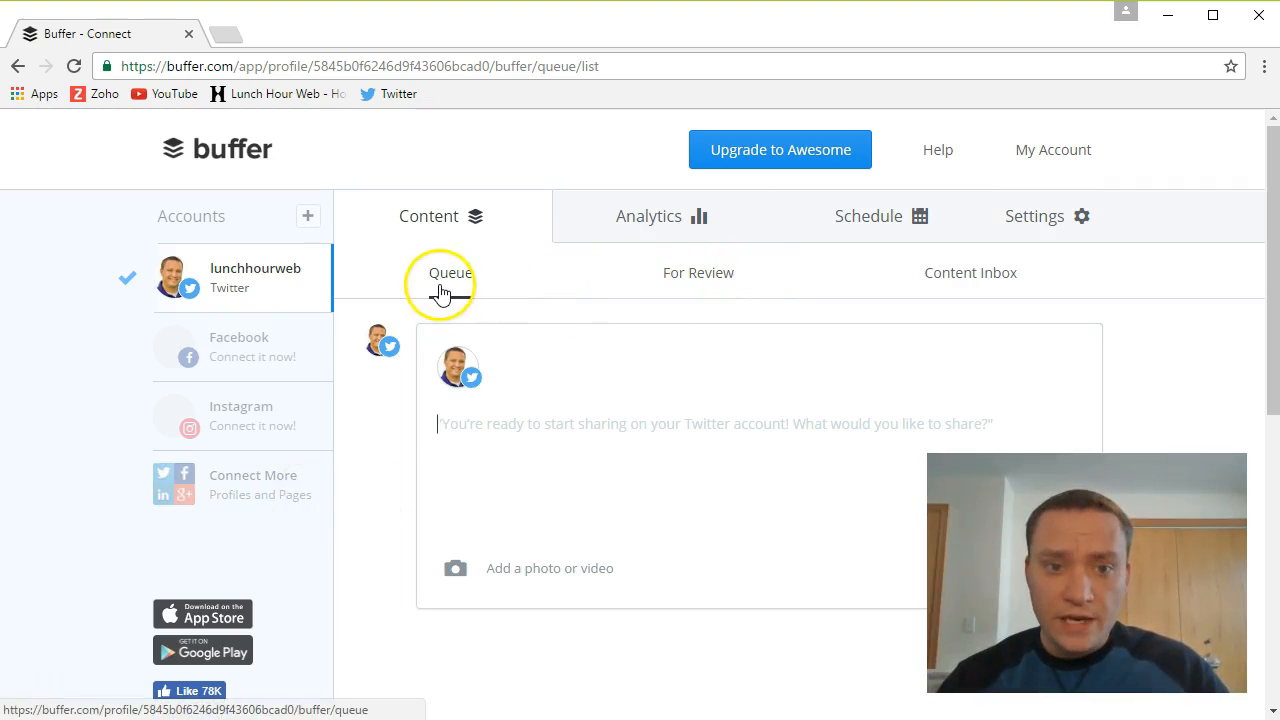
{"action": "left_click", "coordinate": [448, 424]}
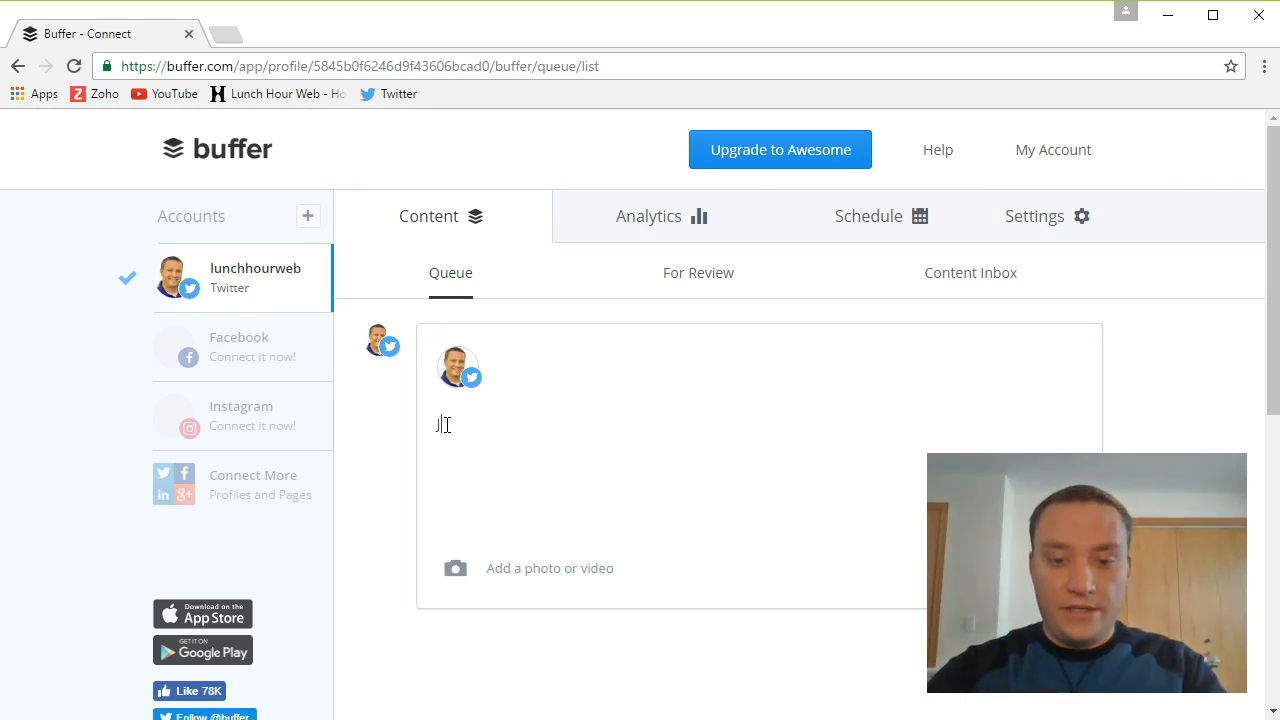
{"action": "type", "text": "Just posted my"}
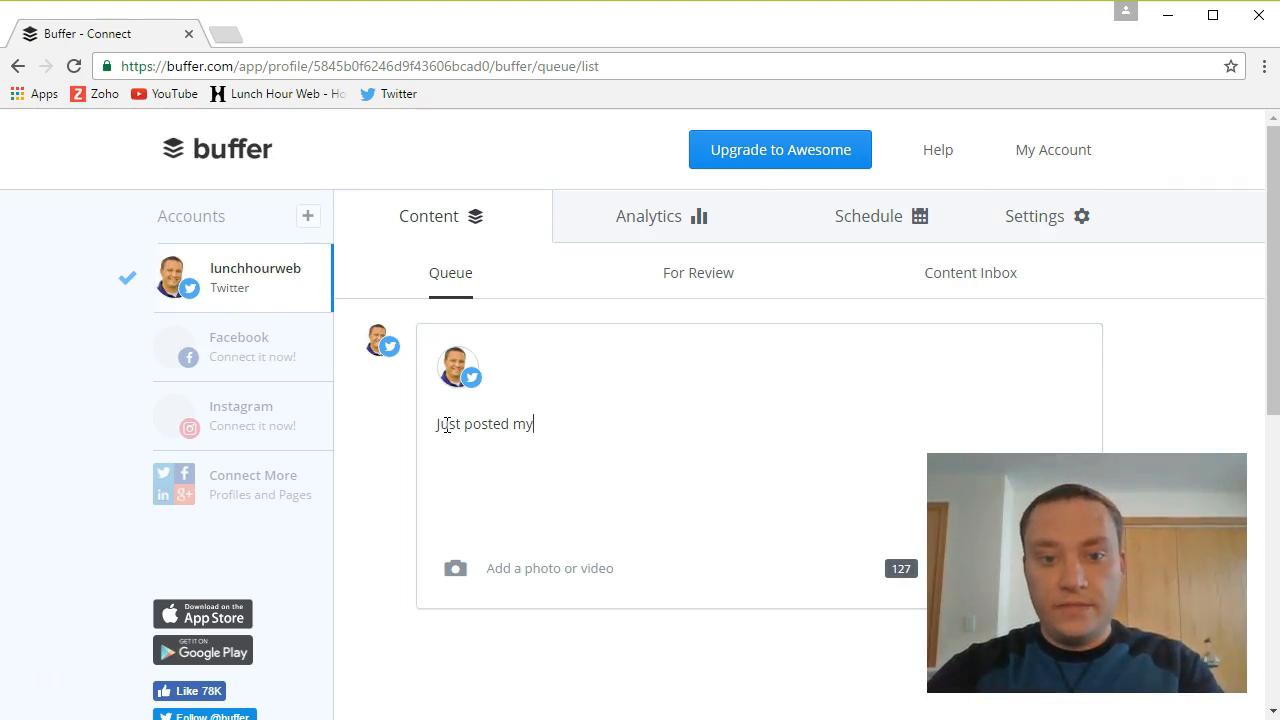
{"action": "type", "text": "first tweet using '"}
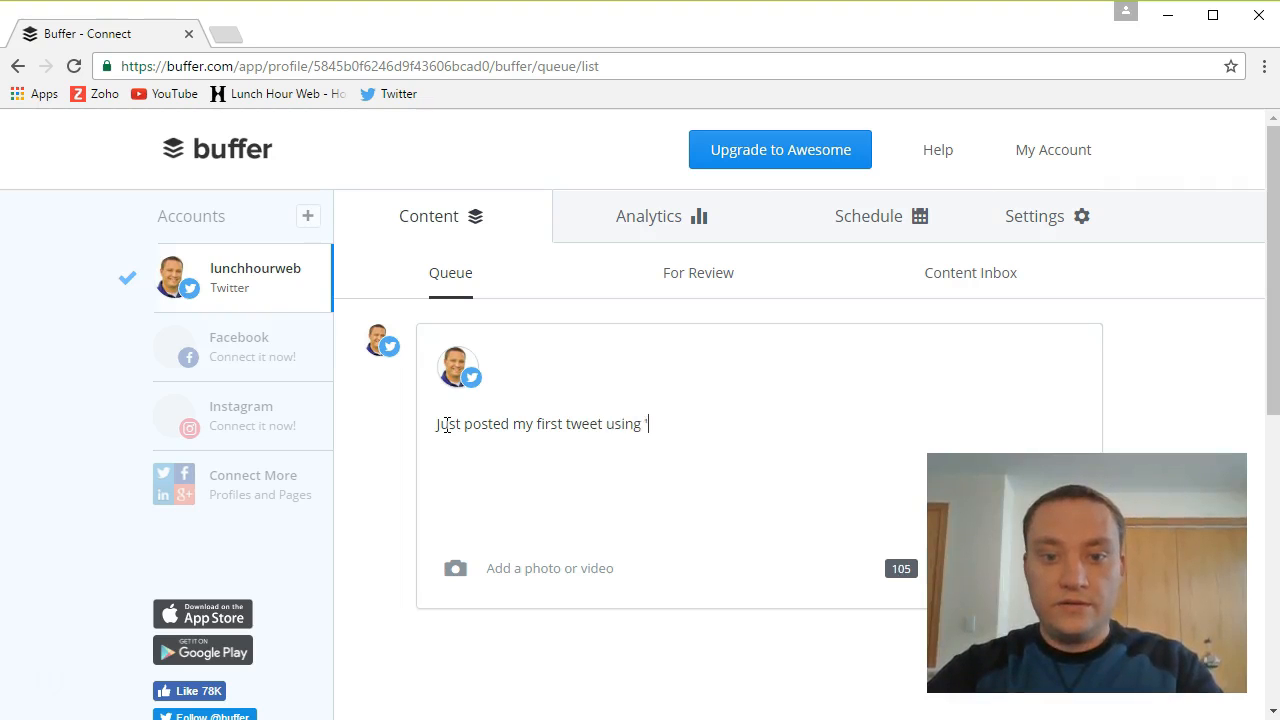
{"action": "type", "text": "#Bu"}
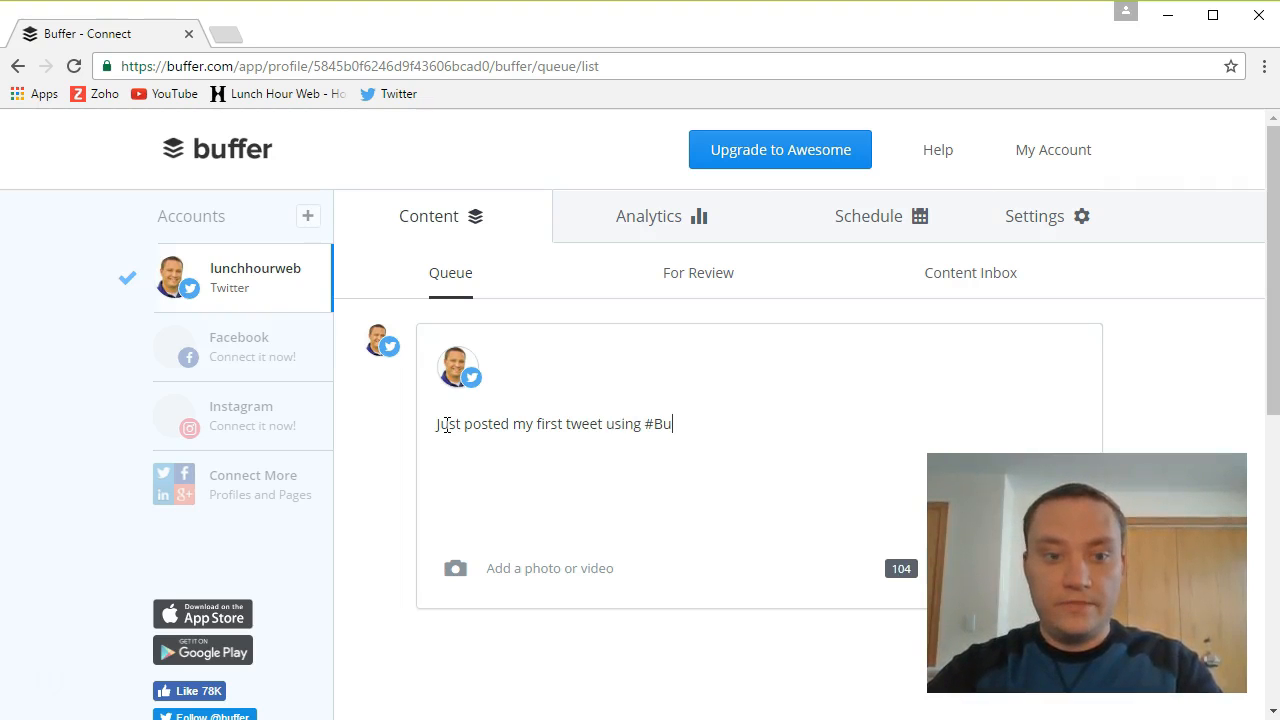
{"action": "type", "text": "ffer"}
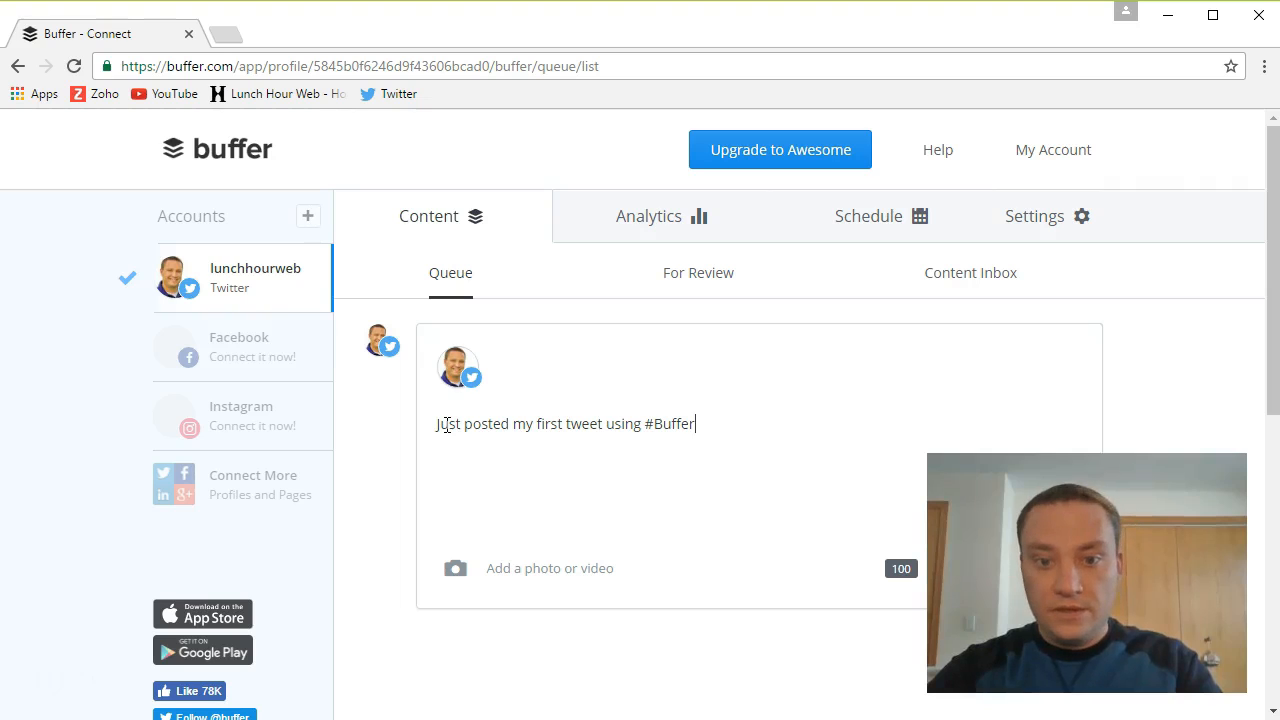
{"action": "key", "text": "Backspace"}
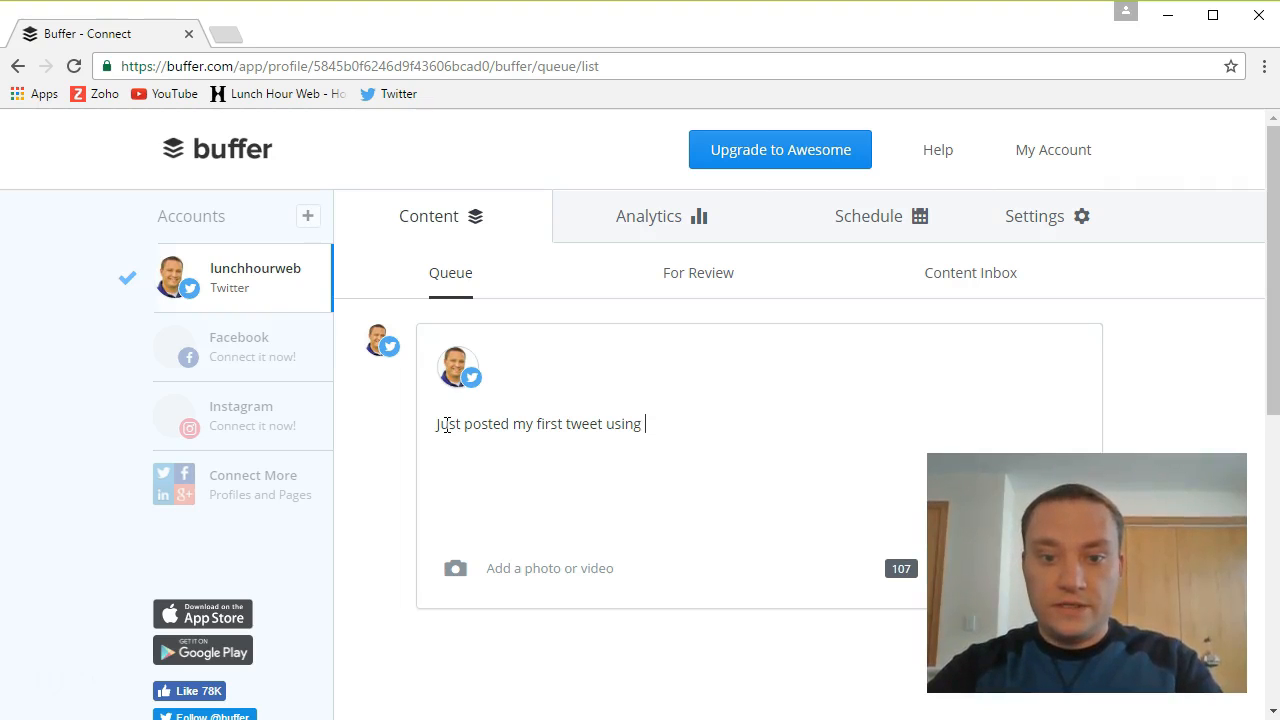
{"action": "type", "text": "@bugg"}
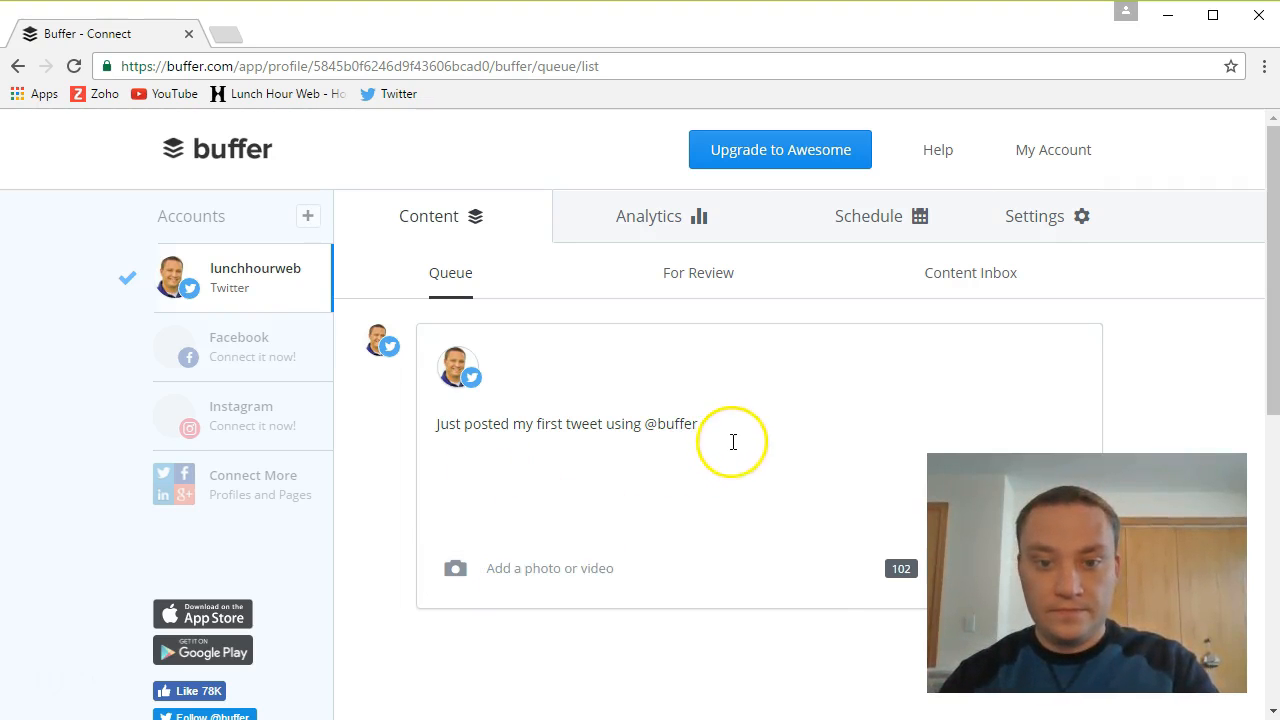
{"action": "key", "text": "Backspace"}
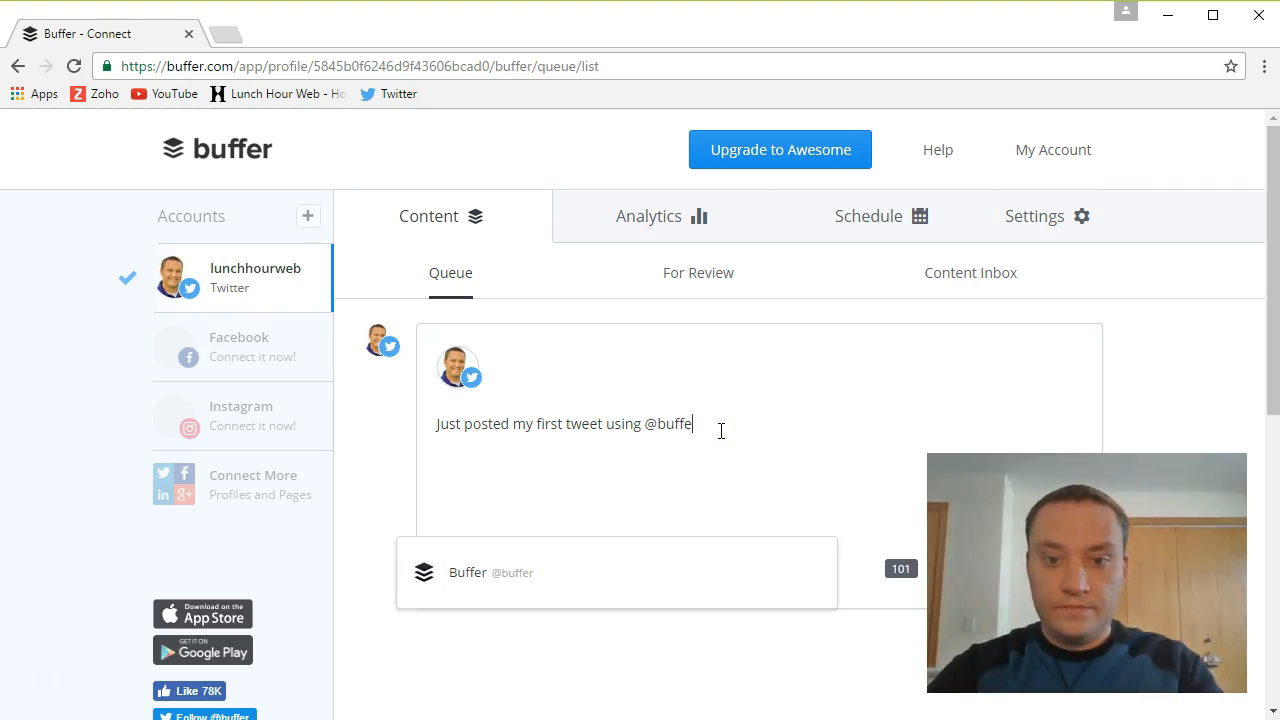
{"action": "type", "text": "r.  Thna"}
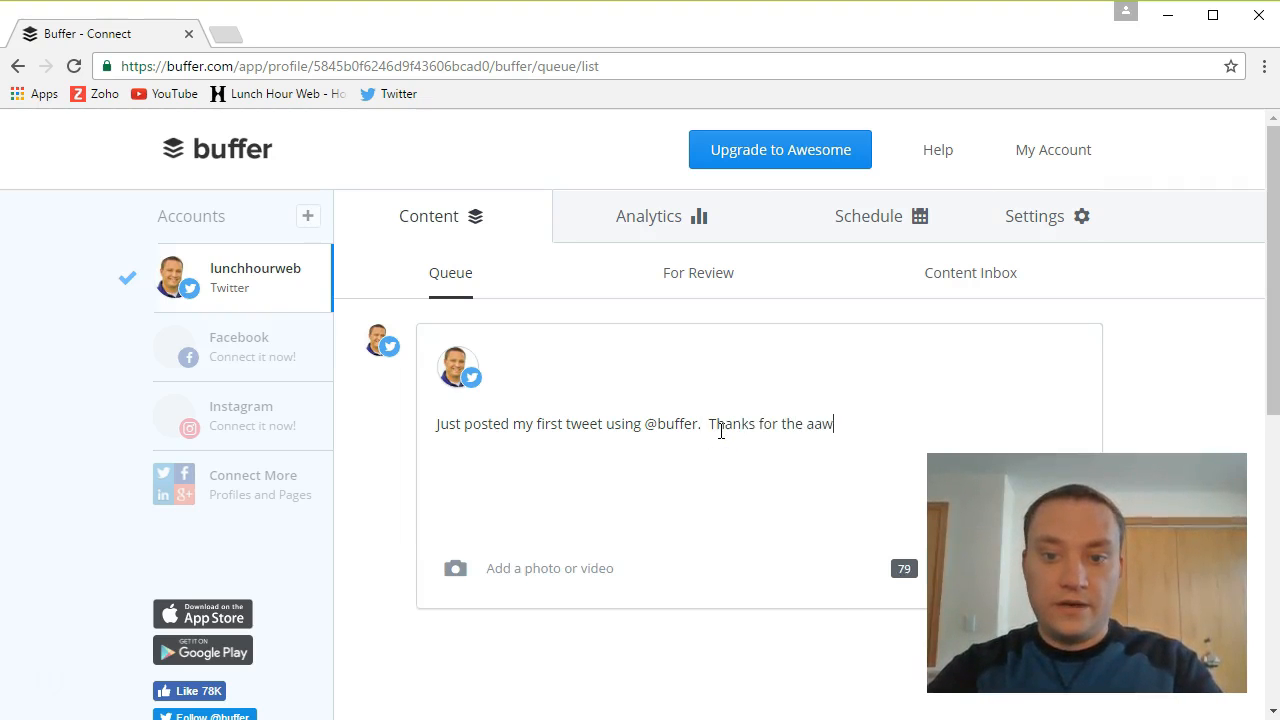
{"action": "type", "text": "esome tool!"}
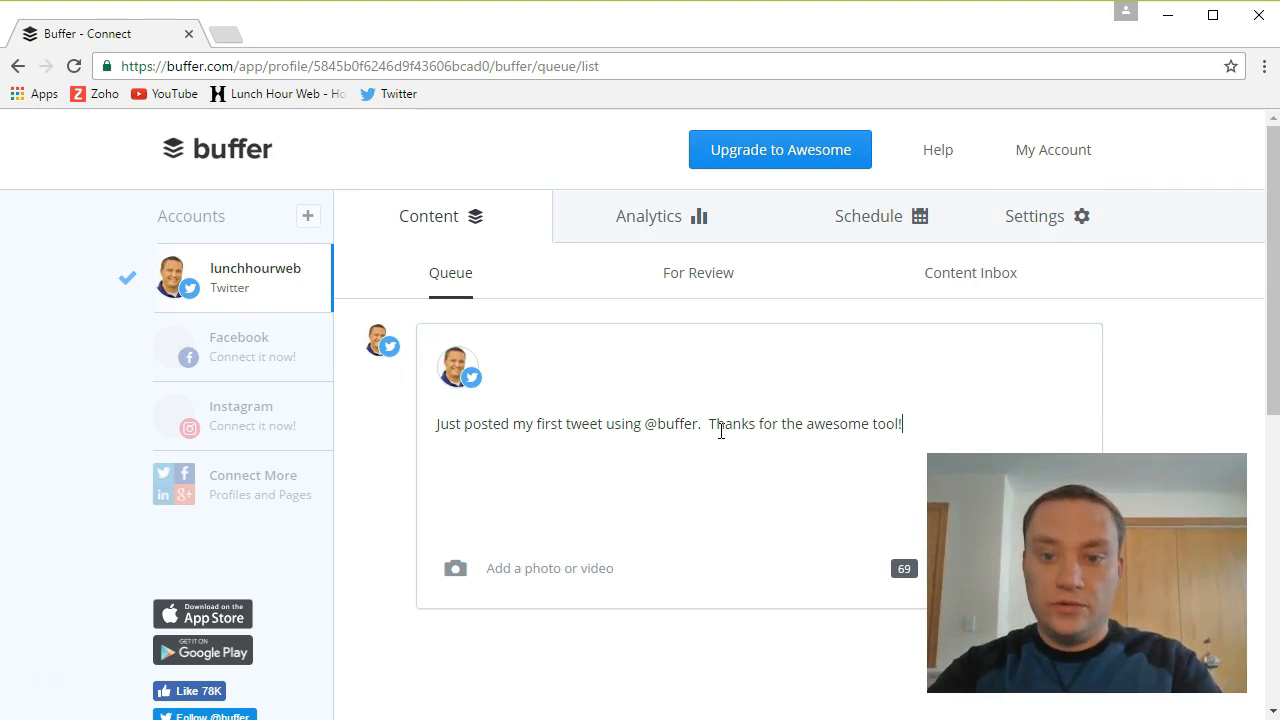
{"action": "scroll", "scroll_direction": "down", "scroll_amount": 3}
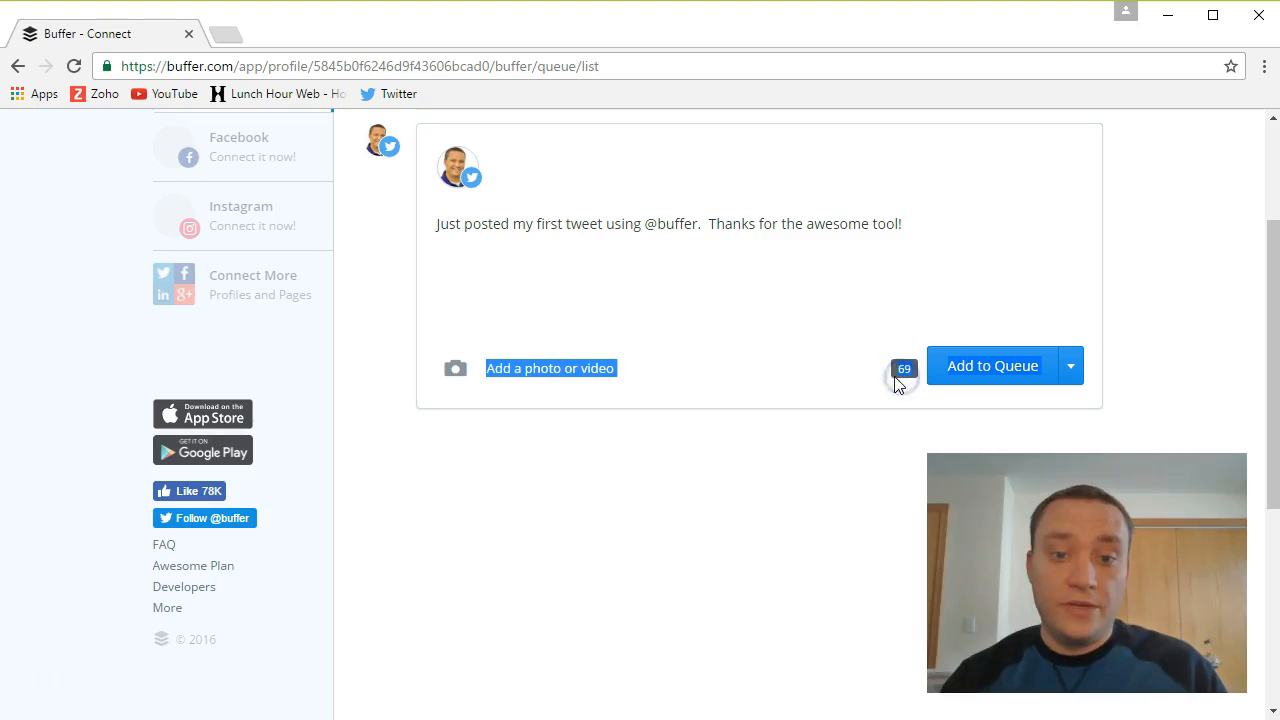
{"action": "left_click", "coordinate": [548, 368]}
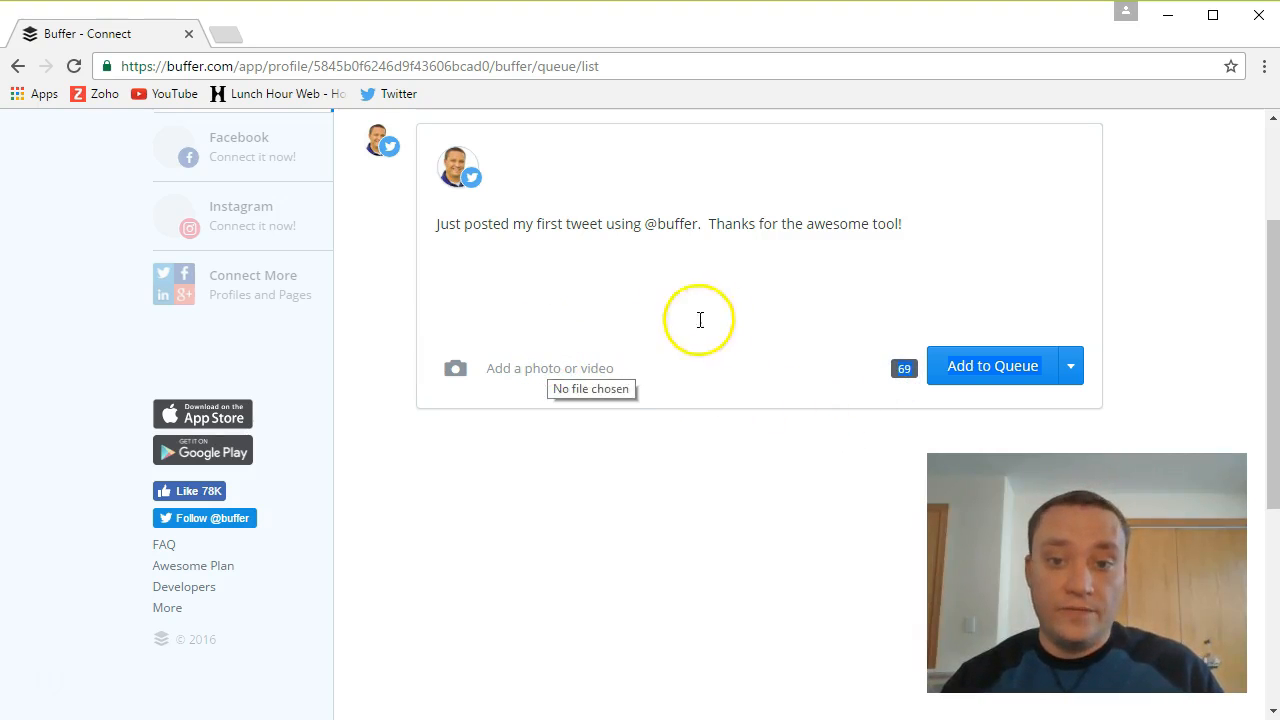
{"action": "scroll", "scroll_direction": "up", "scroll_amount": 3}
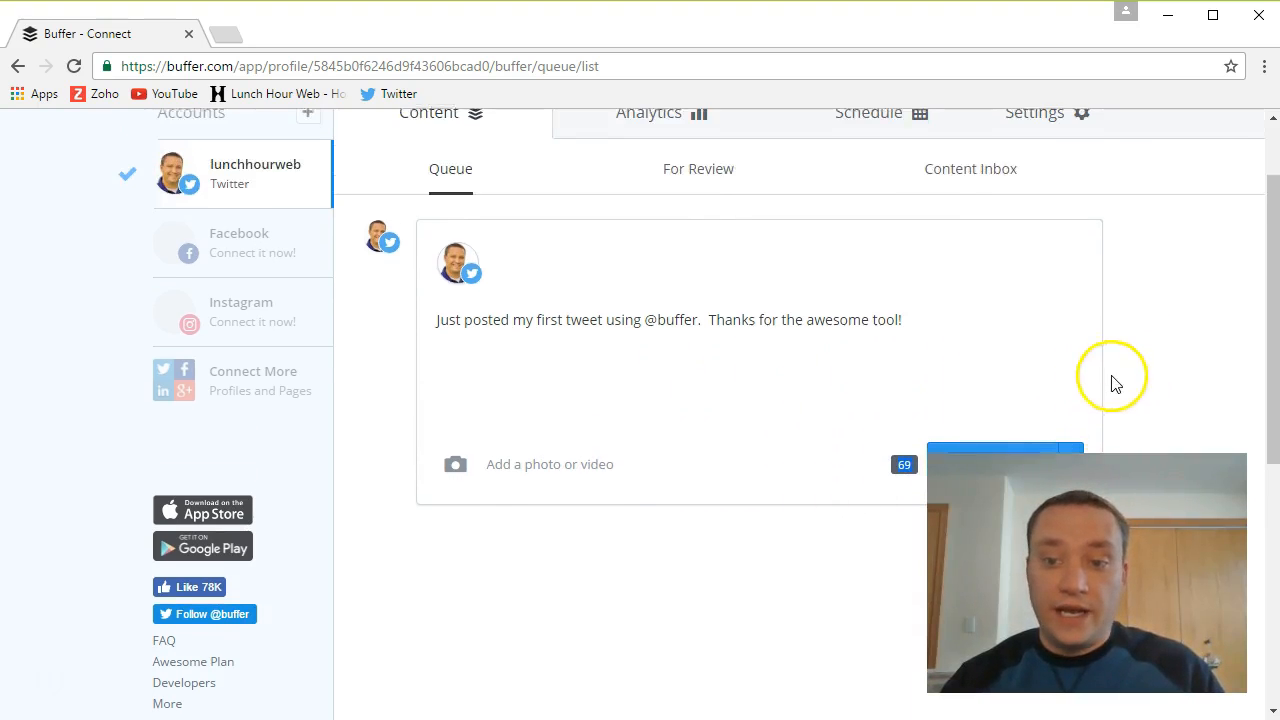
{"action": "left_click", "coordinate": [1072, 266]}
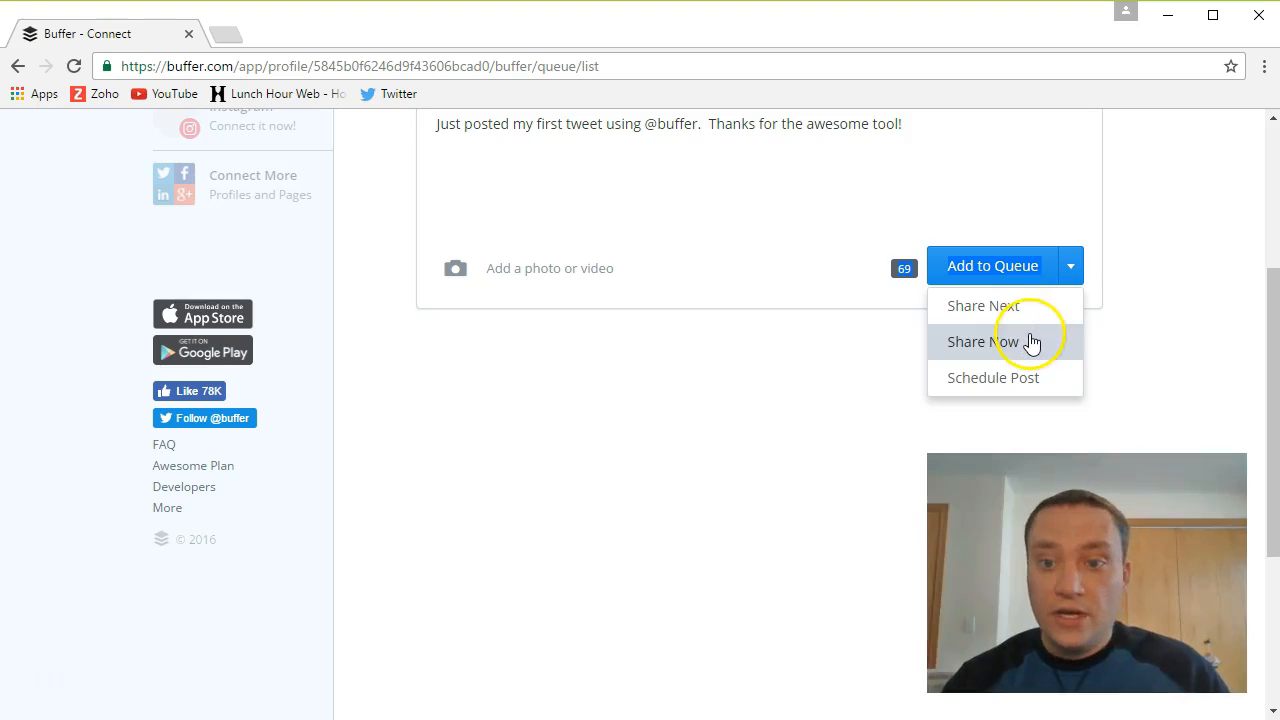
{"action": "mouse_move", "coordinate": [1028, 342]}
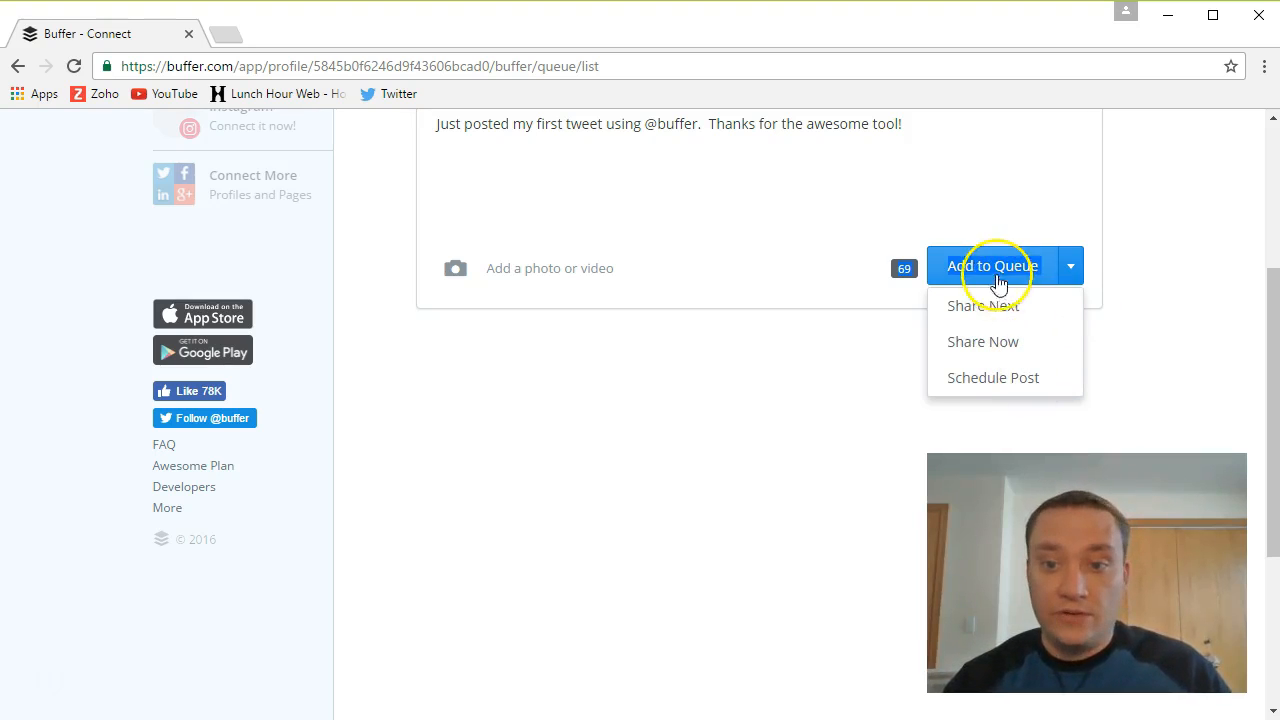
{"action": "left_click", "coordinate": [990, 266]}
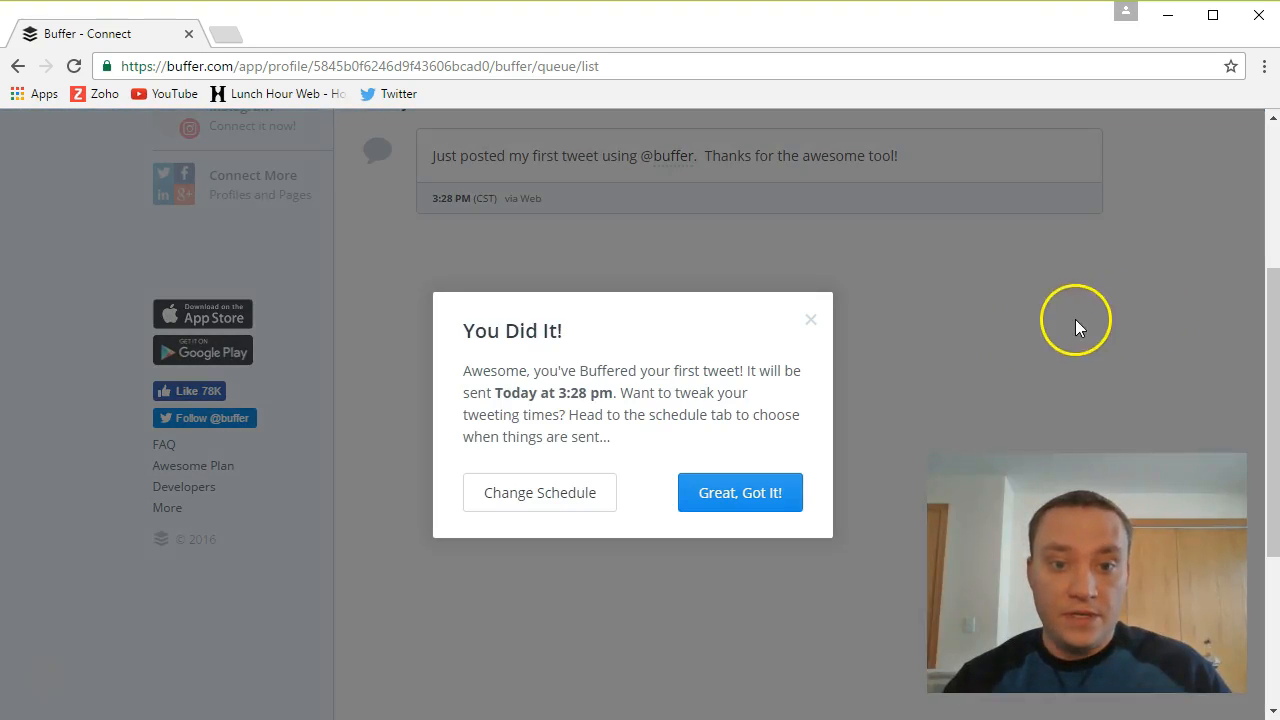
{"action": "mouse_move", "coordinate": [604, 388]}
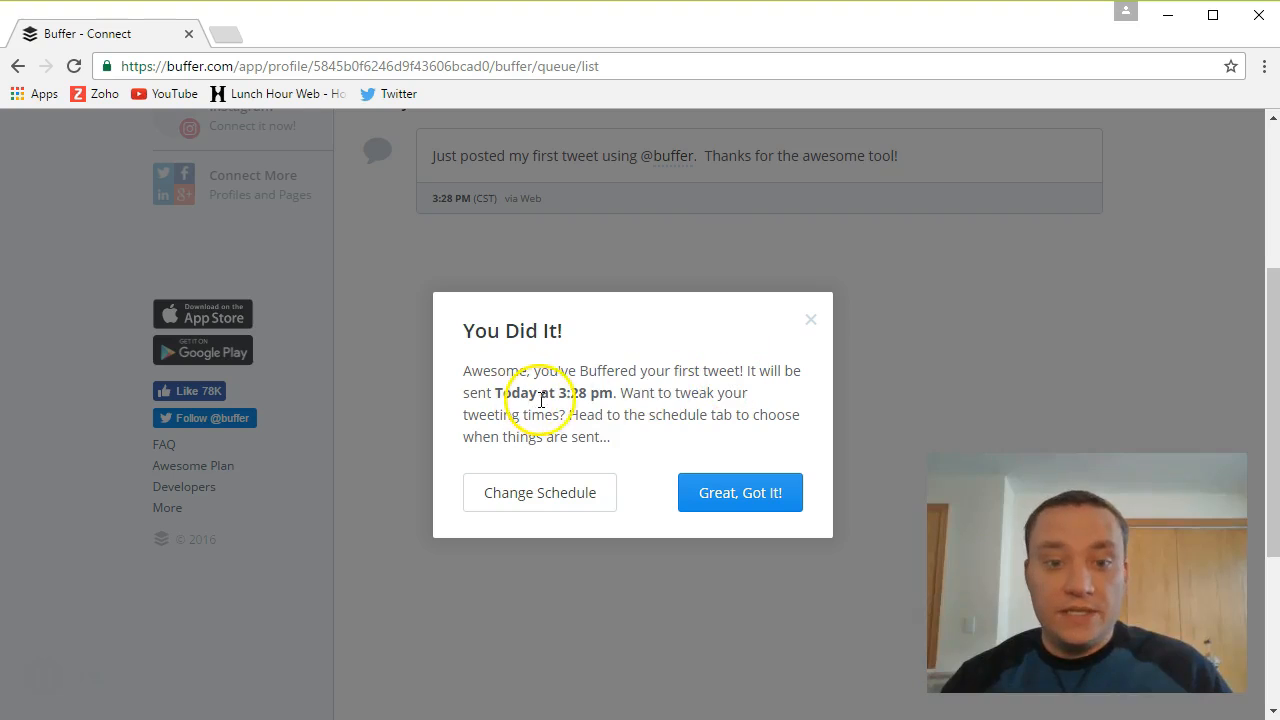
{"action": "mouse_move", "coordinate": [684, 398]}
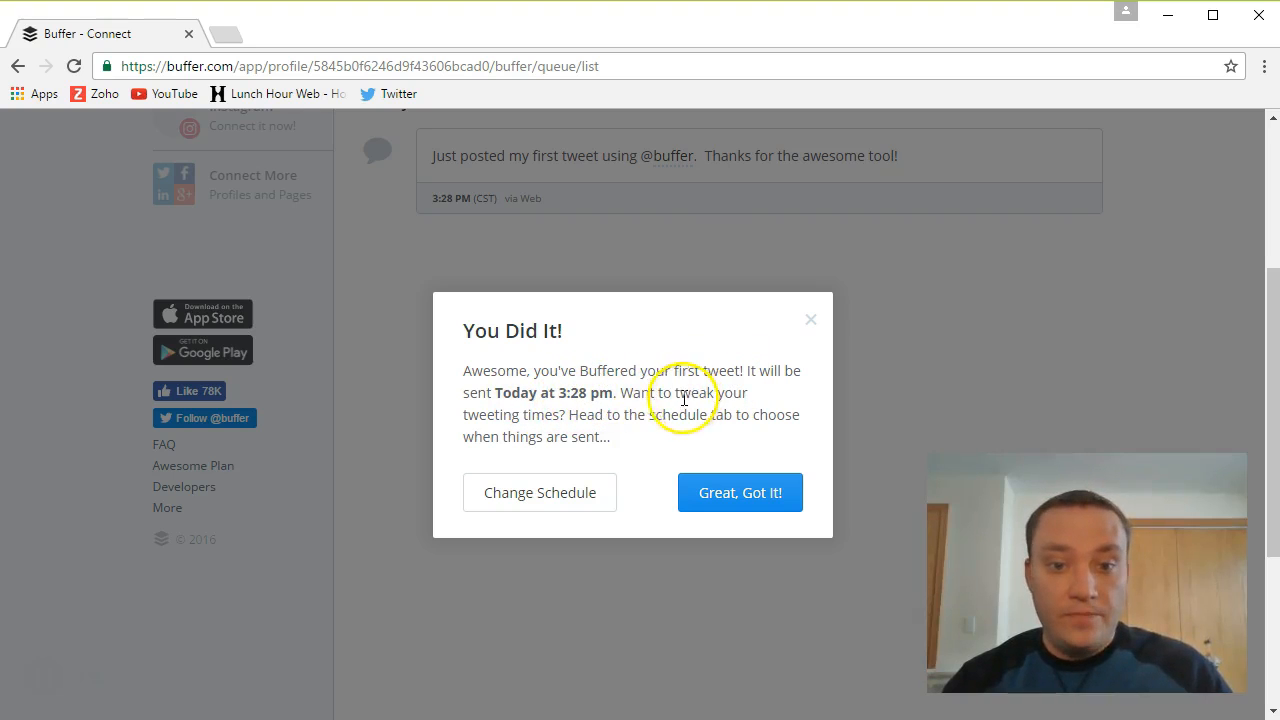
{"action": "mouse_move", "coordinate": [584, 418]}
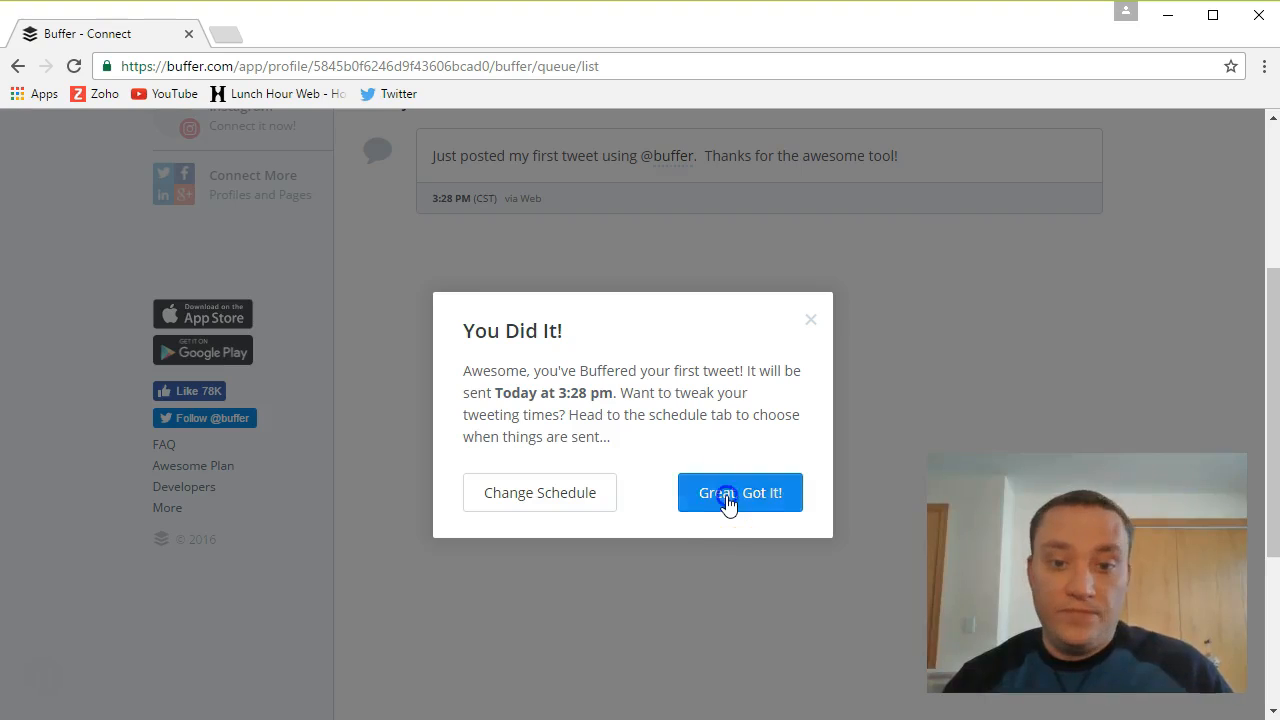
Dismiss the 'You Did It!' first-tweet popup with 'Great, Got It!'
{"action": "left_click", "coordinate": [740, 492]}
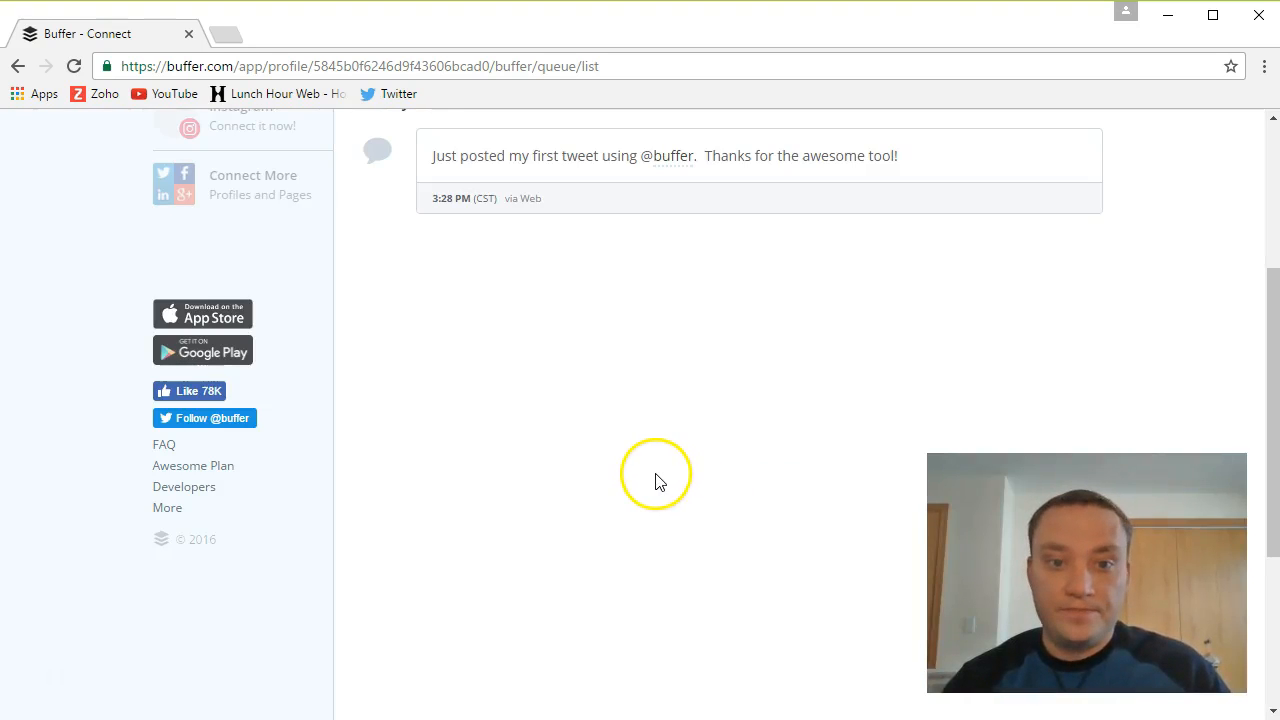
{"action": "scroll", "scroll_direction": "up", "scroll_amount": 3}
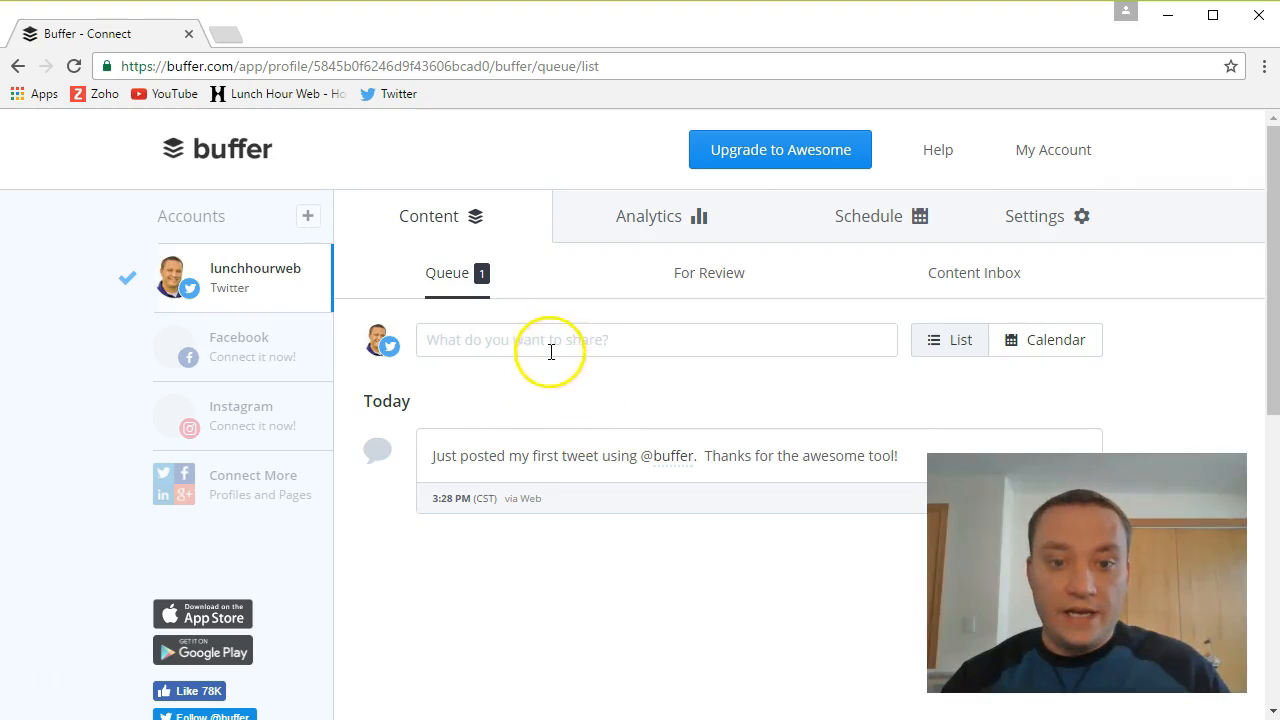
Draft the tweet "Just finished making a #video on how to #automate your Twitter posts." in the composer
{"action": "left_click", "coordinate": [656, 340]}
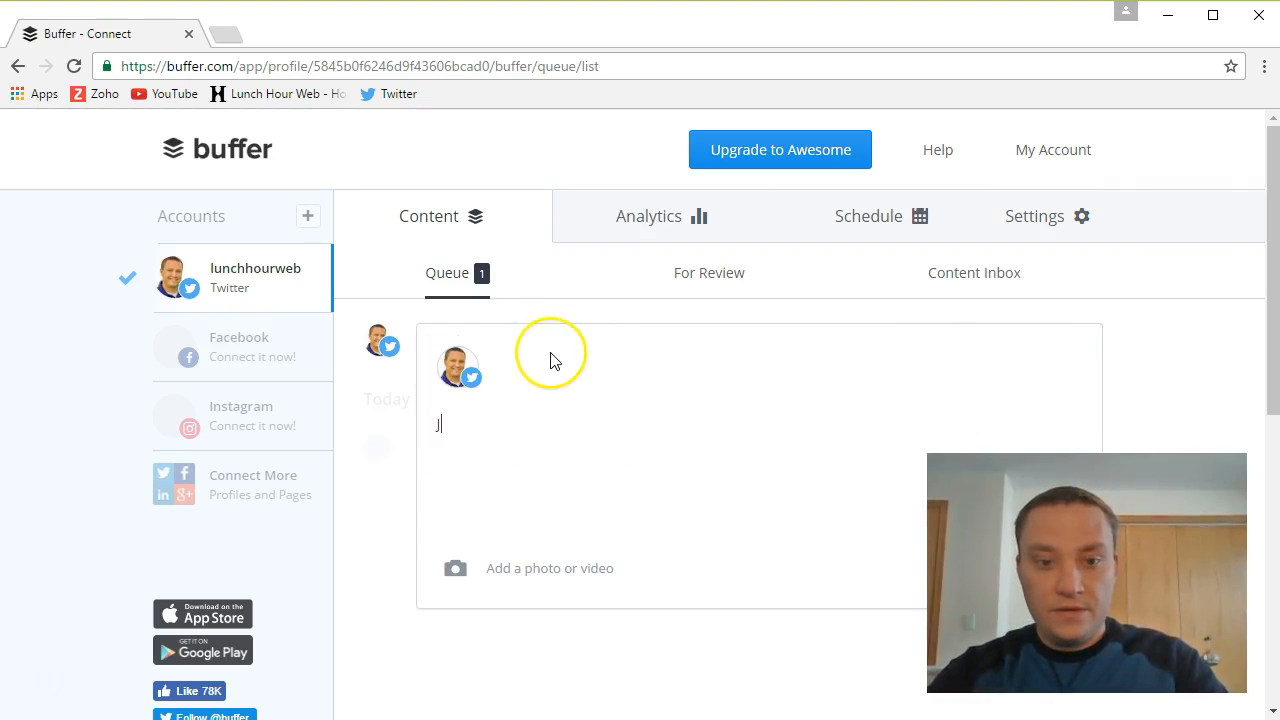
{"action": "type", "text": "ust finished m"}
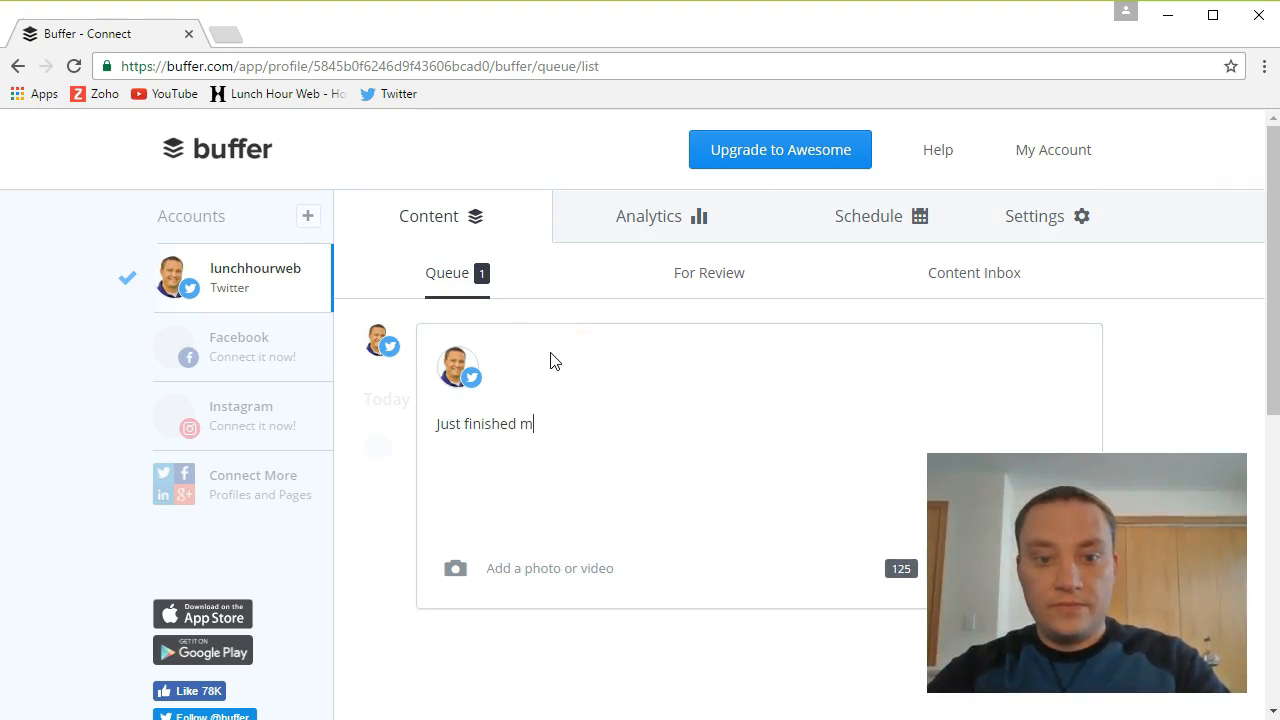
{"action": "type", "text": "aking a vide"}
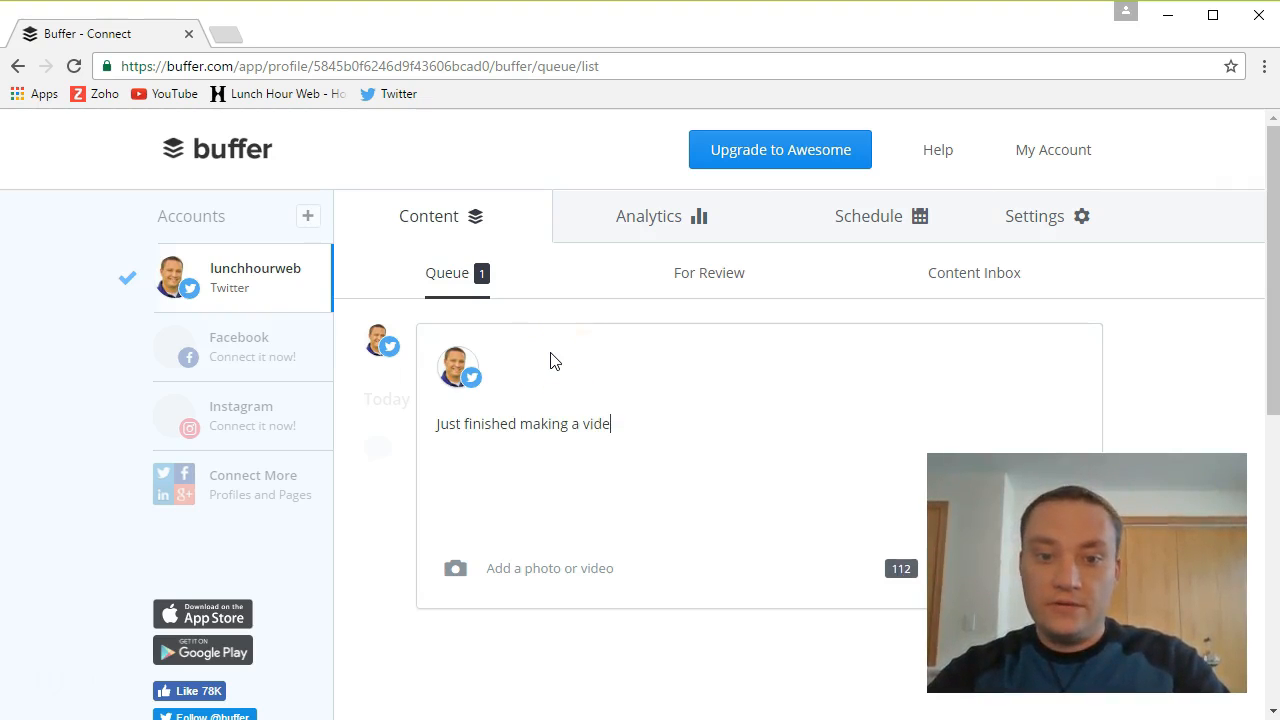
{"action": "type", "text": "#vid"}
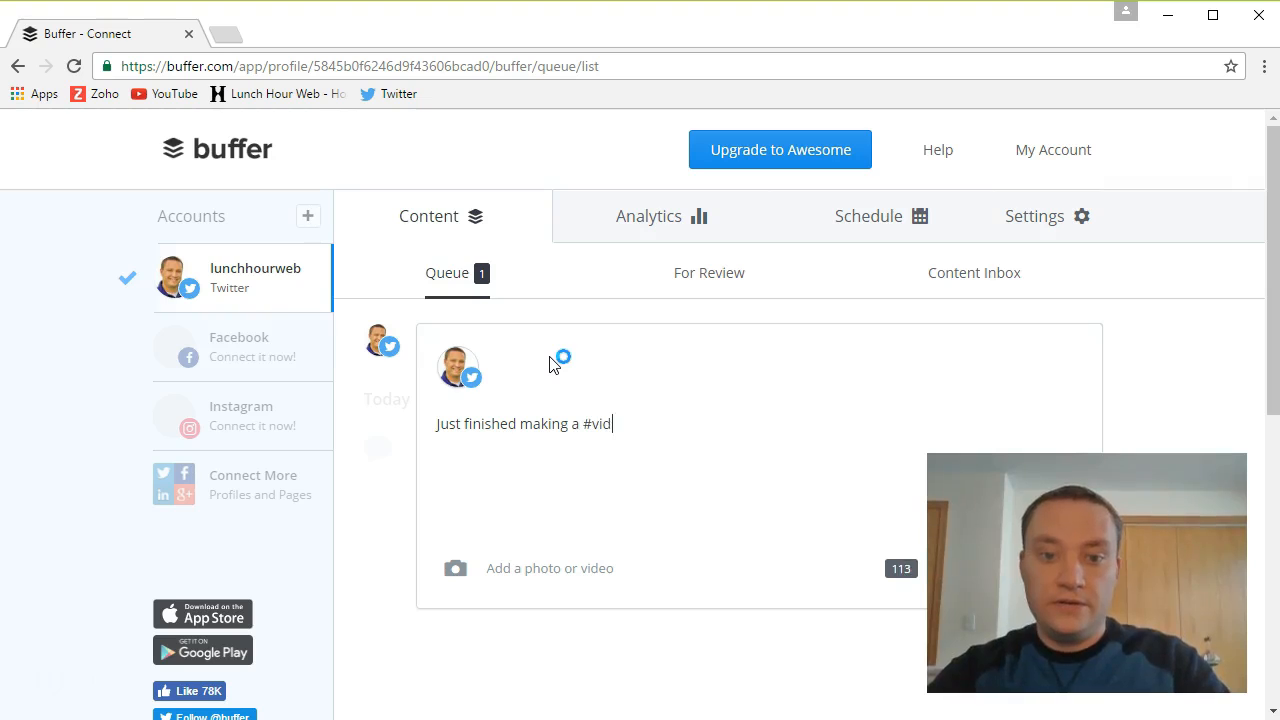
{"action": "type", "text": "eo on how to"}
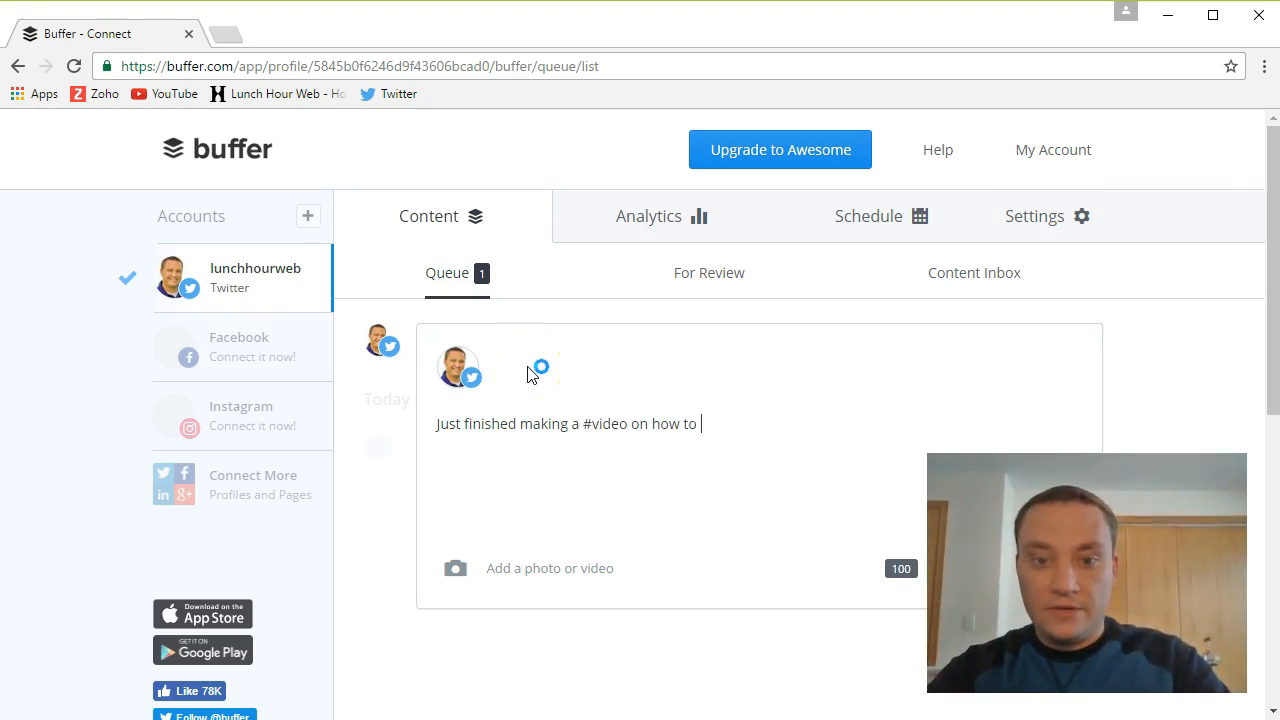
{"action": "type", "text": "streamli"}
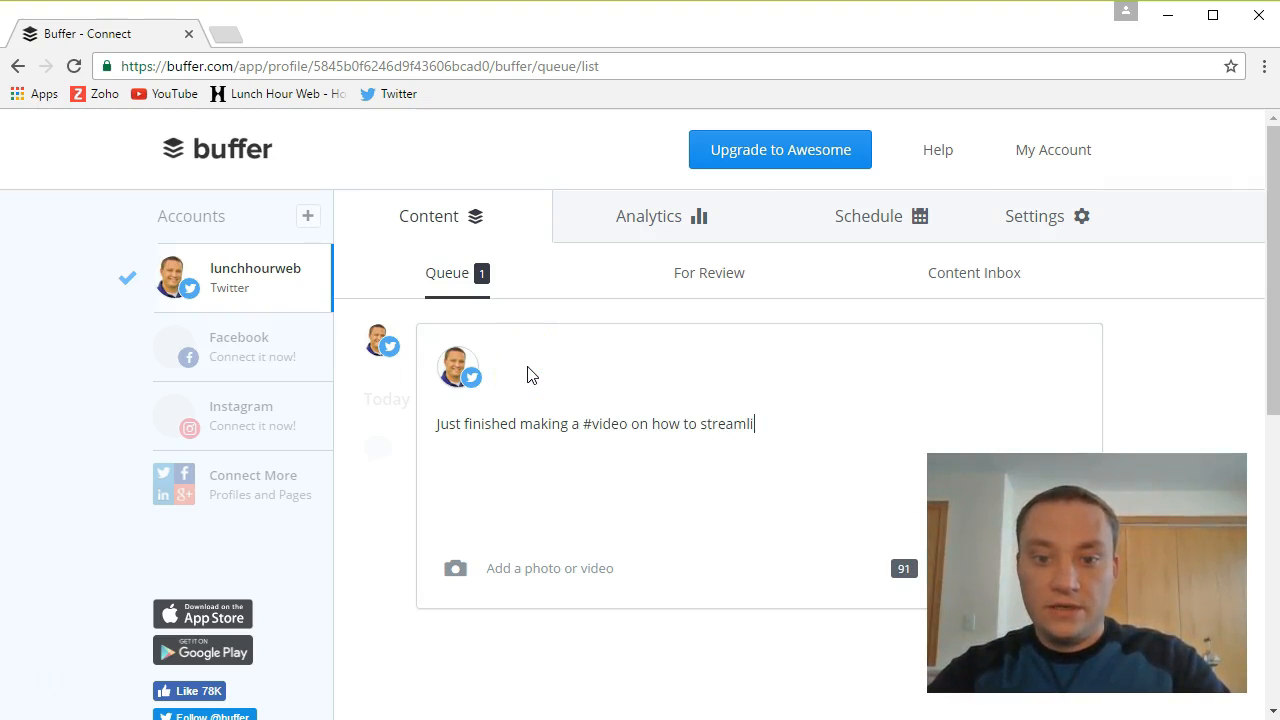
{"action": "type", "text": "#au"}
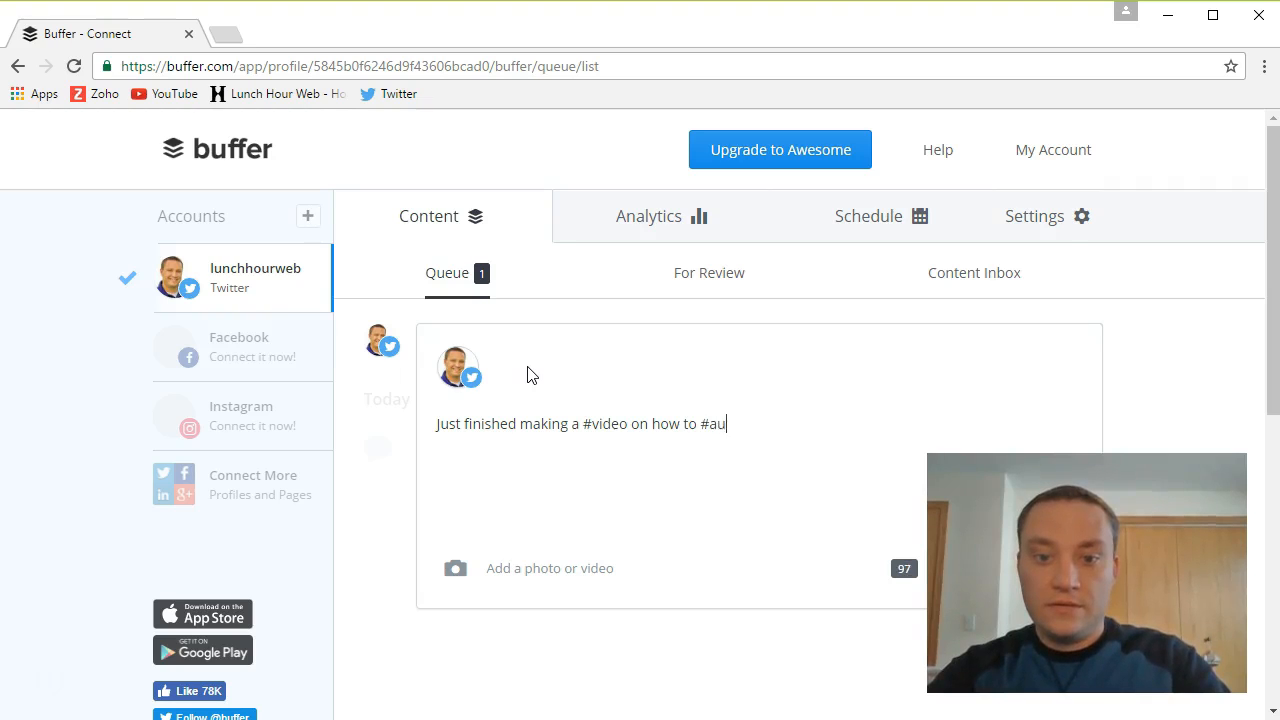
{"action": "type", "text": "tomate your"}
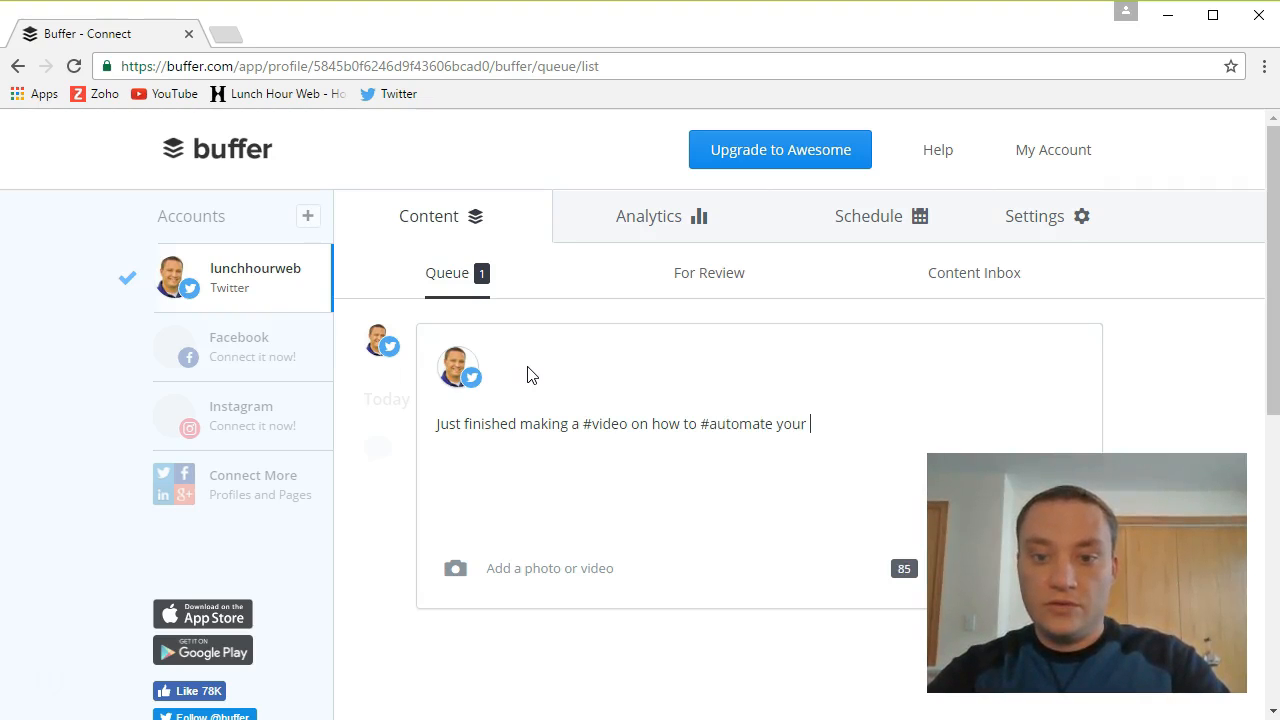
{"action": "type", "text": "Twitt"}
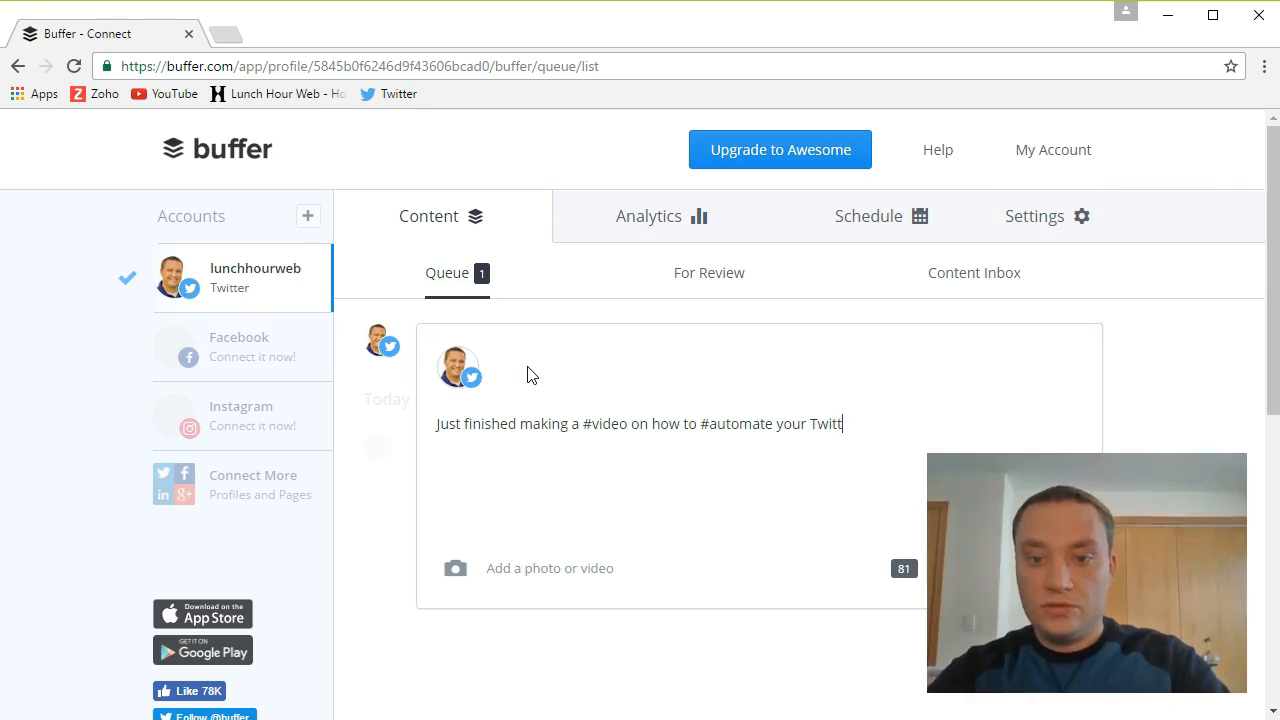
{"action": "type", "text": "er pos"}
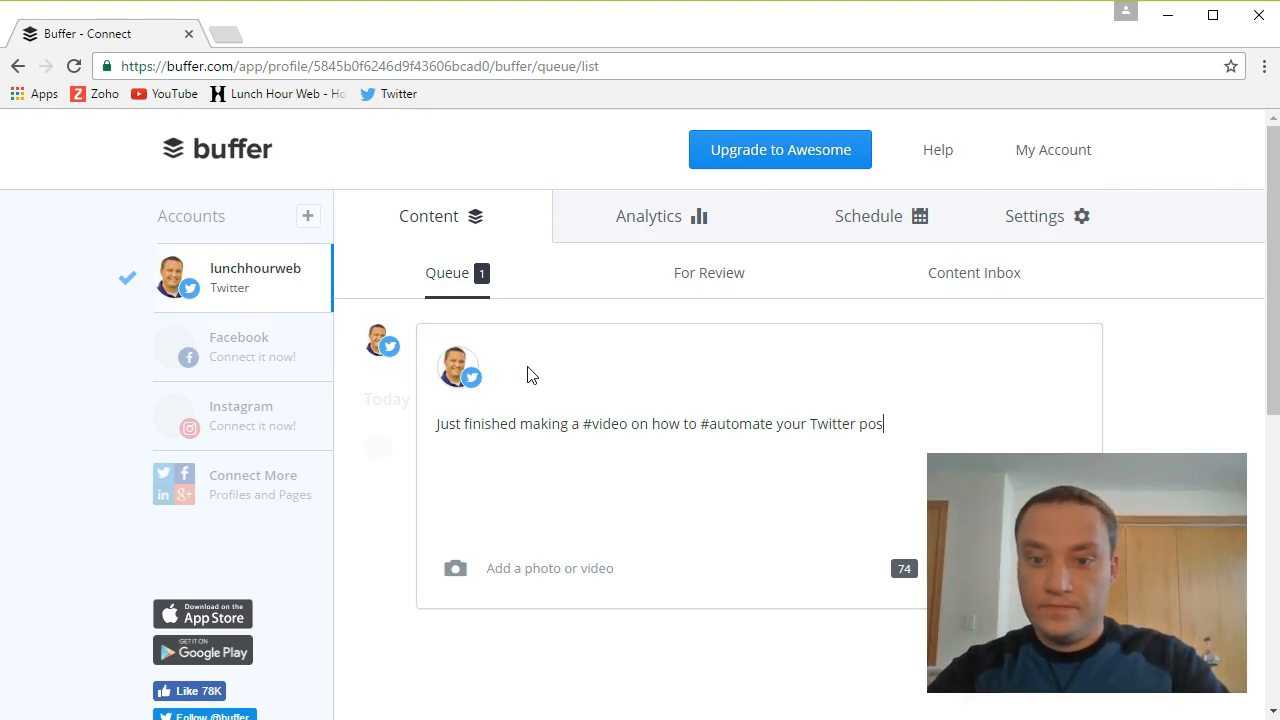
{"action": "key", "text": "BackSpace"}
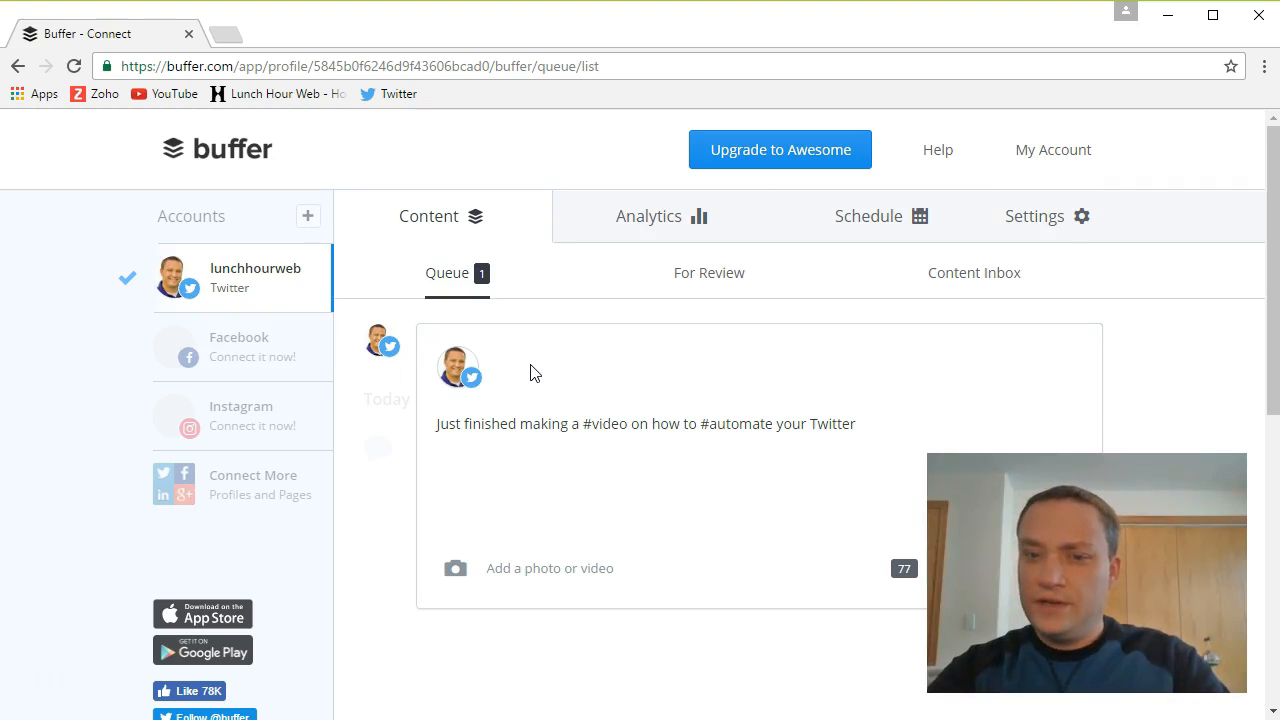
{"action": "type", "text": "posts."}
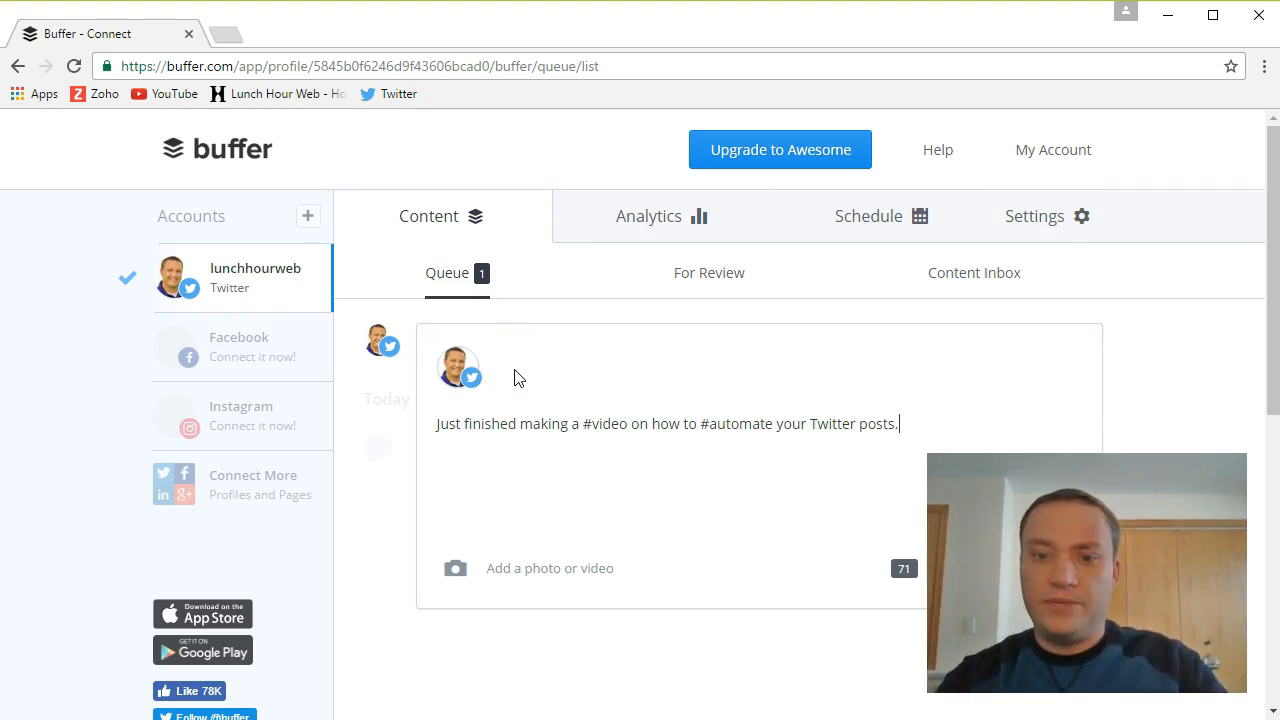
Send the #automate tweet to the Buffer via the Add to Queue sharing options
{"action": "scroll", "scroll_direction": "down", "scroll_amount": 3}
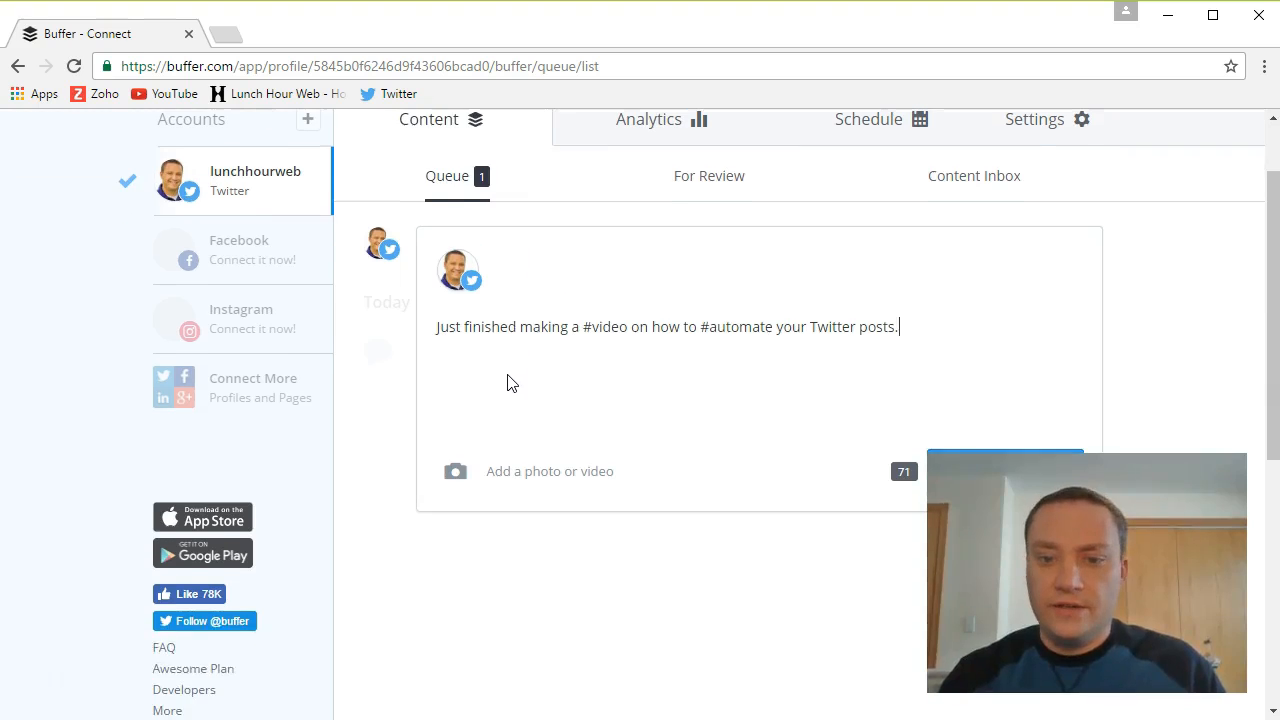
{"action": "left_click", "coordinate": [1074, 366]}
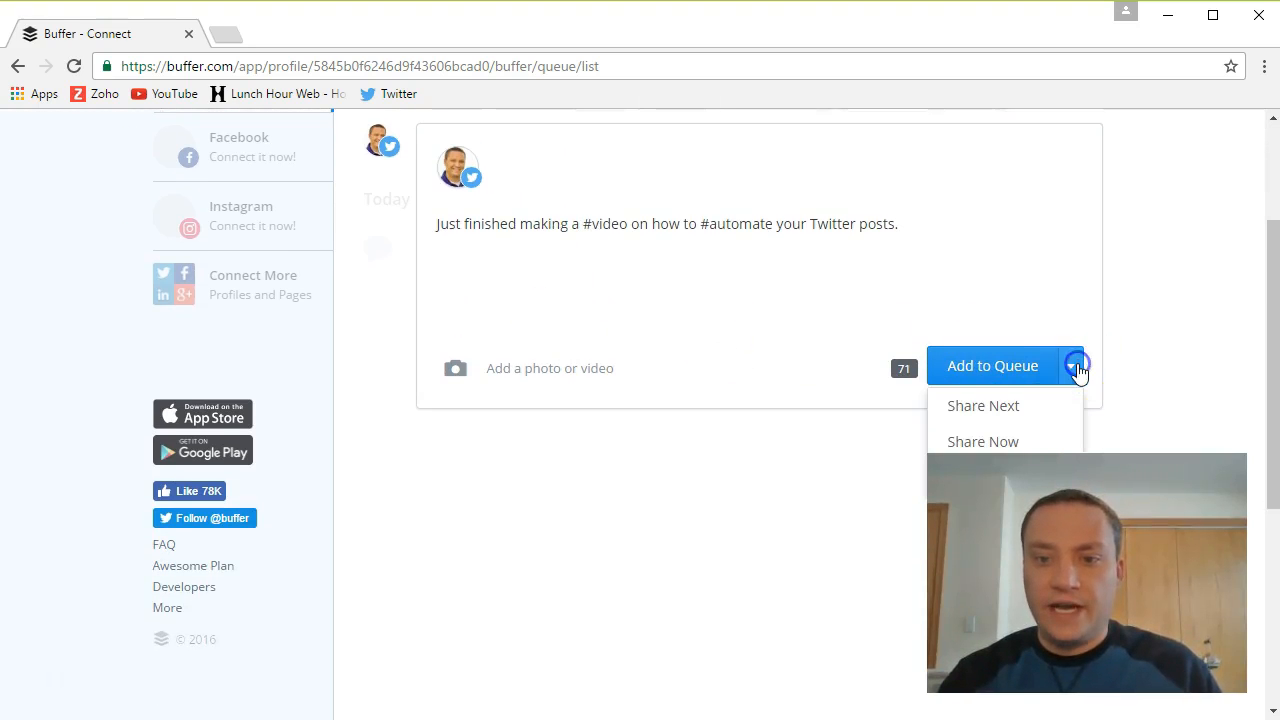
{"action": "mouse_move", "coordinate": [528, 344]}
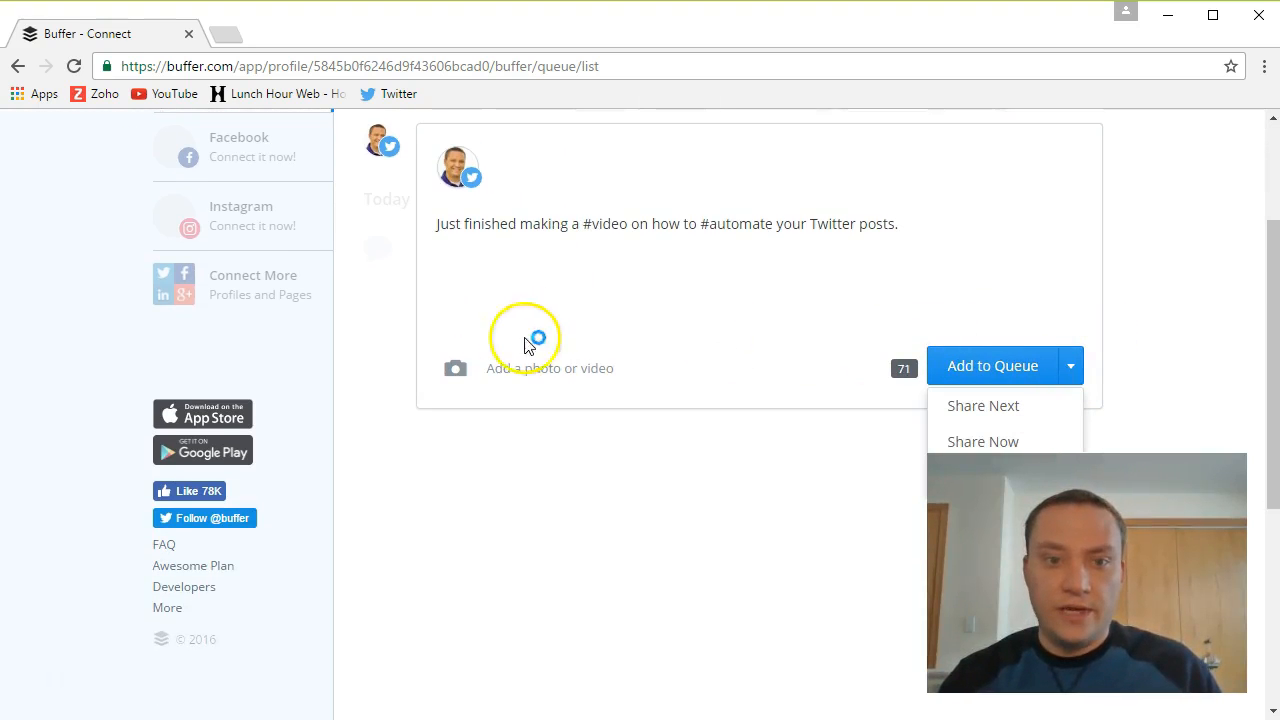
{"action": "scroll", "scroll_direction": "up", "scroll_amount": 3}
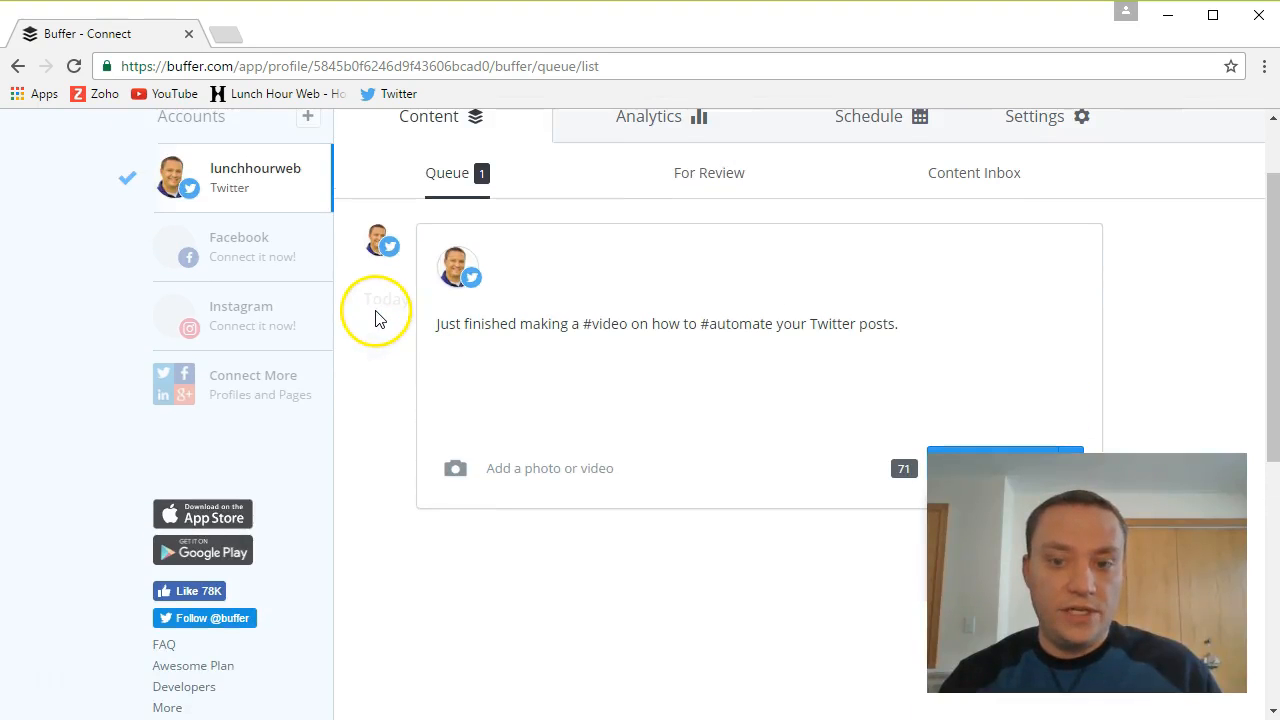
{"action": "left_click", "coordinate": [1070, 166]}
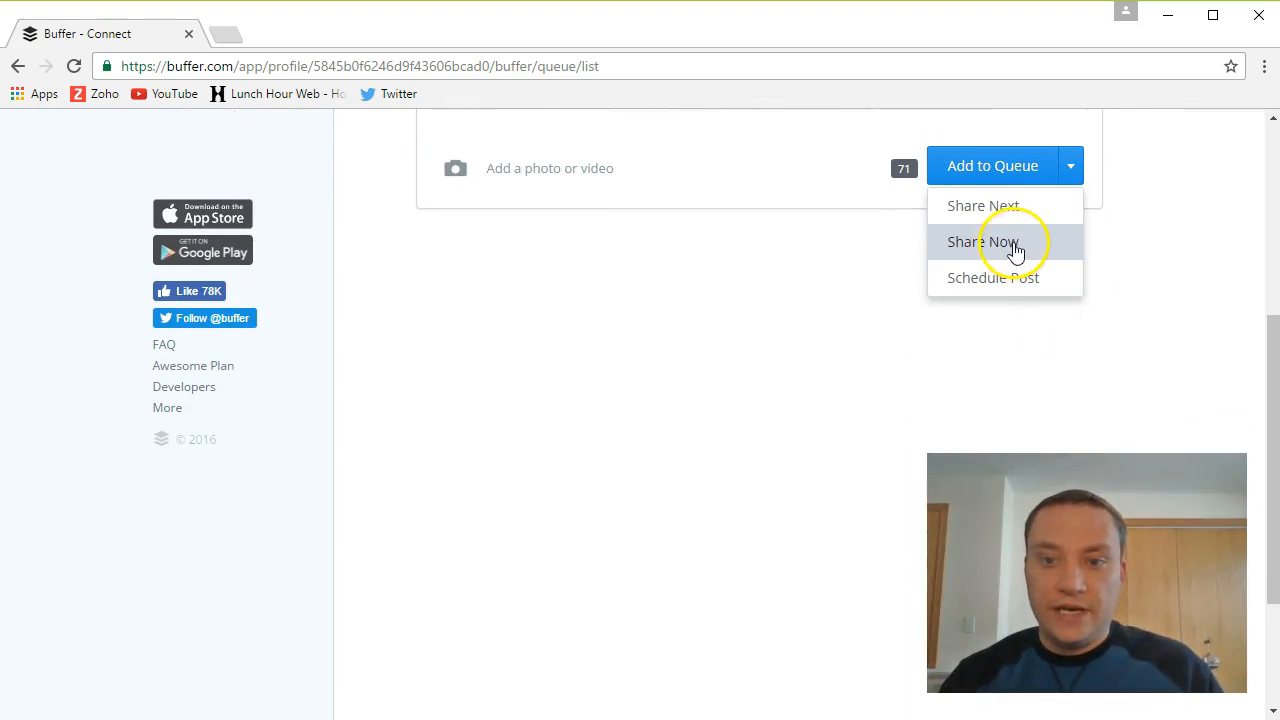
{"action": "left_click", "coordinate": [982, 242]}
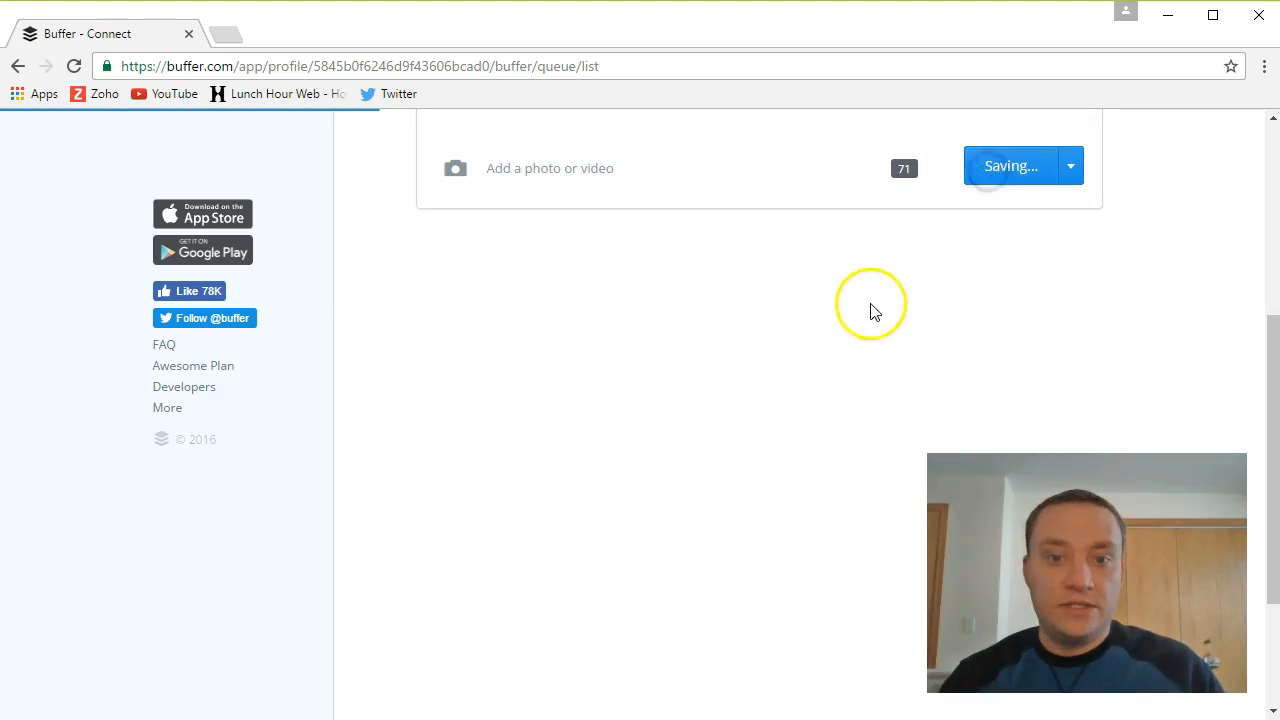
{"action": "scroll", "scroll_direction": "up", "scroll_amount": 3}
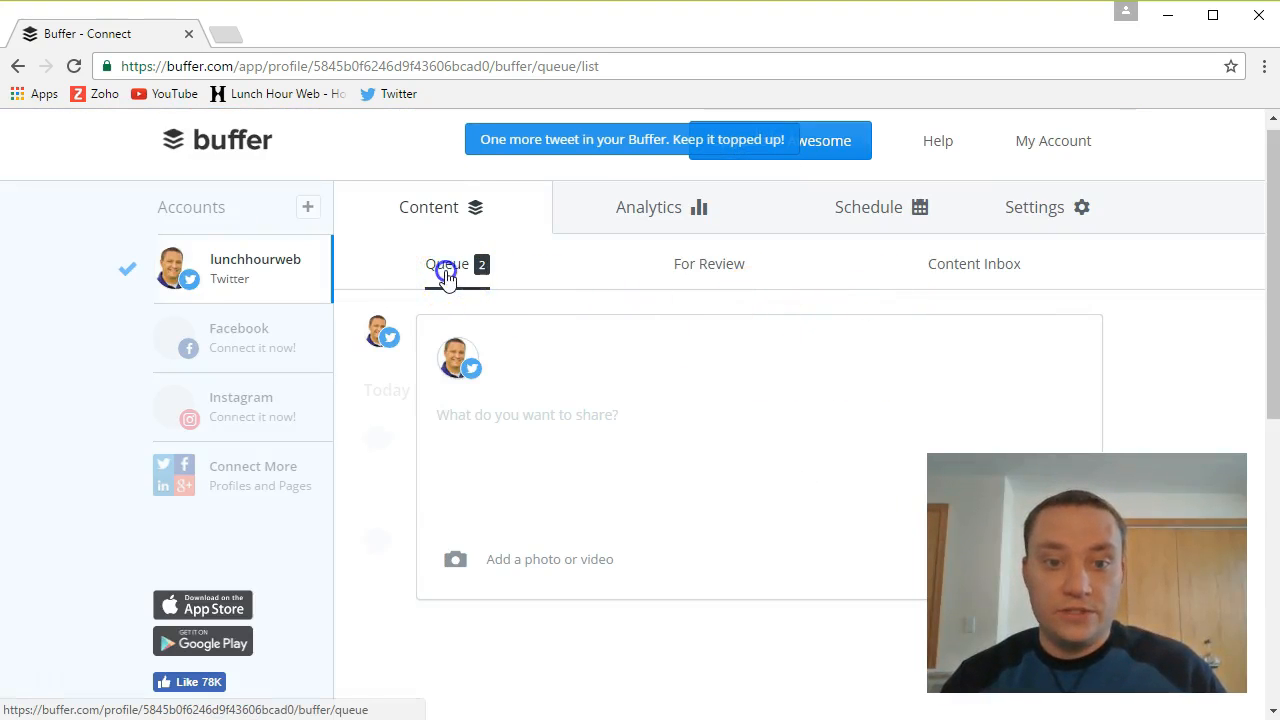
{"action": "scroll", "scroll_direction": "down", "scroll_amount": 3}
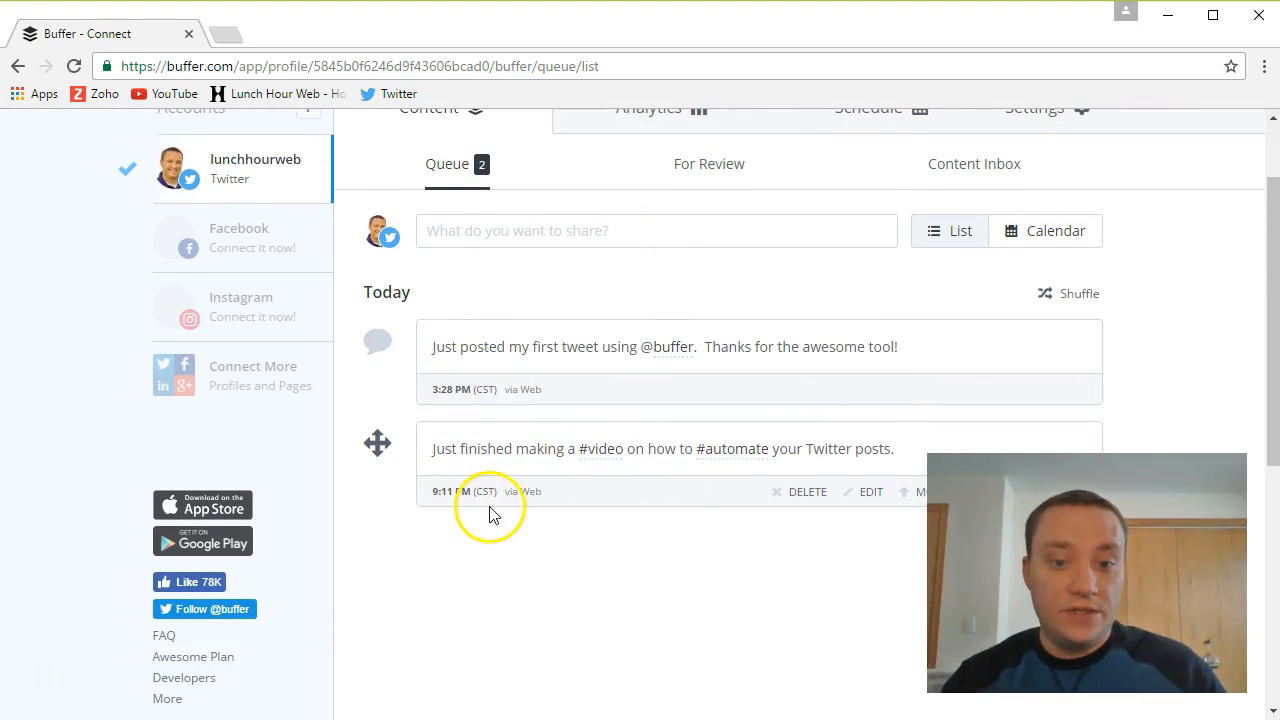
{"action": "mouse_move", "coordinate": [564, 540]}
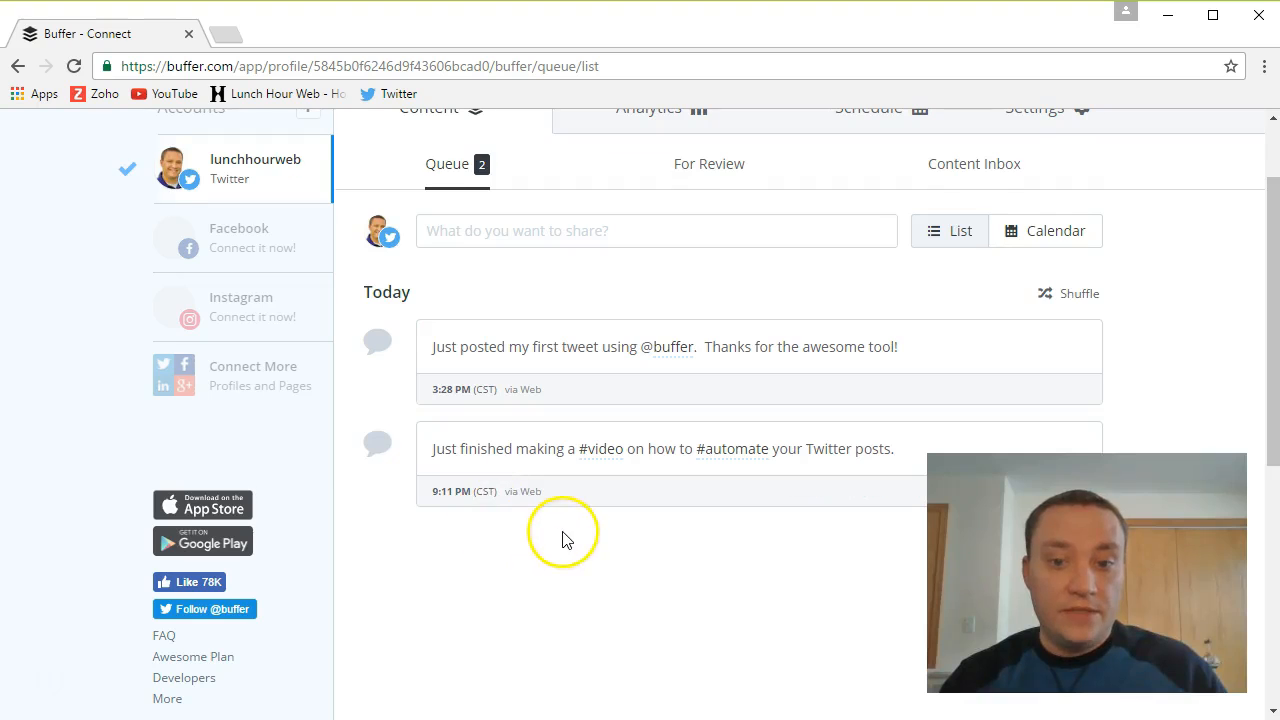
{"action": "scroll", "scroll_direction": "up", "scroll_amount": 3}
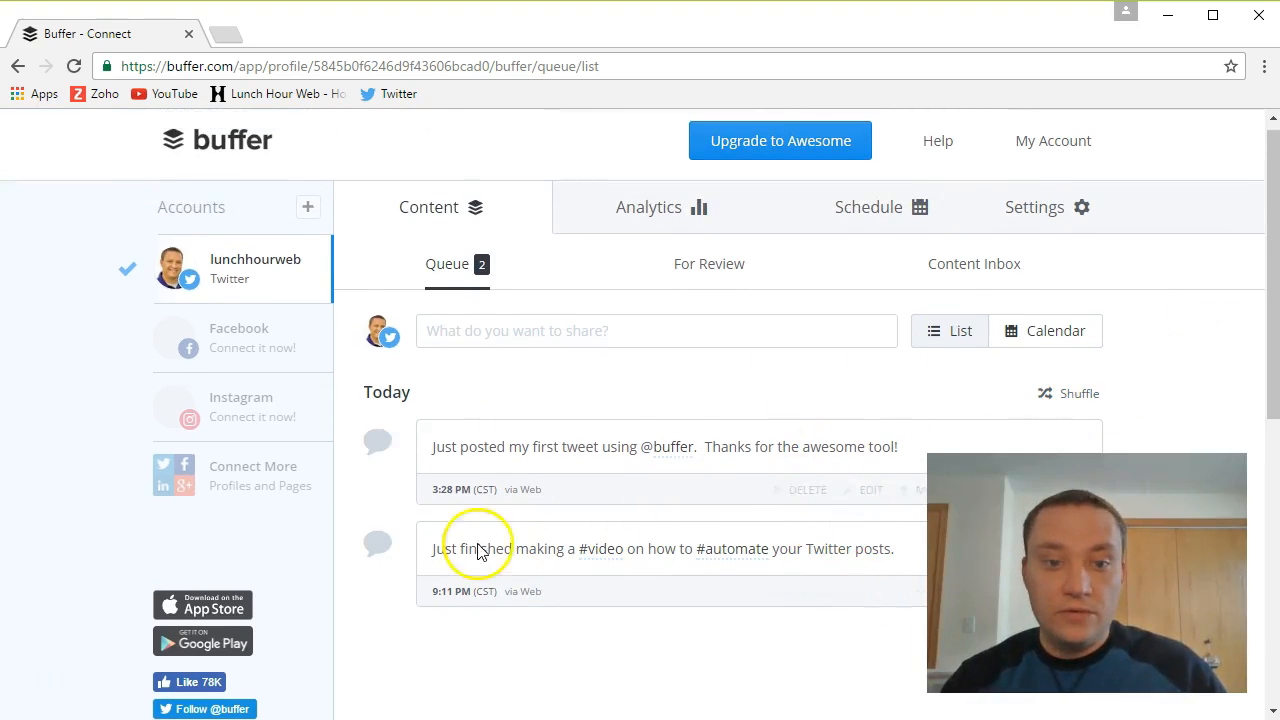
{"action": "mouse_move", "coordinate": [628, 518]}
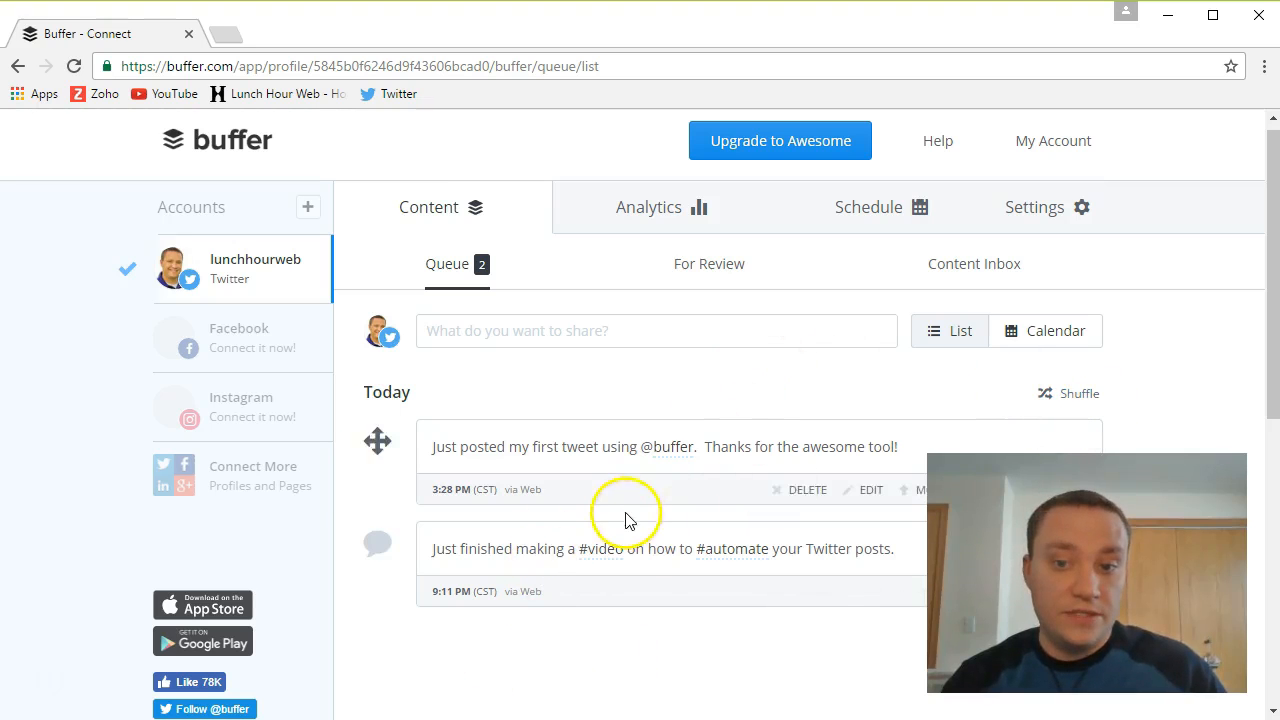
{"action": "left_click", "coordinate": [1052, 332]}
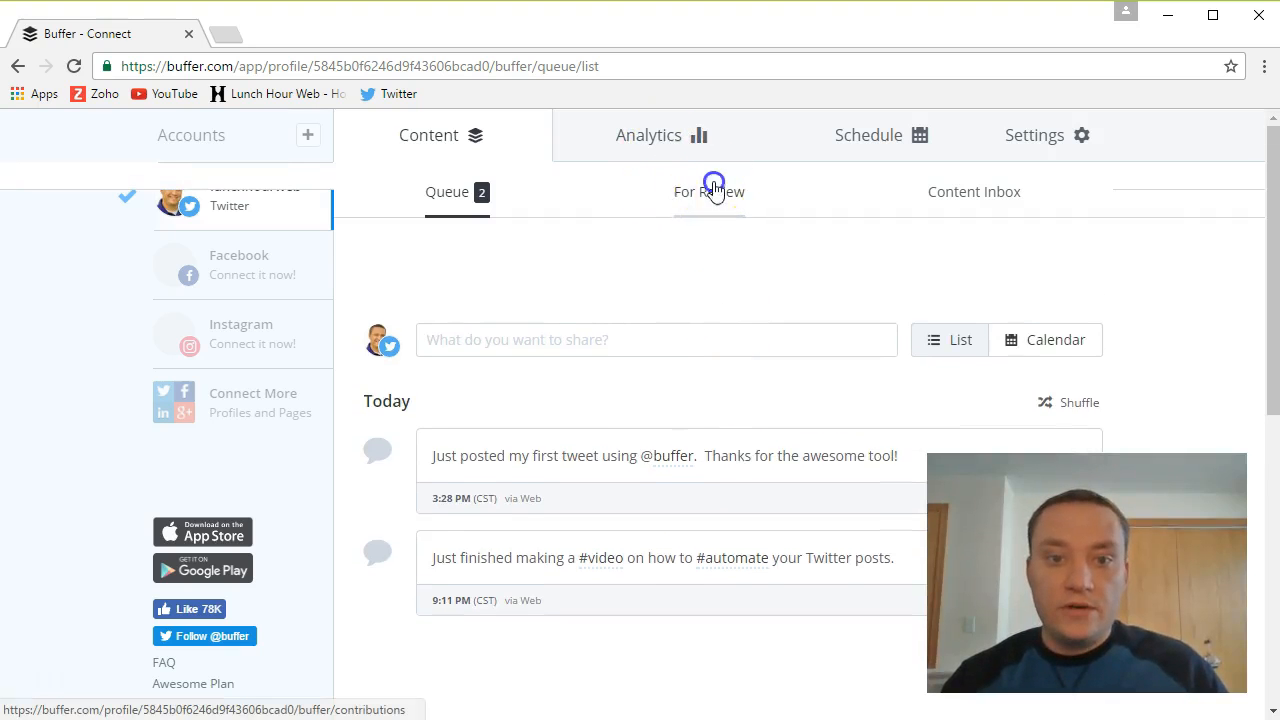
Switch to the For Review sub-tab under Content
{"action": "left_click", "coordinate": [708, 192]}
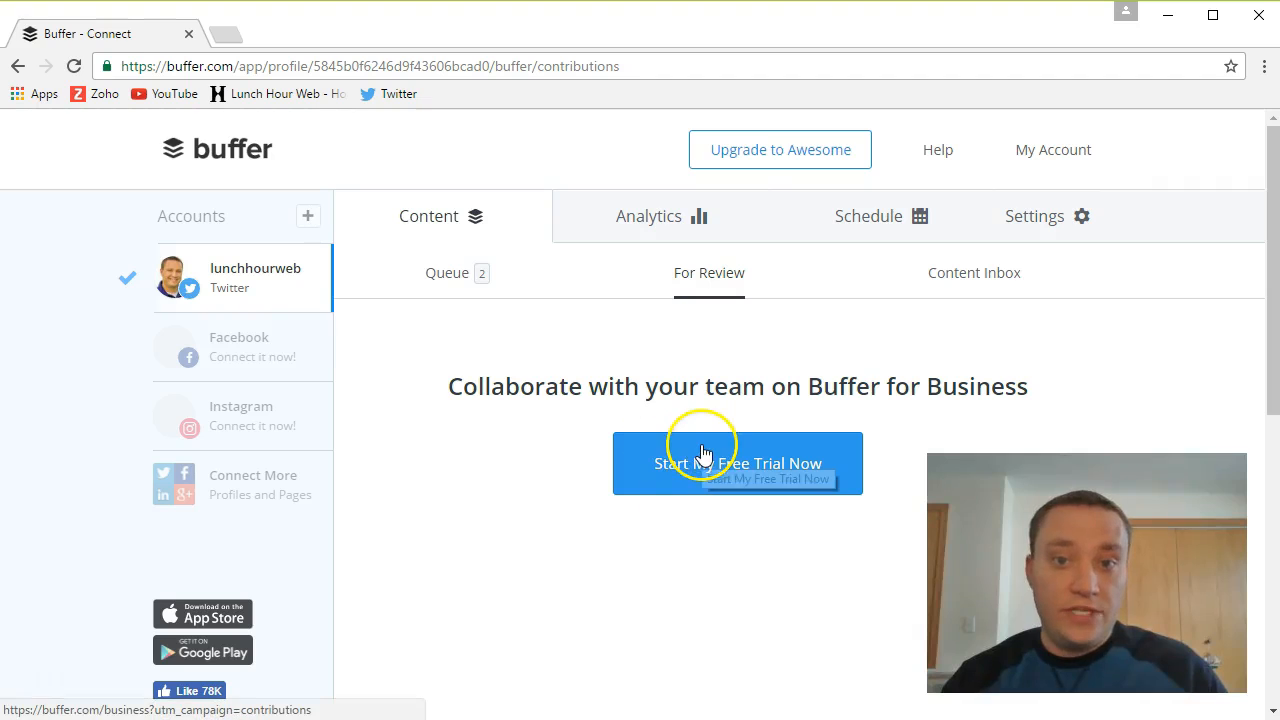
{"action": "mouse_move", "coordinate": [650, 492]}
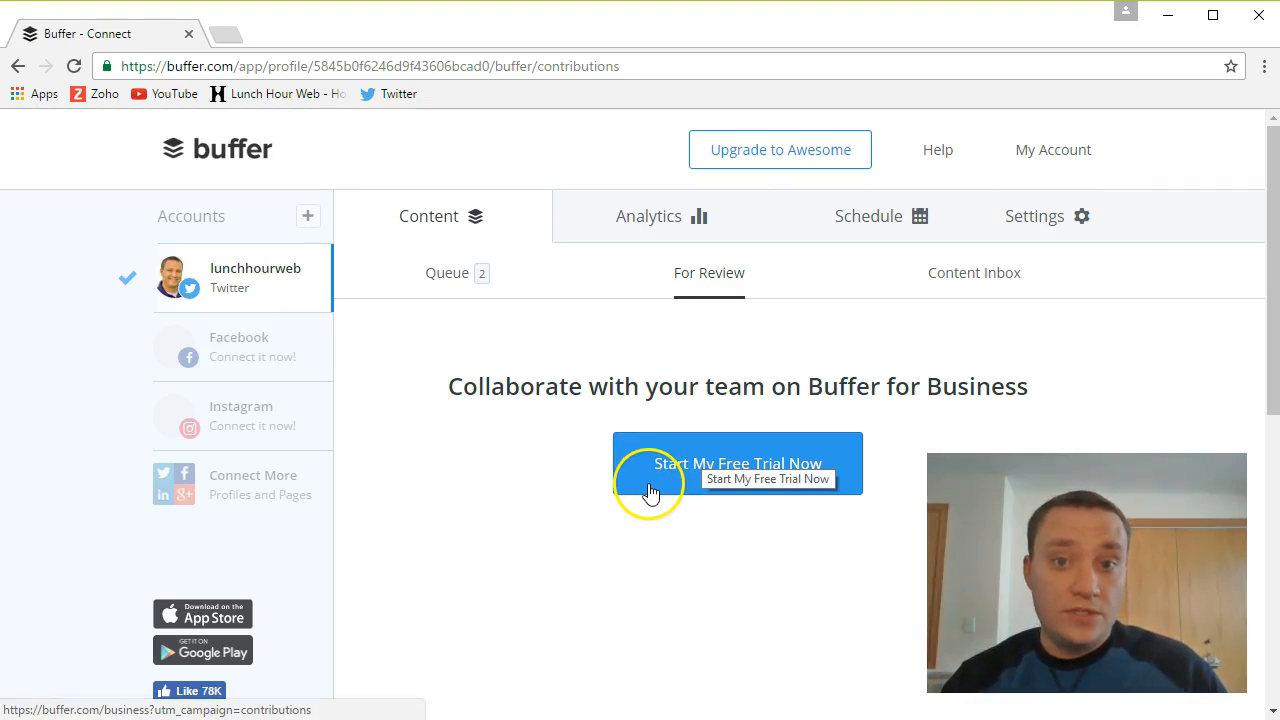
{"action": "mouse_move", "coordinate": [724, 392]}
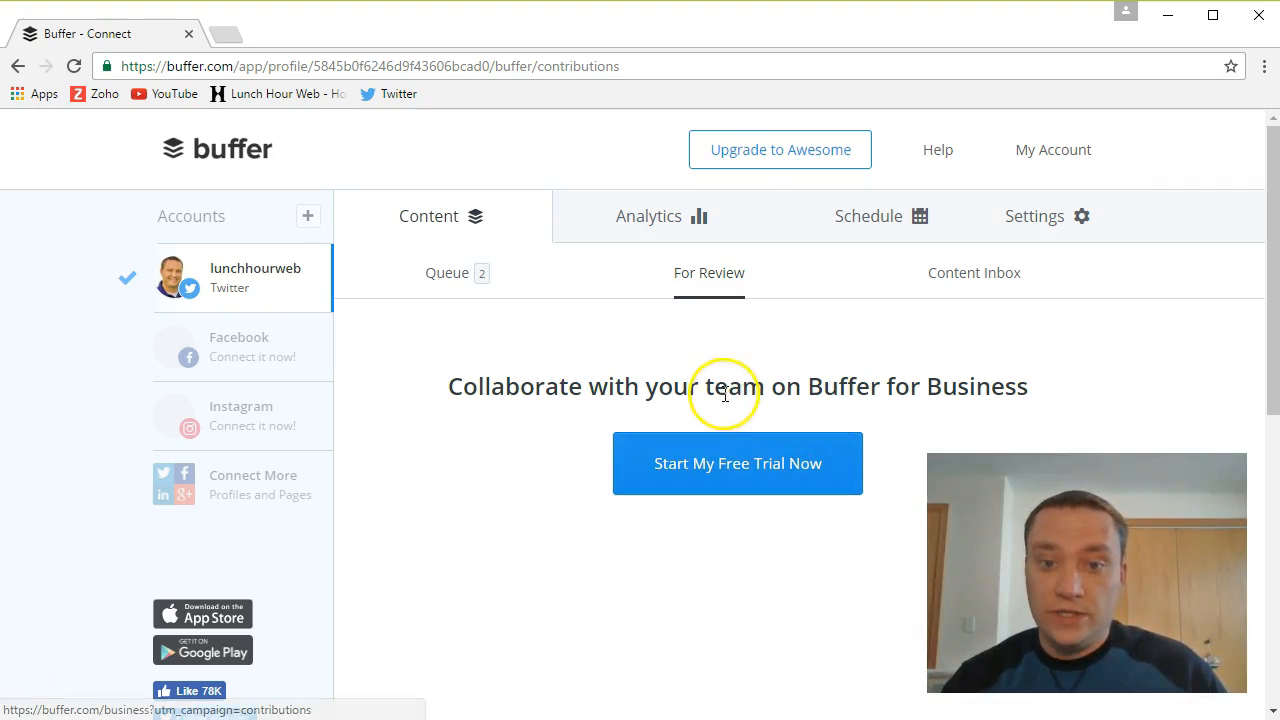
{"action": "mouse_move", "coordinate": [984, 320]}
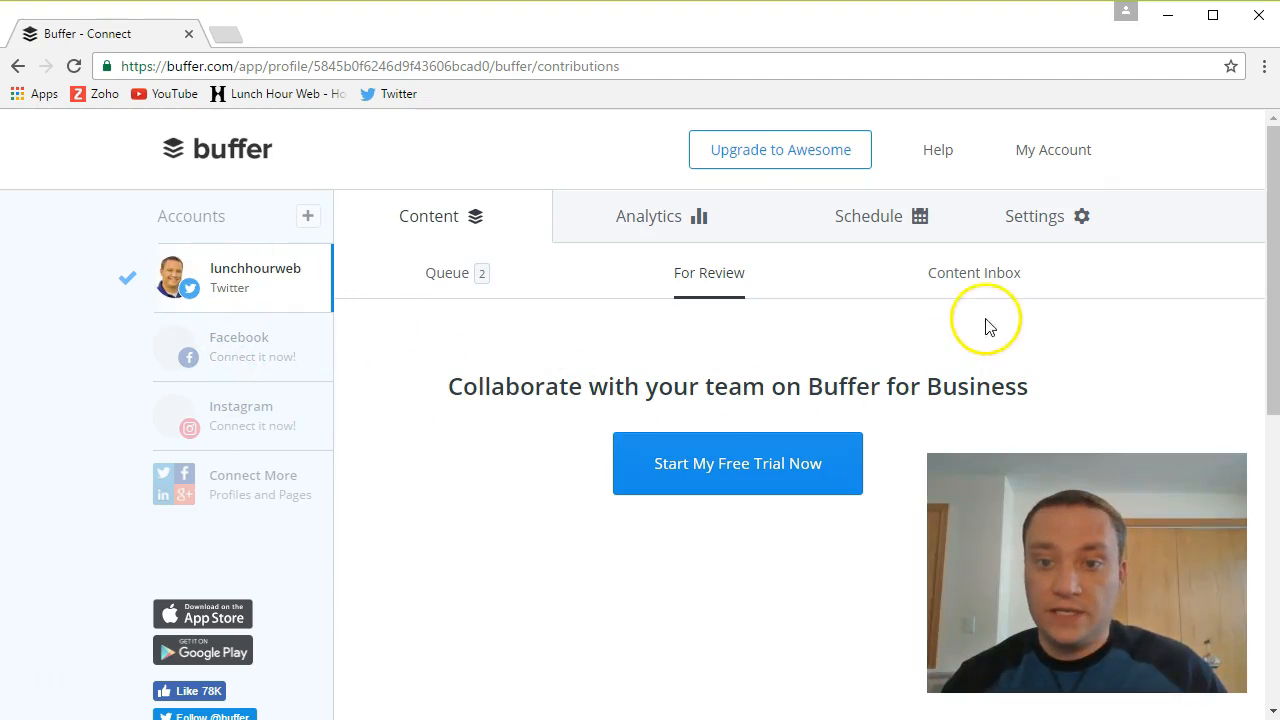
{"action": "mouse_move", "coordinate": [974, 280]}
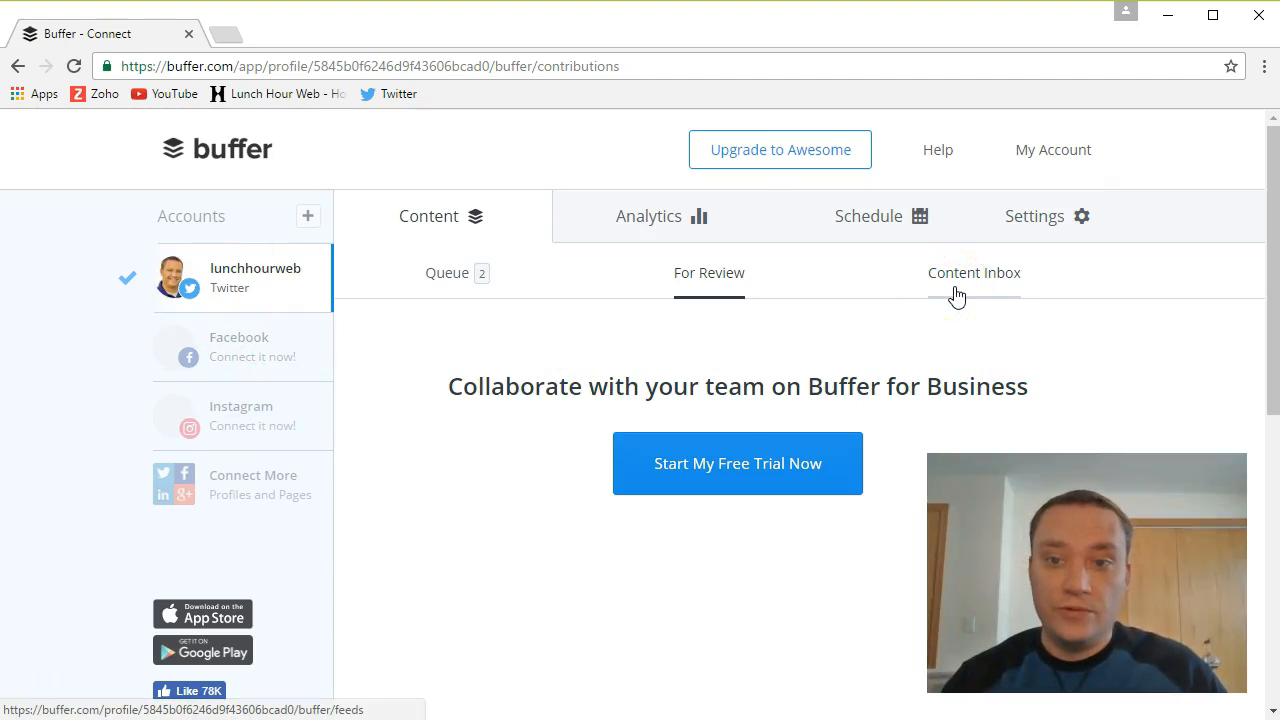
{"action": "left_click", "coordinate": [974, 272]}
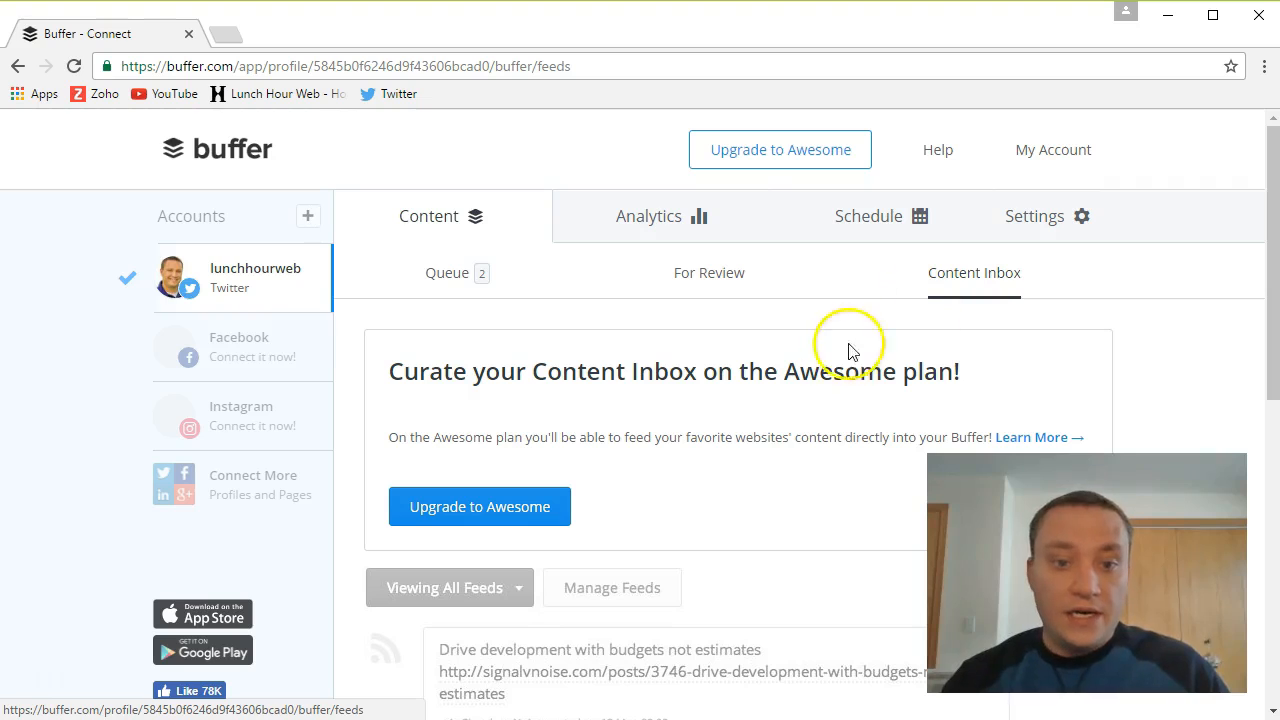
{"action": "scroll", "scroll_direction": "down", "scroll_amount": 3}
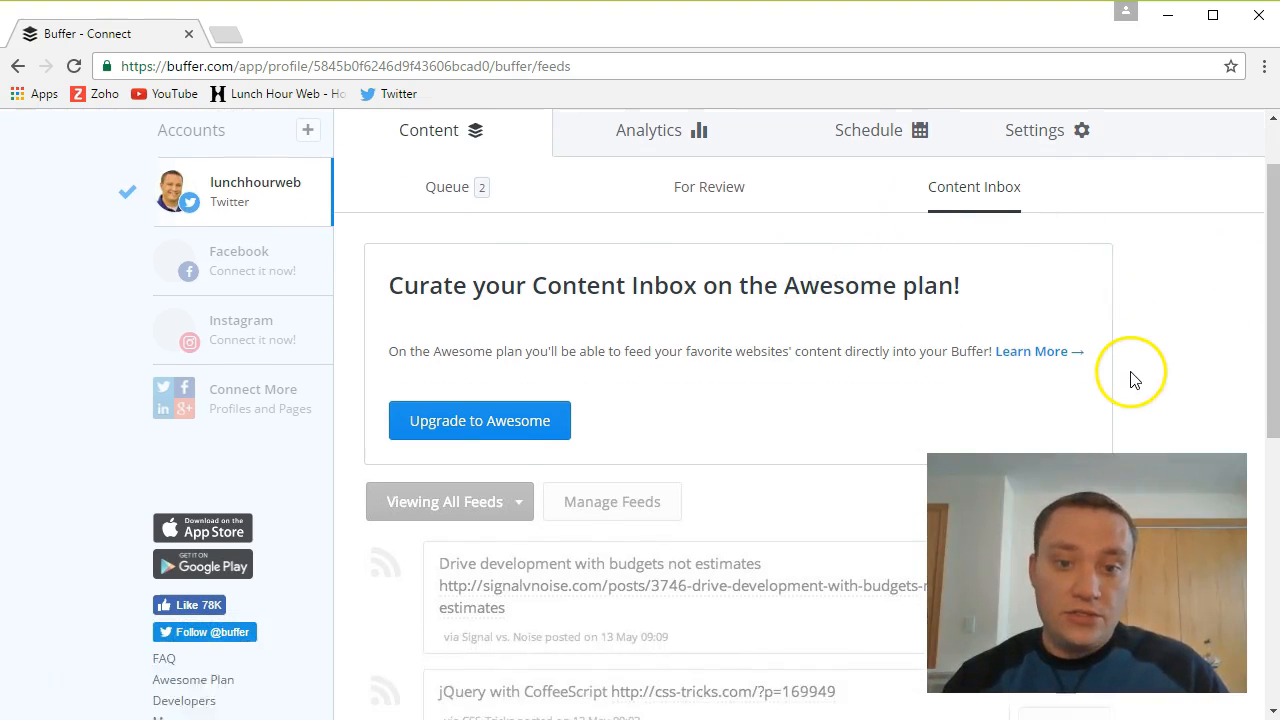
{"action": "scroll", "scroll_direction": "down", "scroll_amount": 3}
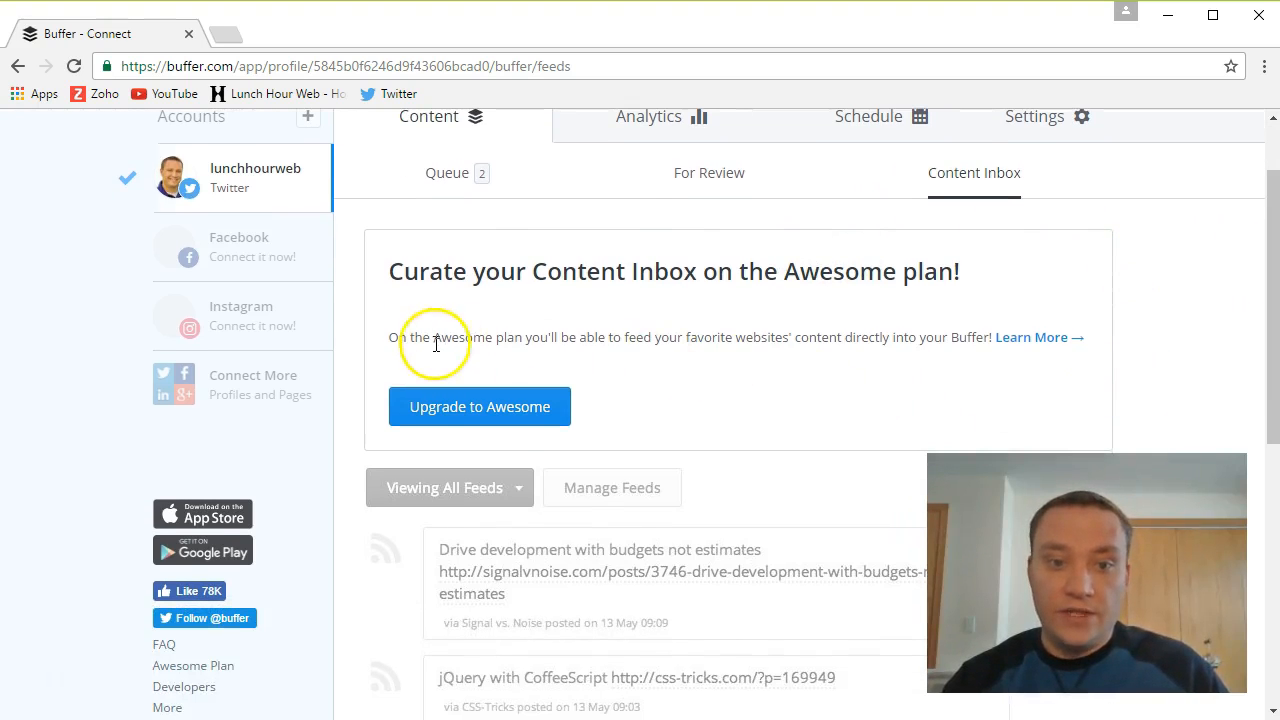
{"action": "mouse_move", "coordinate": [876, 332]}
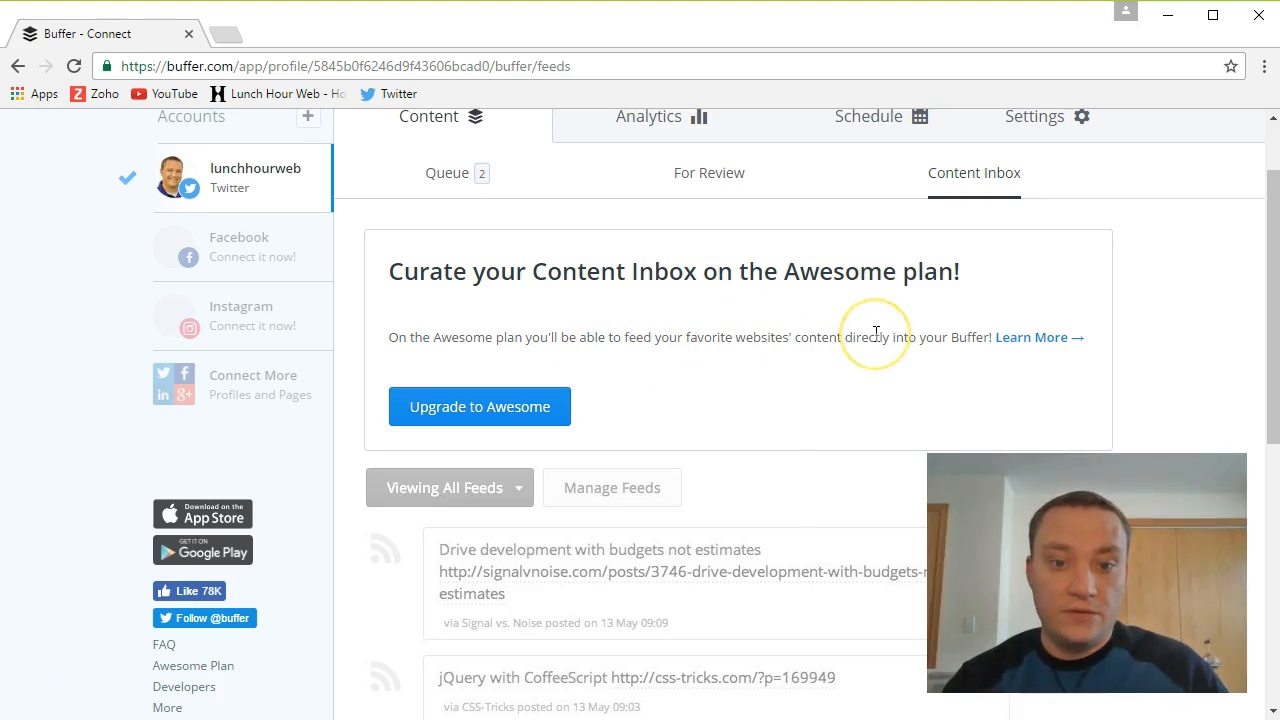
{"action": "scroll", "scroll_direction": "down", "scroll_amount": 3}
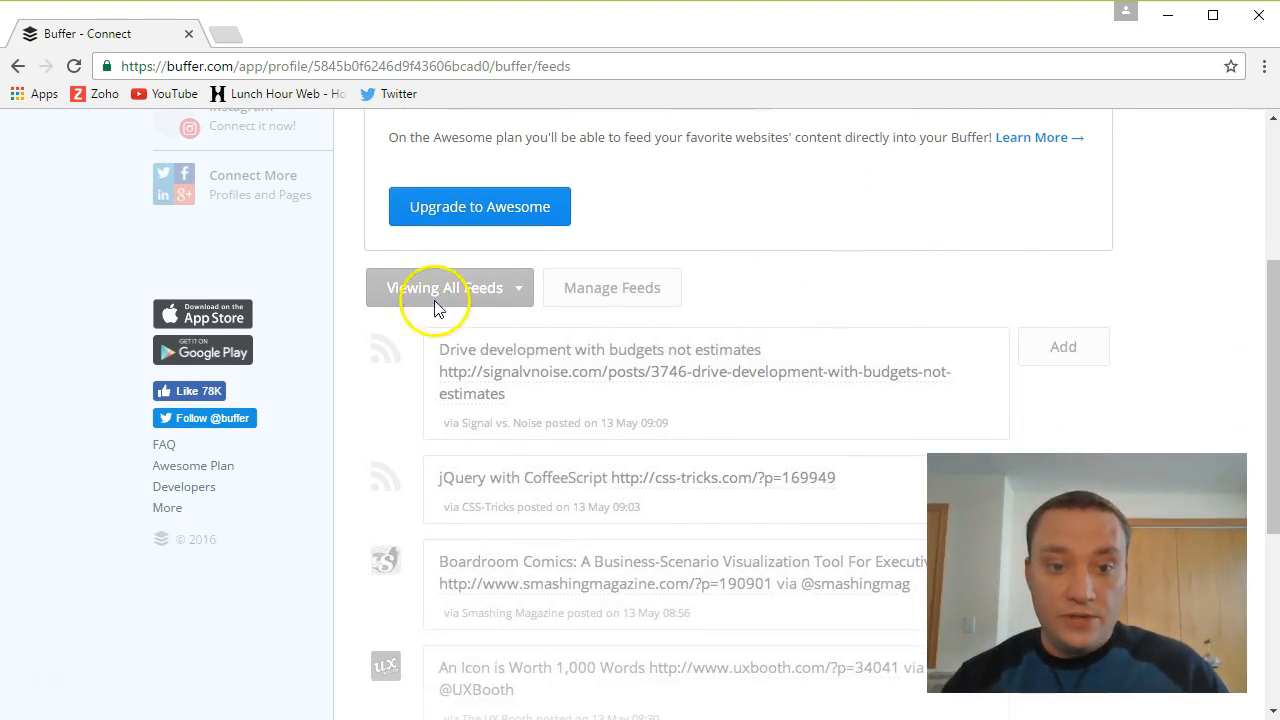
{"action": "scroll", "scroll_direction": "down", "scroll_amount": 3}
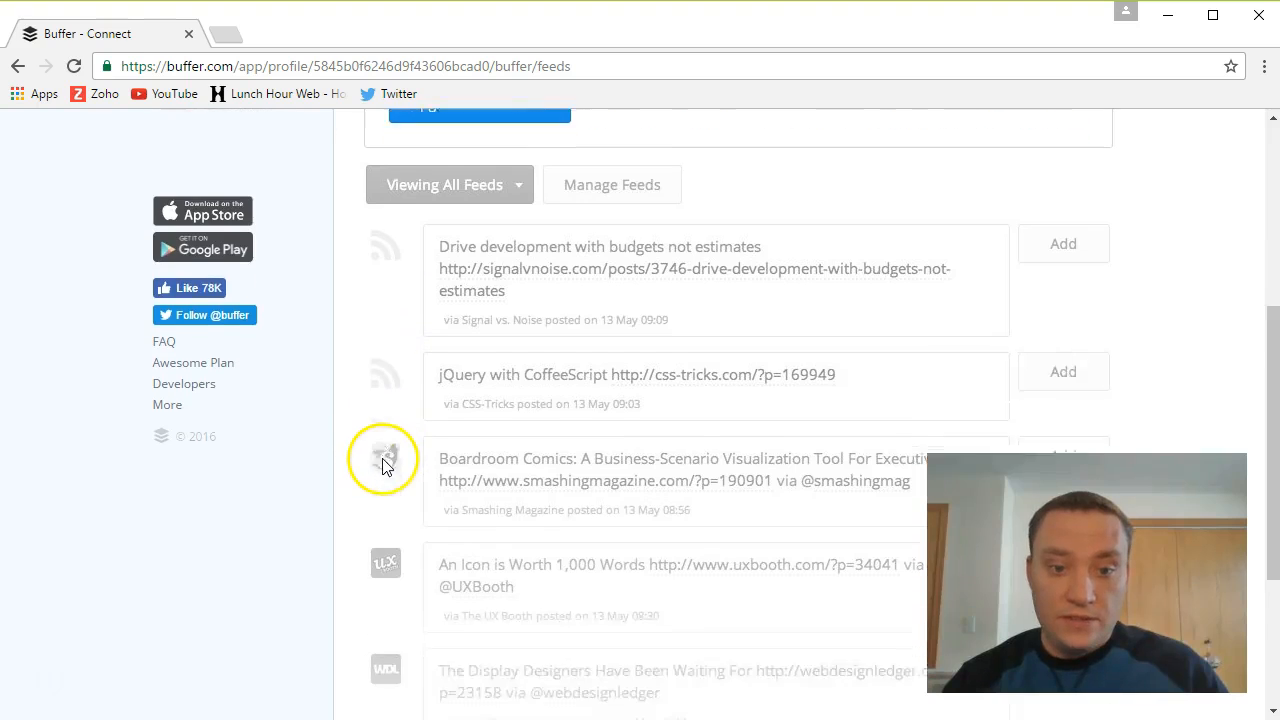
{"action": "scroll", "scroll_direction": "down", "scroll_amount": 3}
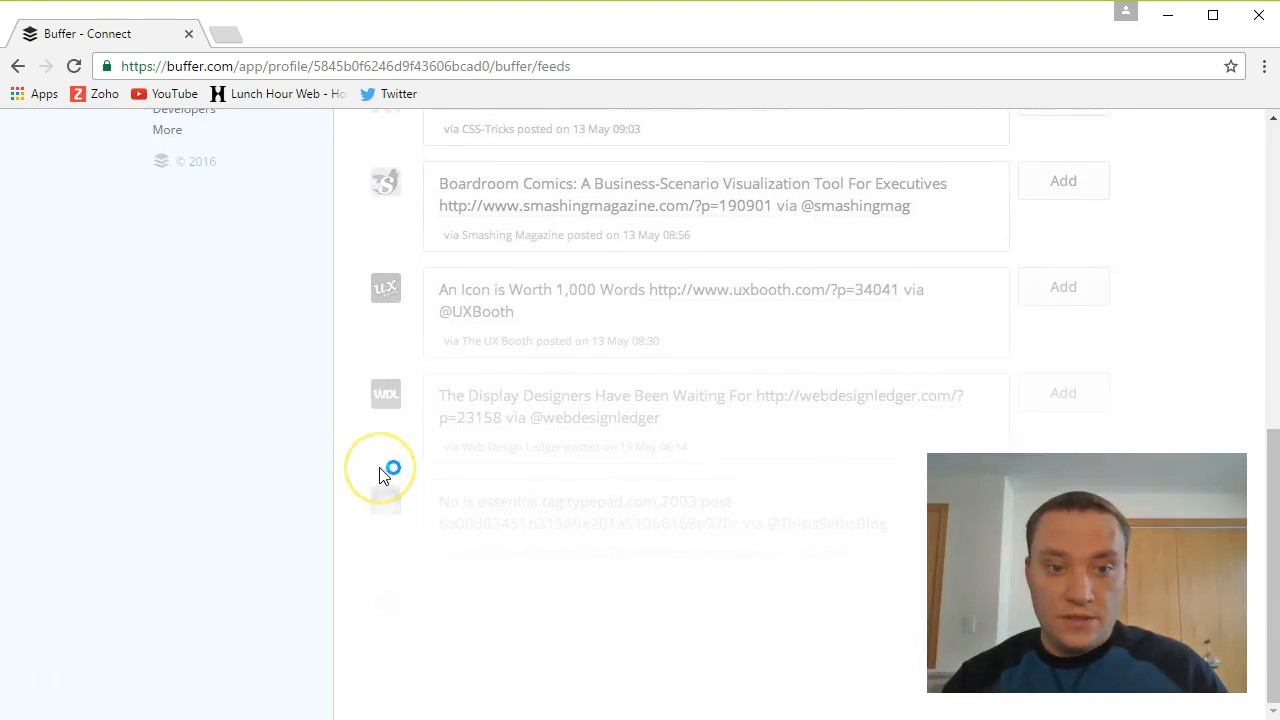
{"action": "scroll", "scroll_direction": "up", "scroll_amount": 3}
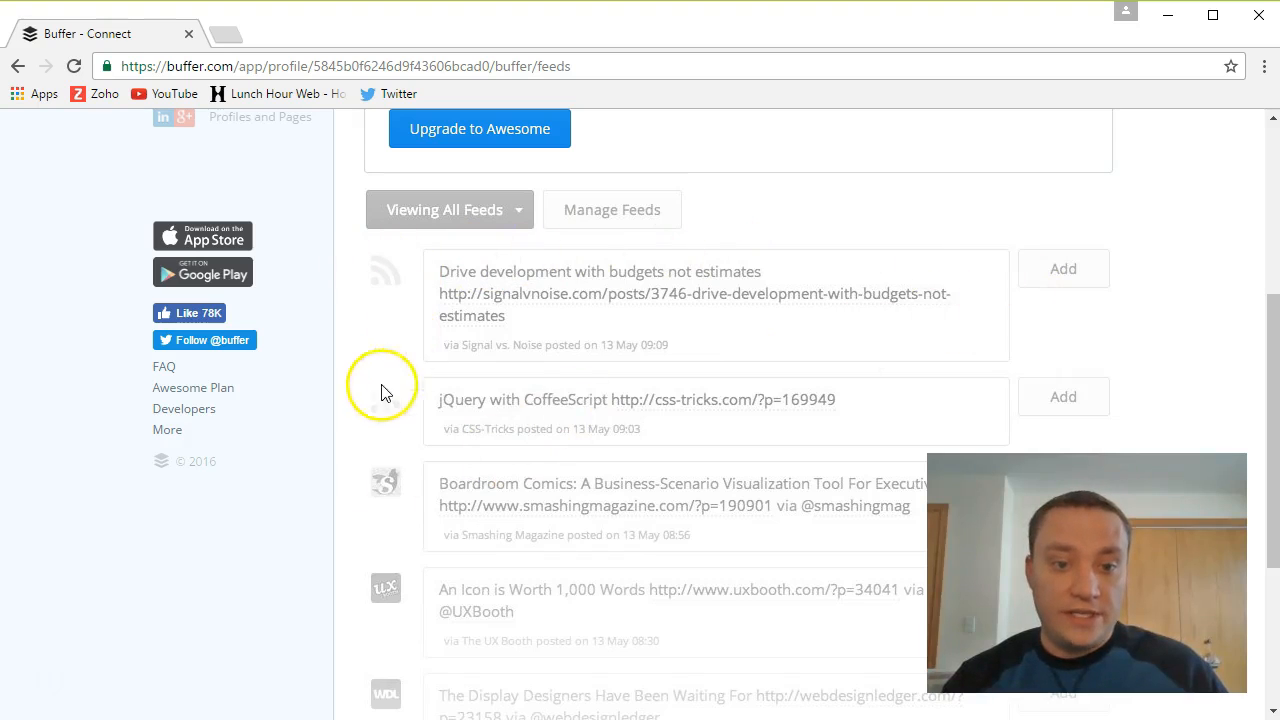
{"action": "mouse_move", "coordinate": [400, 584]}
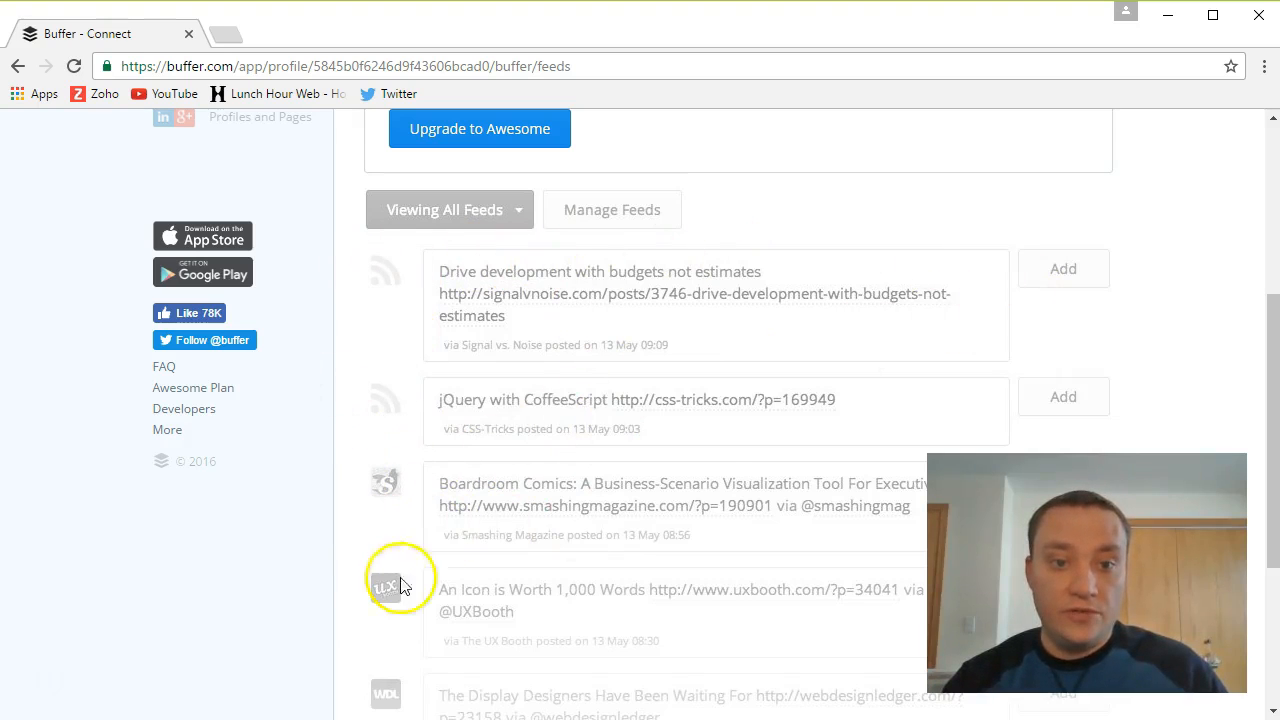
{"action": "mouse_move", "coordinate": [1076, 262]}
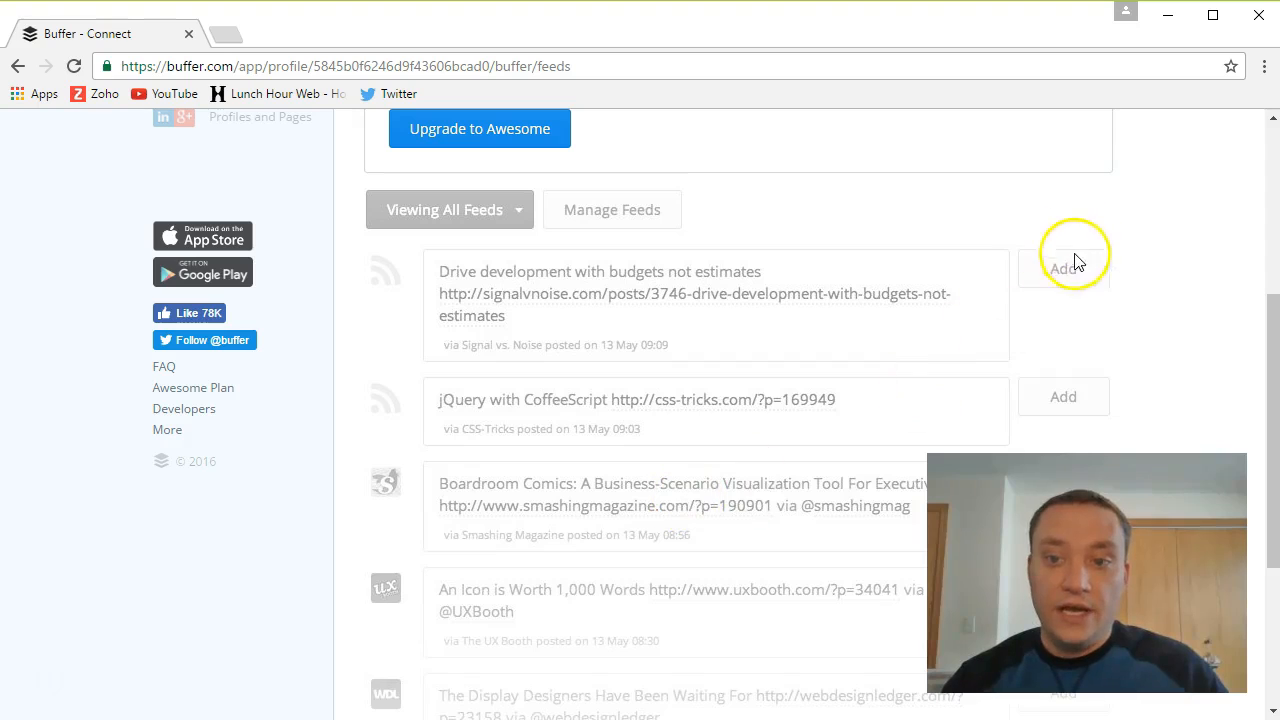
{"action": "mouse_move", "coordinate": [632, 424]}
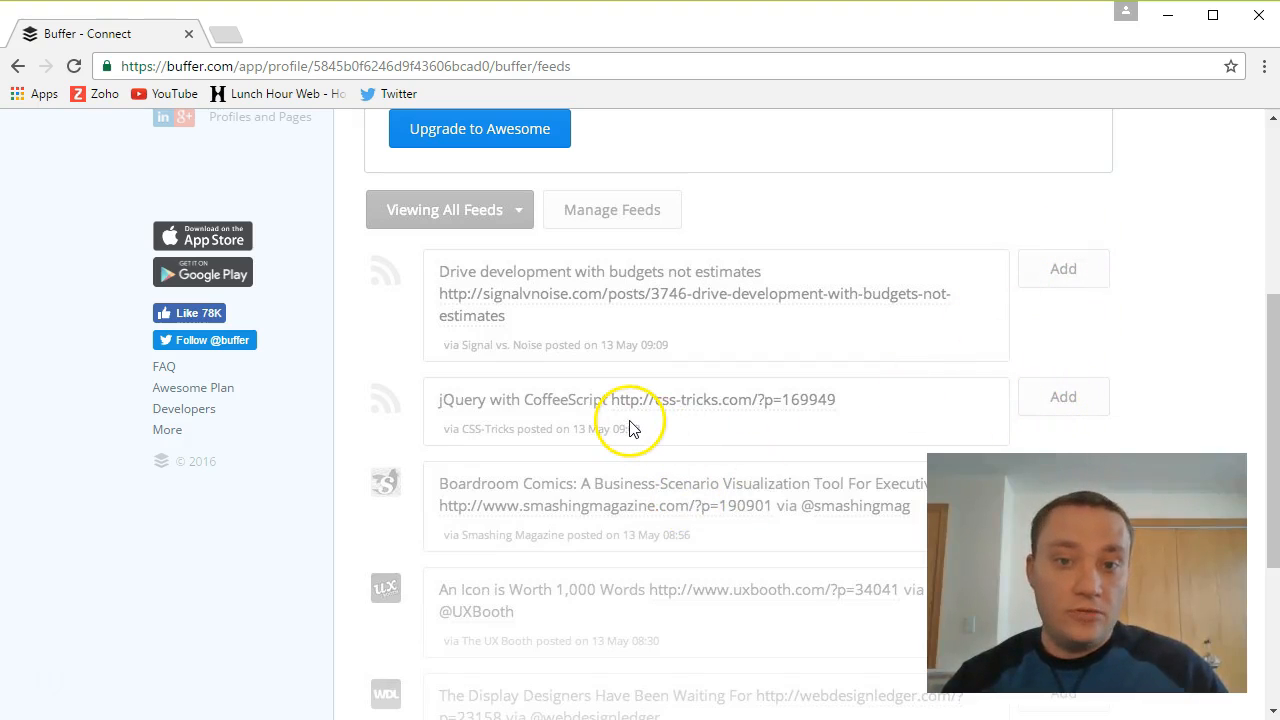
{"action": "scroll", "scroll_direction": "up", "scroll_amount": 3}
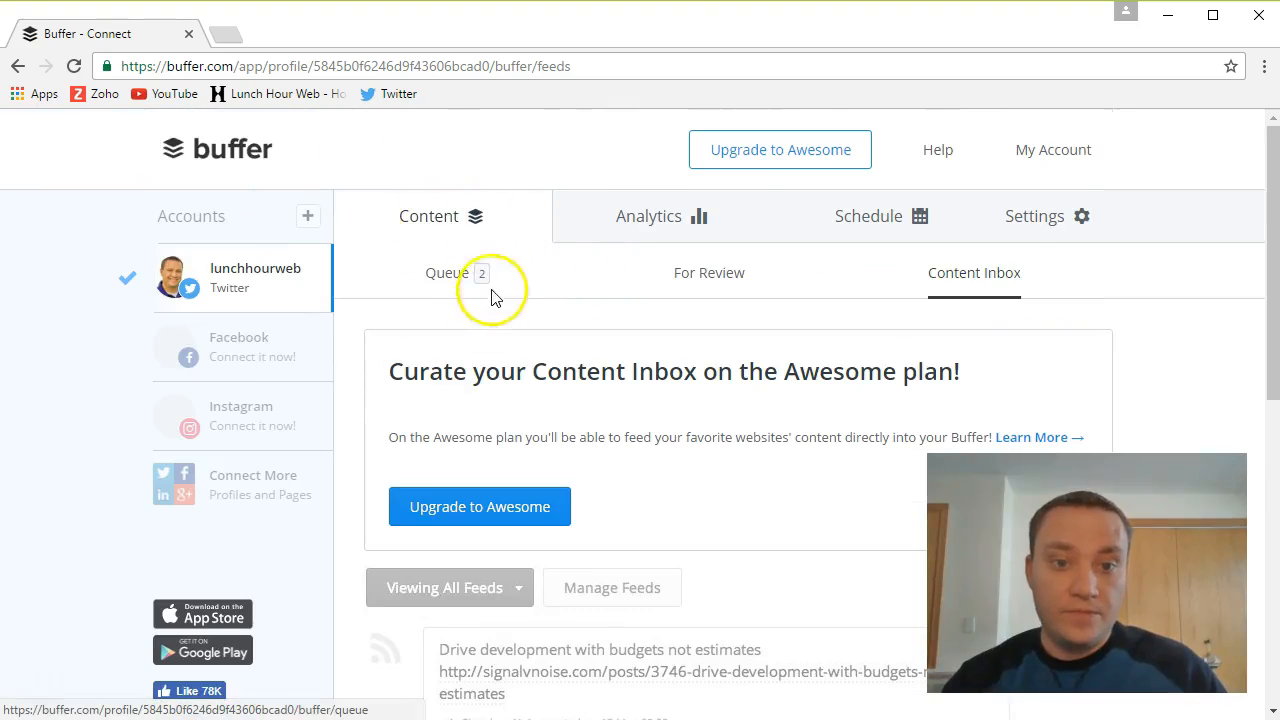
{"action": "scroll", "scroll_direction": "down", "scroll_amount": 3}
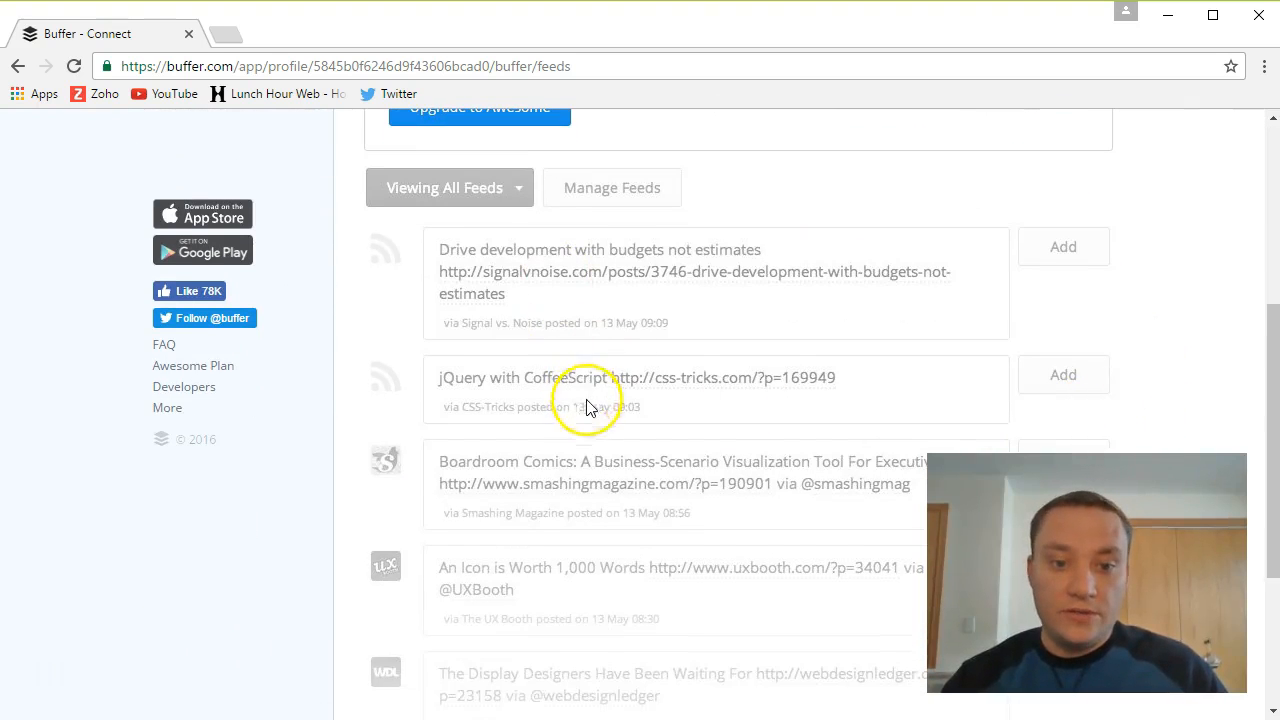
{"action": "mouse_move", "coordinate": [392, 468]}
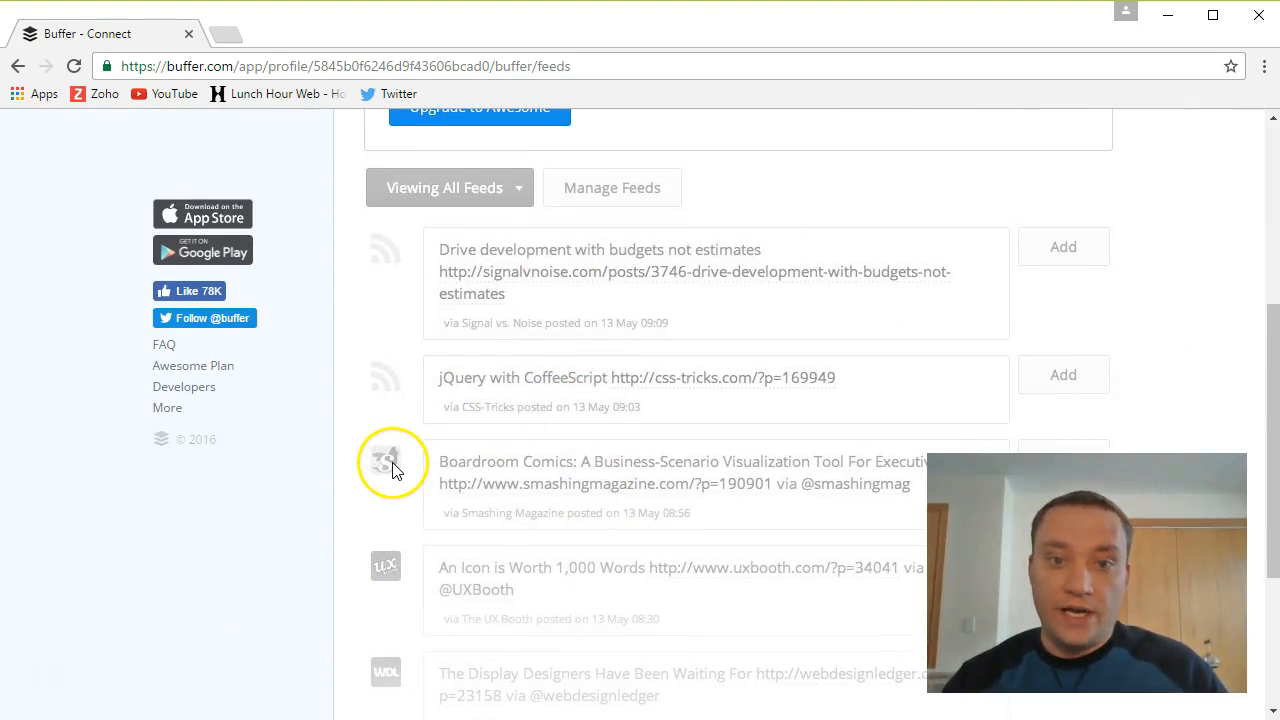
{"action": "mouse_move", "coordinate": [444, 462]}
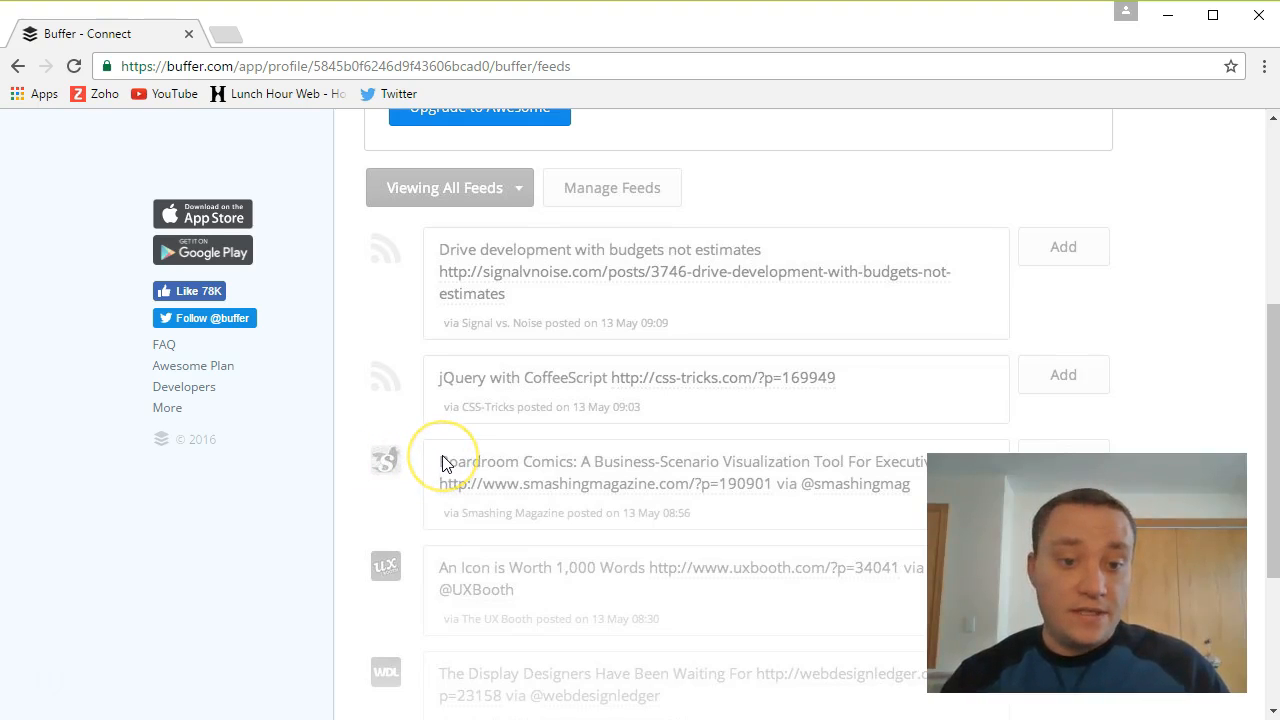
{"action": "mouse_move", "coordinate": [504, 444]}
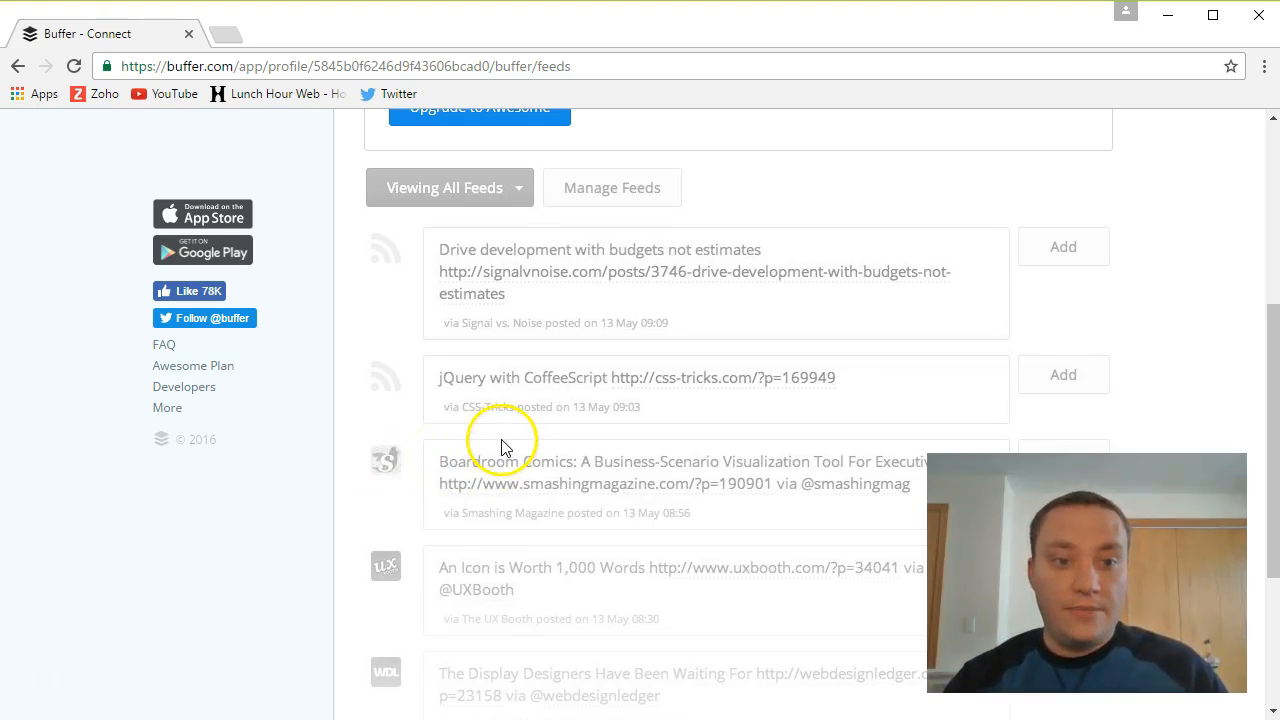
{"action": "mouse_move", "coordinate": [632, 464]}
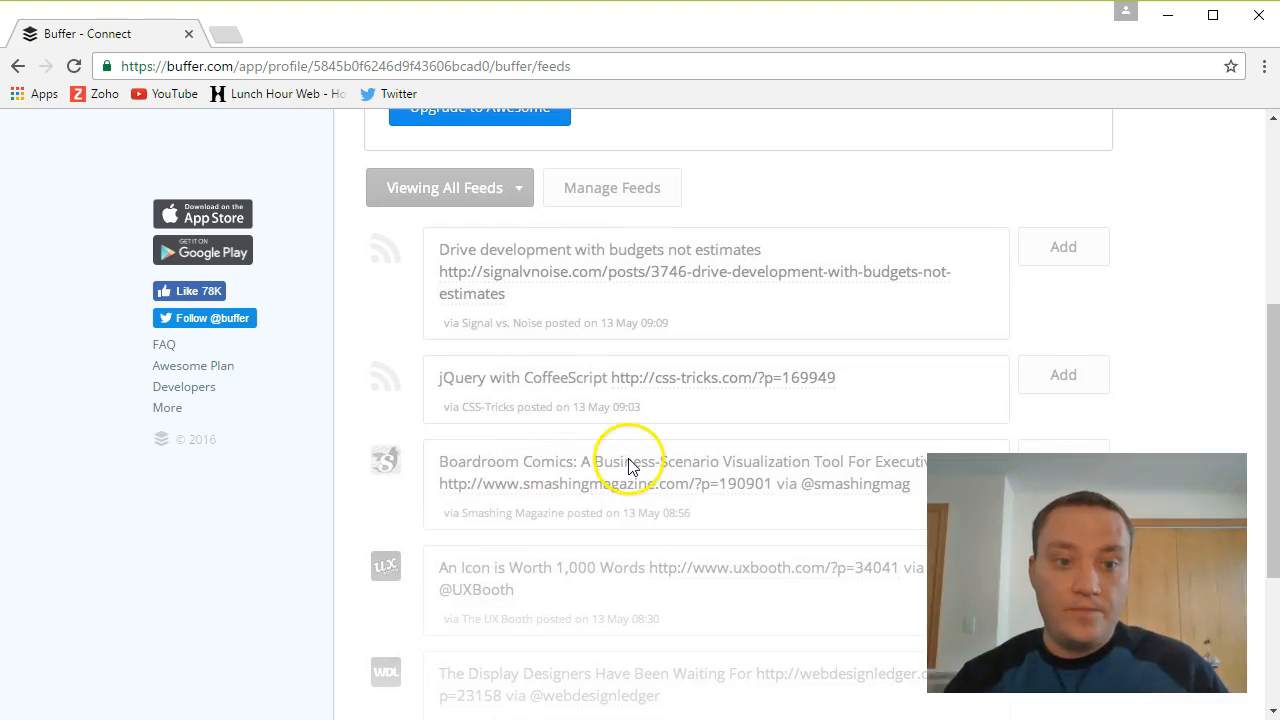
{"action": "scroll", "scroll_direction": "up", "scroll_amount": 3}
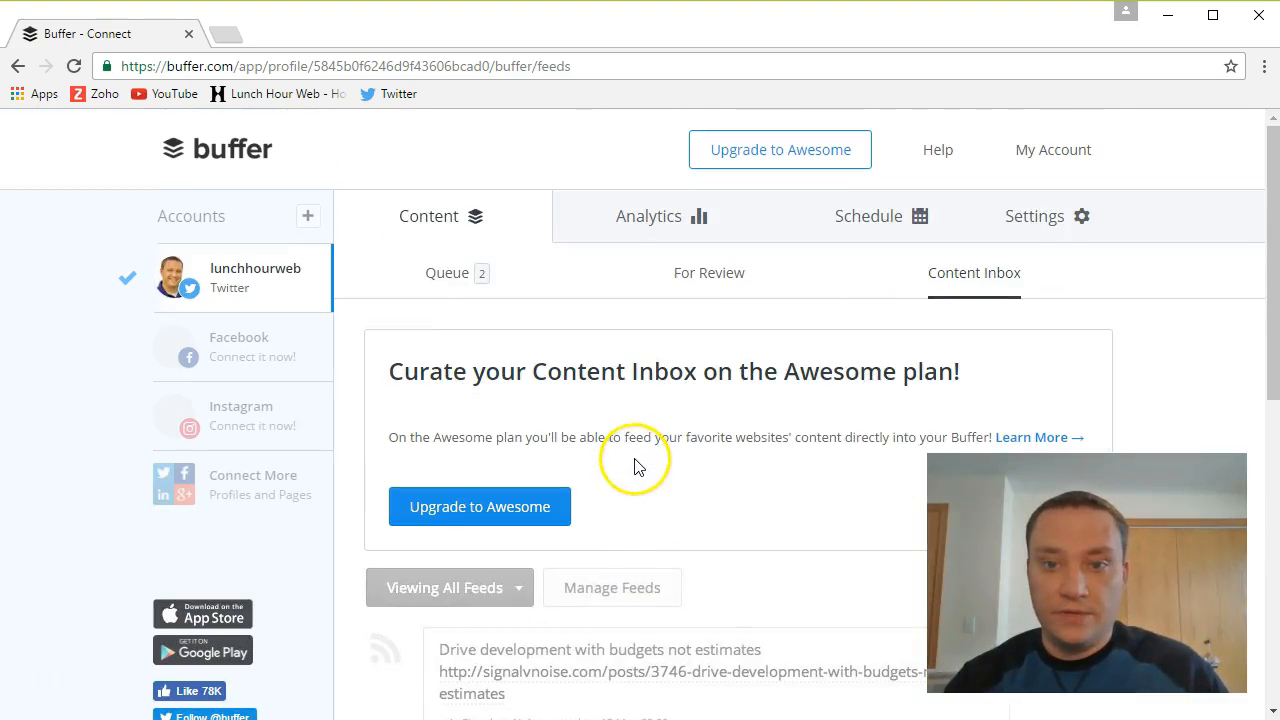
View the Twitter account's Posts analytics, checking the Least Popular sorting options for recent posts
{"action": "left_click", "coordinate": [648, 216]}
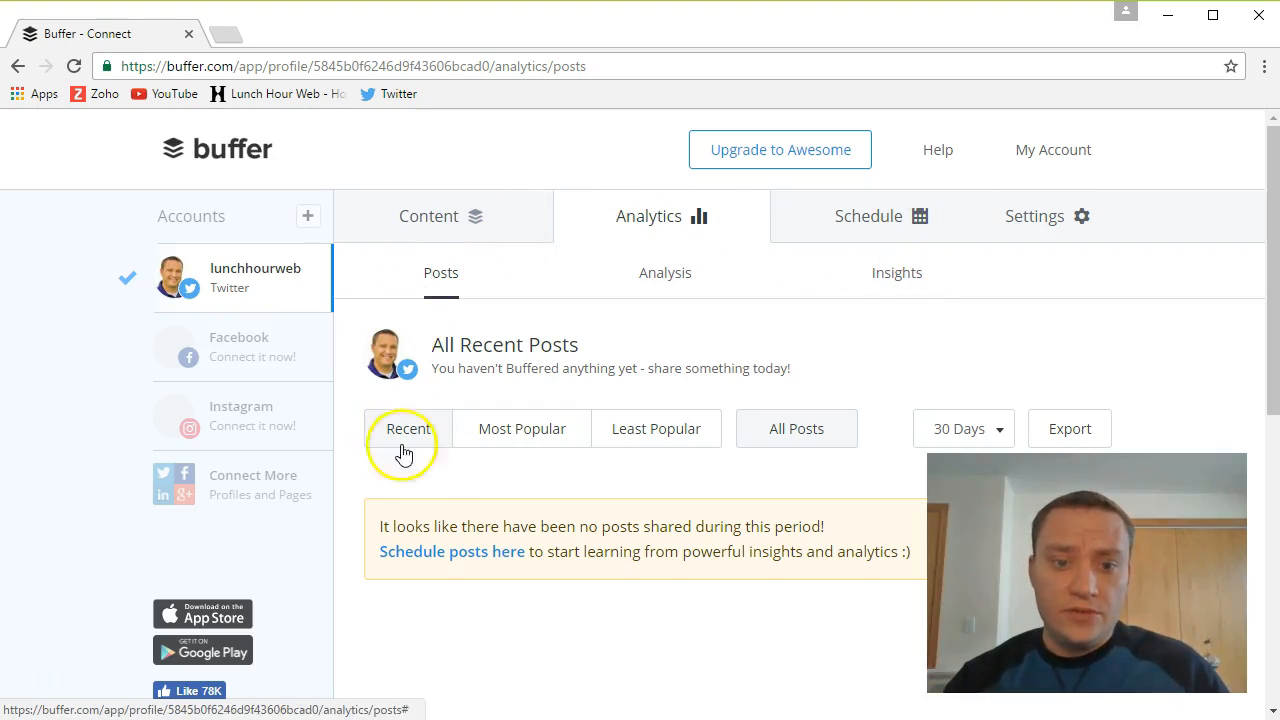
{"action": "scroll", "scroll_direction": "down", "scroll_amount": 3}
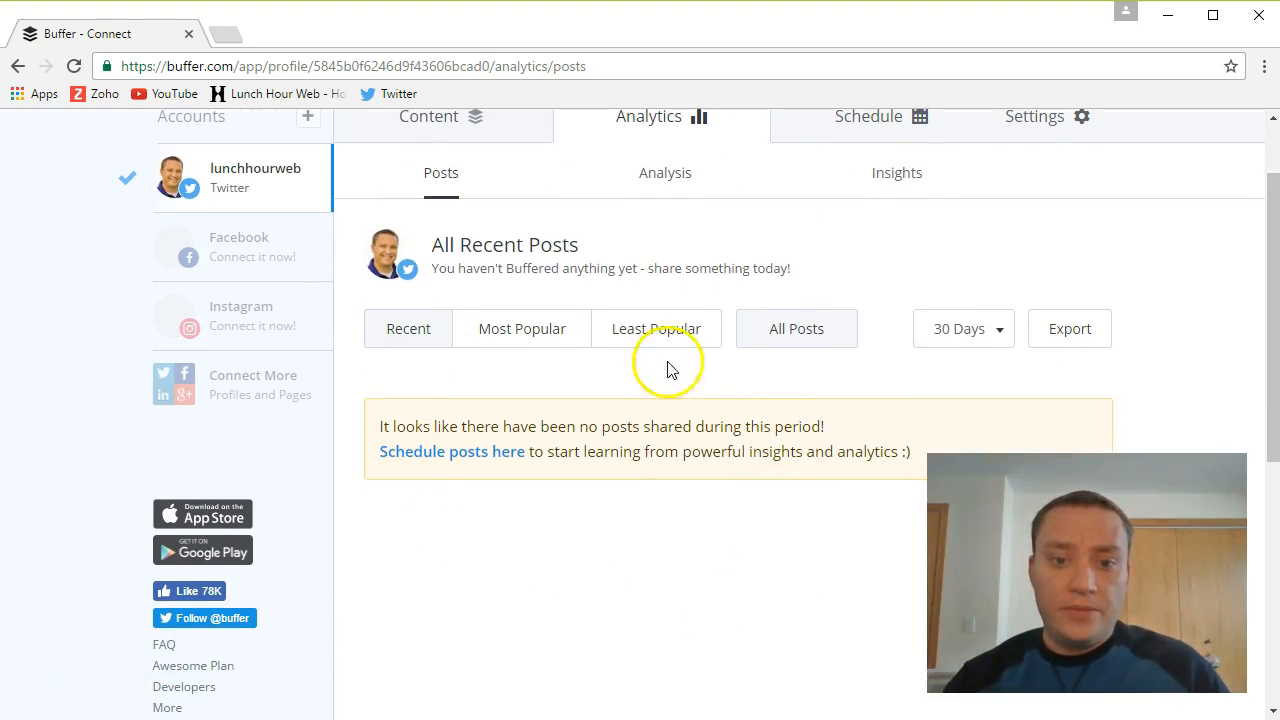
{"action": "mouse_move", "coordinate": [570, 272]}
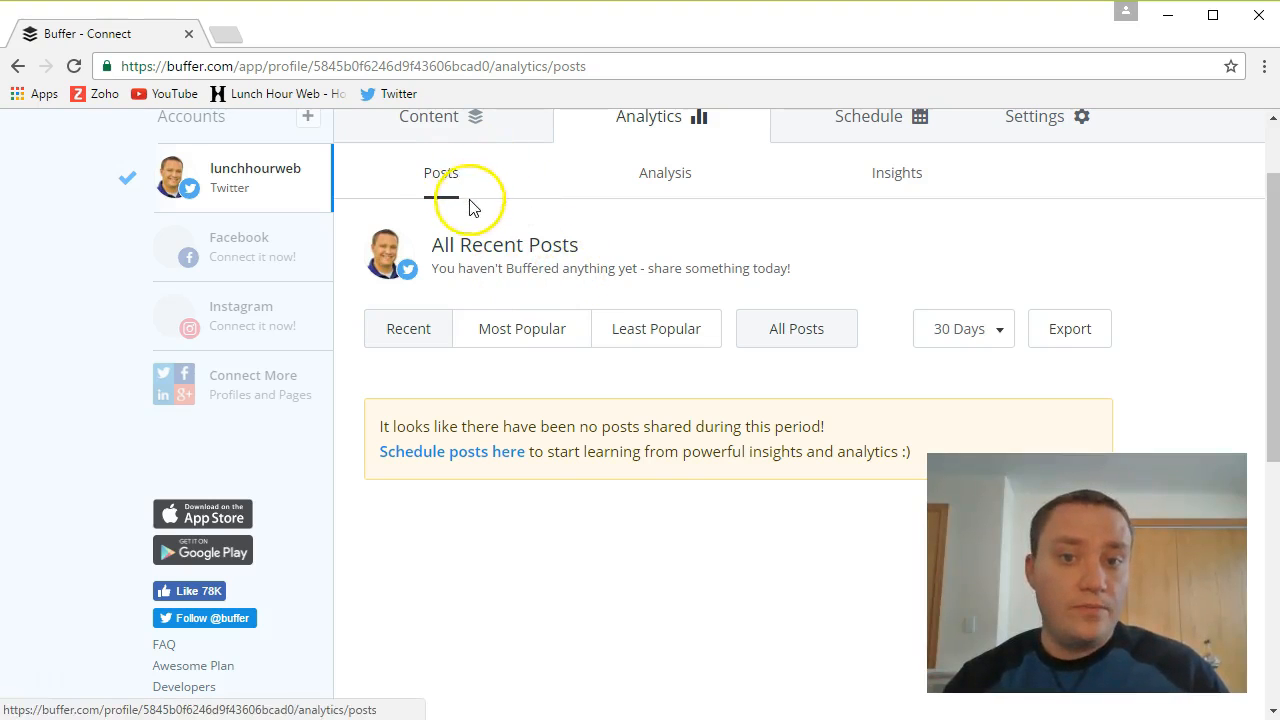
{"action": "left_click", "coordinate": [520, 328]}
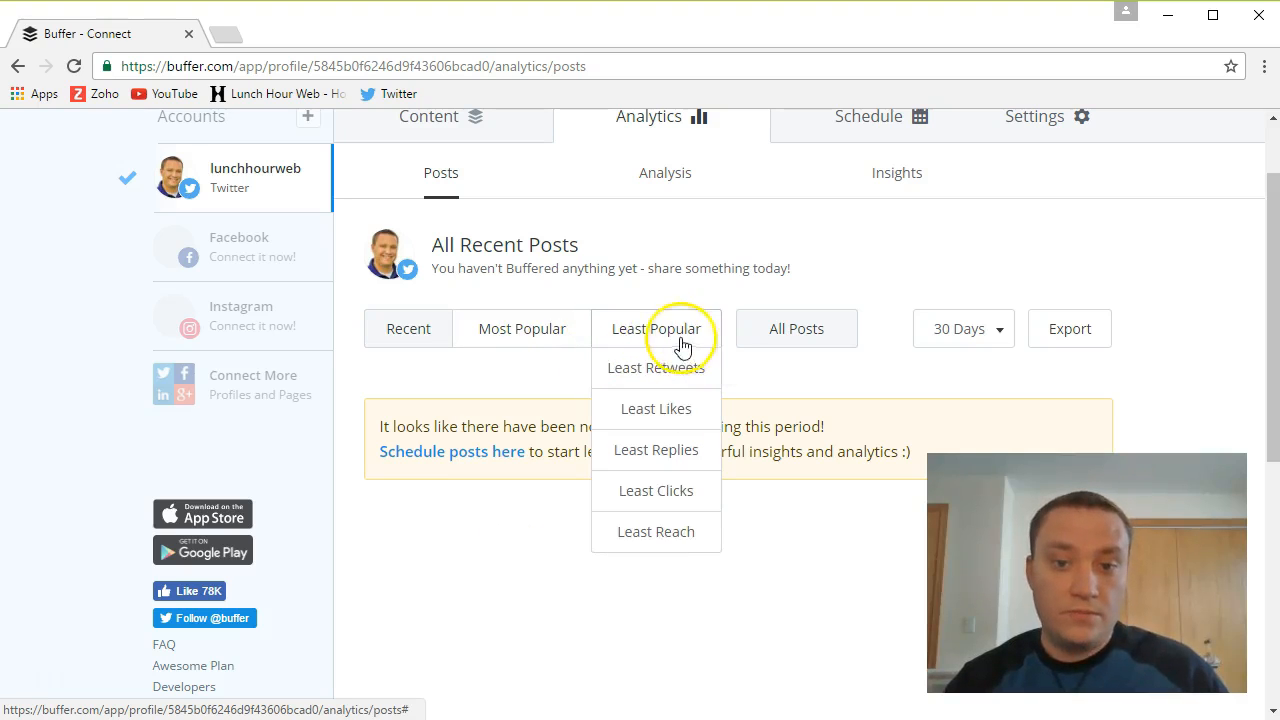
{"action": "left_click", "coordinate": [796, 328]}
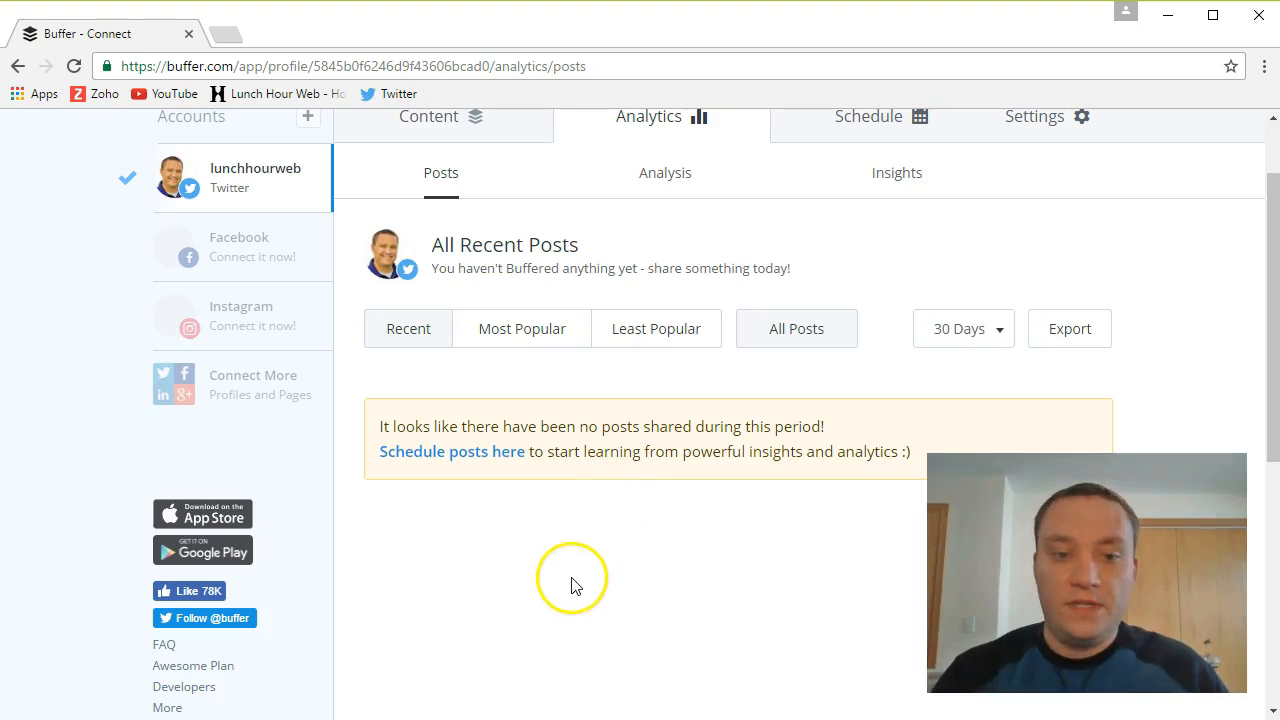
{"action": "scroll", "scroll_direction": "down", "scroll_amount": 3}
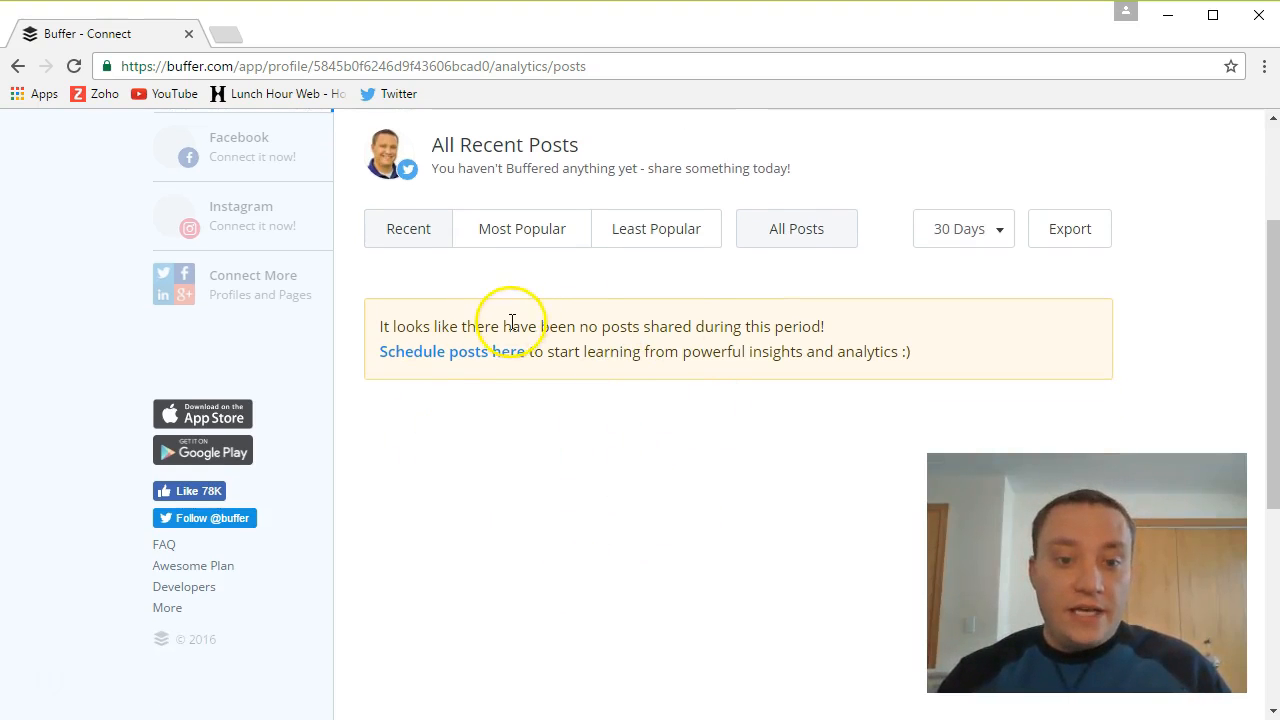
{"action": "mouse_move", "coordinate": [640, 448]}
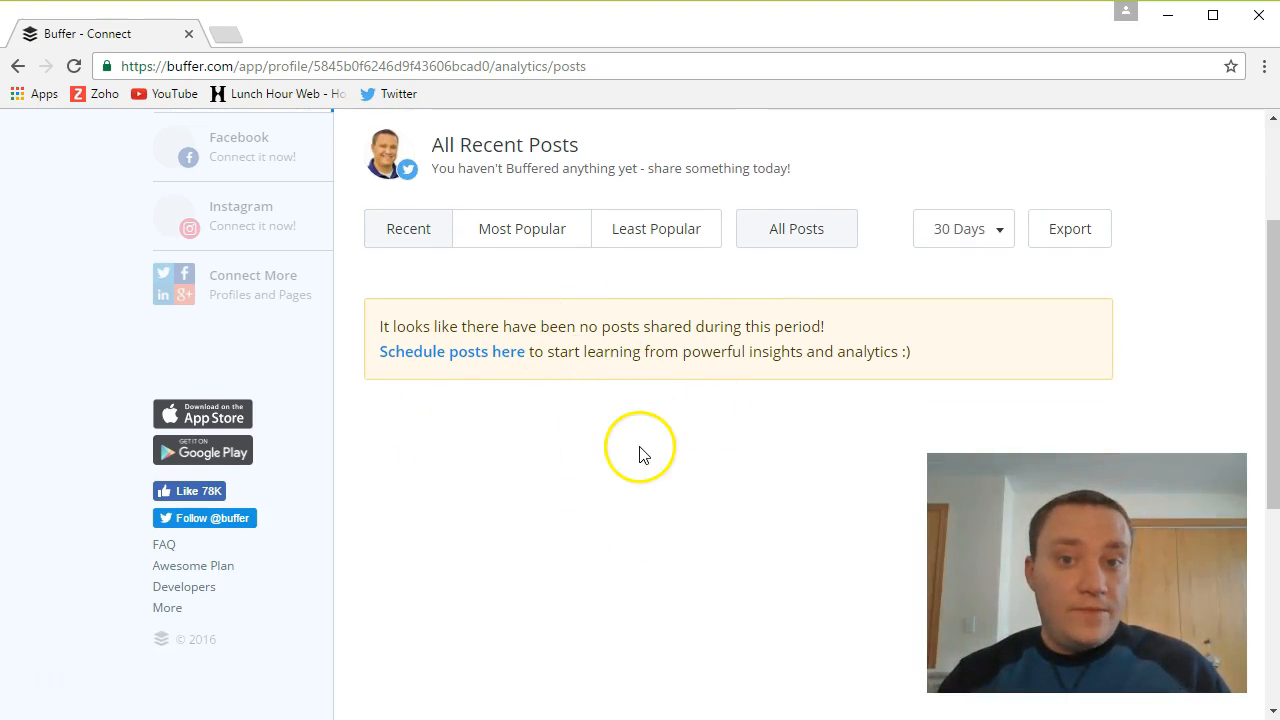
{"action": "scroll", "scroll_direction": "up", "scroll_amount": 3}
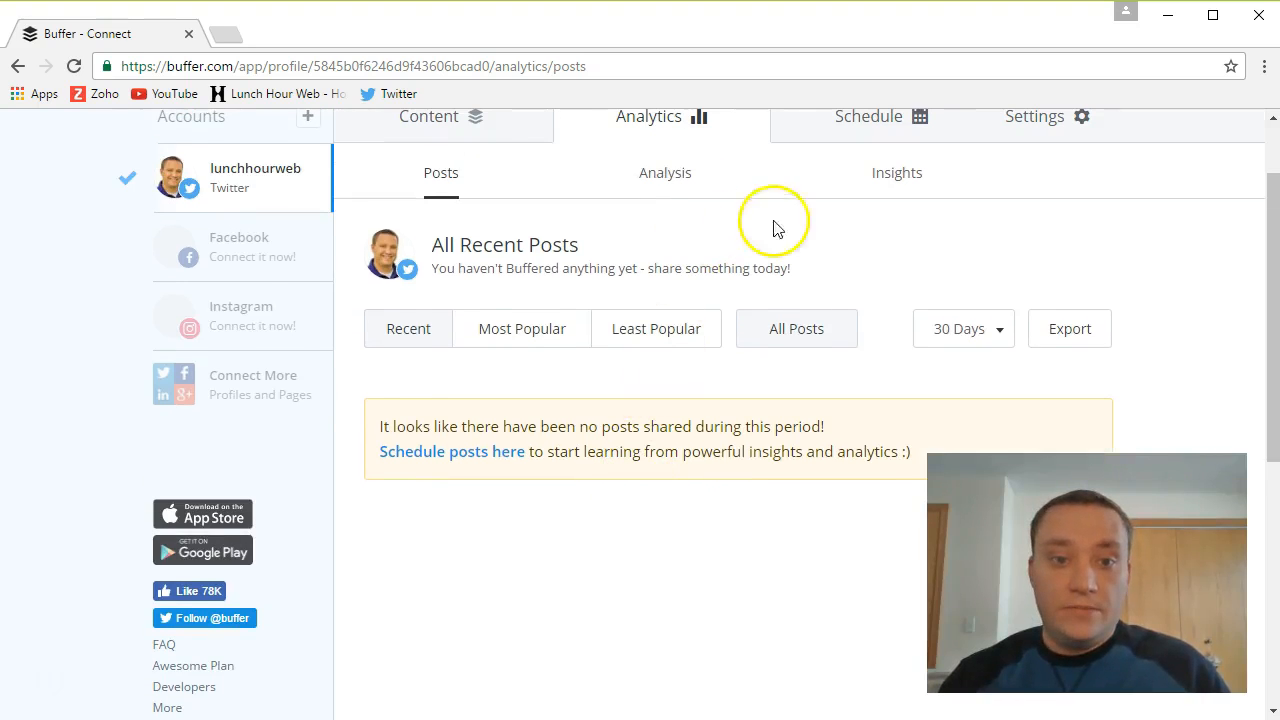
{"action": "left_click", "coordinate": [656, 328]}
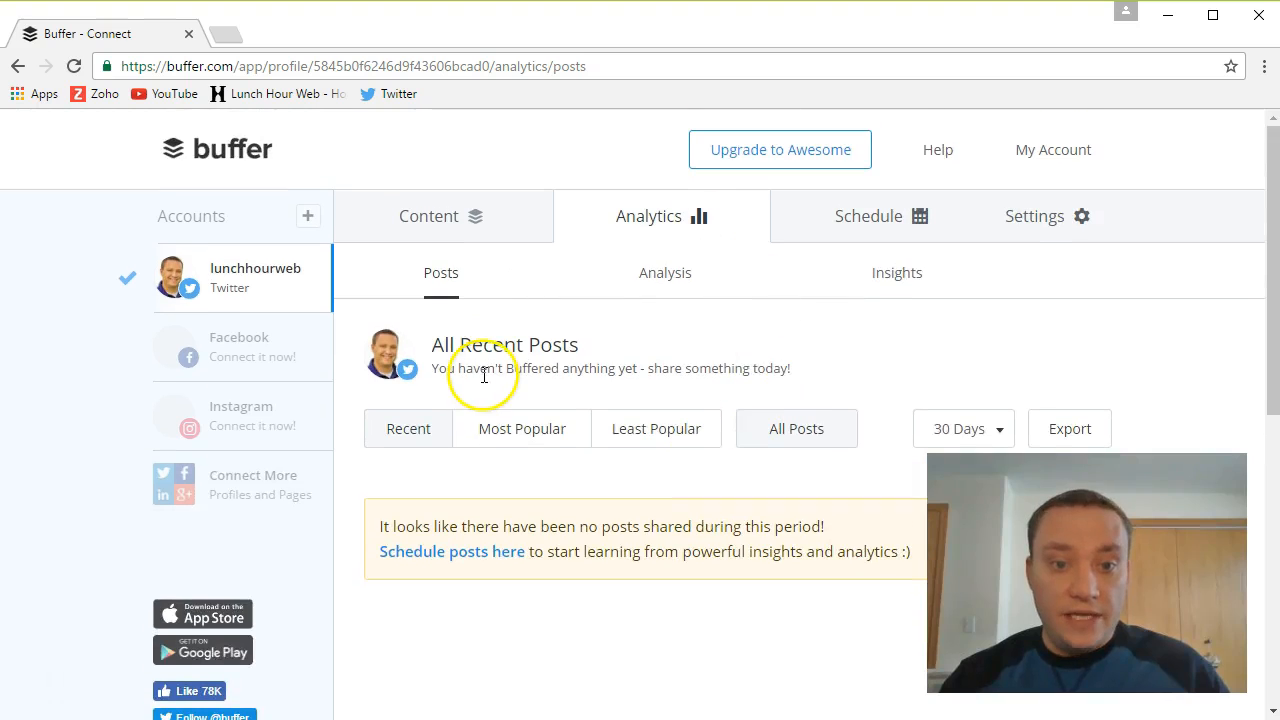
Switch through the Analysis and Insights sub-tabs, ending on the last-7-days insights overview
{"action": "left_click", "coordinate": [664, 272]}
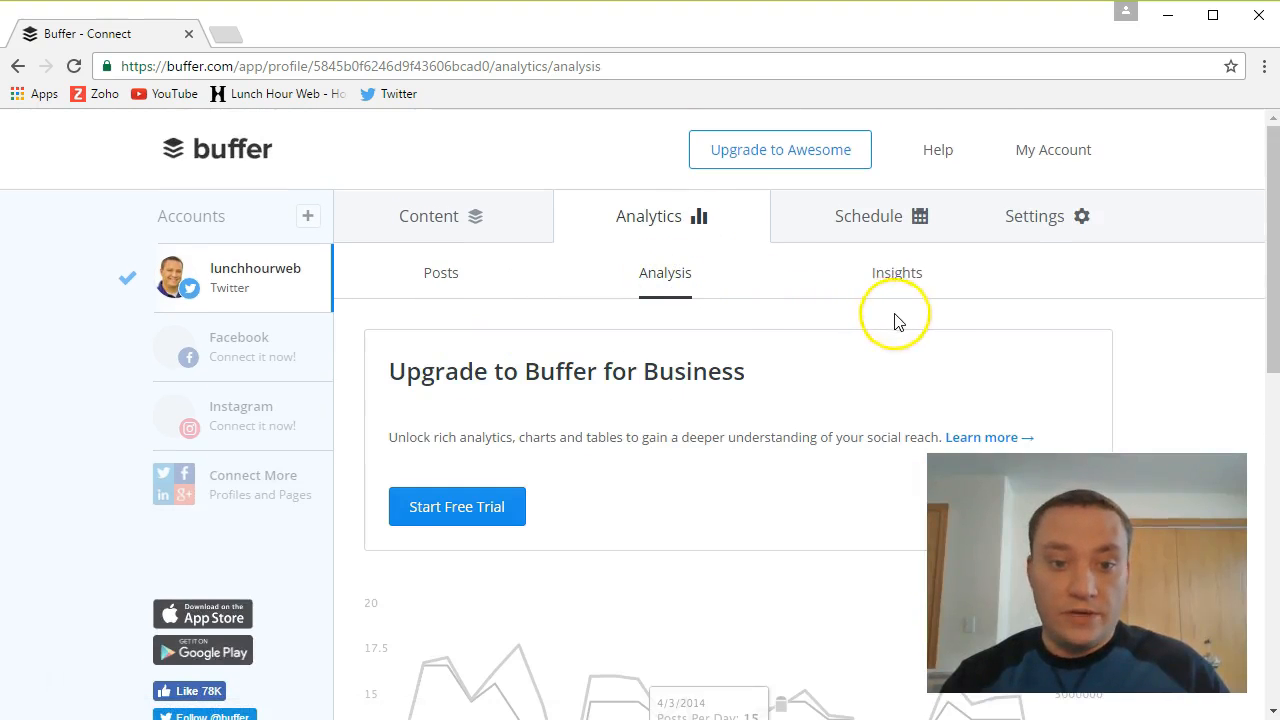
{"action": "left_click", "coordinate": [896, 272]}
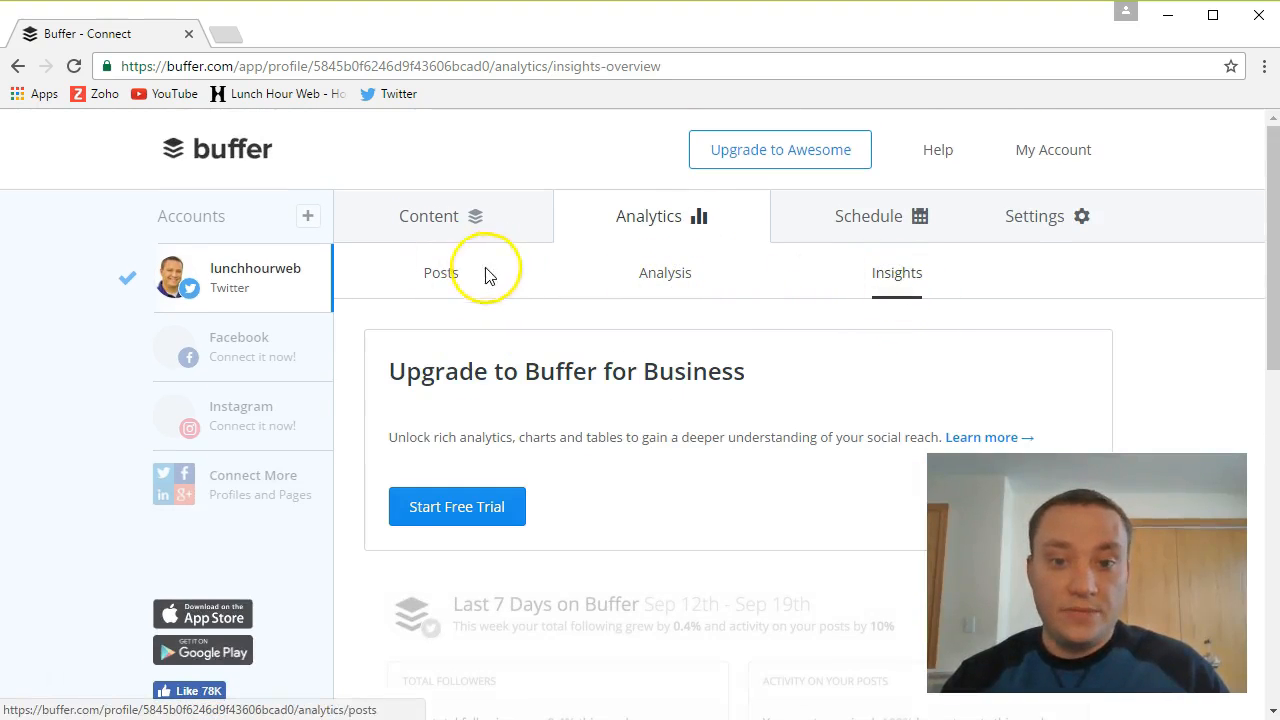
Review the profile's schedule of five daily posting times in the Chicago timezone
{"action": "left_click", "coordinate": [880, 216]}
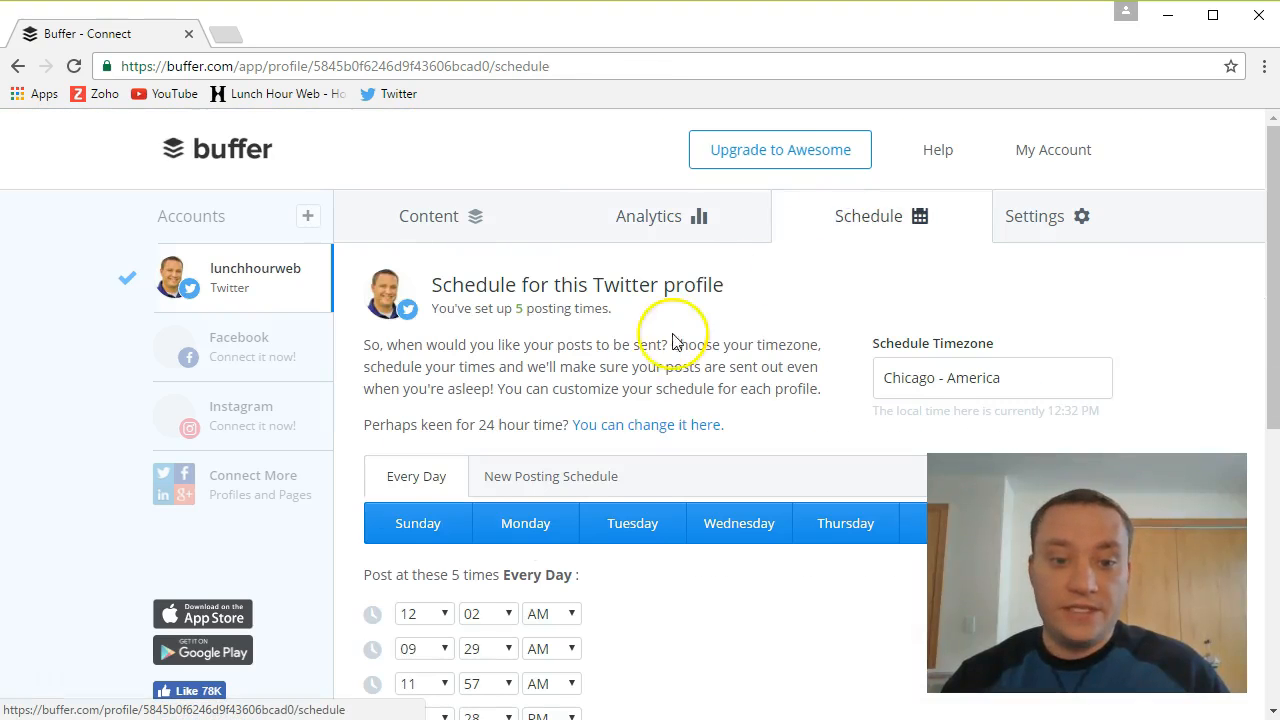
{"action": "scroll", "scroll_direction": "down", "scroll_amount": 3}
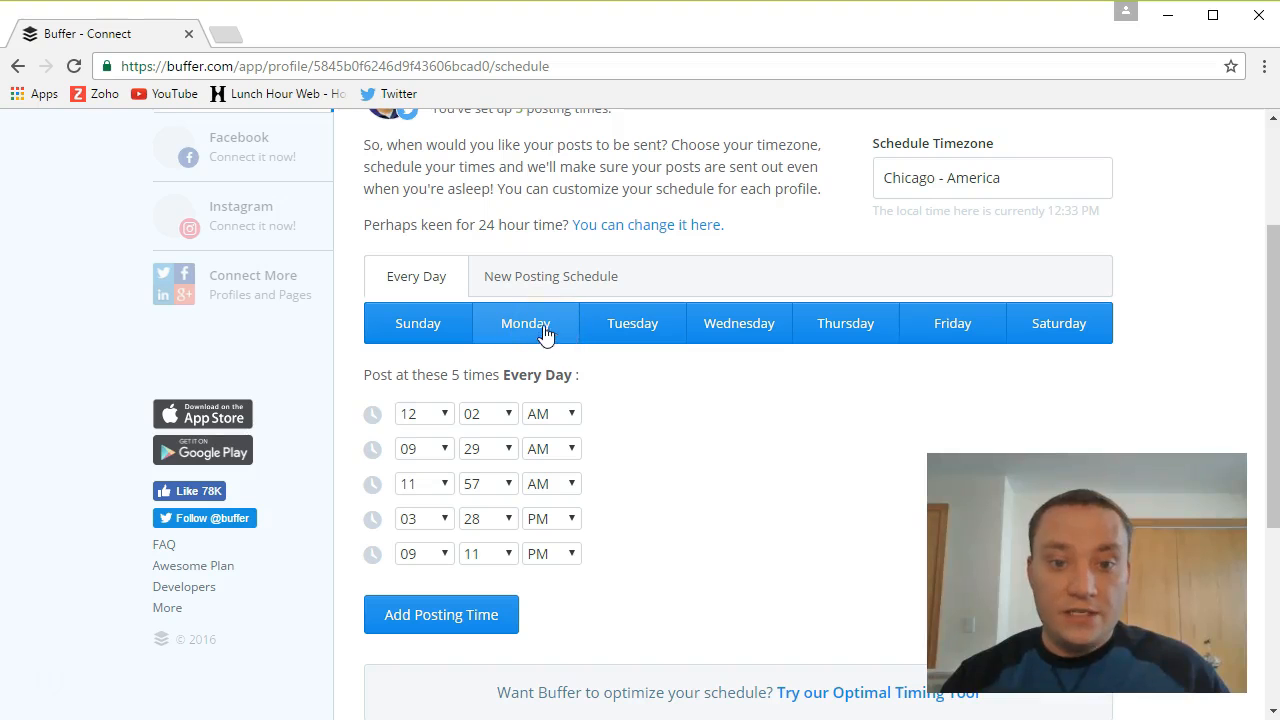
{"action": "mouse_move", "coordinate": [764, 358]}
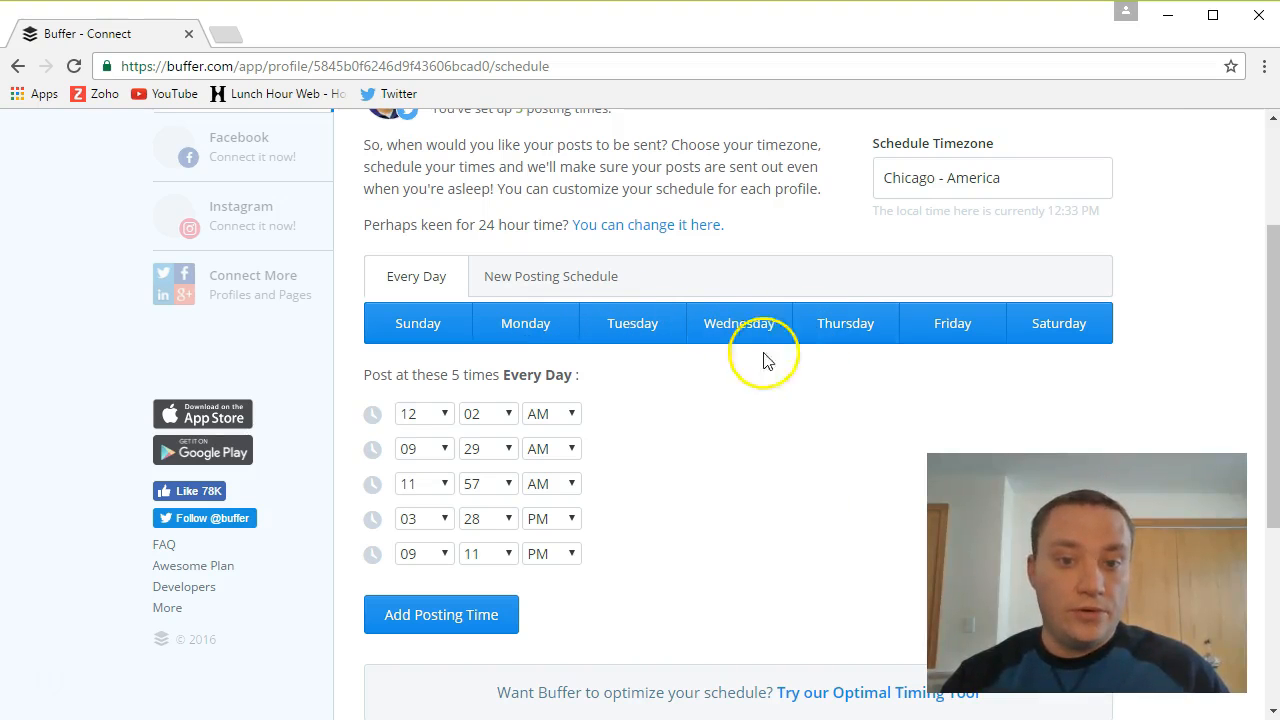
{"action": "scroll", "scroll_direction": "up", "scroll_amount": 3}
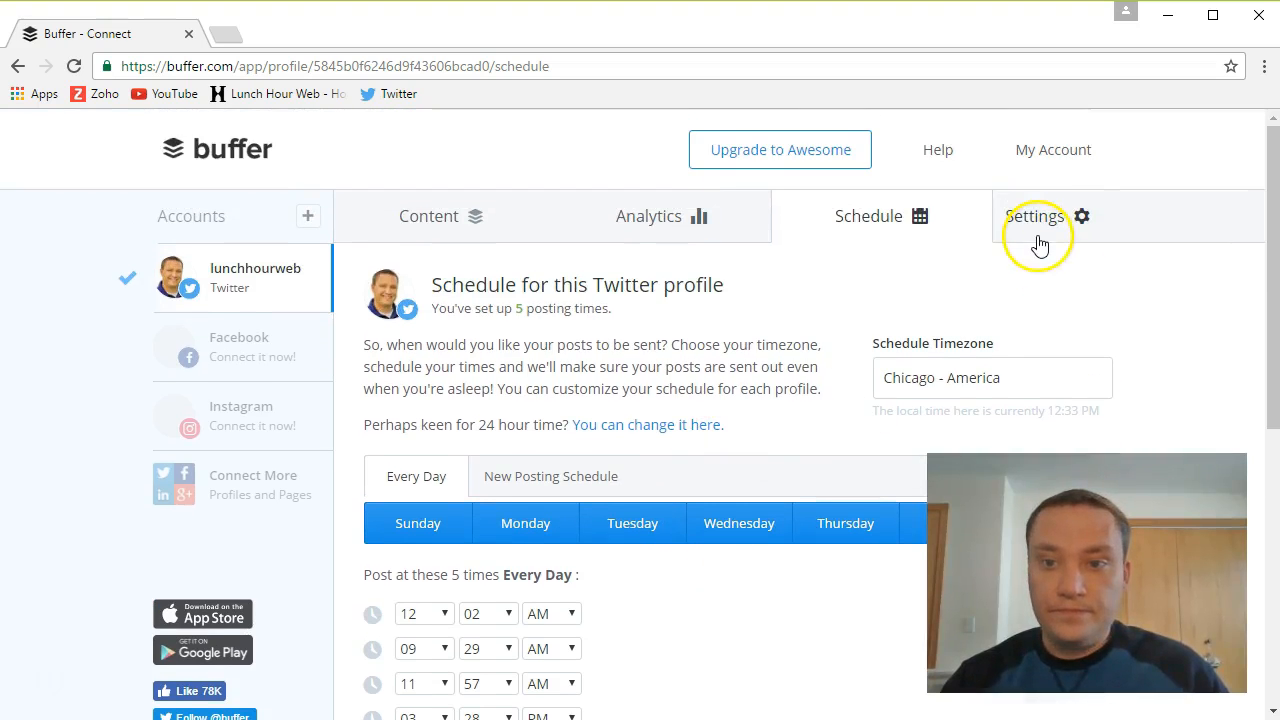
Show the Settings dropdown, then return to the Content queue listing both scheduled tweets
{"action": "left_click", "coordinate": [1036, 216]}
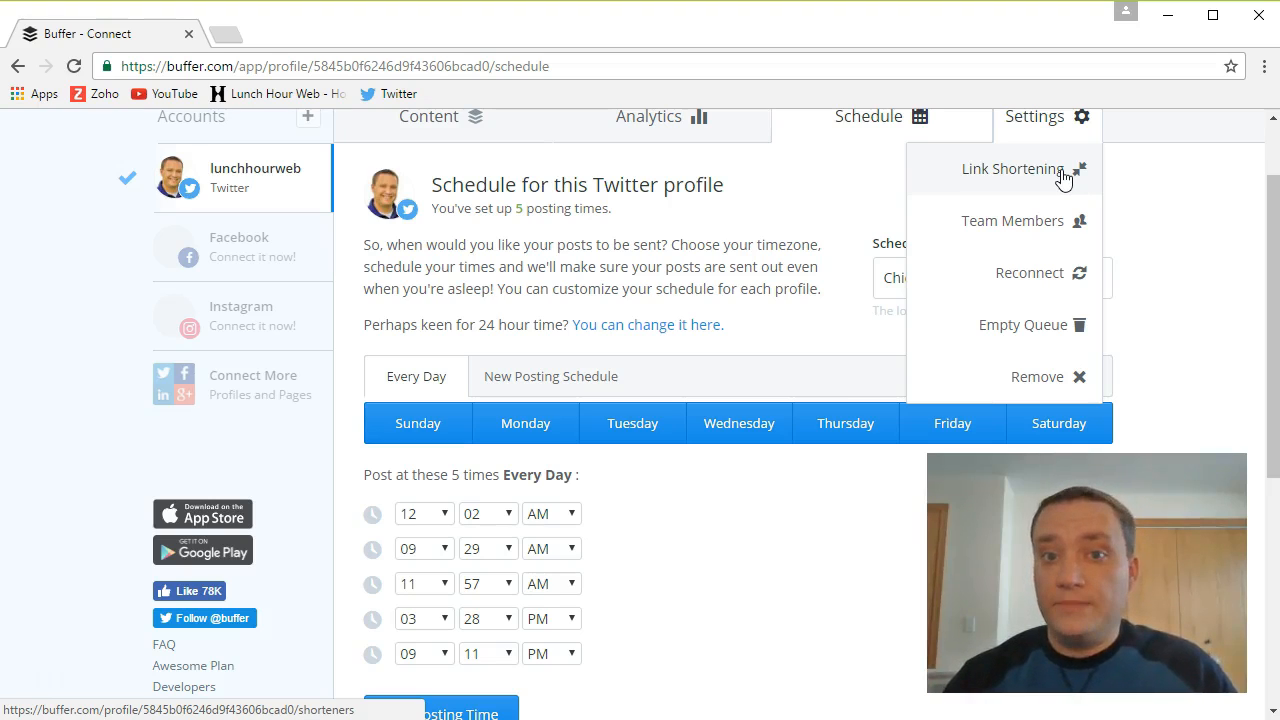
{"action": "mouse_move", "coordinate": [1058, 172]}
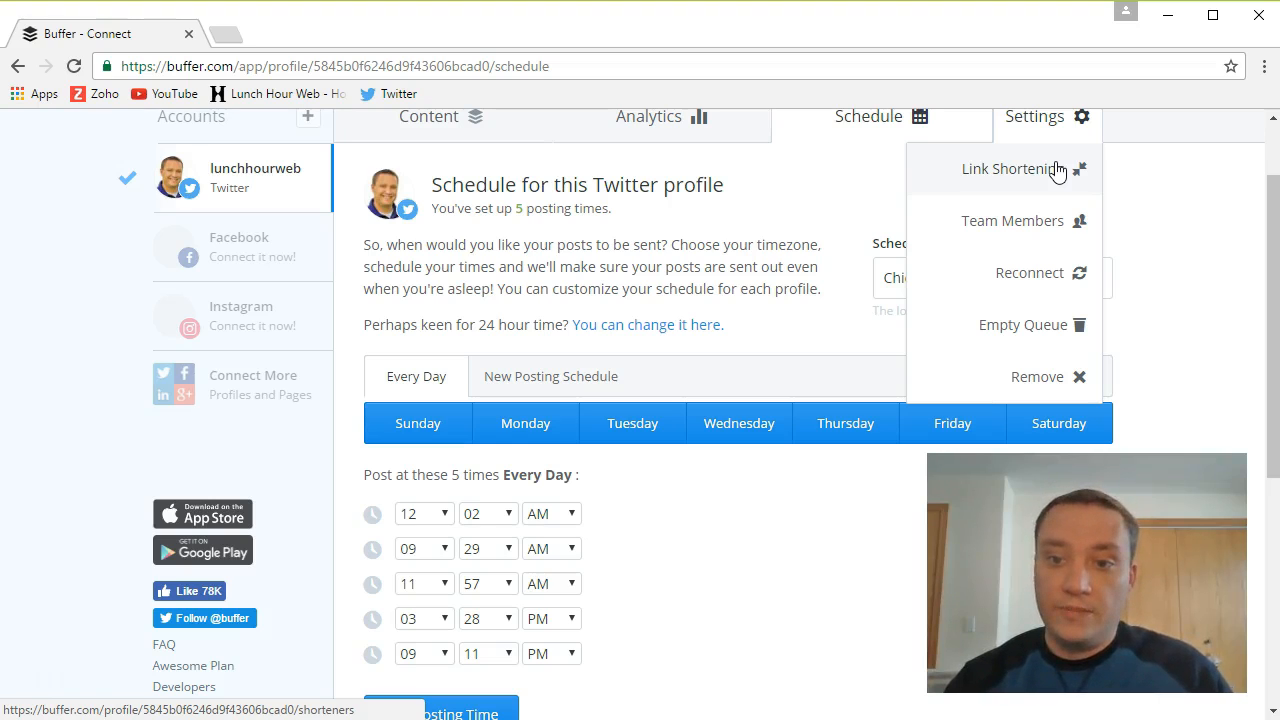
{"action": "mouse_move", "coordinate": [958, 330]}
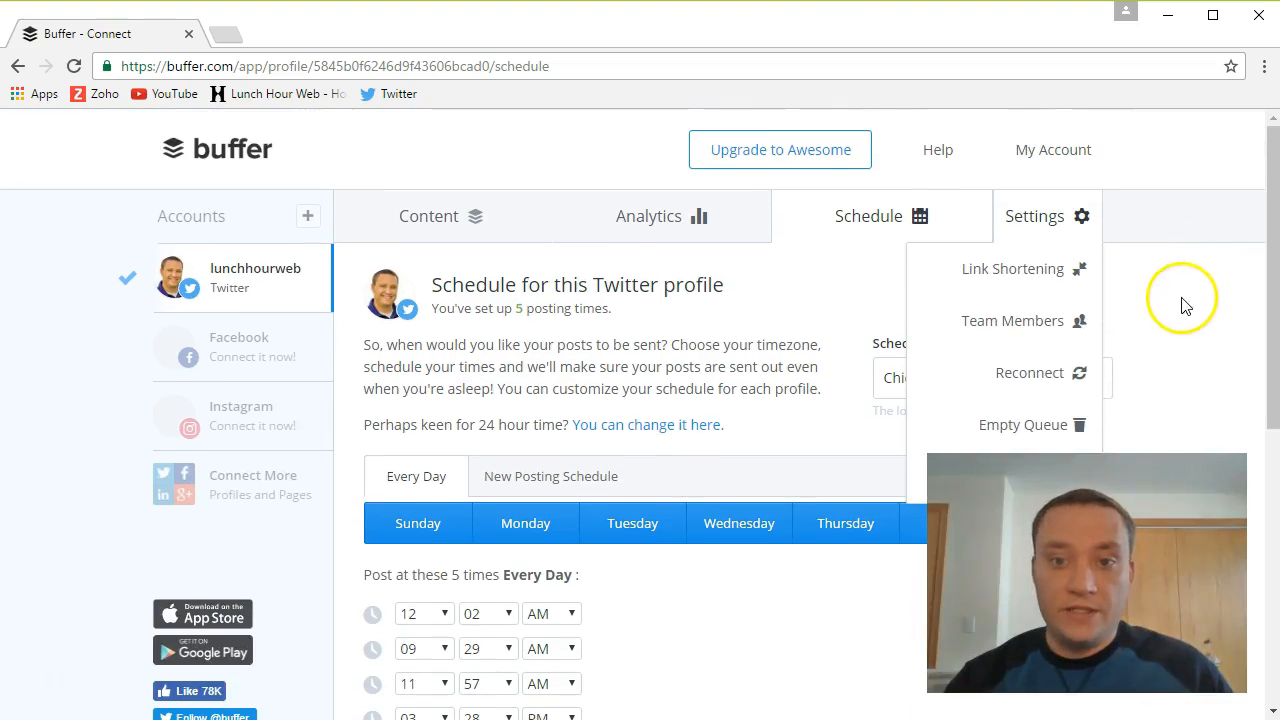
{"action": "left_click", "coordinate": [428, 216]}
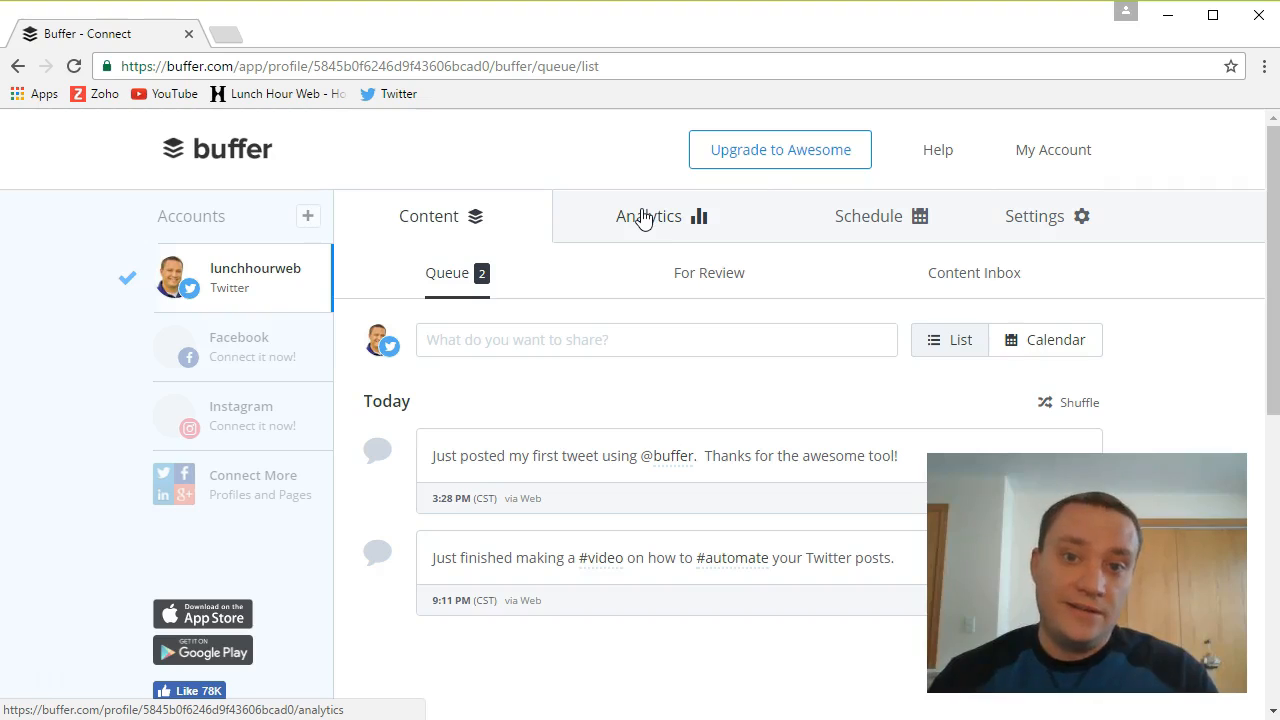
{"action": "mouse_move", "coordinate": [600, 216]}
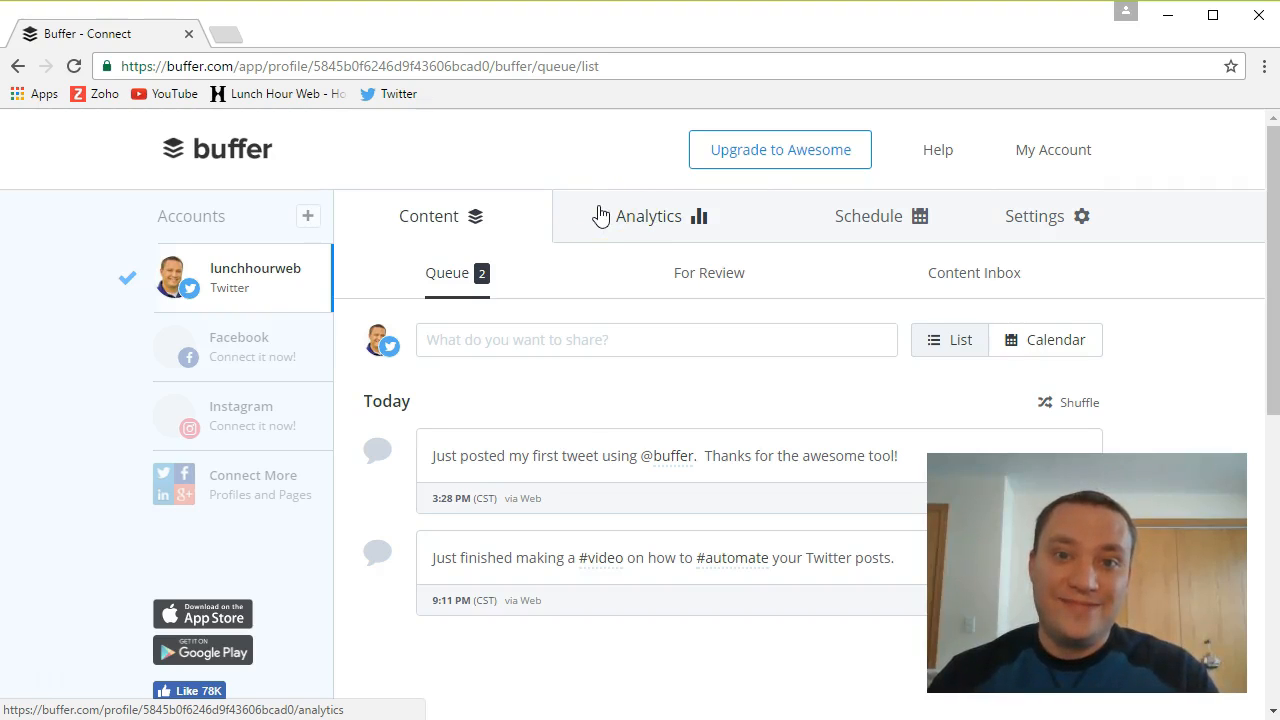